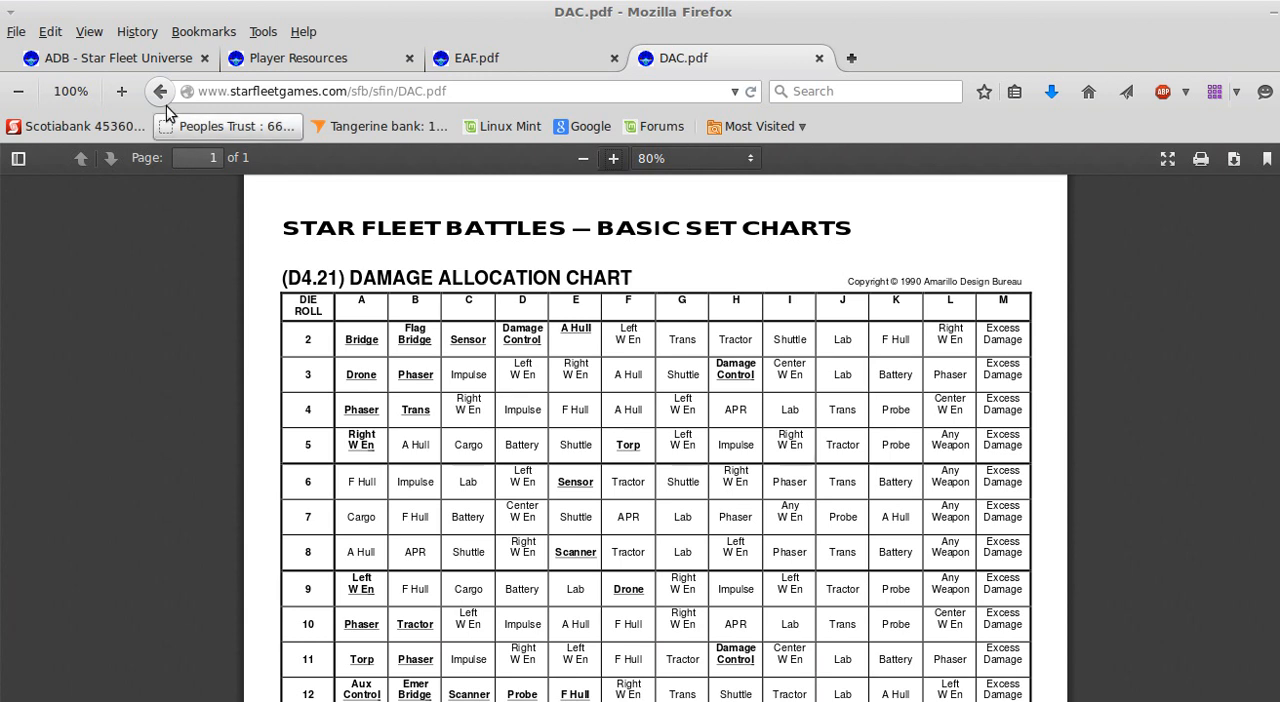
Switch from DAC.pdf to the 'ADB - Star Fleet Universe' home page tab
left_click(110, 58)
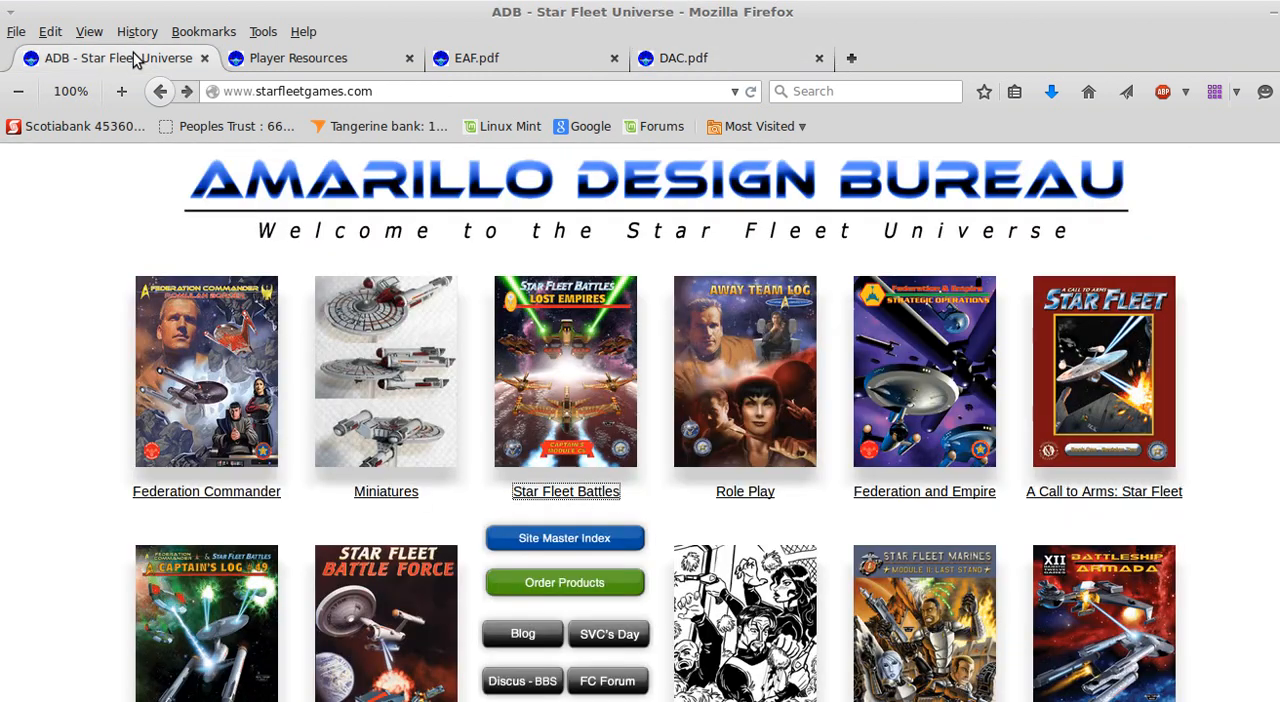
mouse_move(512, 272)
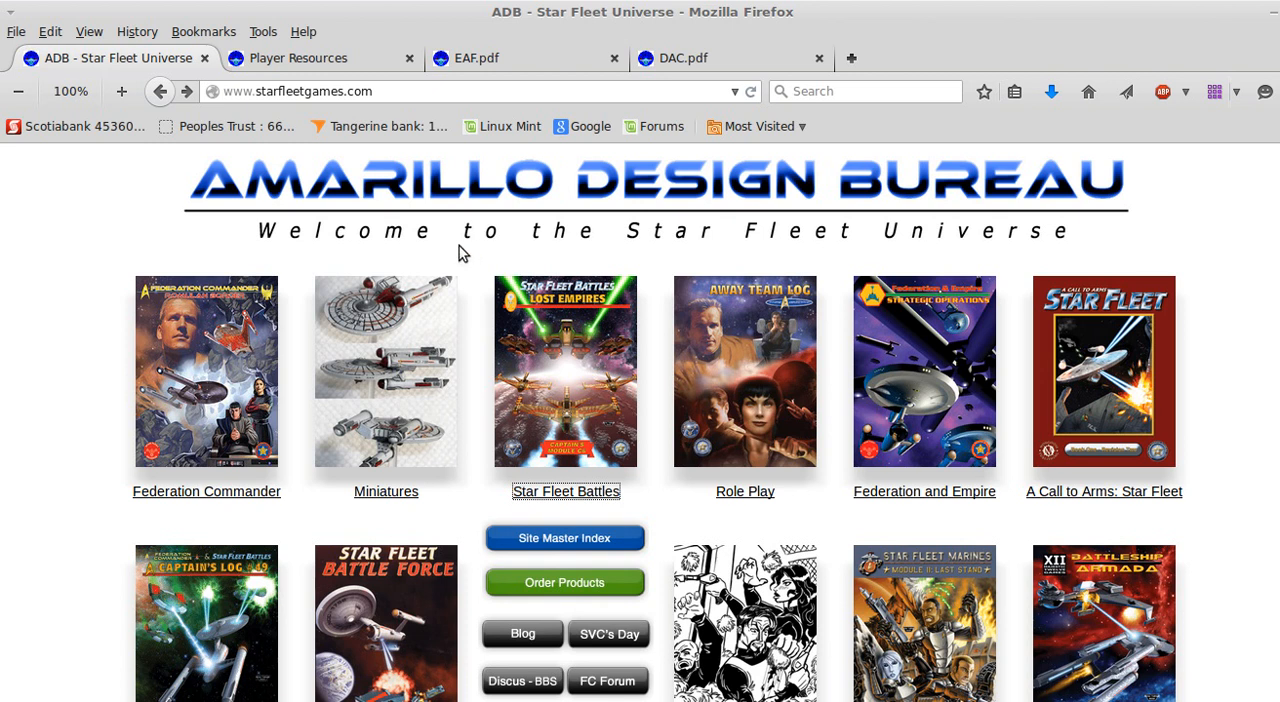
mouse_move(408, 263)
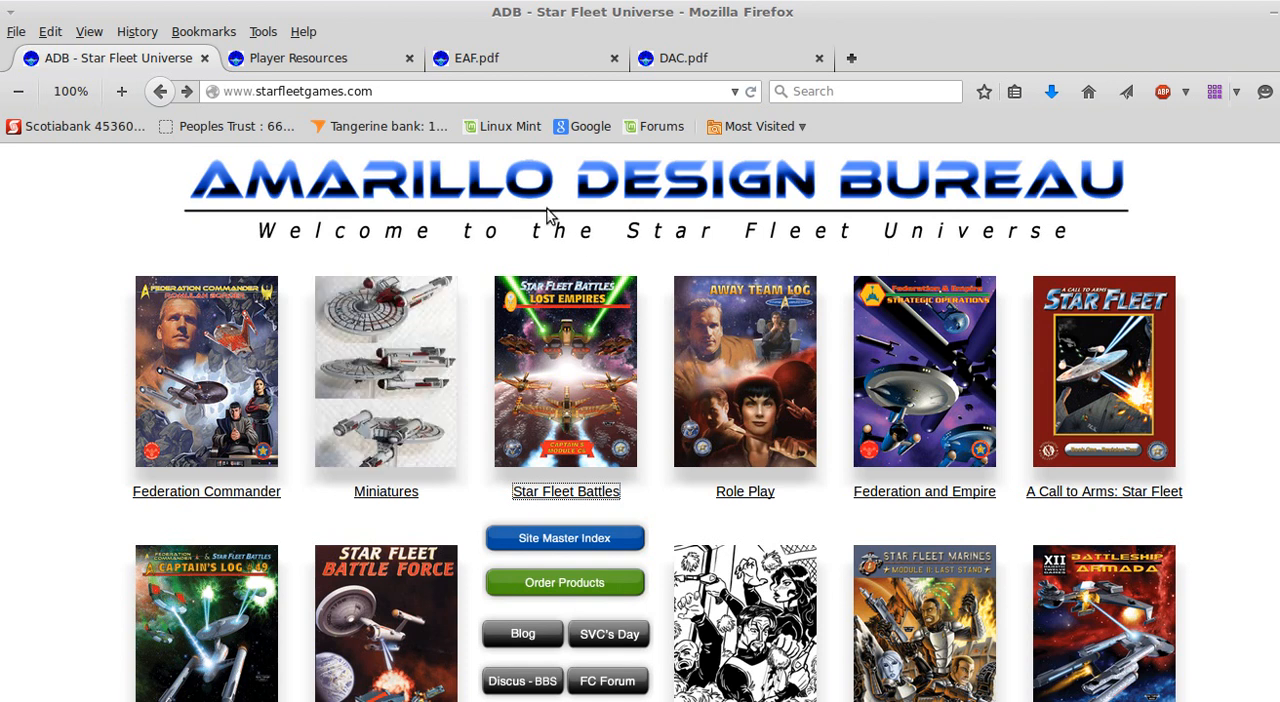
mouse_move(305, 203)
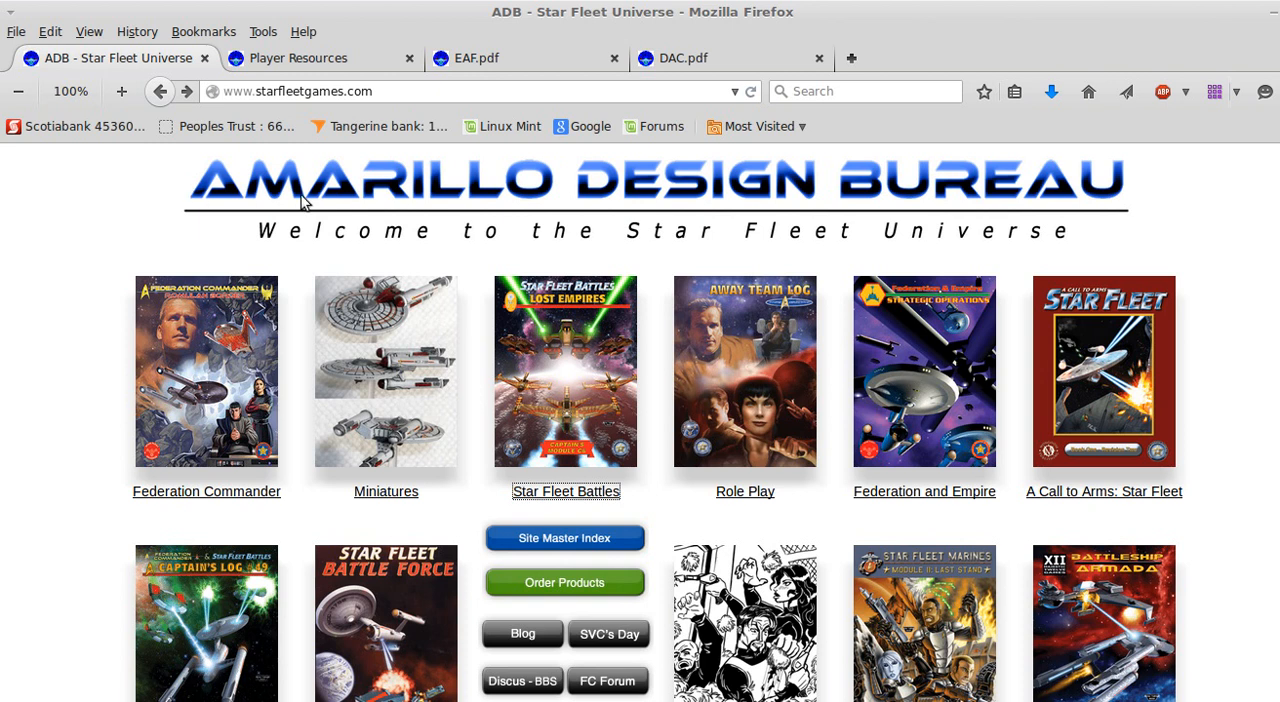
mouse_move(311, 104)
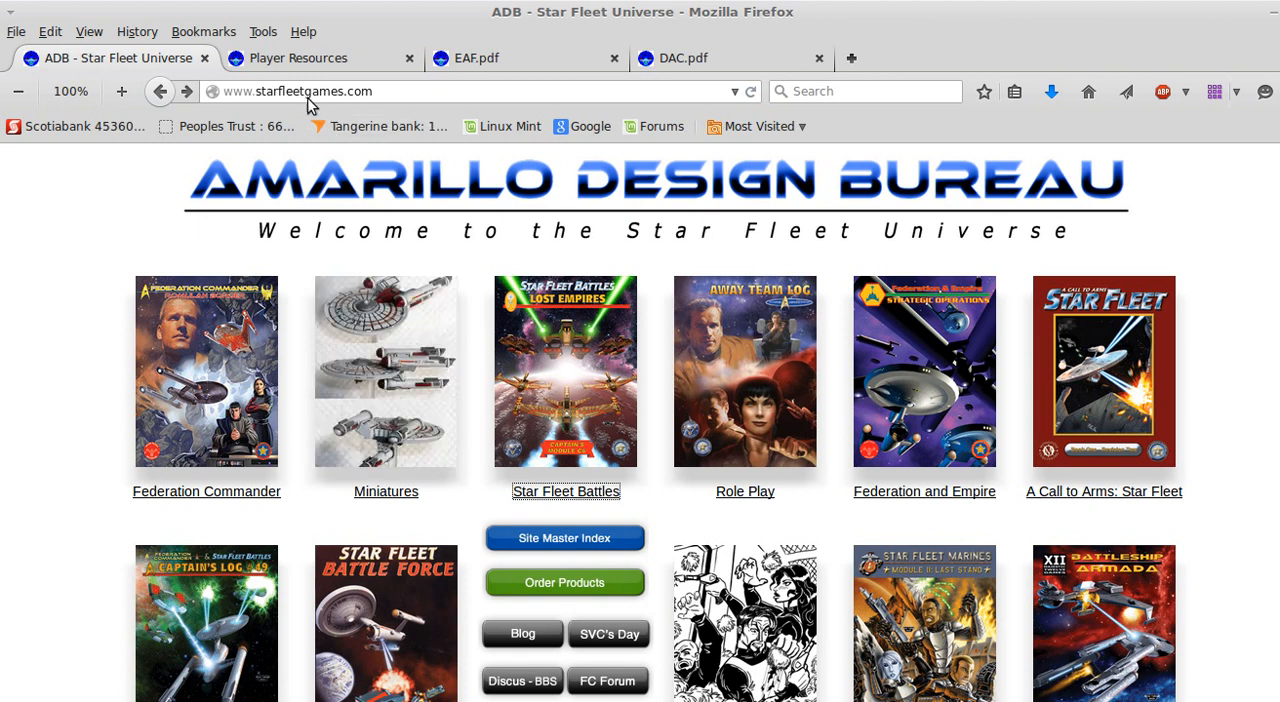
mouse_move(198, 522)
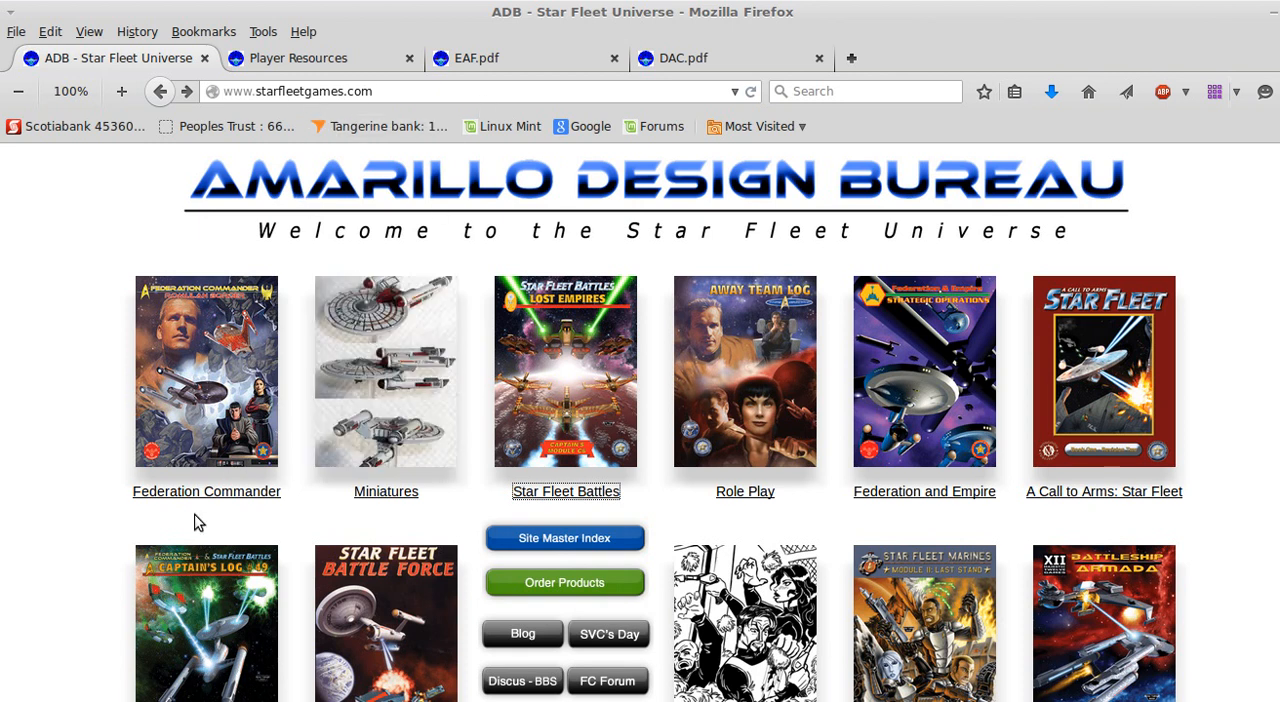
mouse_move(410, 535)
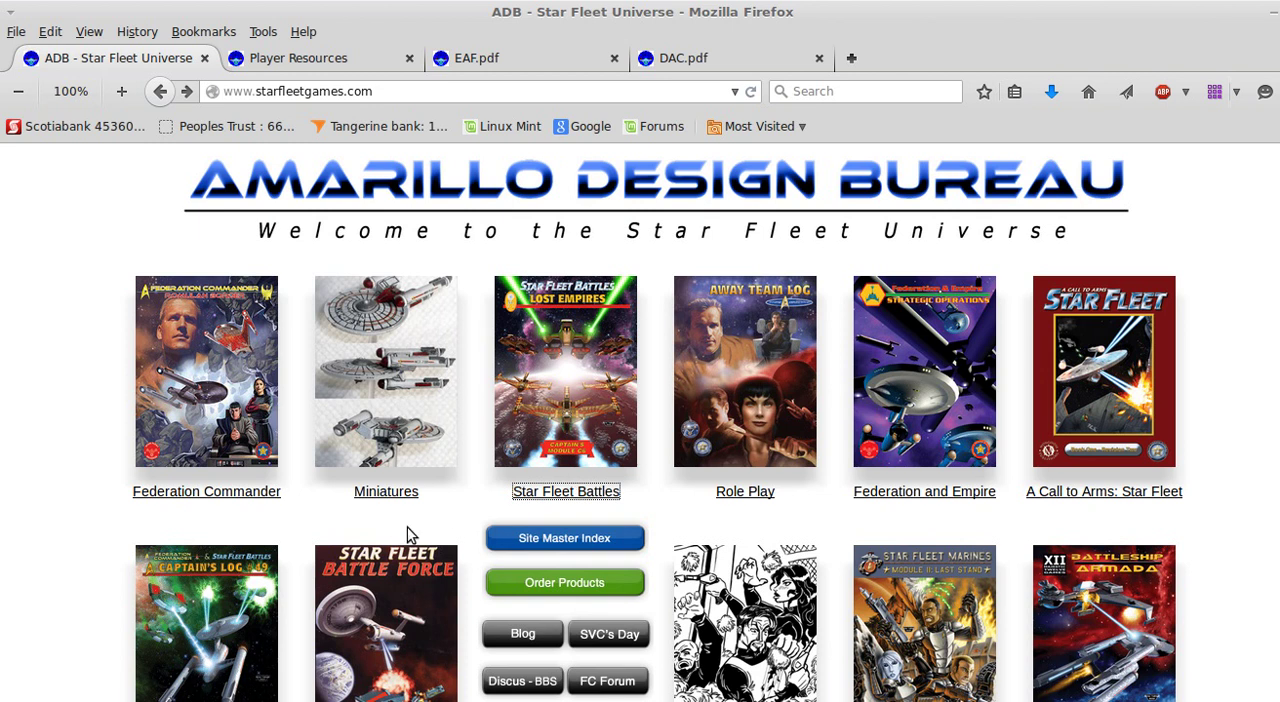
mouse_move(207, 501)
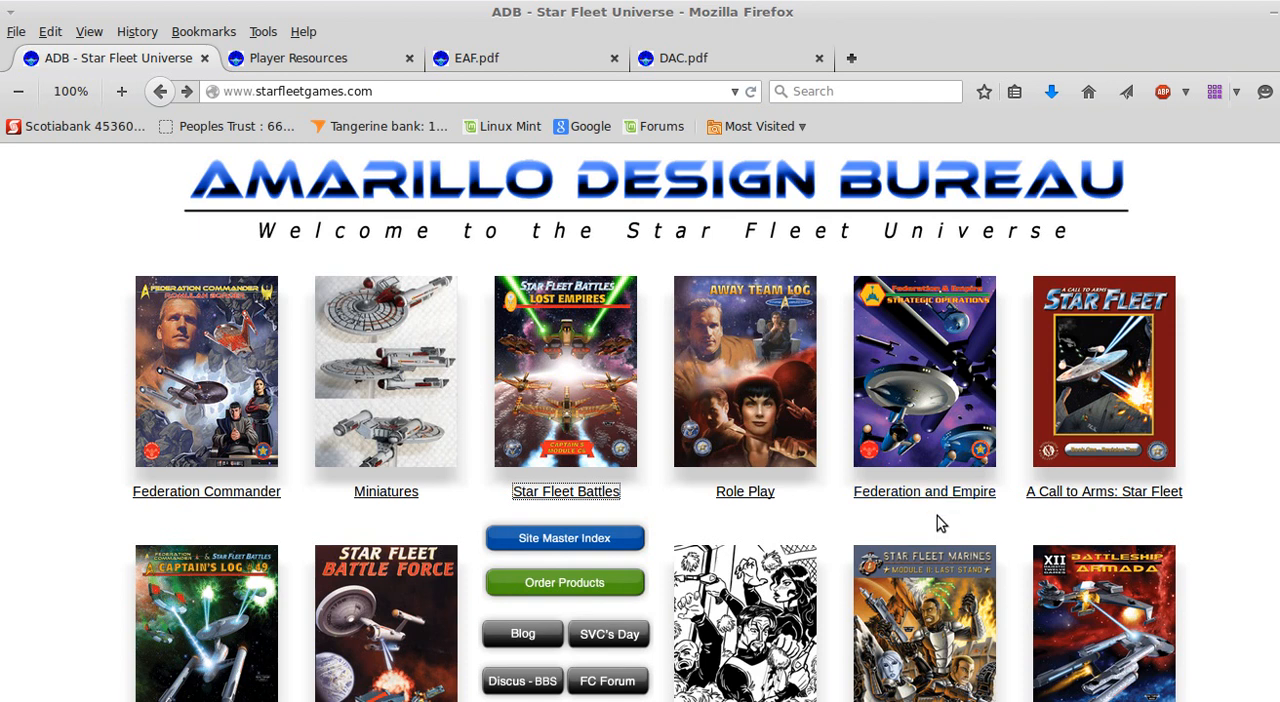
mouse_move(565, 512)
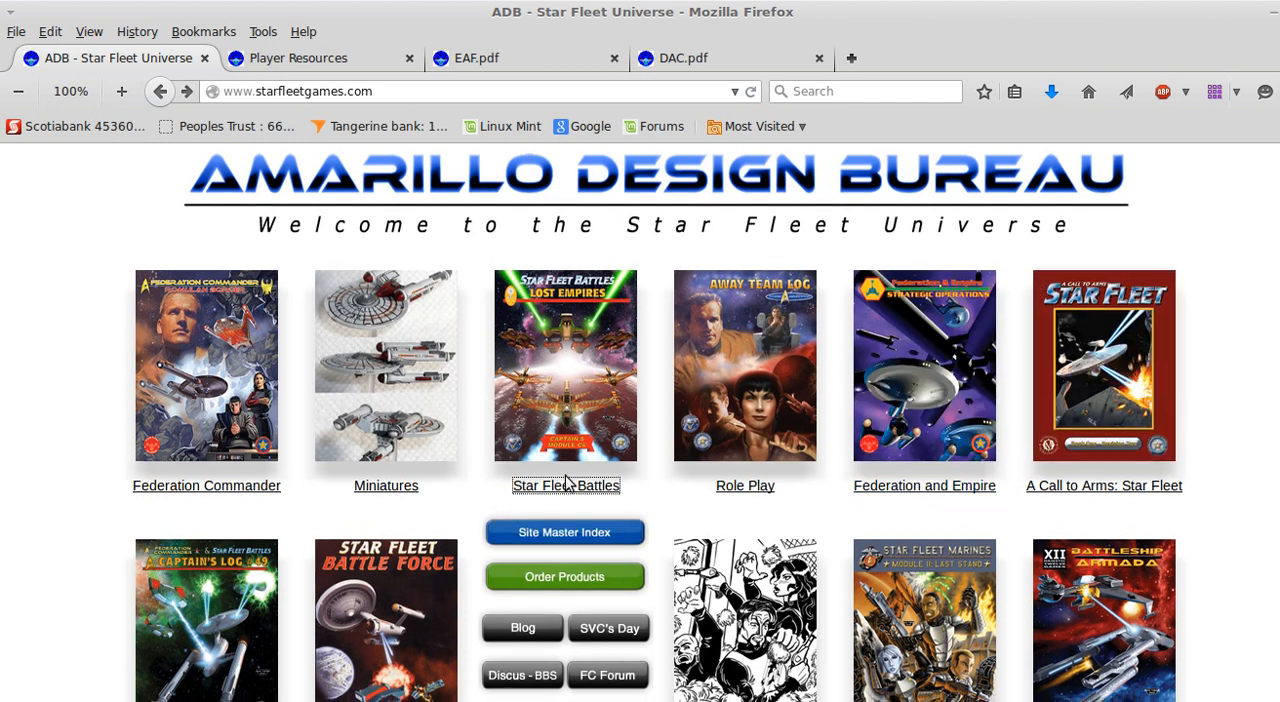
Open Star Fleet Battles, scroll to Documents, then view Player Resources and the hex-grid map
left_click(565, 485)
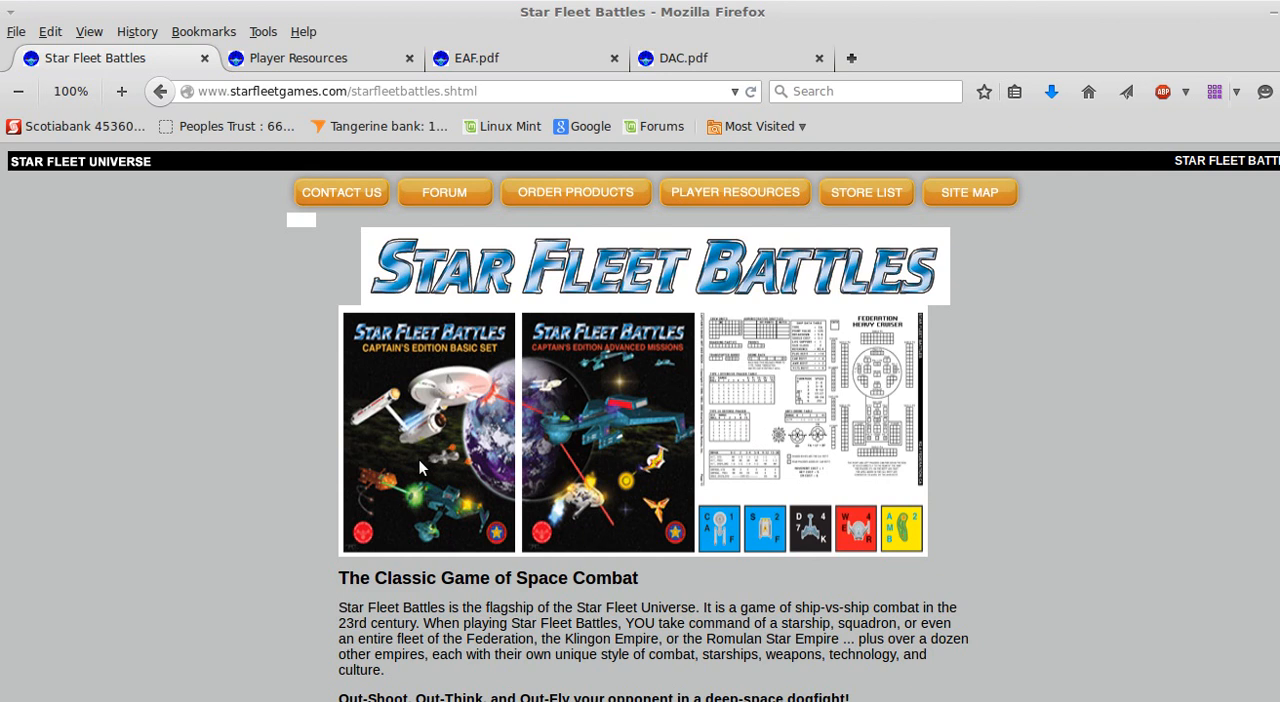
mouse_move(463, 355)
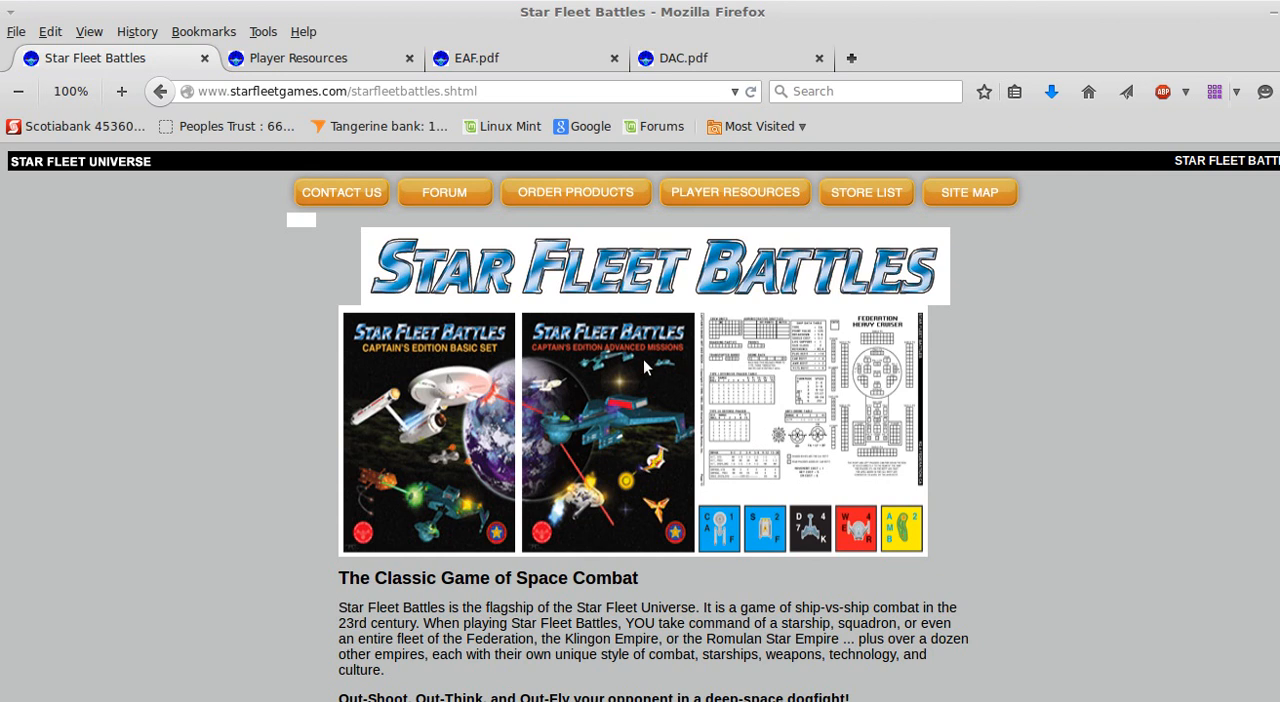
mouse_move(642, 368)
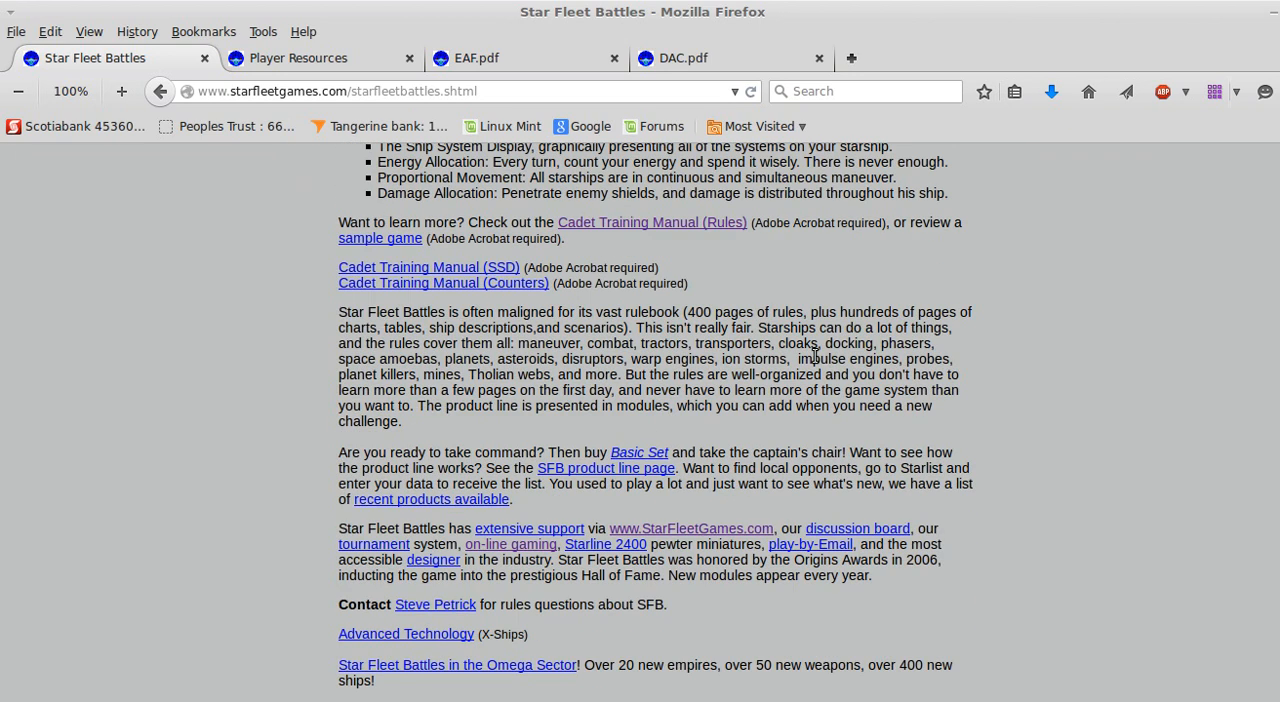
scroll("down", 3)
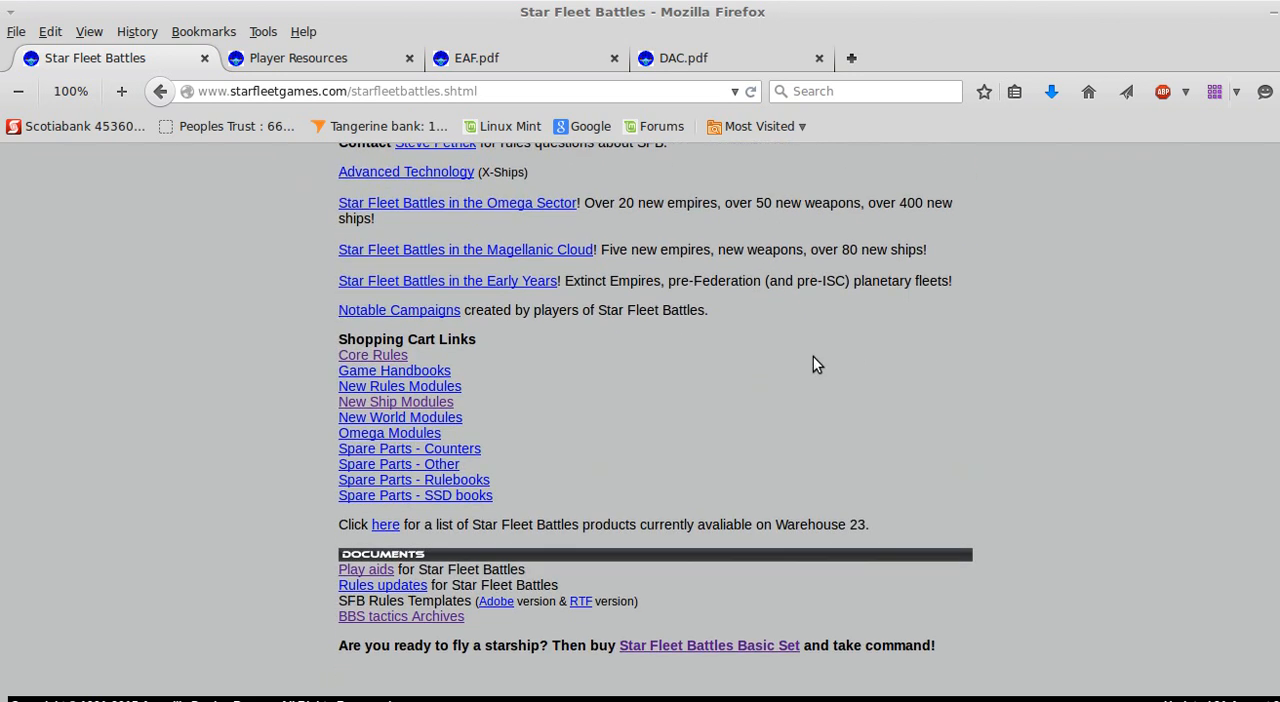
mouse_move(117, 193)
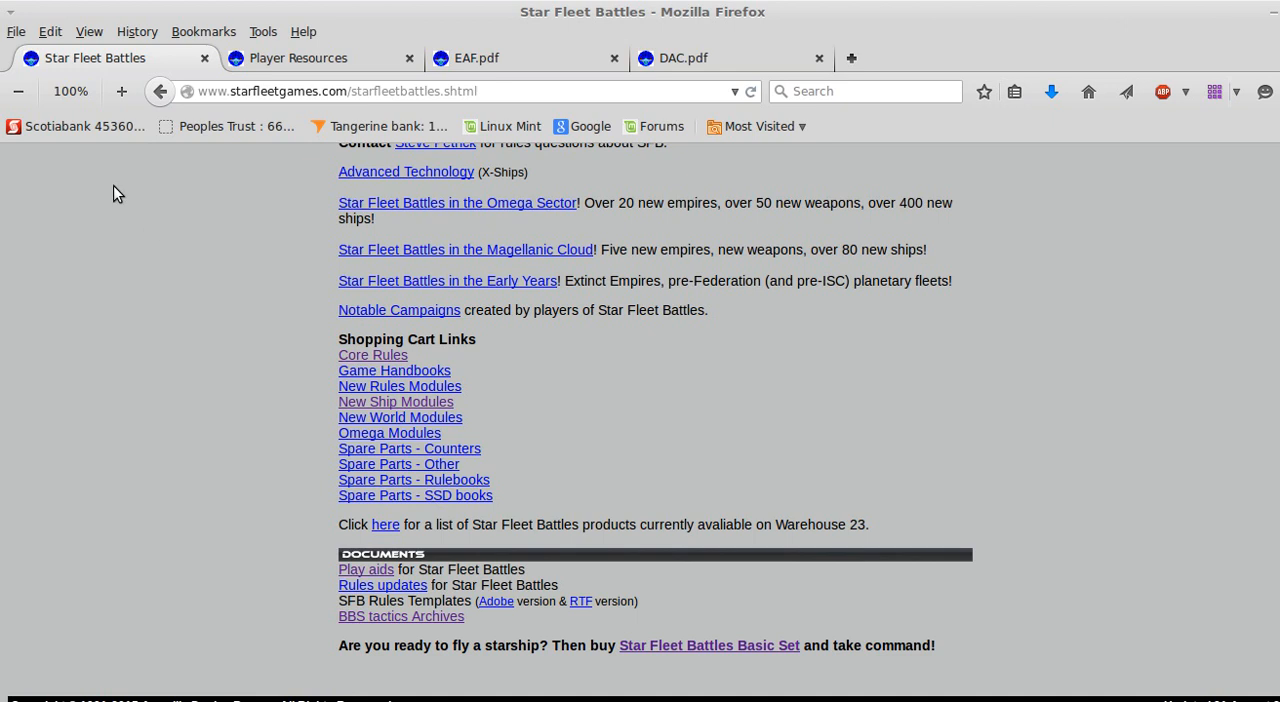
mouse_move(112, 183)
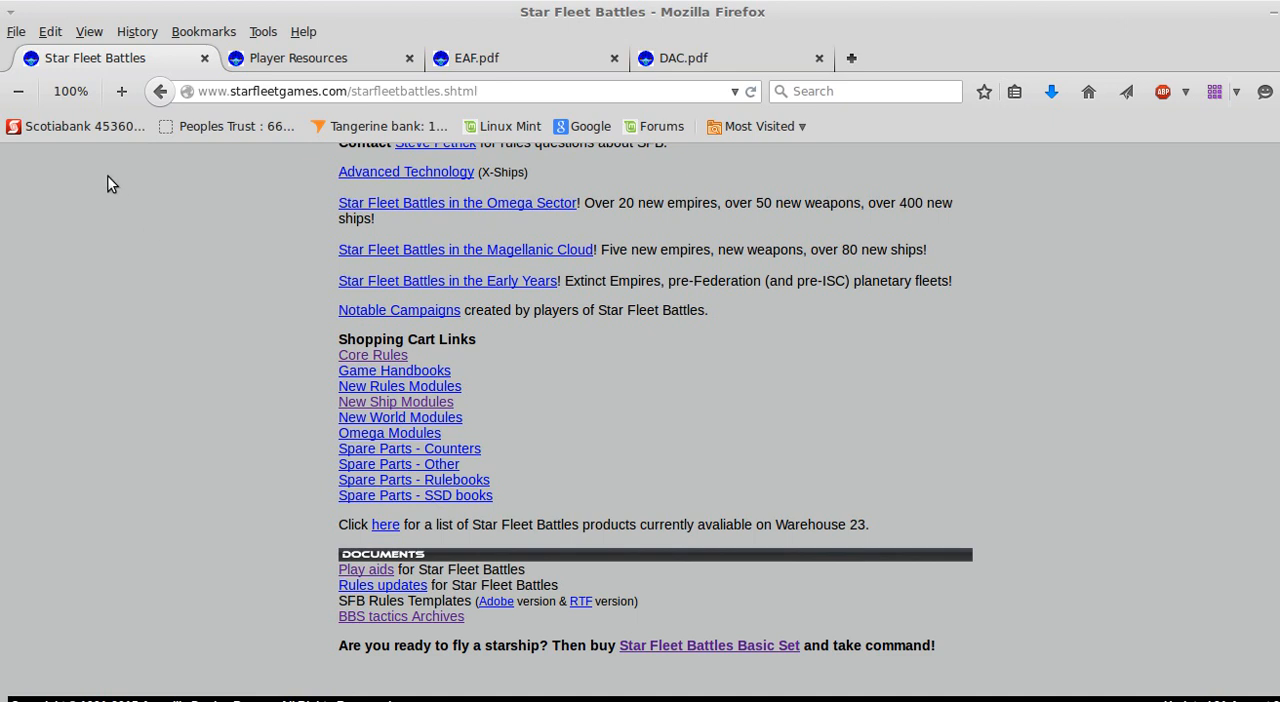
left_click(297, 57)
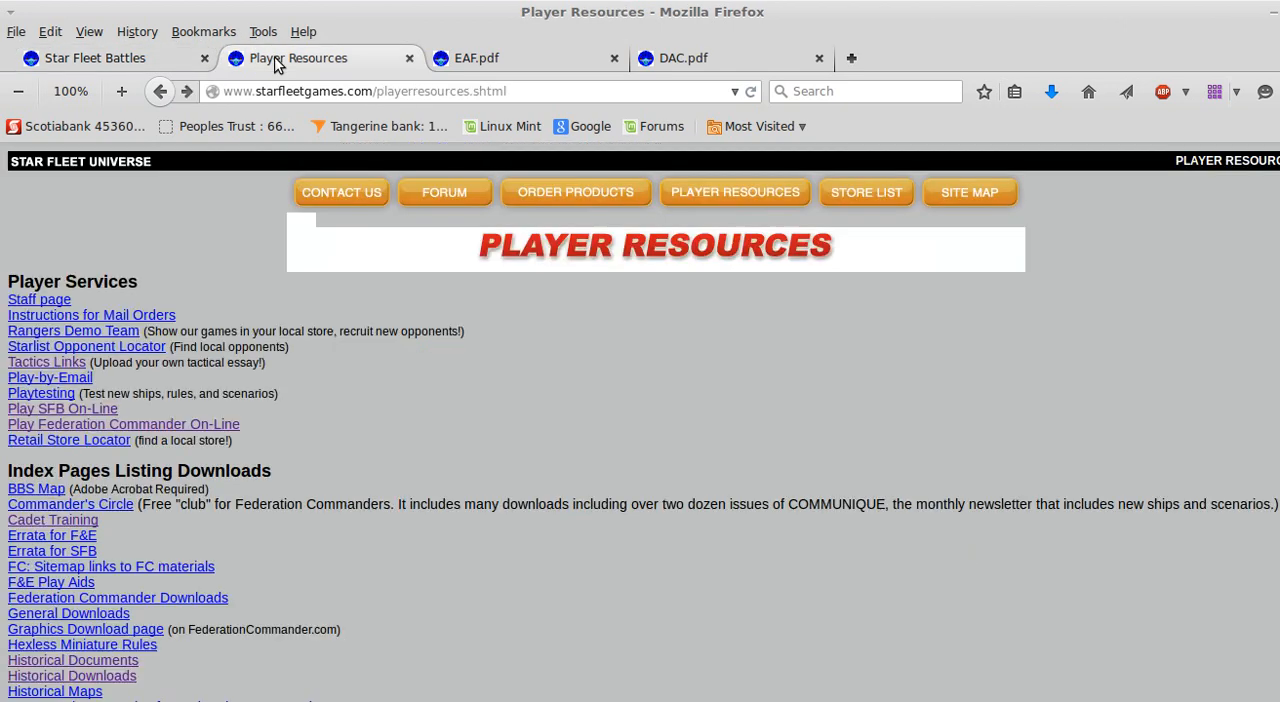
mouse_move(550, 62)
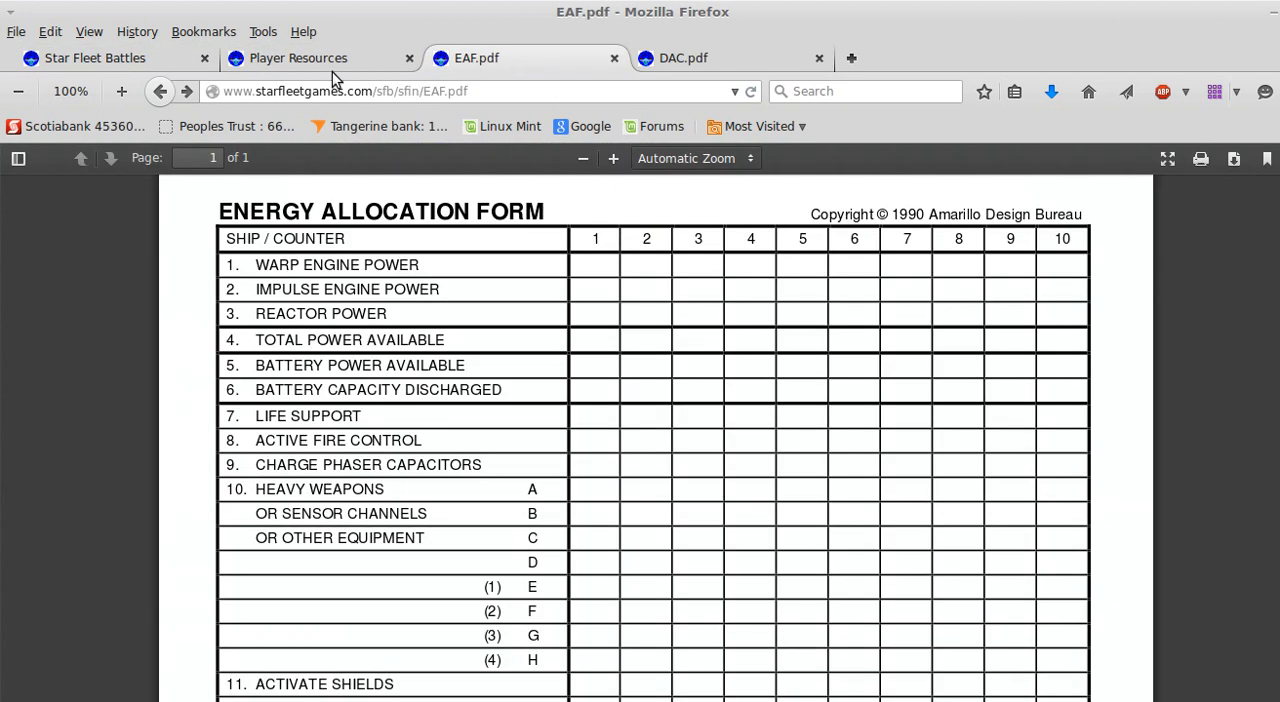
left_click(698, 57)
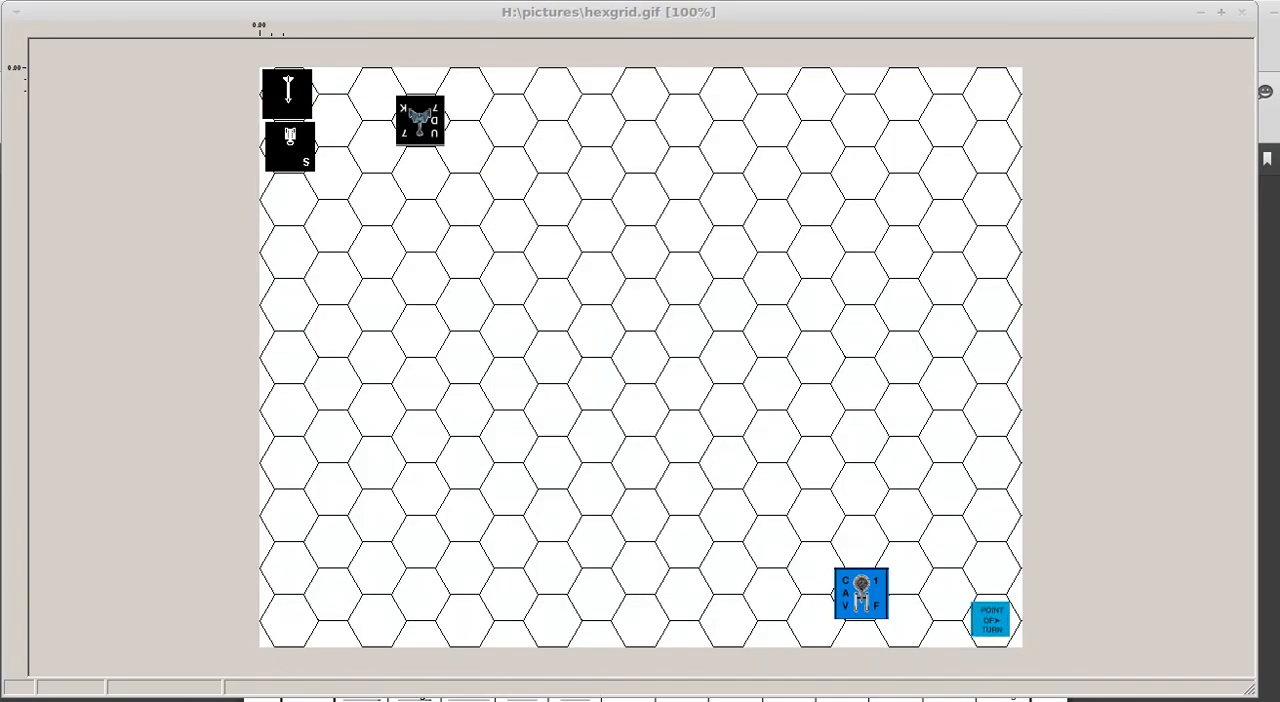
mouse_move(864, 308)
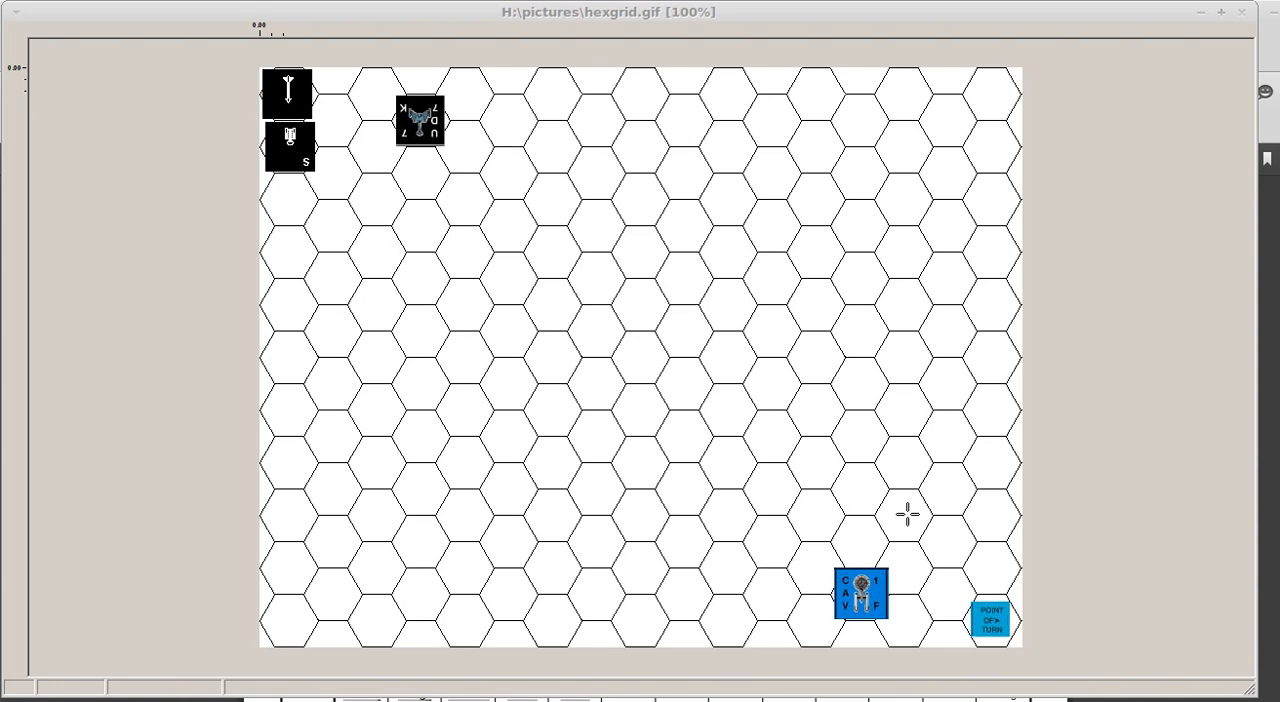
mouse_move(776, 170)
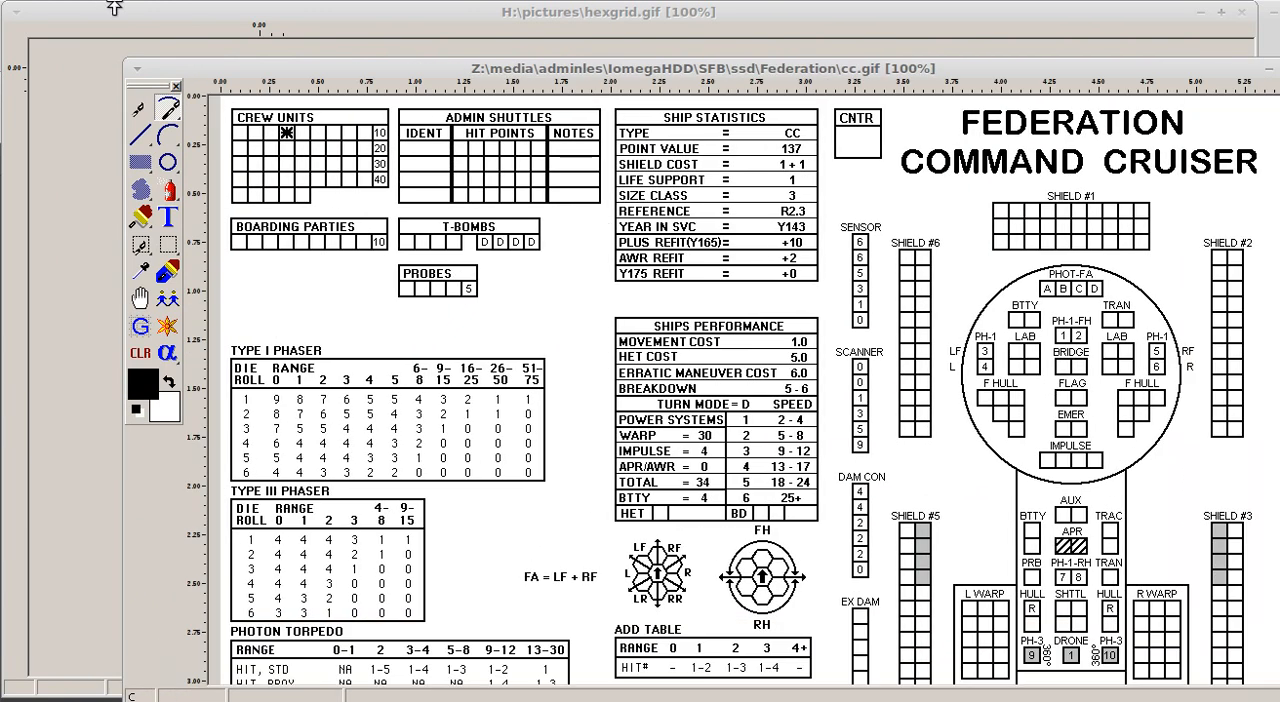
Fit the cc.gif sheet to the workspace and scroll through its phaser and torpedo tables
left_click(1235, 10)
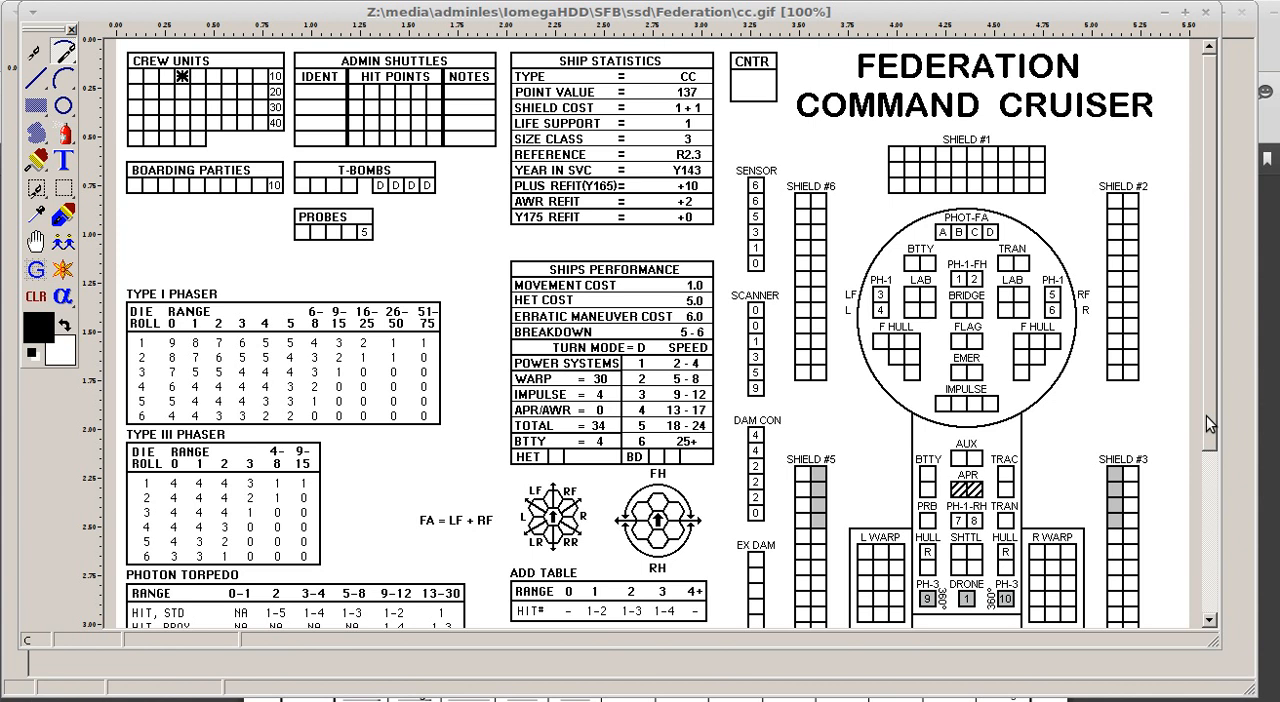
scroll("down", 3)
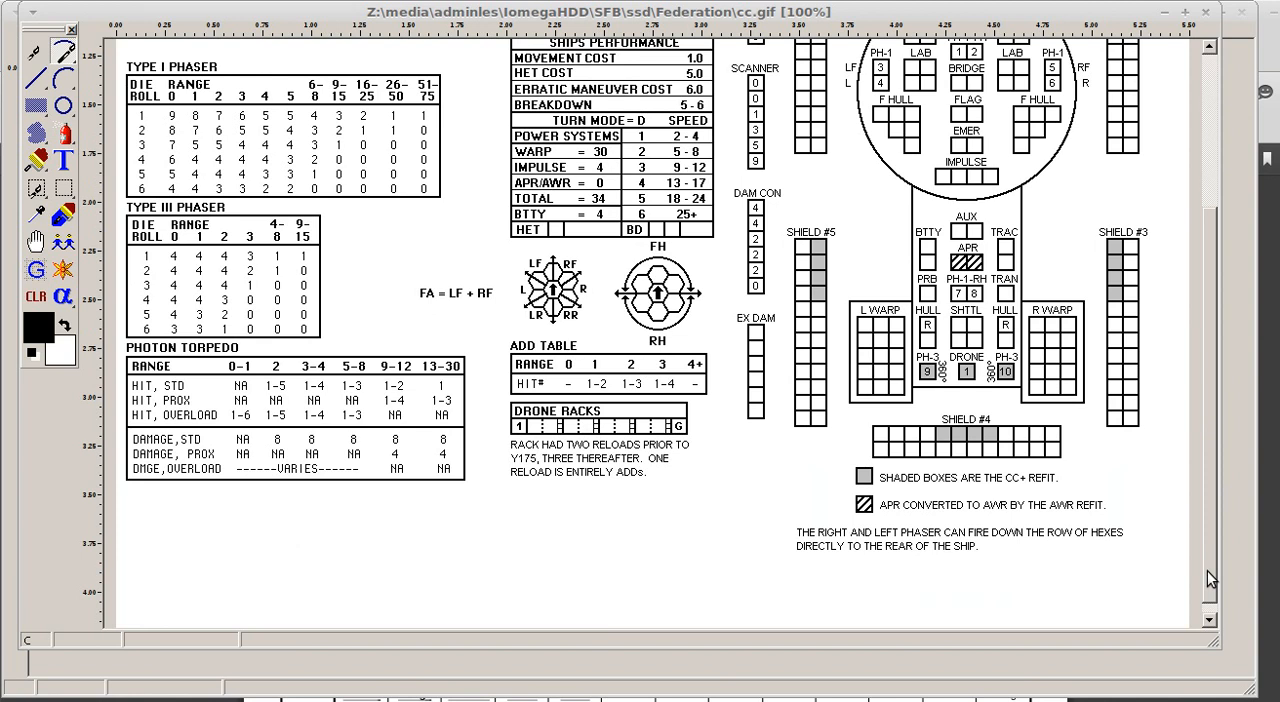
scroll("up", 3)
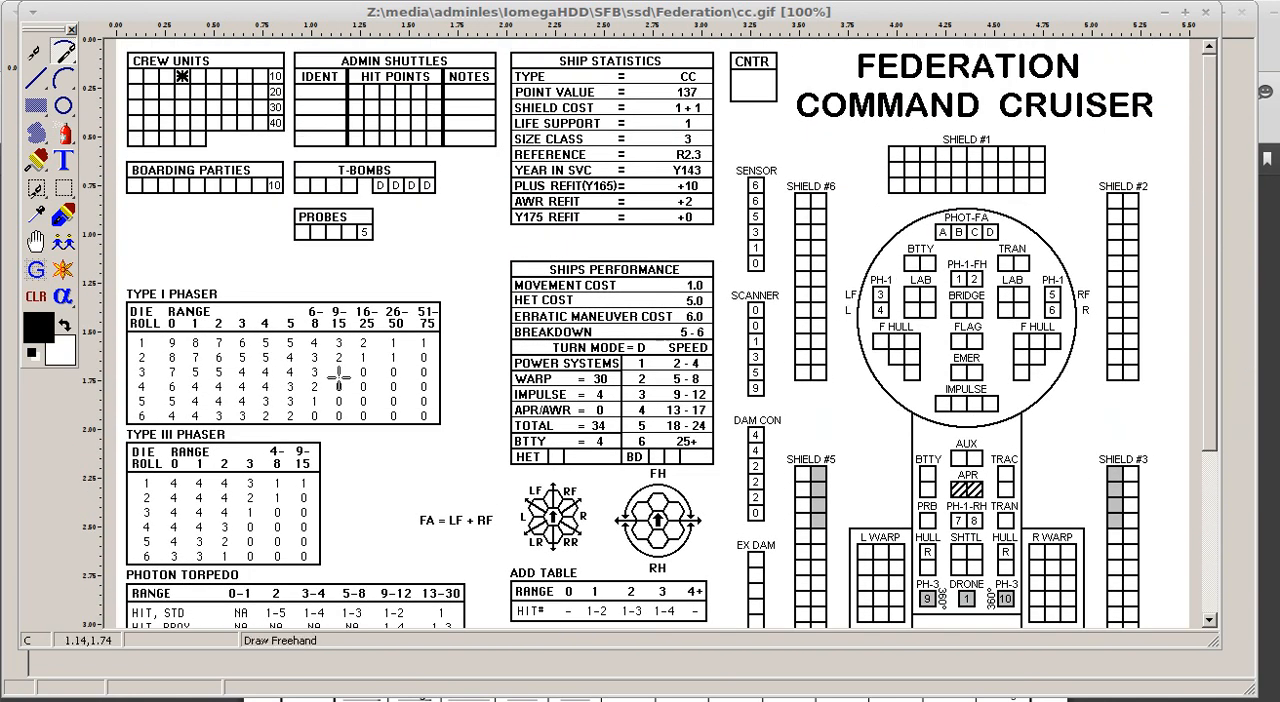
scroll("down", 3)
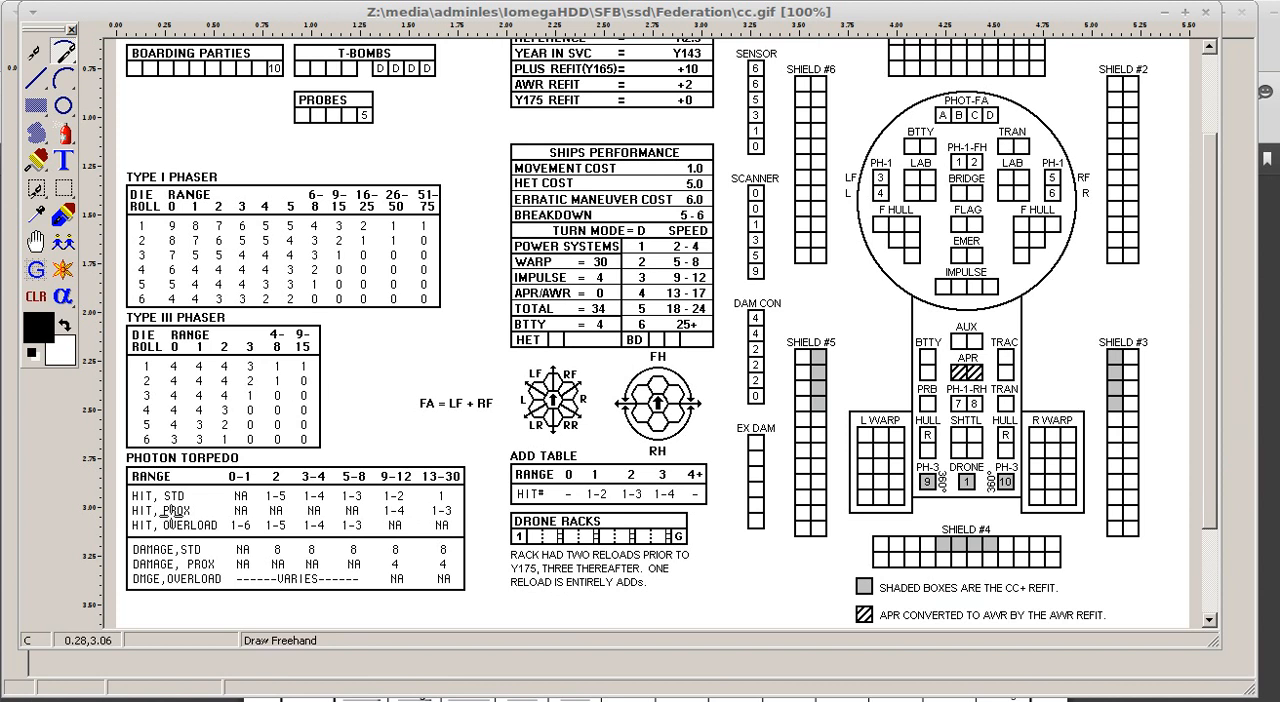
scroll("down", 3)
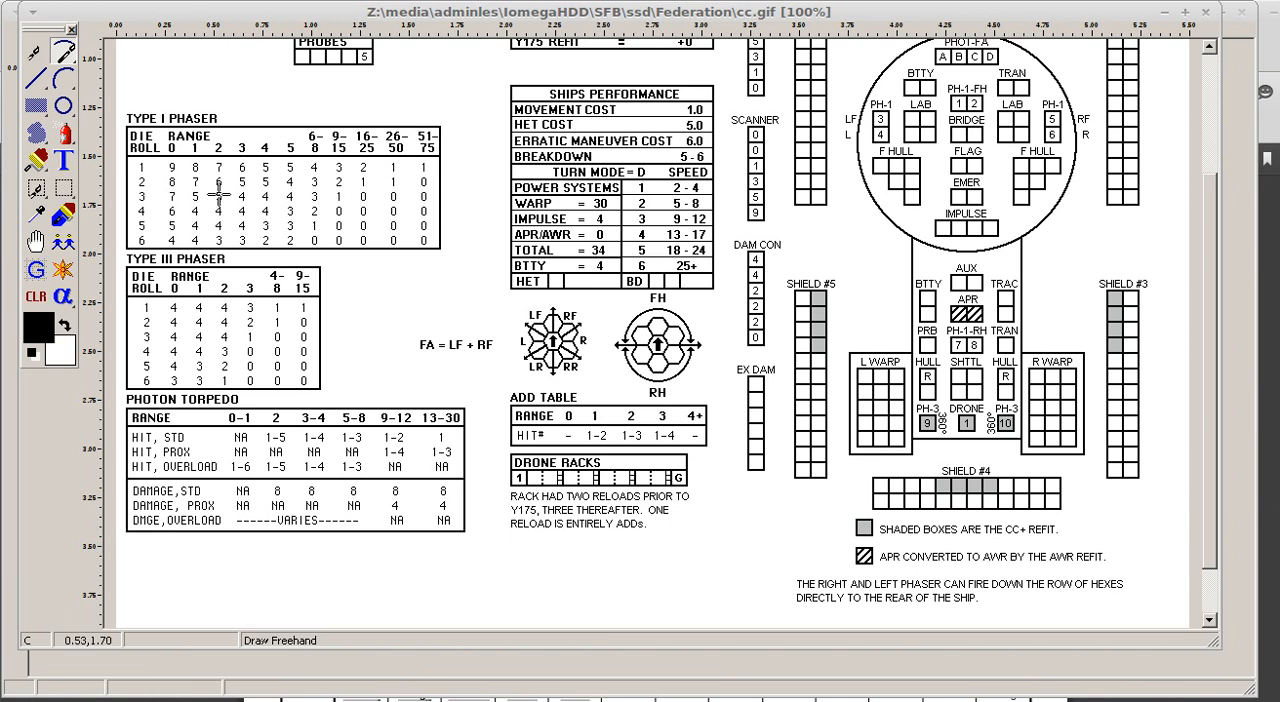
mouse_move(143, 165)
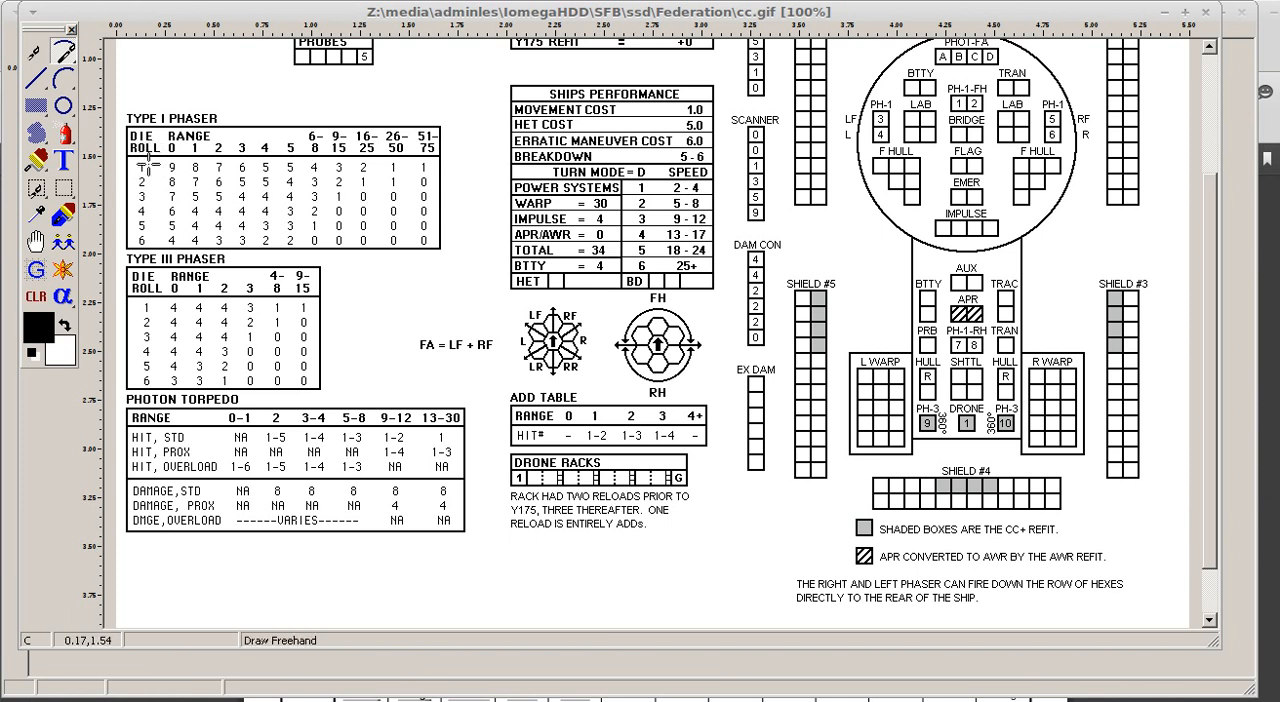
mouse_move(258, 162)
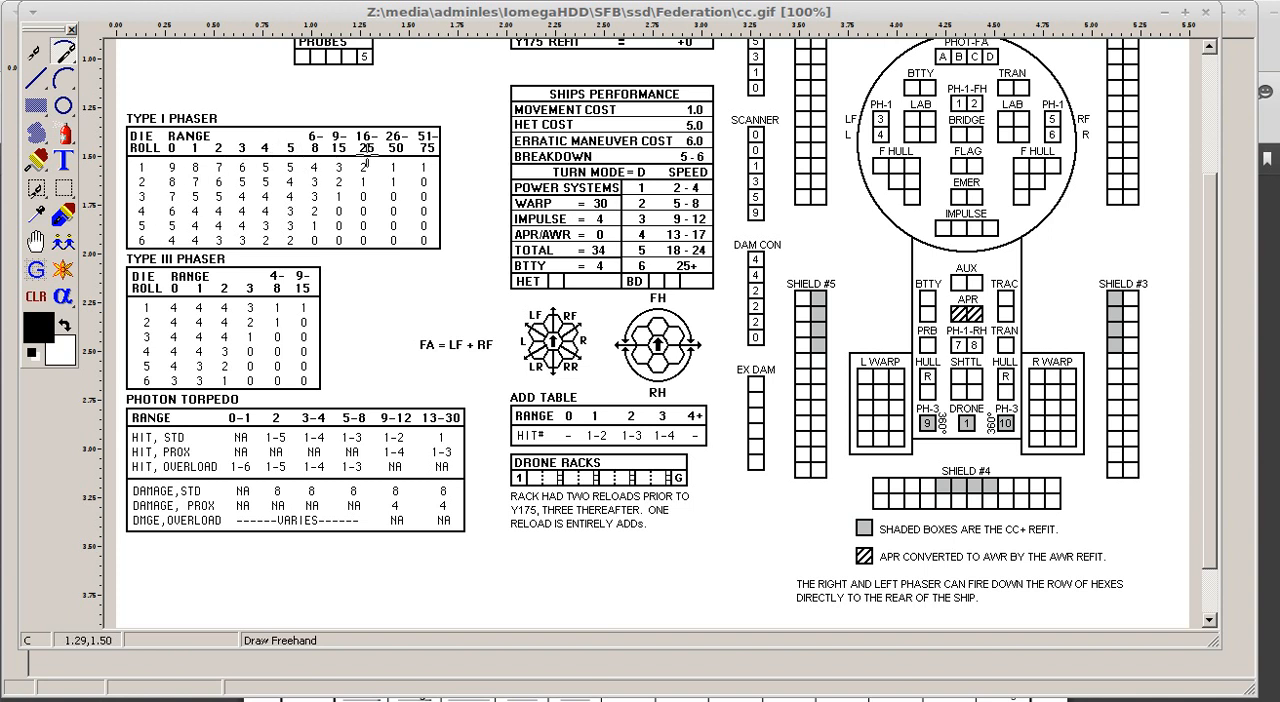
mouse_move(126, 181)
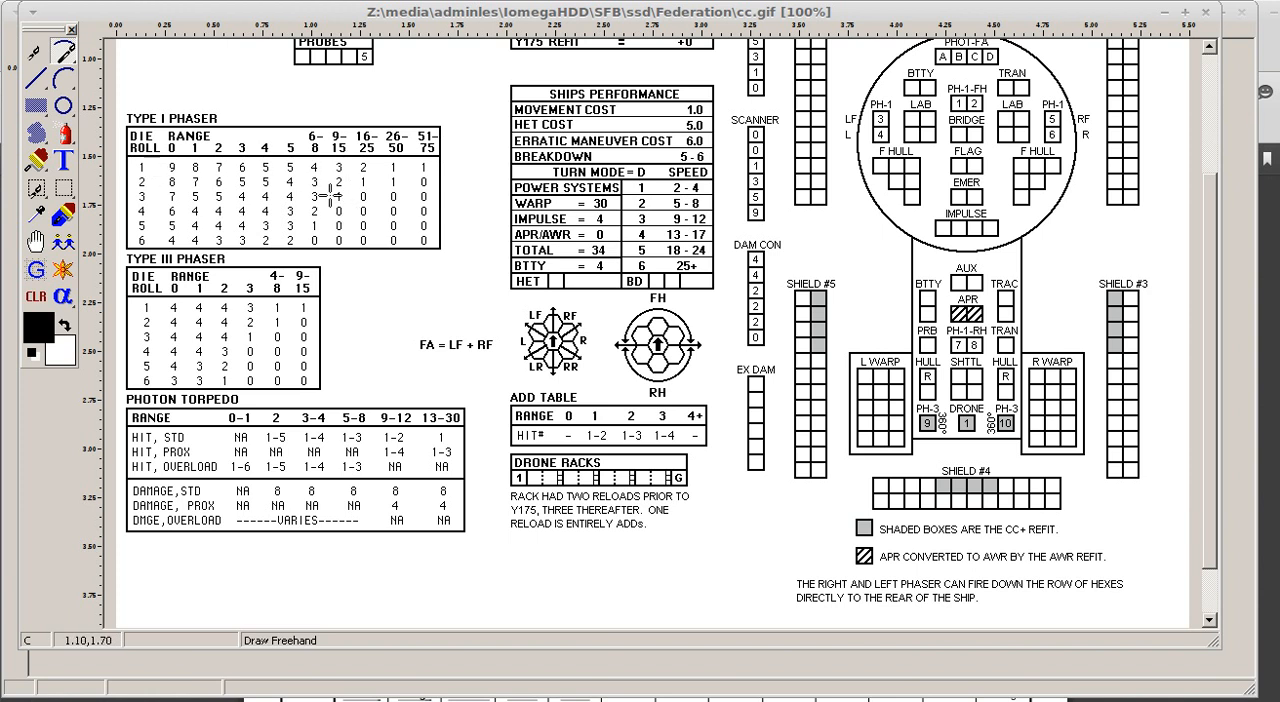
mouse_move(300, 178)
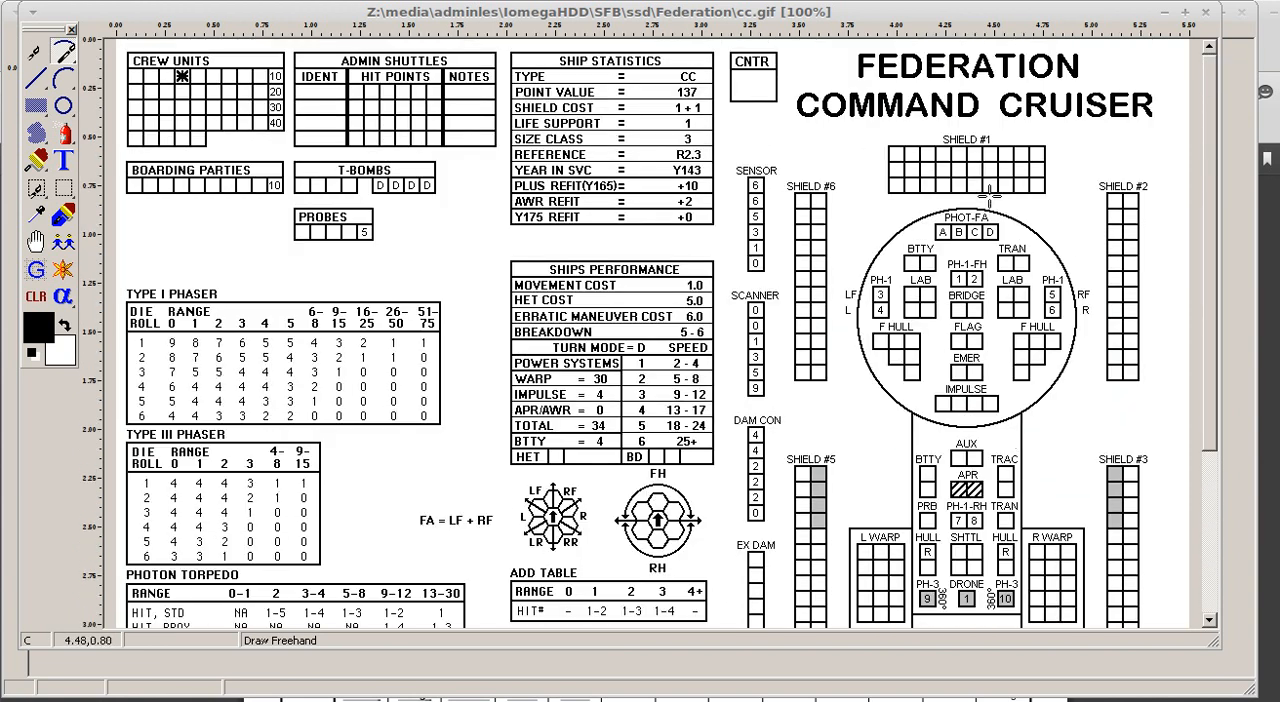
Scroll the Command Cruiser sheet down past the crew and ship statistics sections
scroll("down", 3)
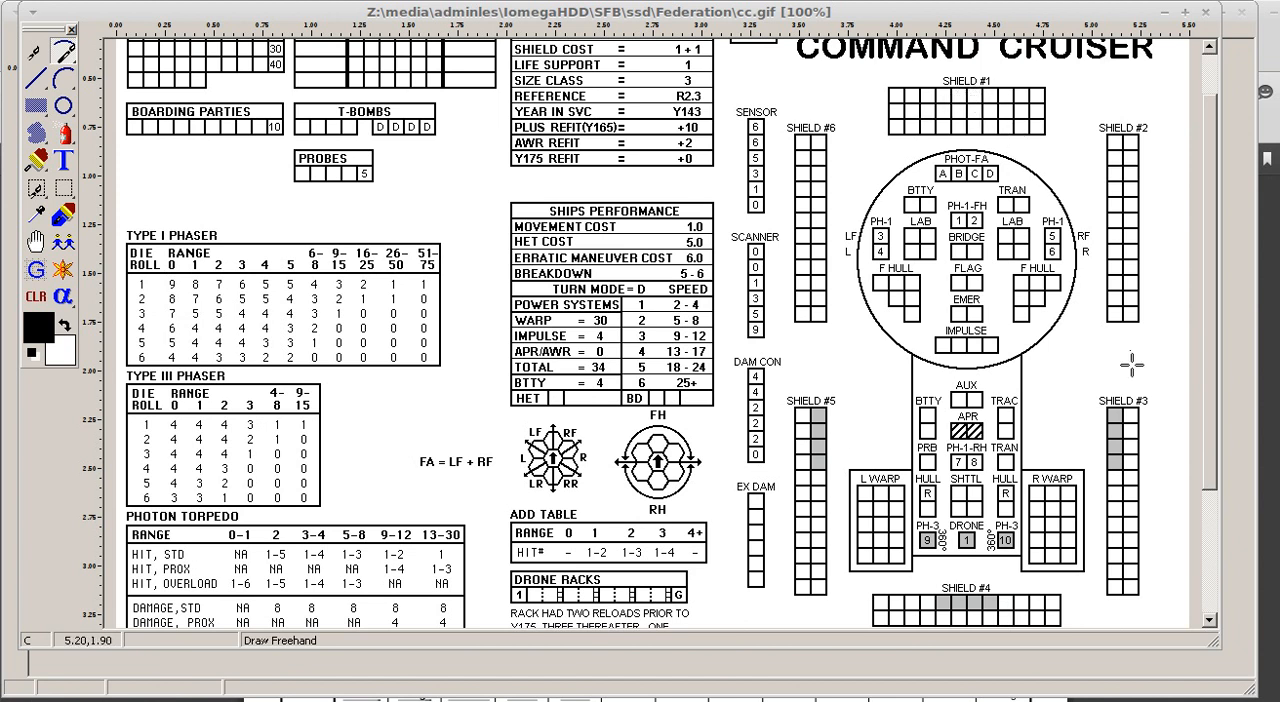
mouse_move(1009, 138)
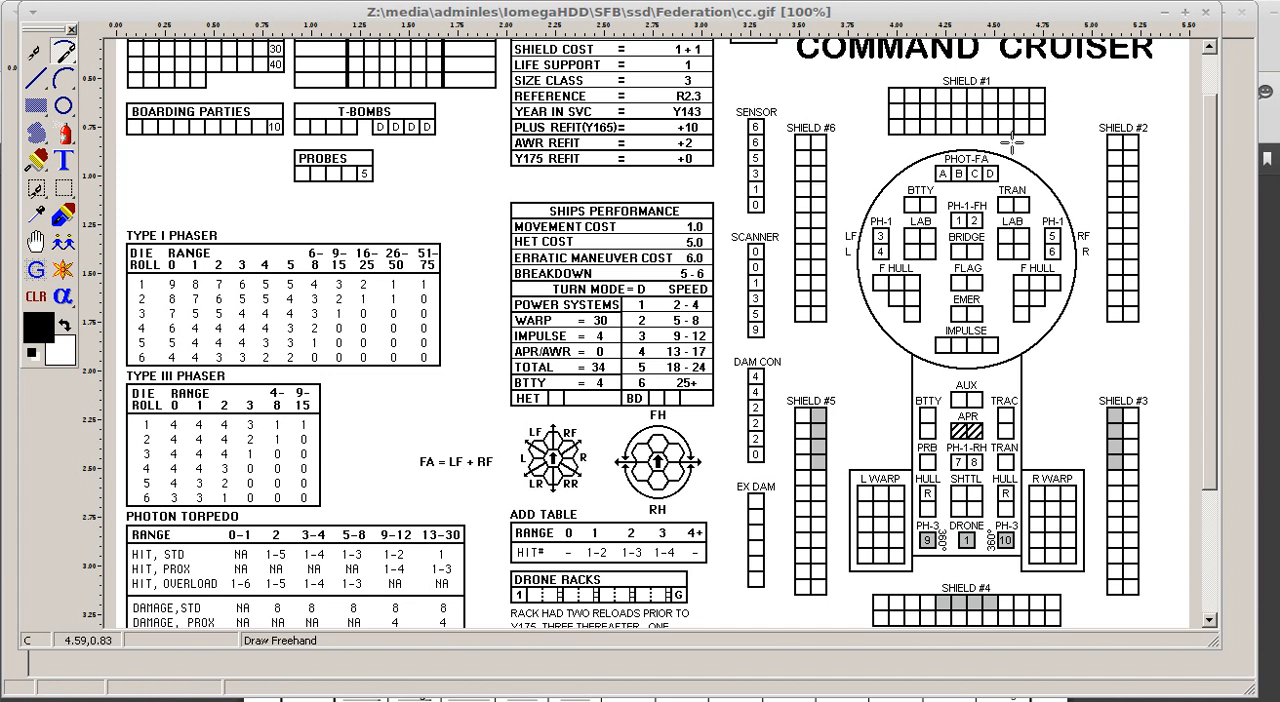
mouse_move(1088, 130)
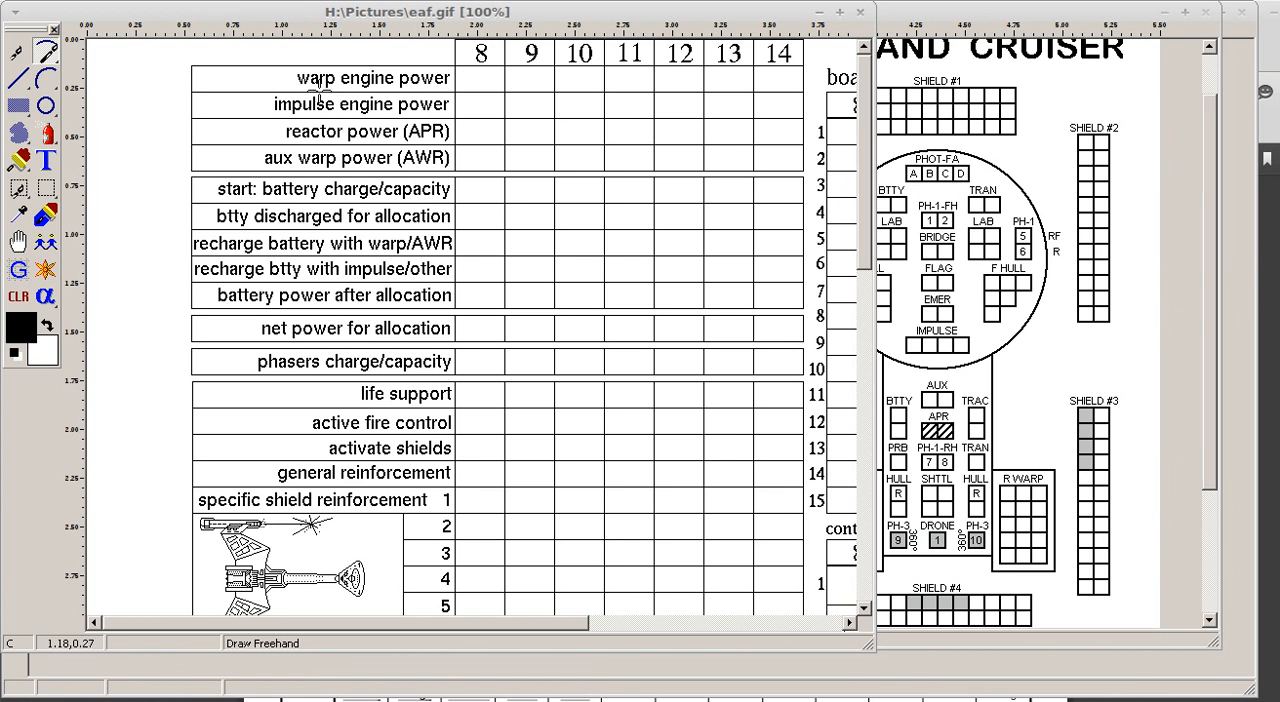
mouse_move(415, 78)
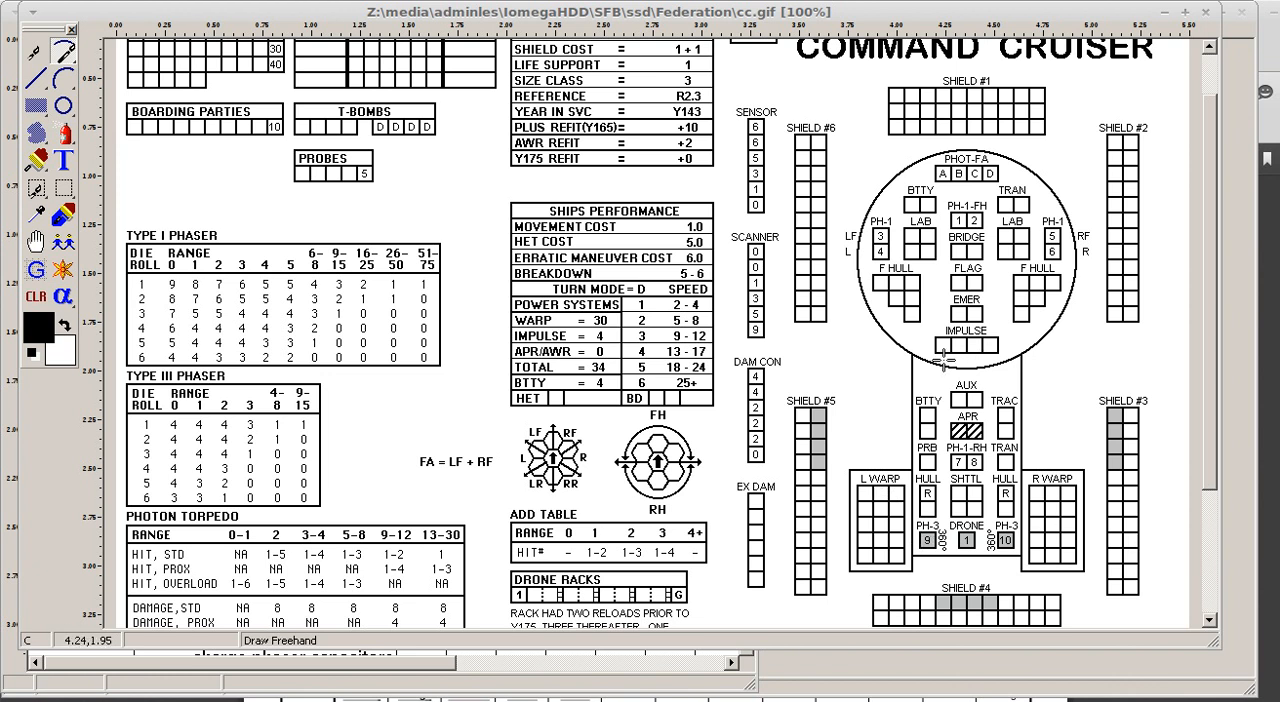
mouse_move(939, 345)
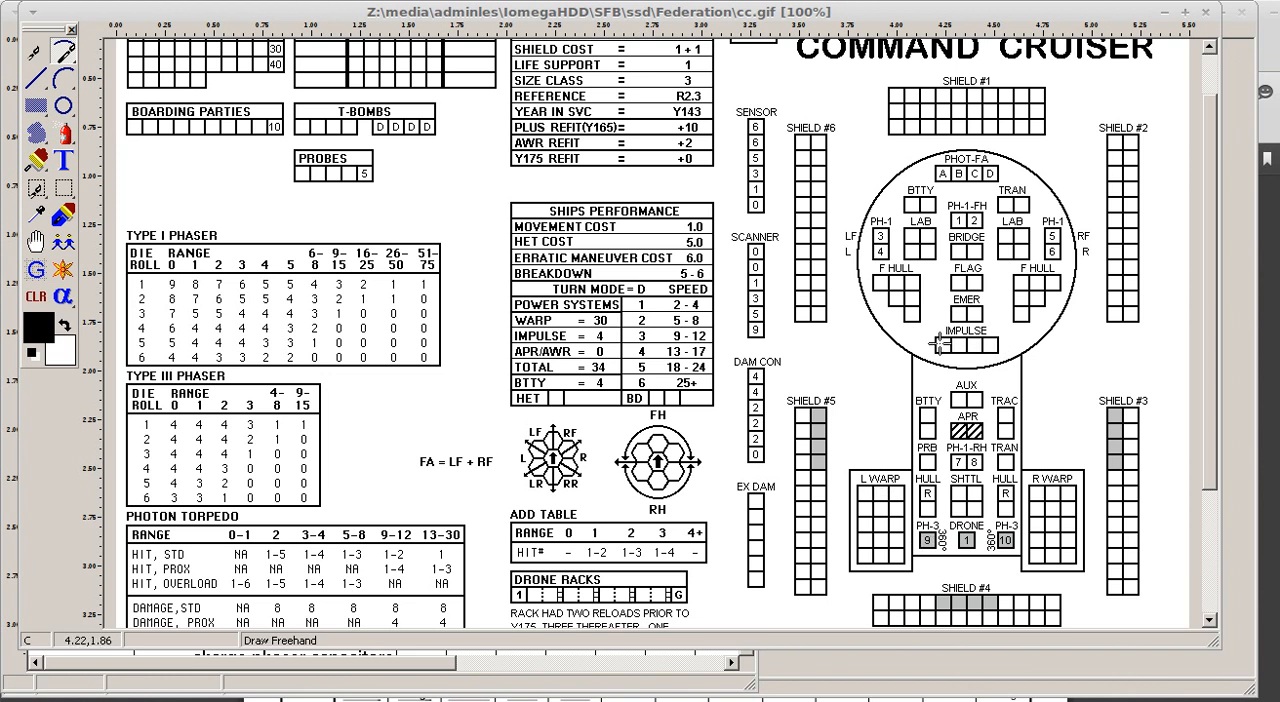
mouse_move(915, 291)
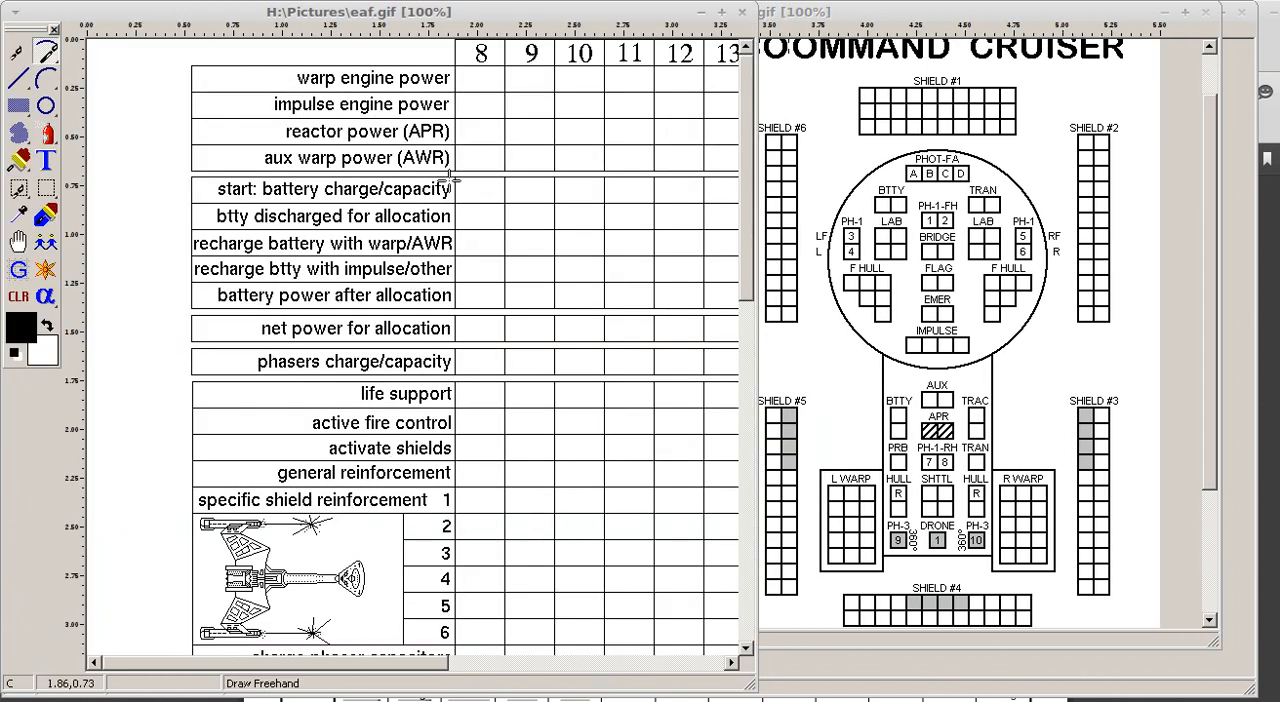
mouse_move(457, 78)
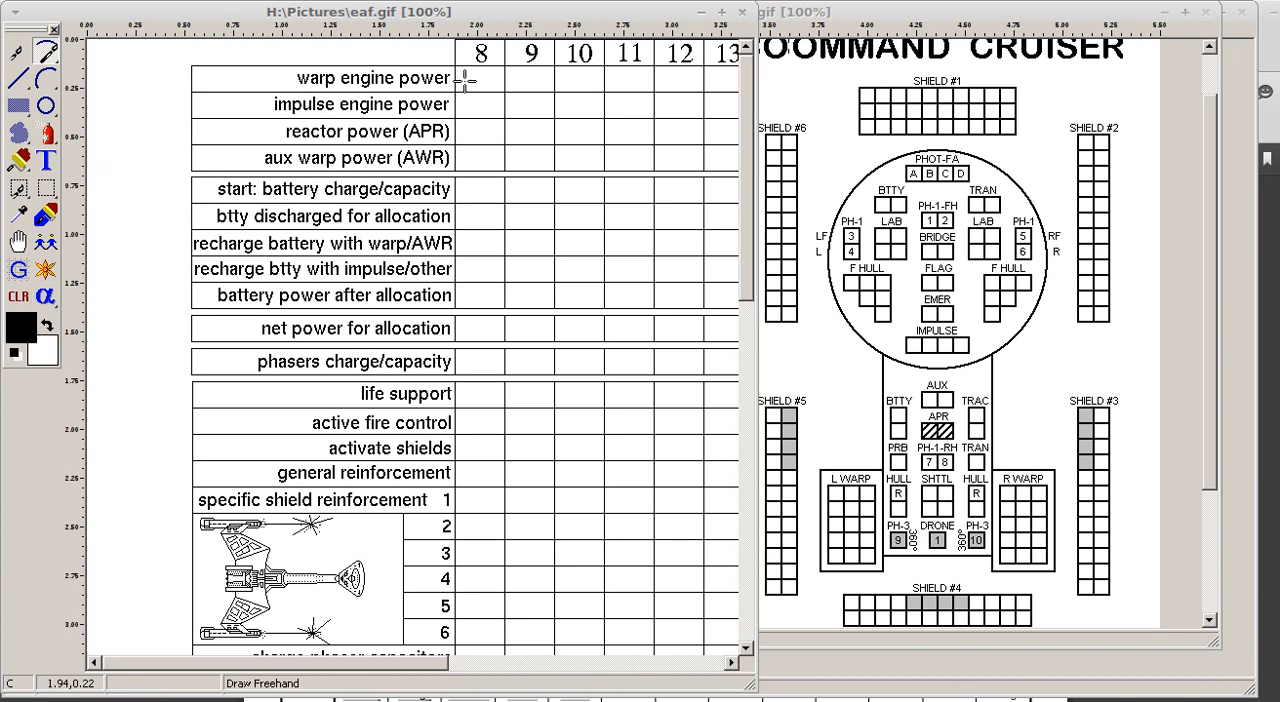
mouse_move(465, 80)
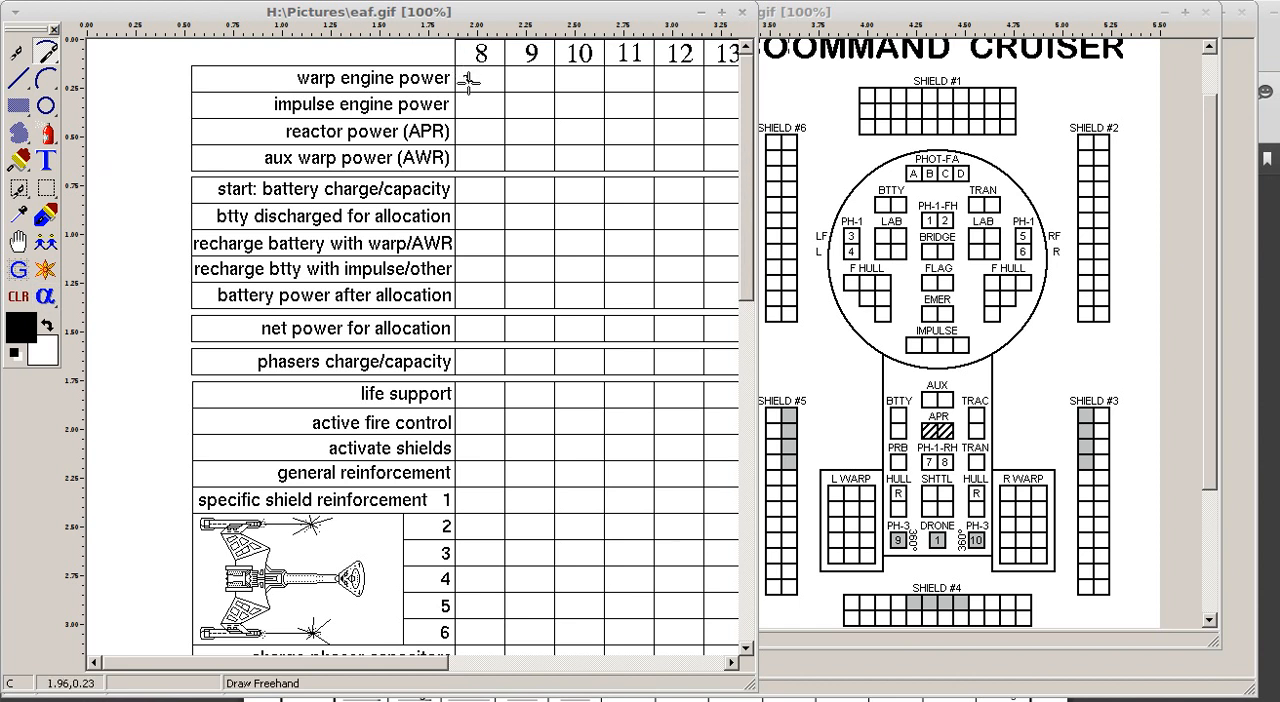
mouse_move(480, 85)
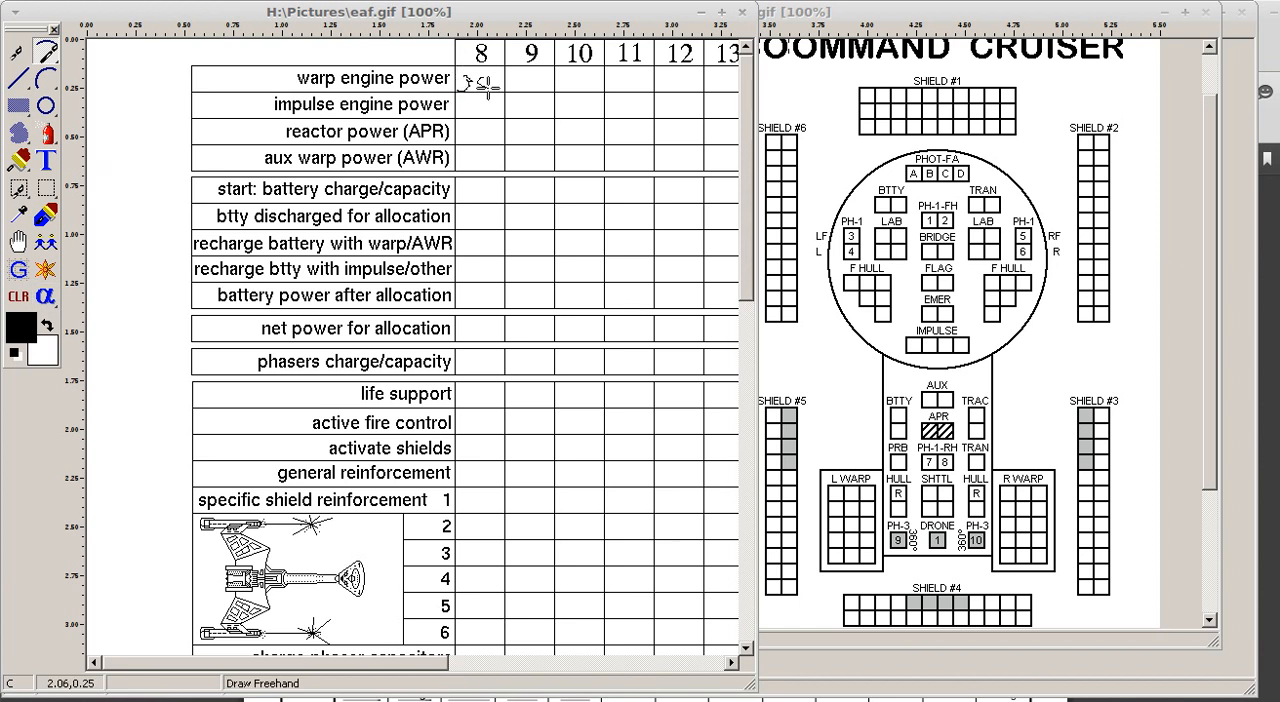
mouse_move(481, 104)
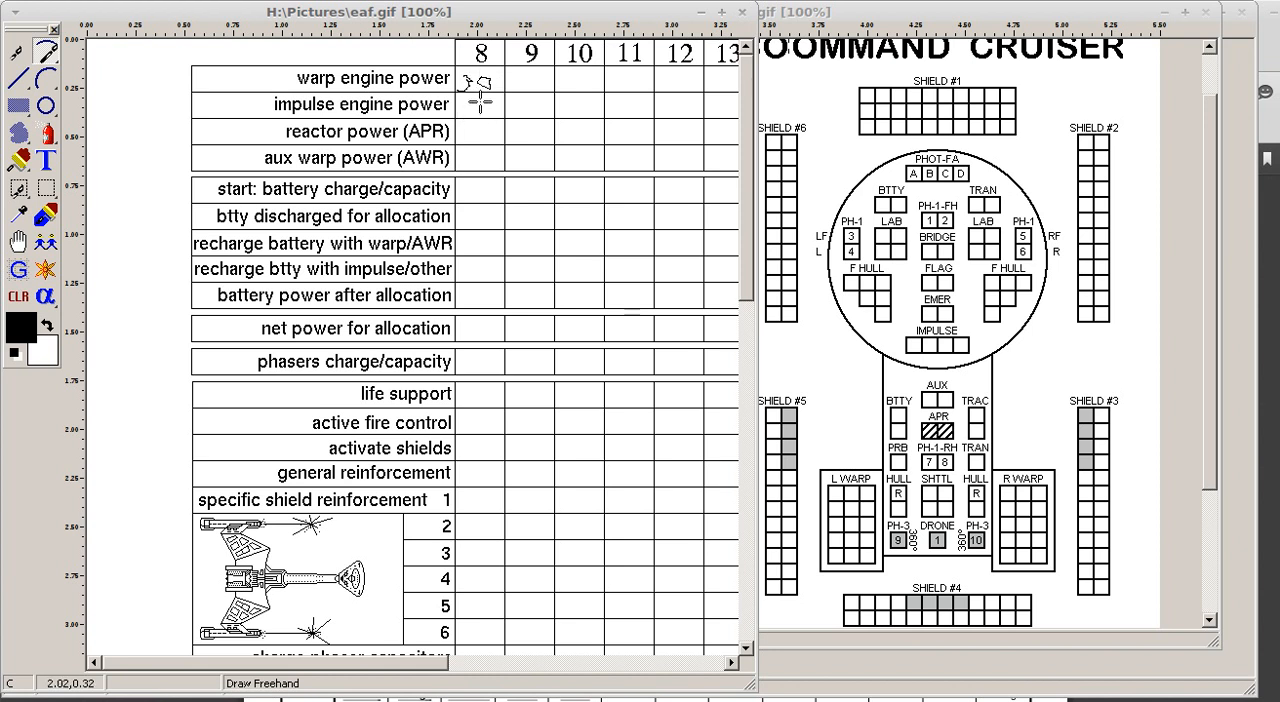
mouse_move(479, 118)
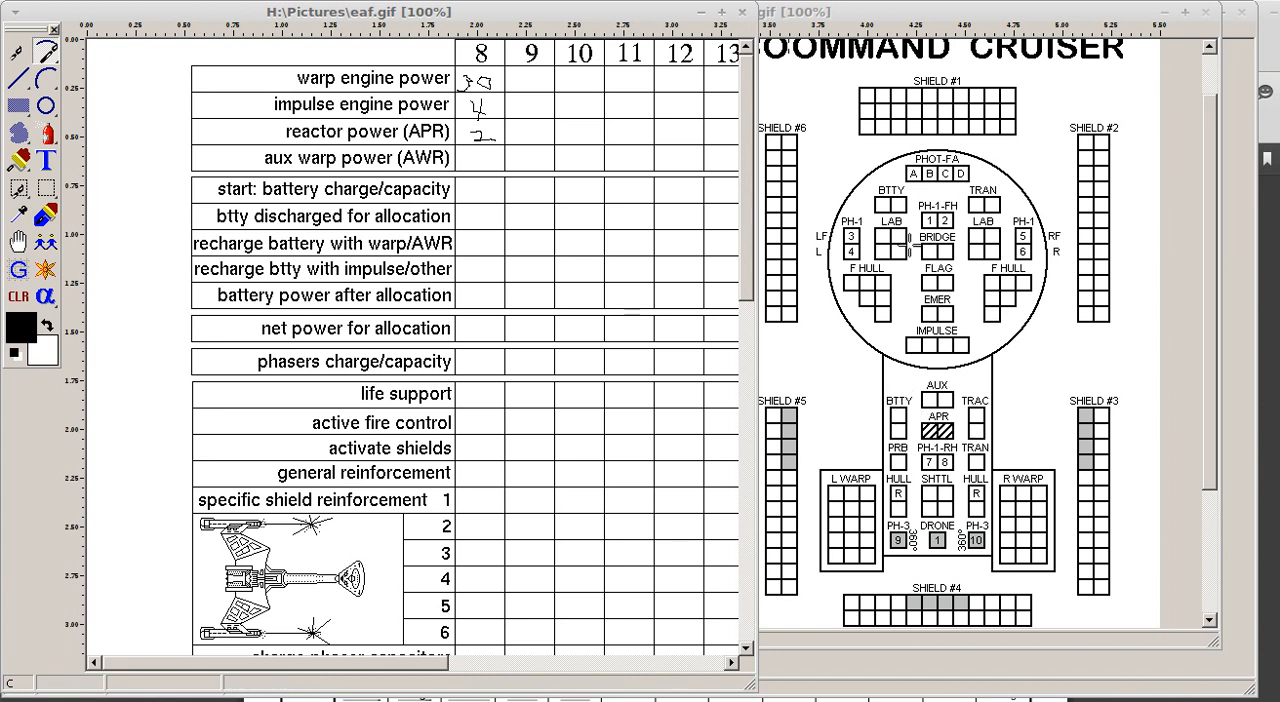
mouse_move(537, 204)
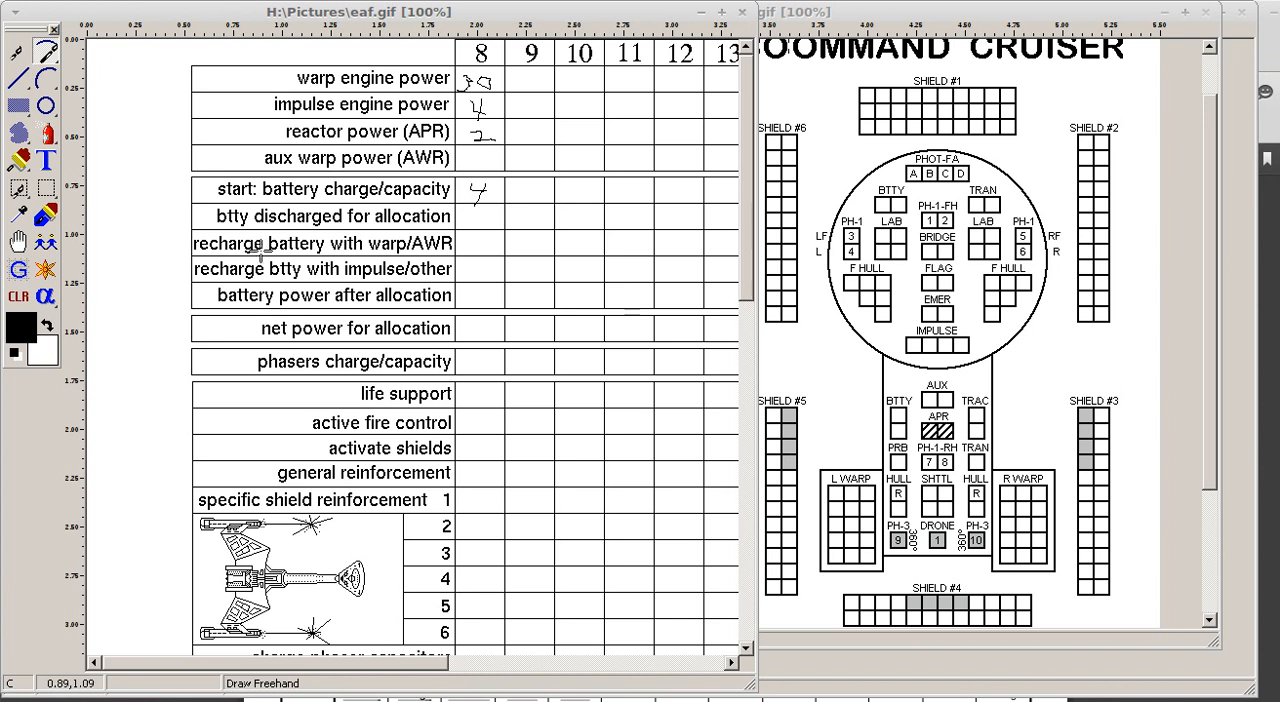
mouse_move(245, 290)
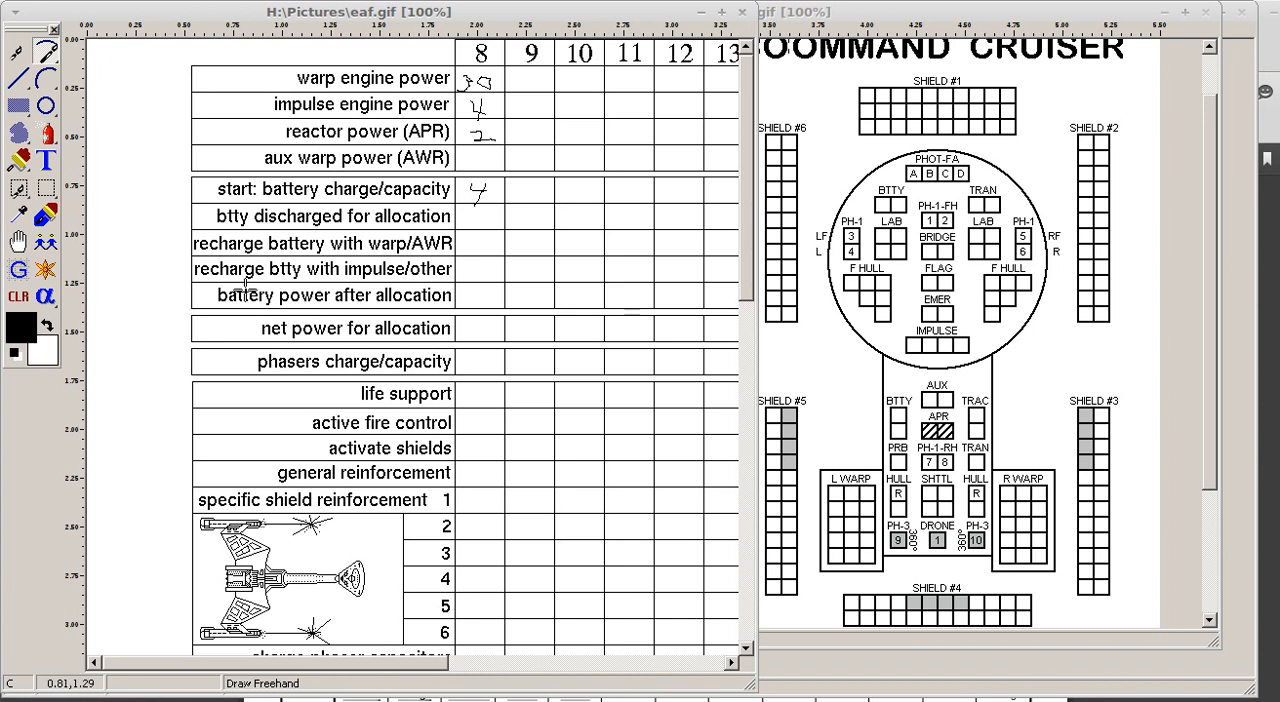
mouse_move(480, 248)
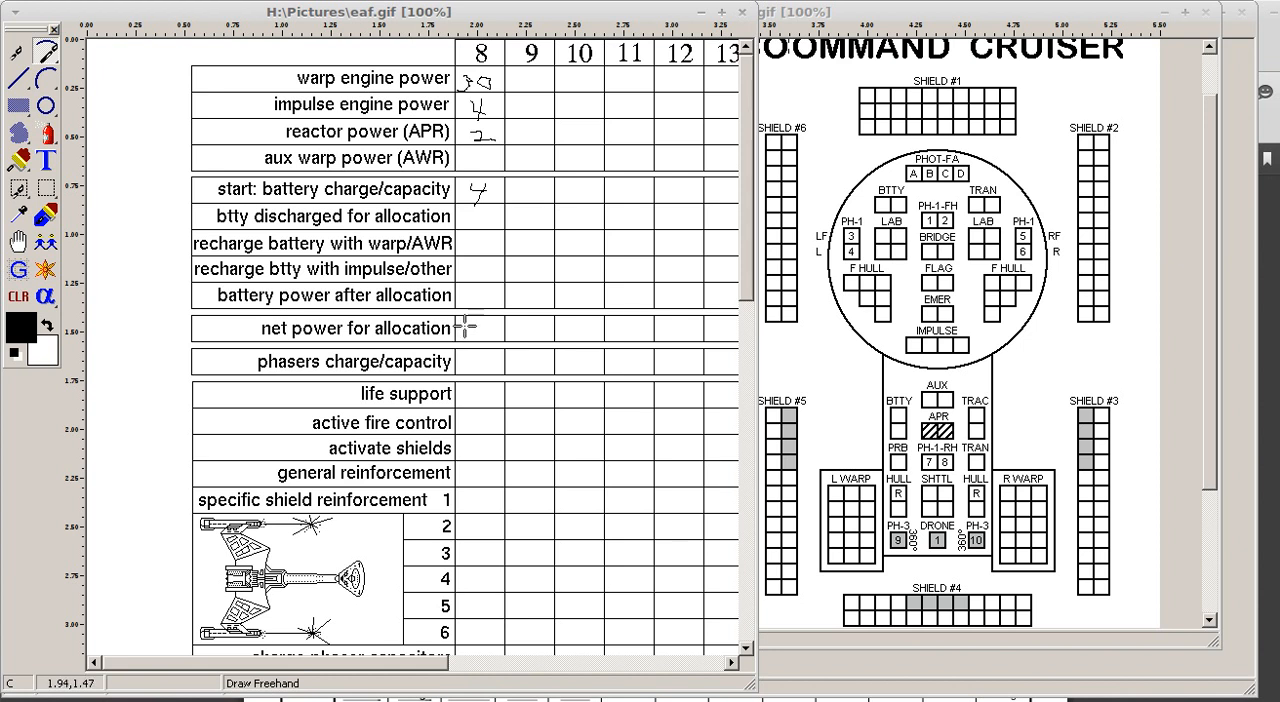
mouse_move(470, 328)
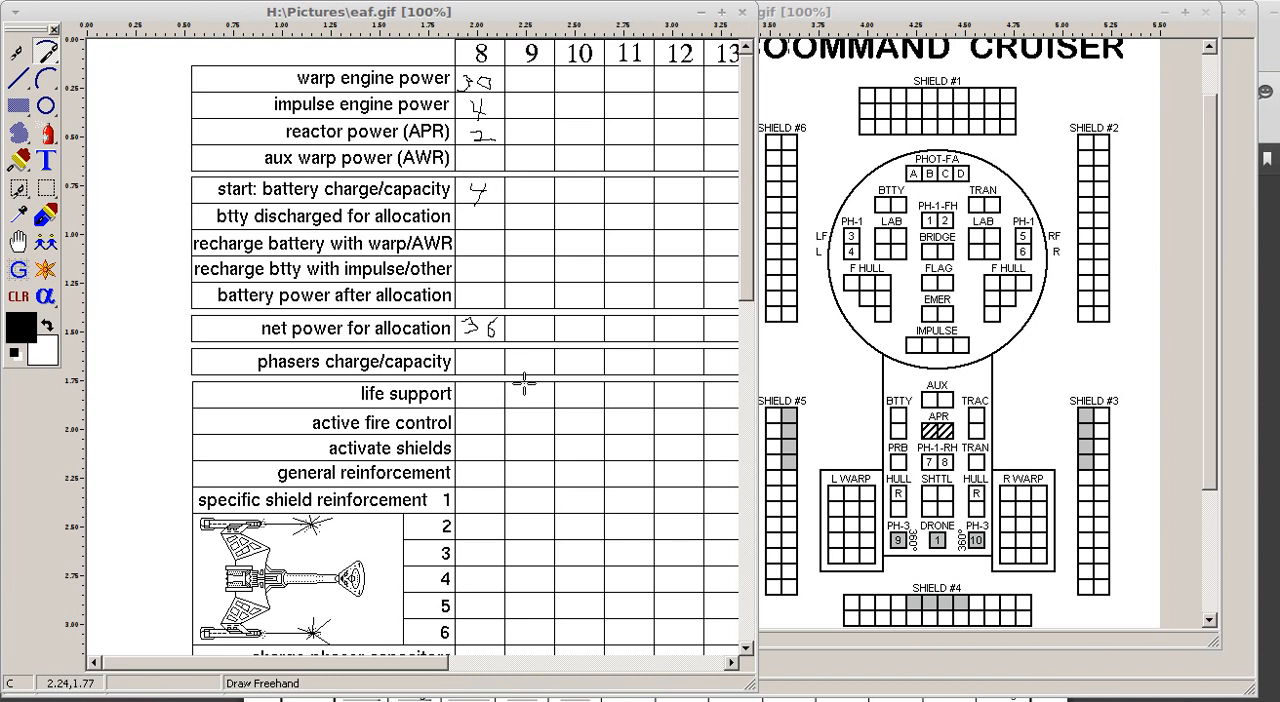
Scroll the eaf.gif form down and handwrite 2 for activate shields in column 8
scroll("down", 3)
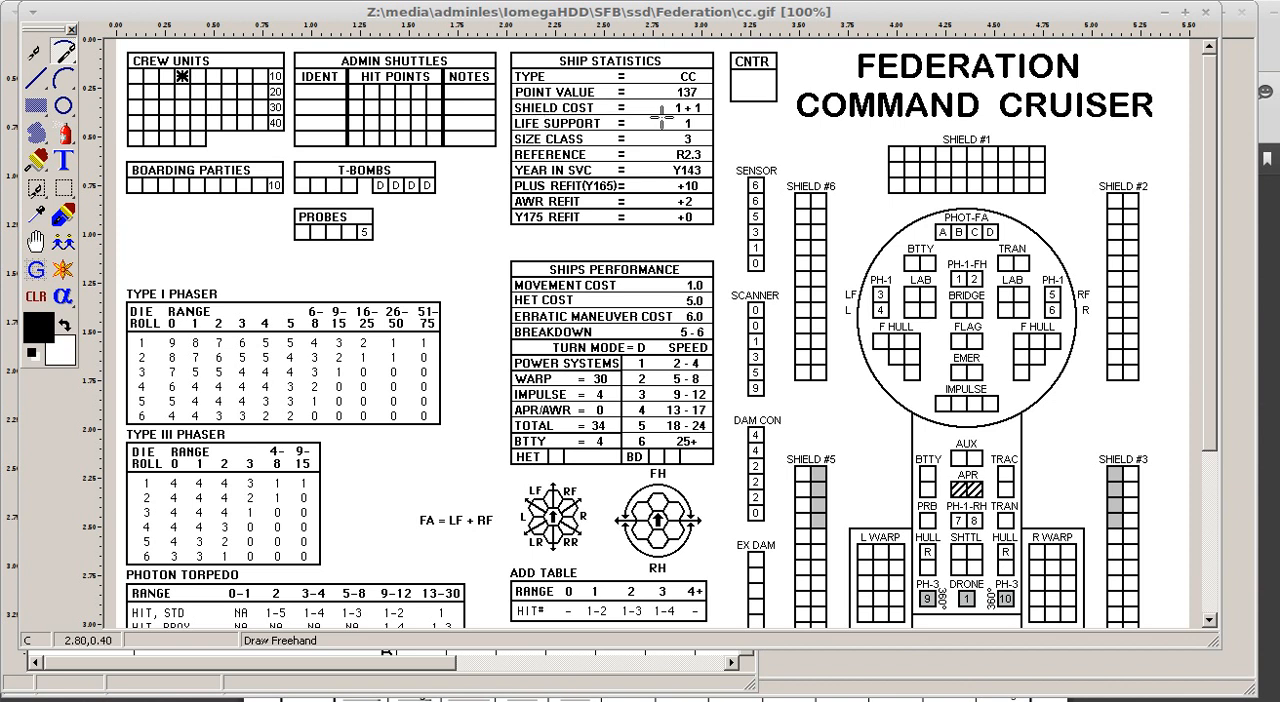
mouse_move(515, 135)
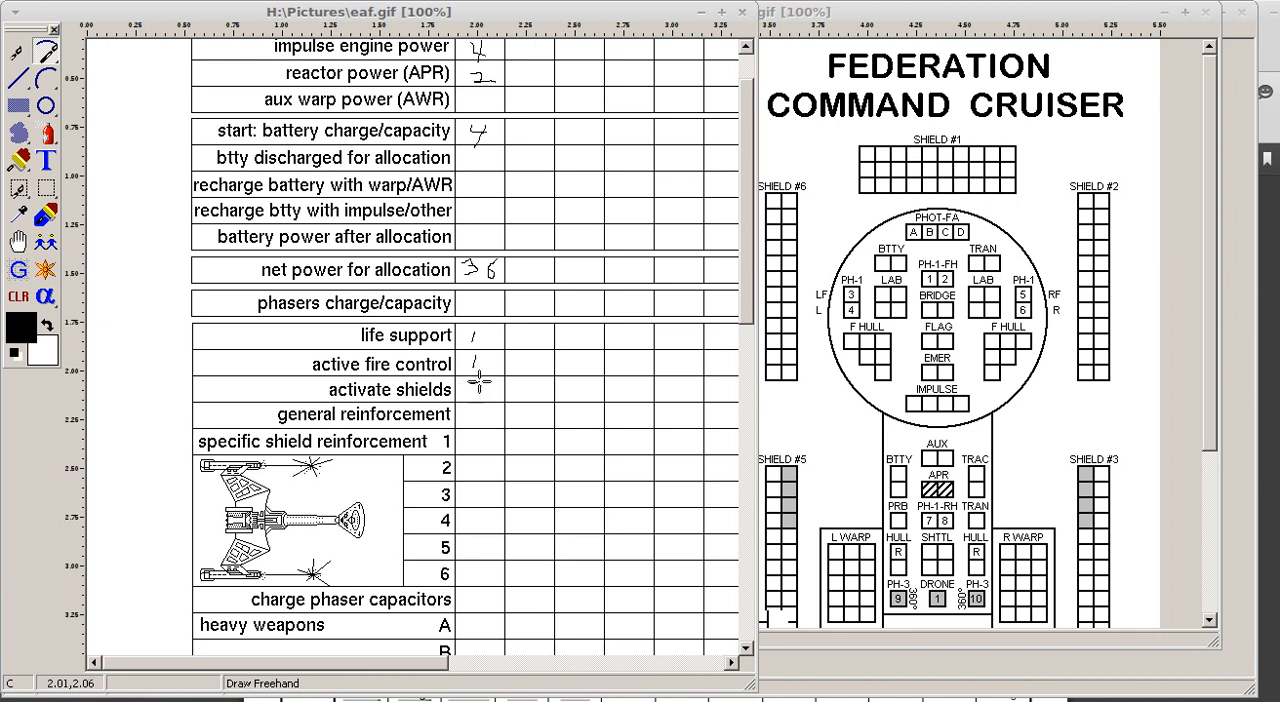
left_click_drag(470, 390, 478, 388)
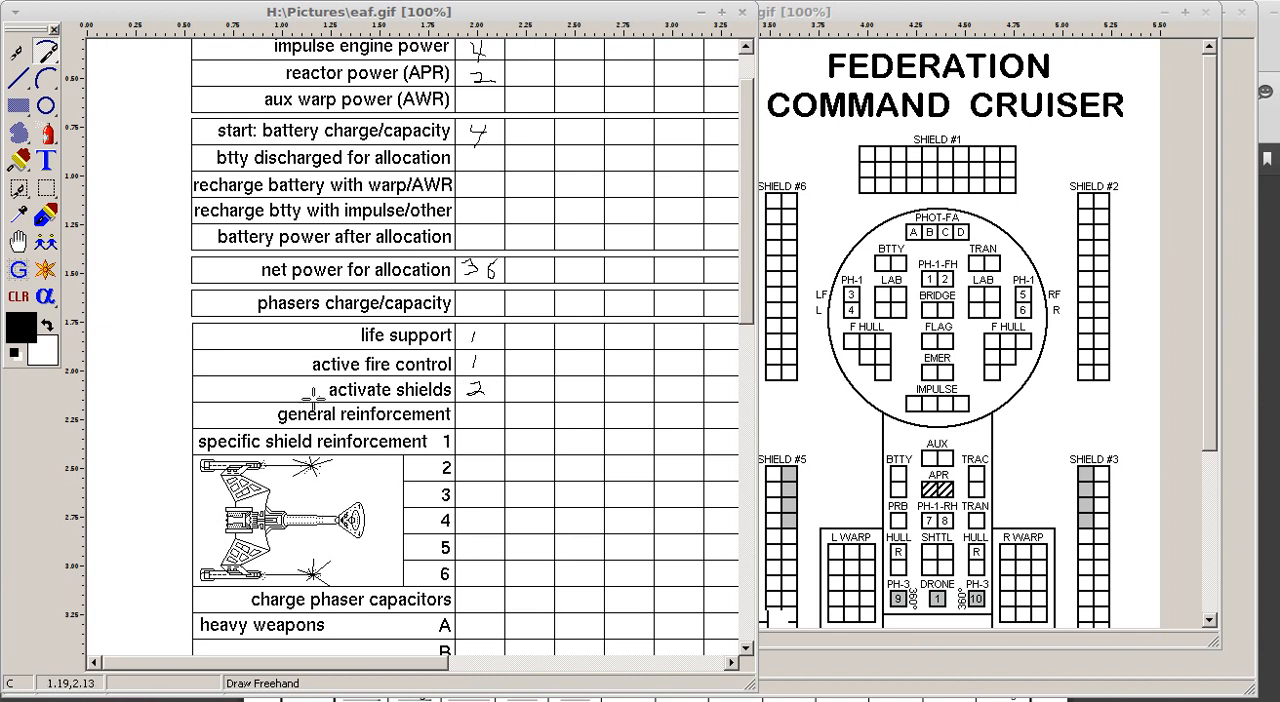
mouse_move(434, 419)
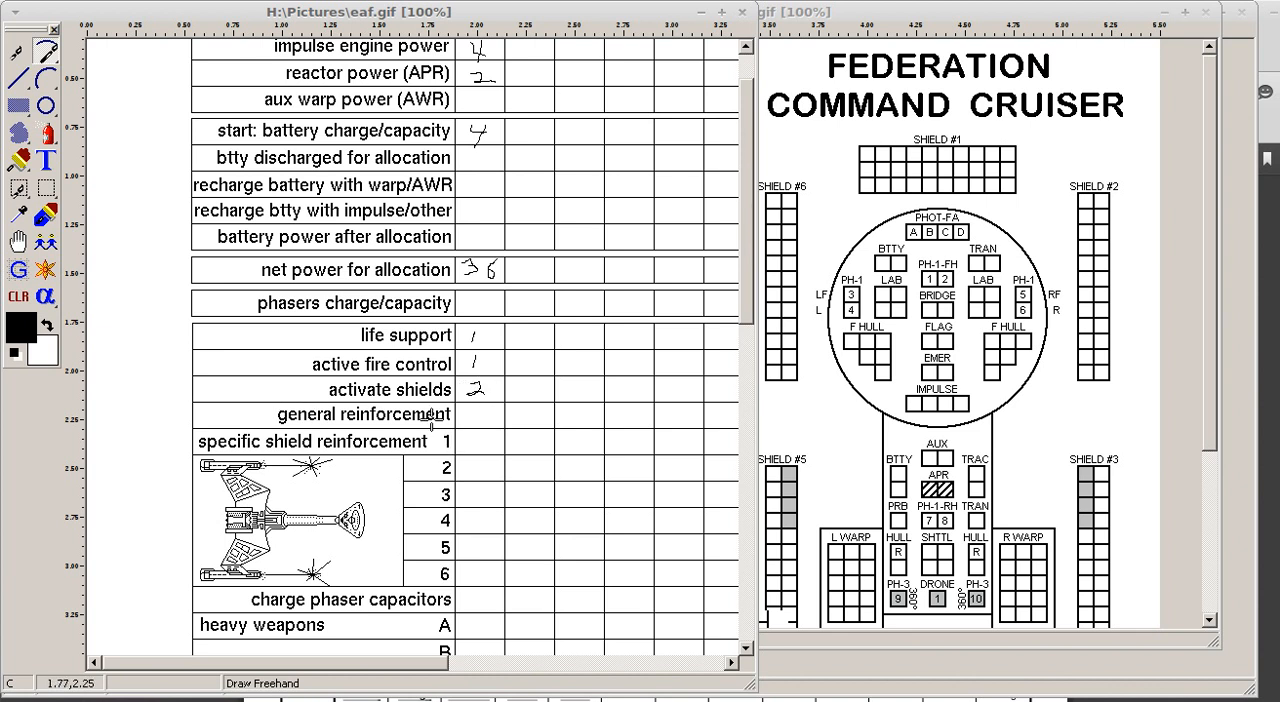
mouse_move(493, 495)
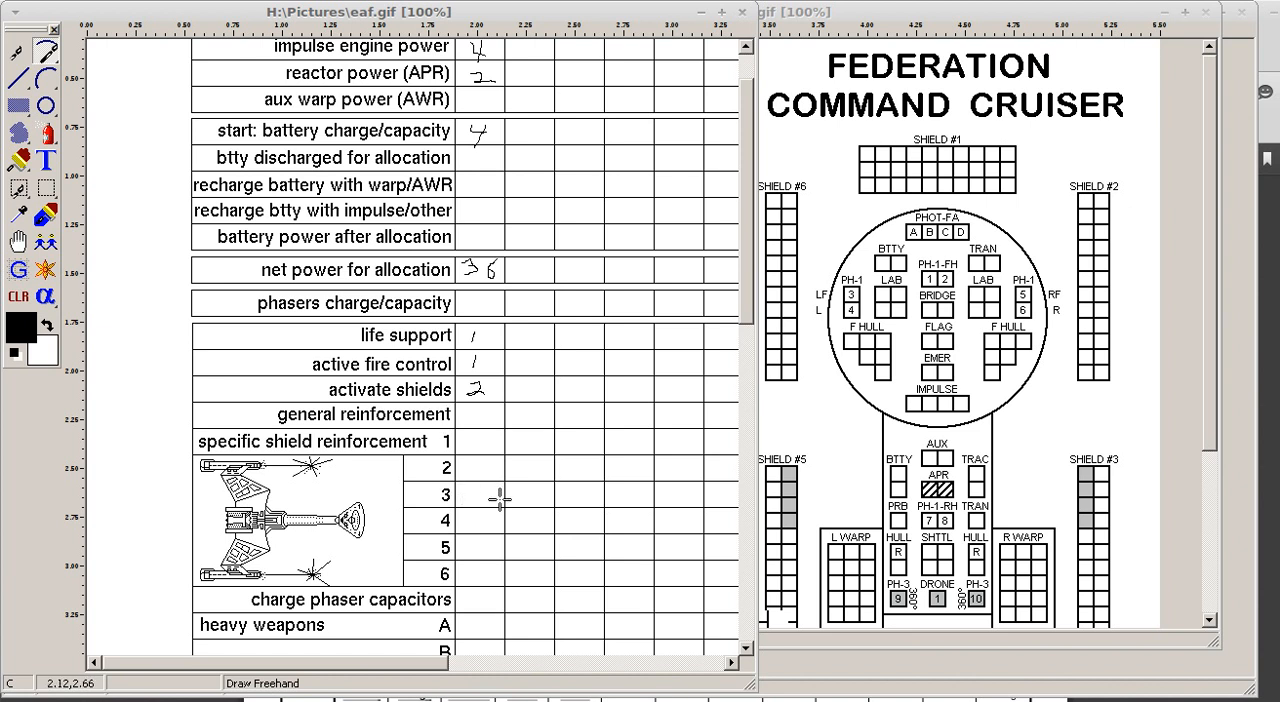
mouse_move(475, 441)
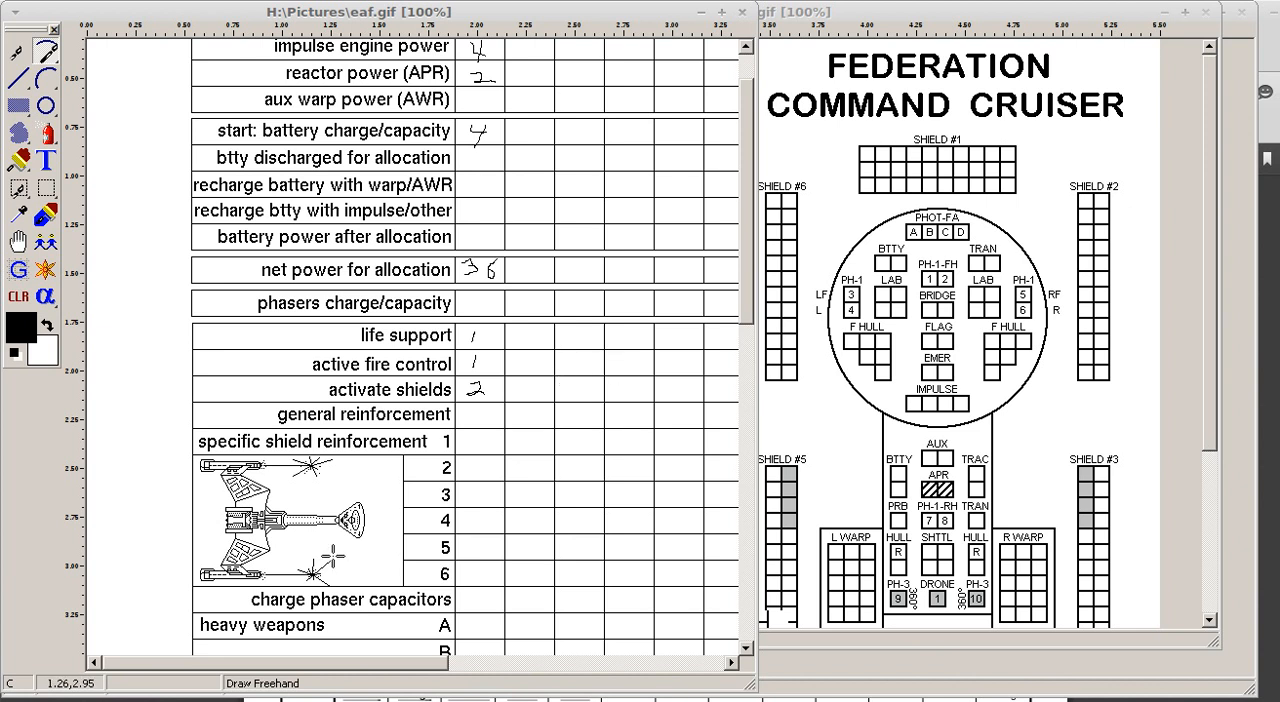
Scroll the form down through heavy weapons A–D to the energy for movement row
scroll("down", 3)
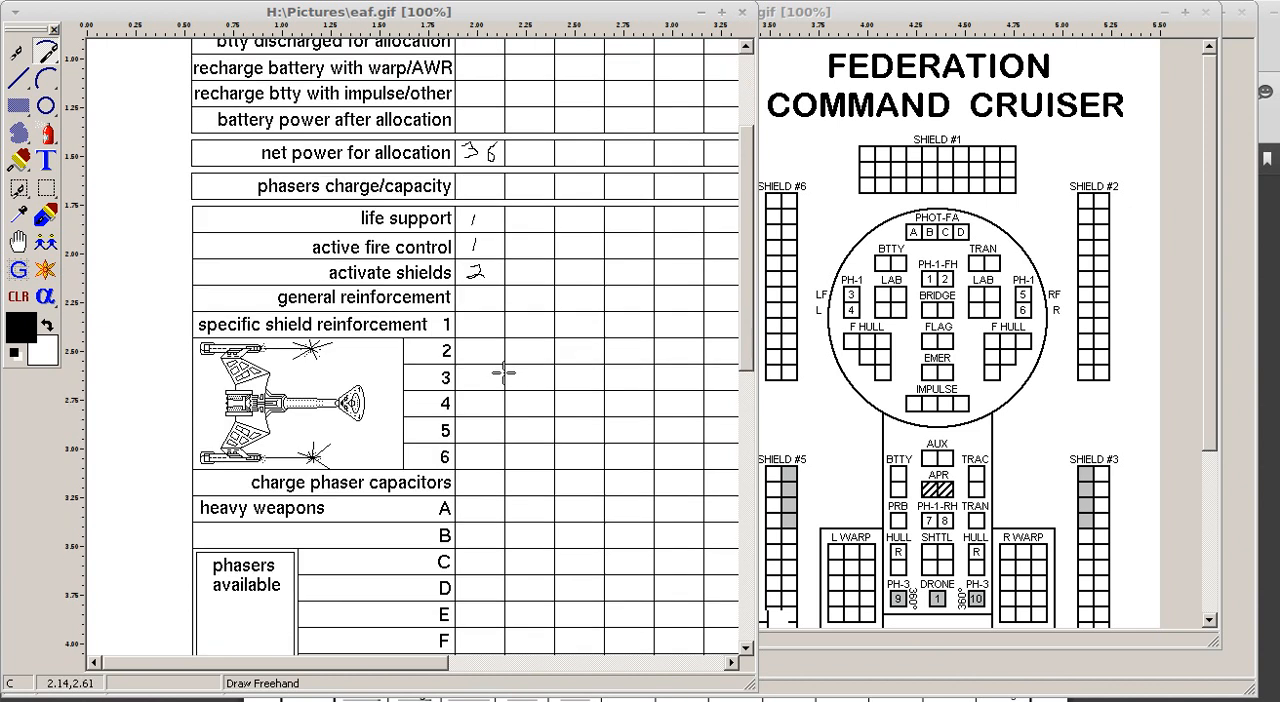
scroll("down", 3)
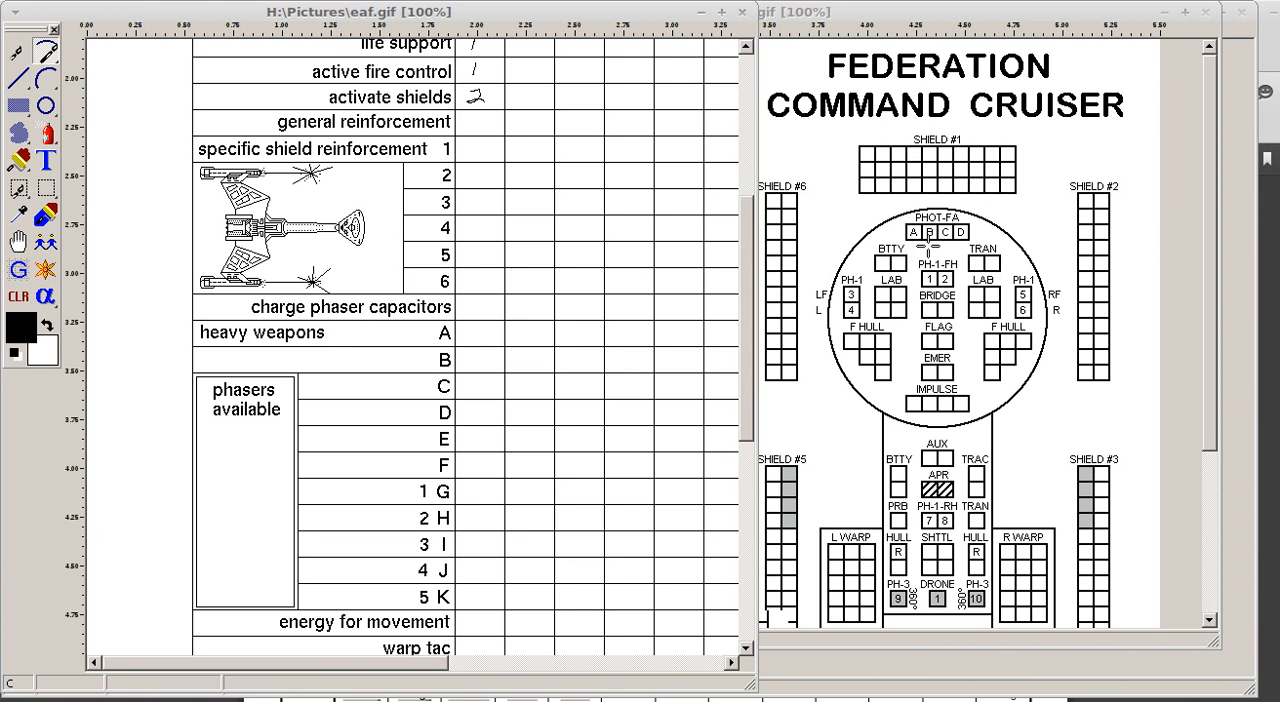
mouse_move(400, 332)
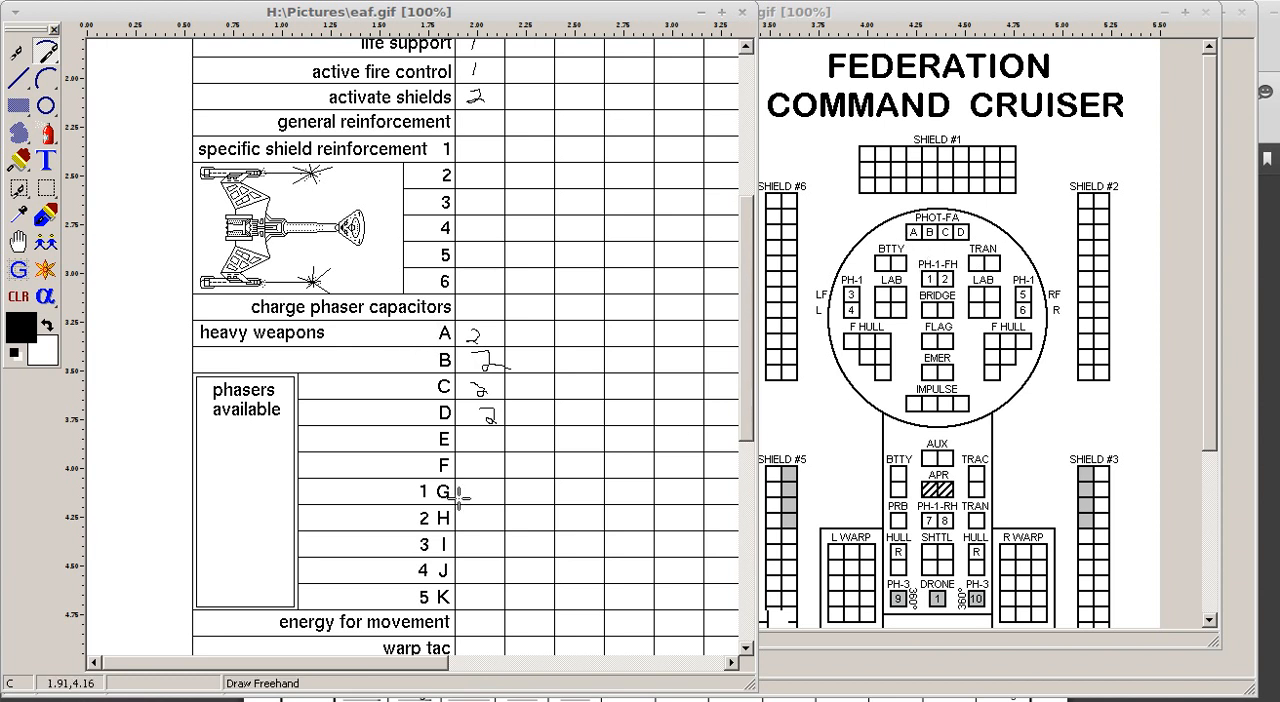
scroll("down", 3)
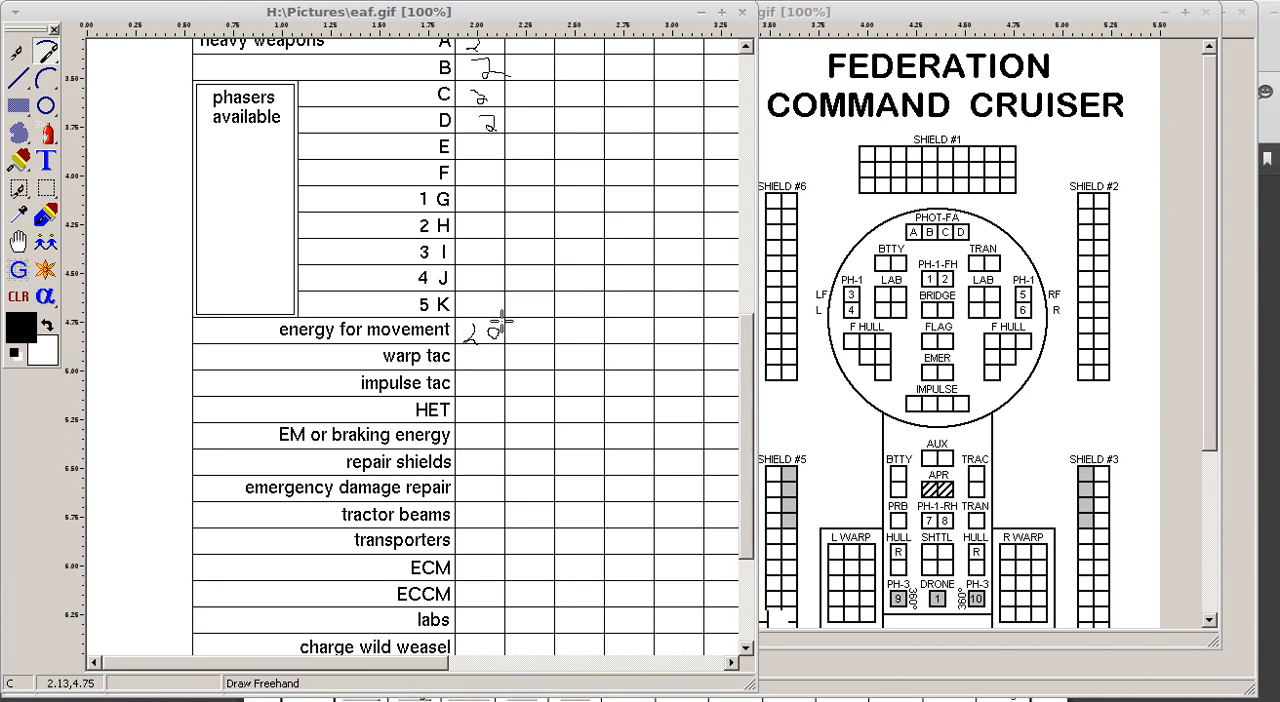
mouse_move(522, 330)
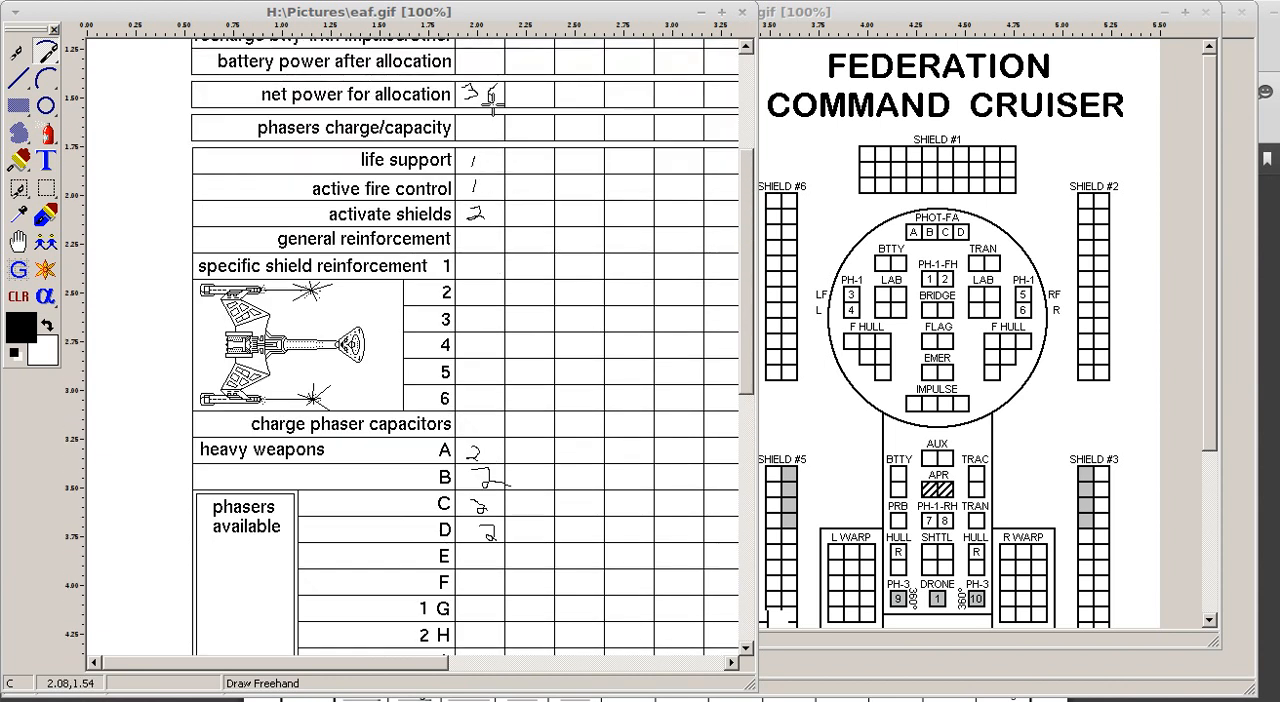
Finish the handwritten figure, then scroll down to the battery power used during turn row
left_click_drag(470, 90, 495, 100)
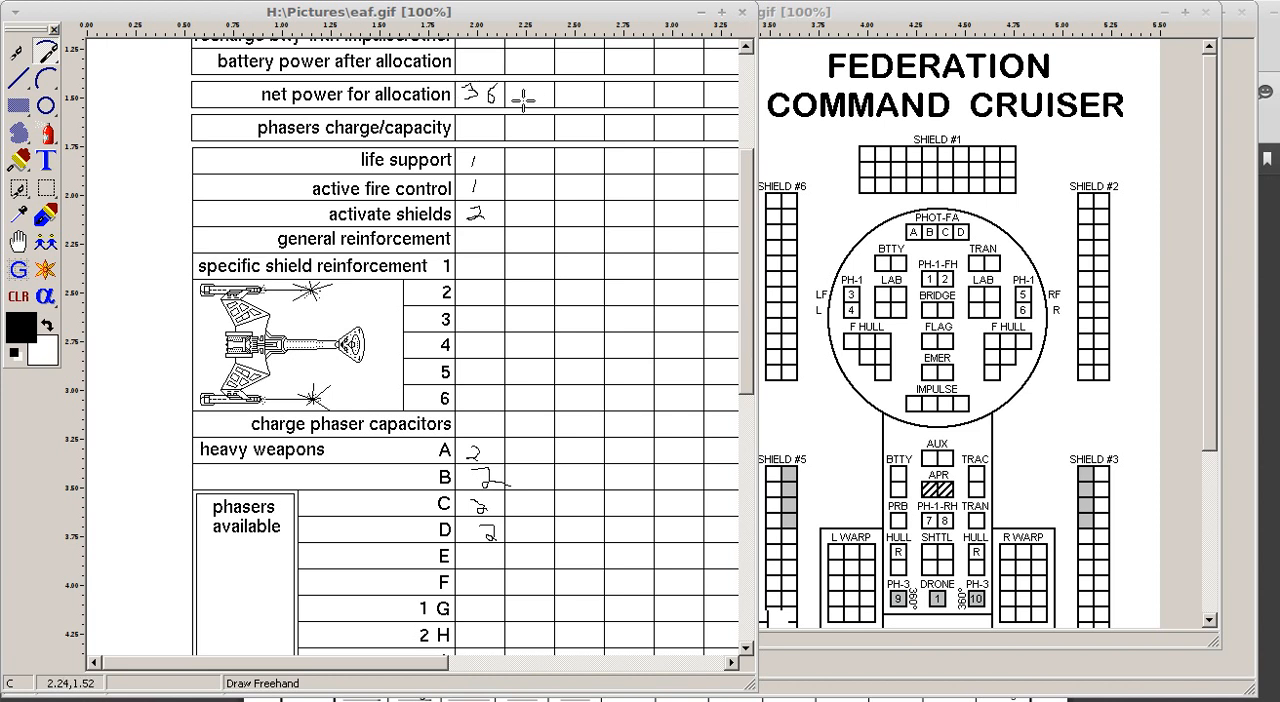
scroll("down", 3)
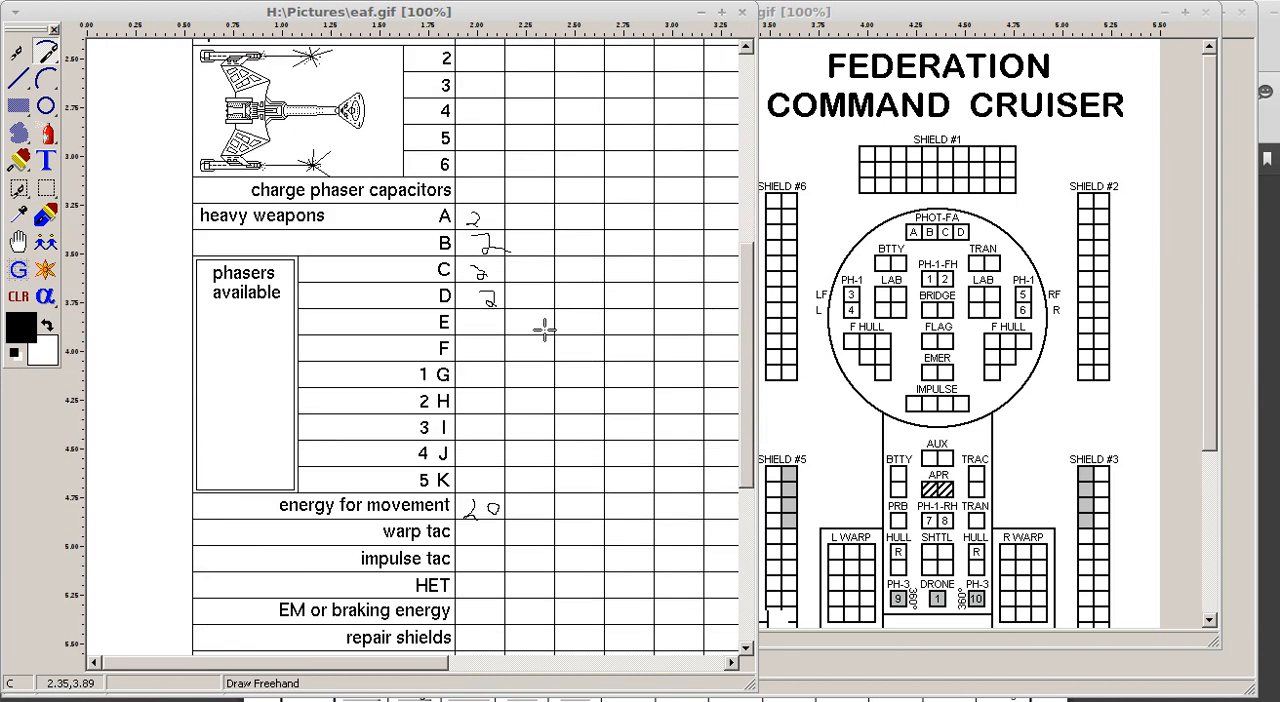
scroll("down", 3)
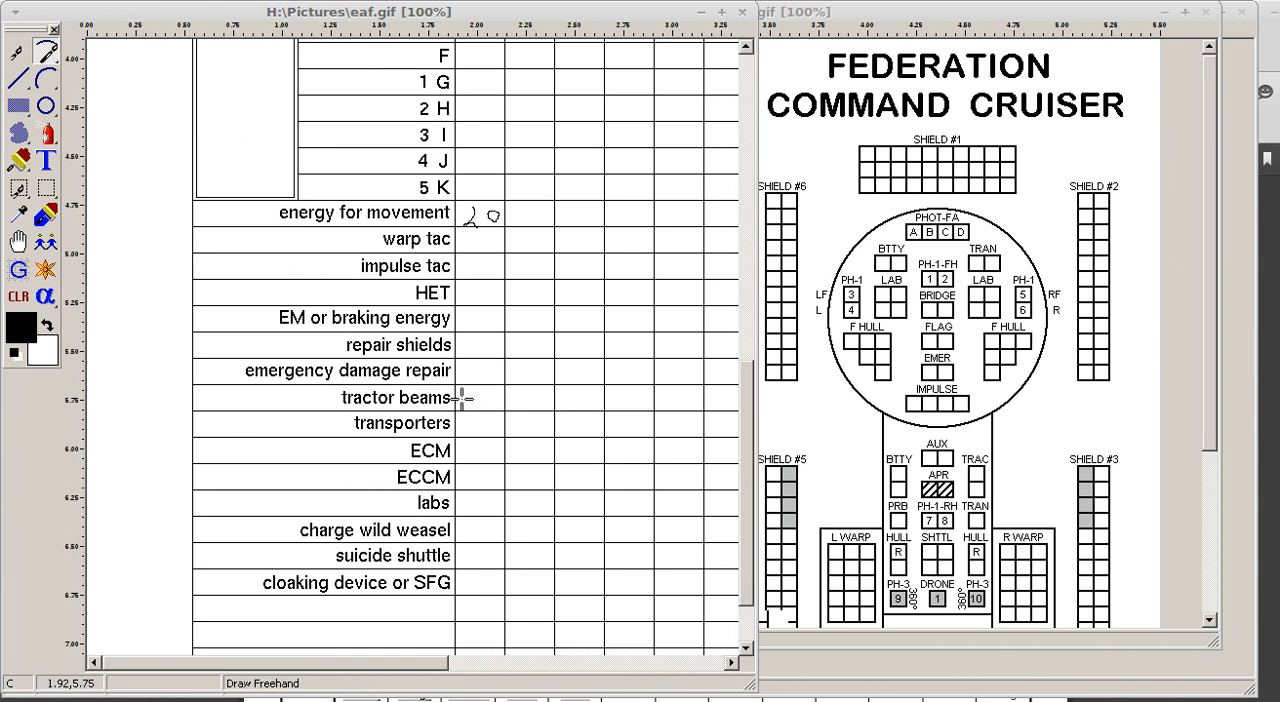
mouse_move(460, 477)
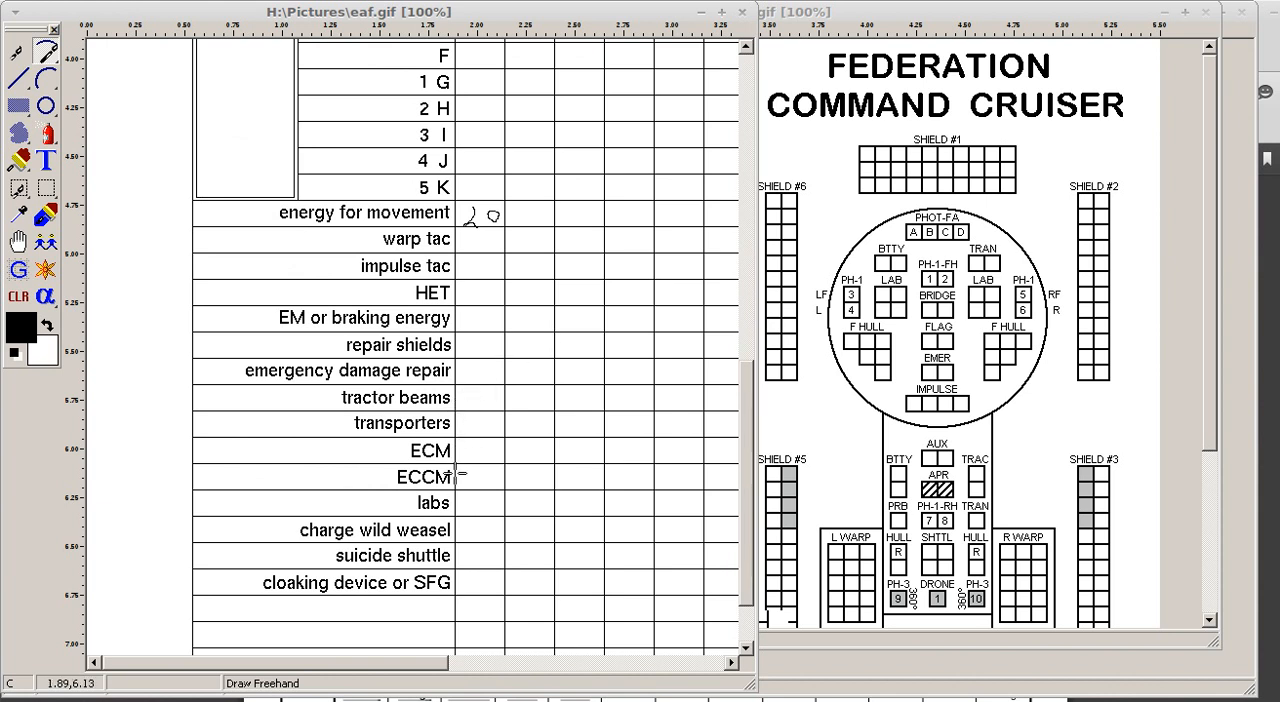
mouse_move(470, 507)
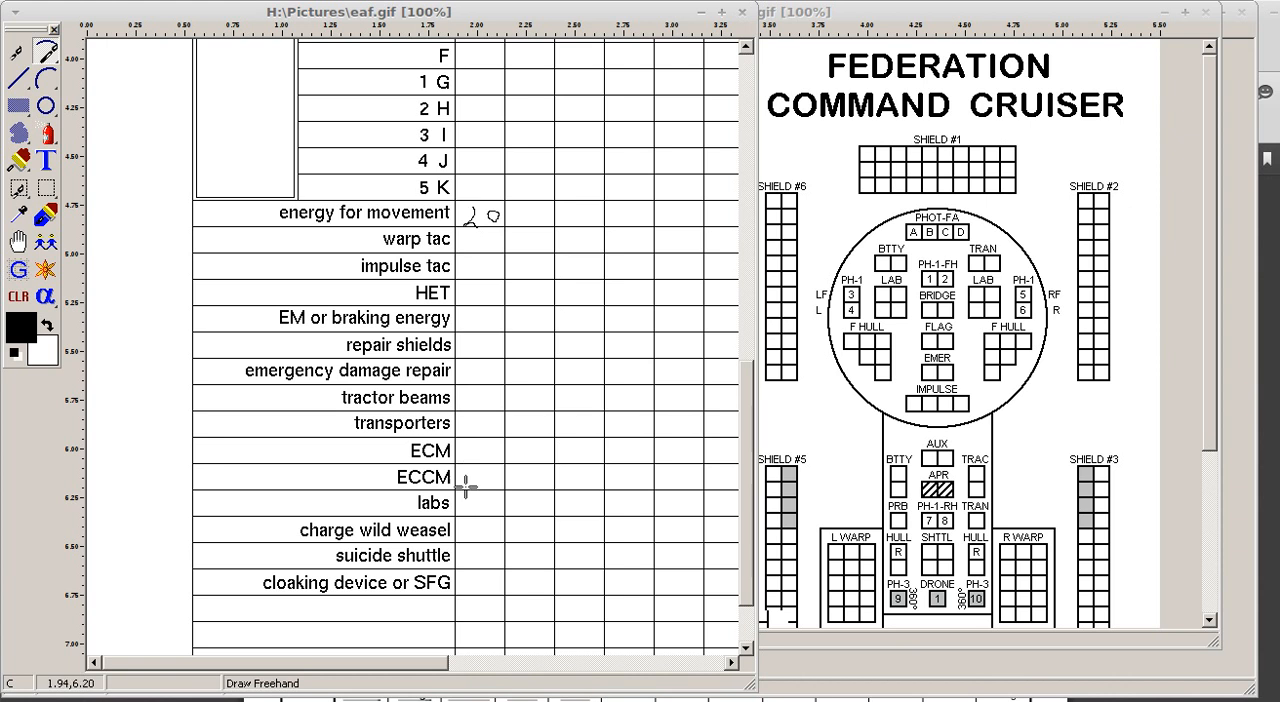
mouse_move(472, 530)
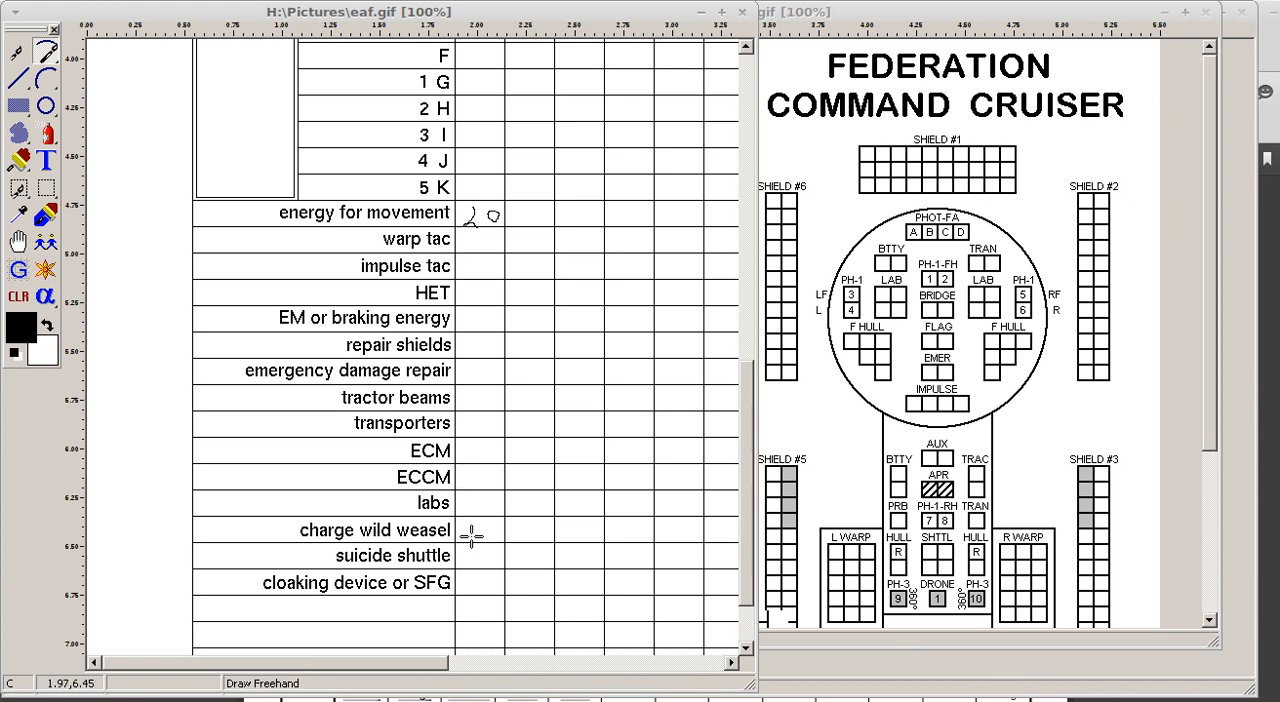
scroll("down", 3)
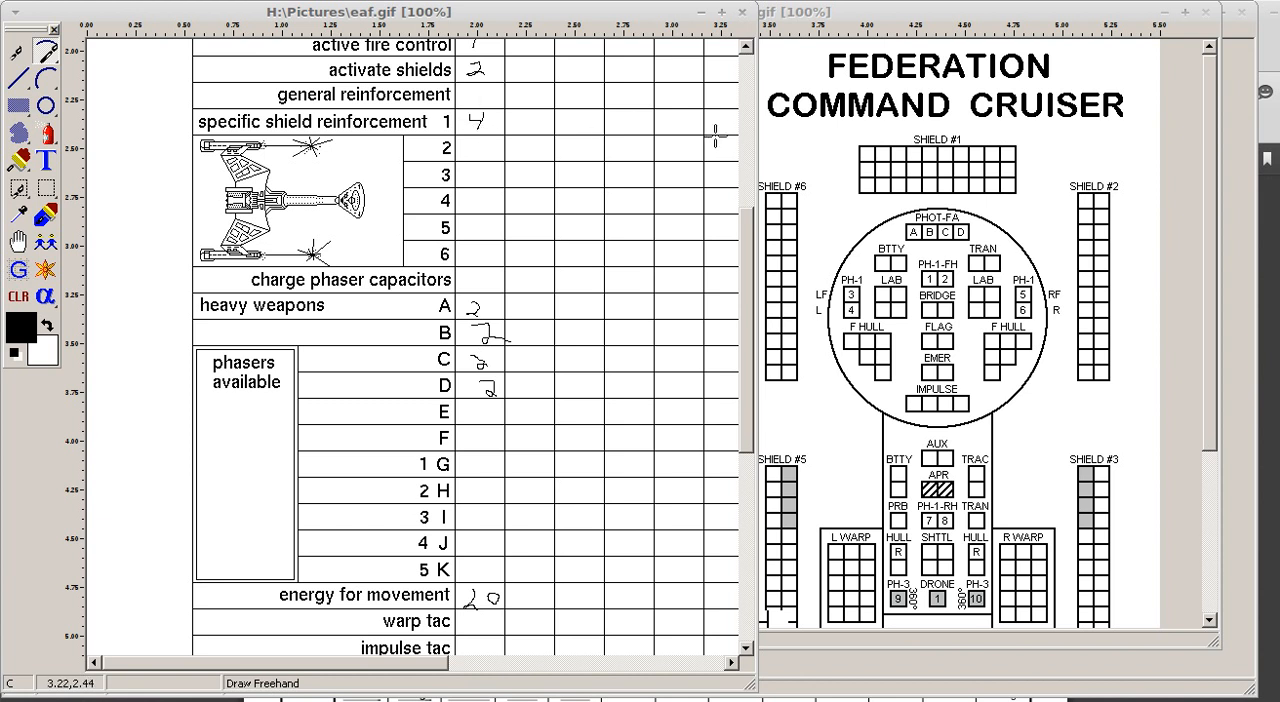
scroll("down", 3)
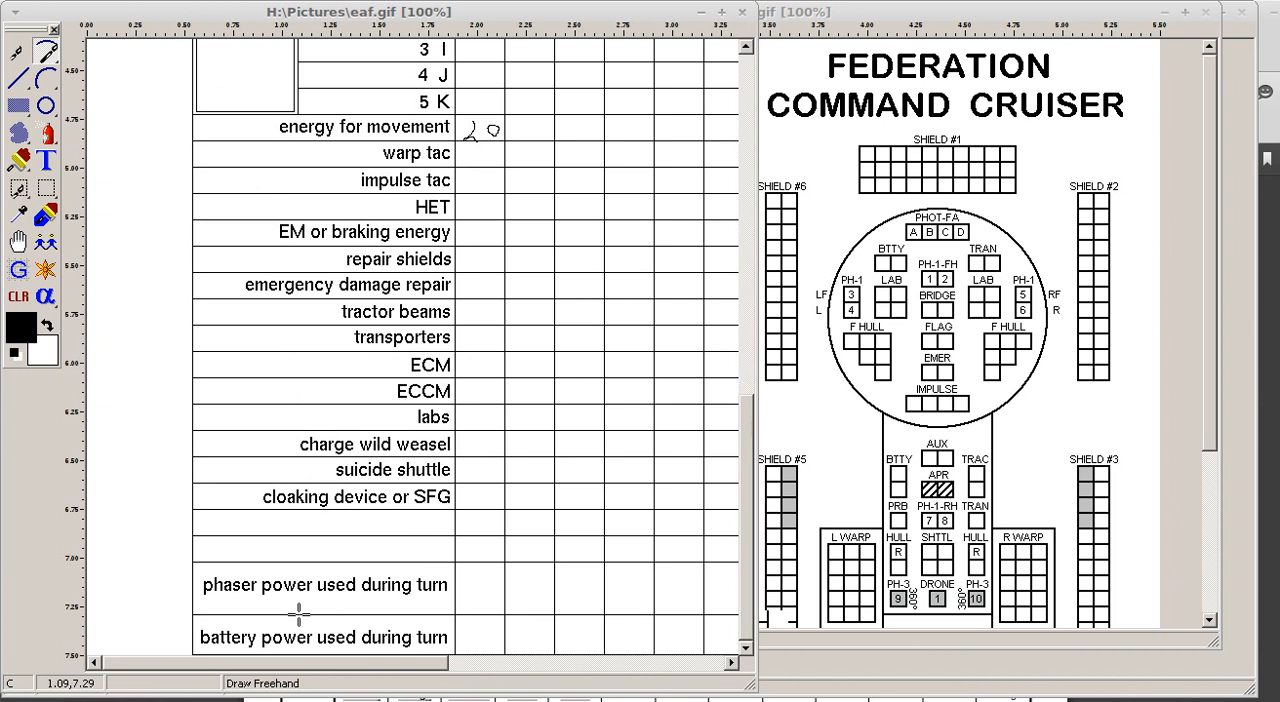
mouse_move(460, 633)
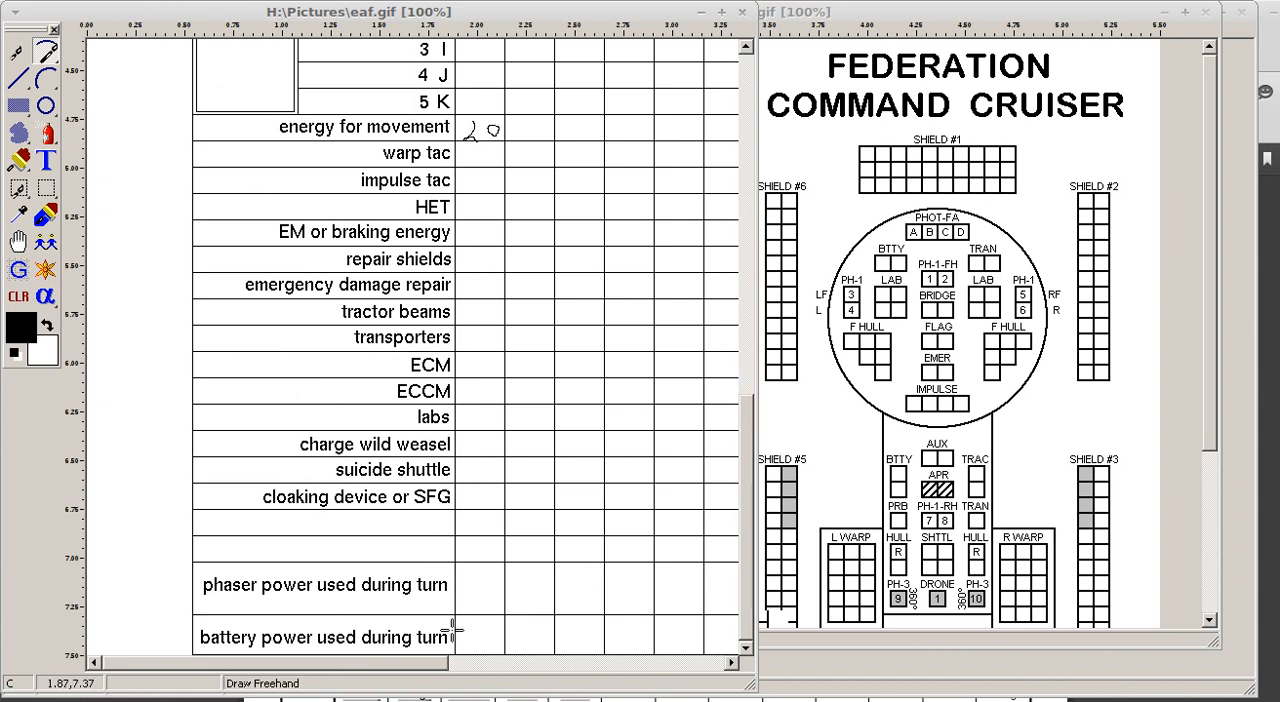
mouse_move(302, 527)
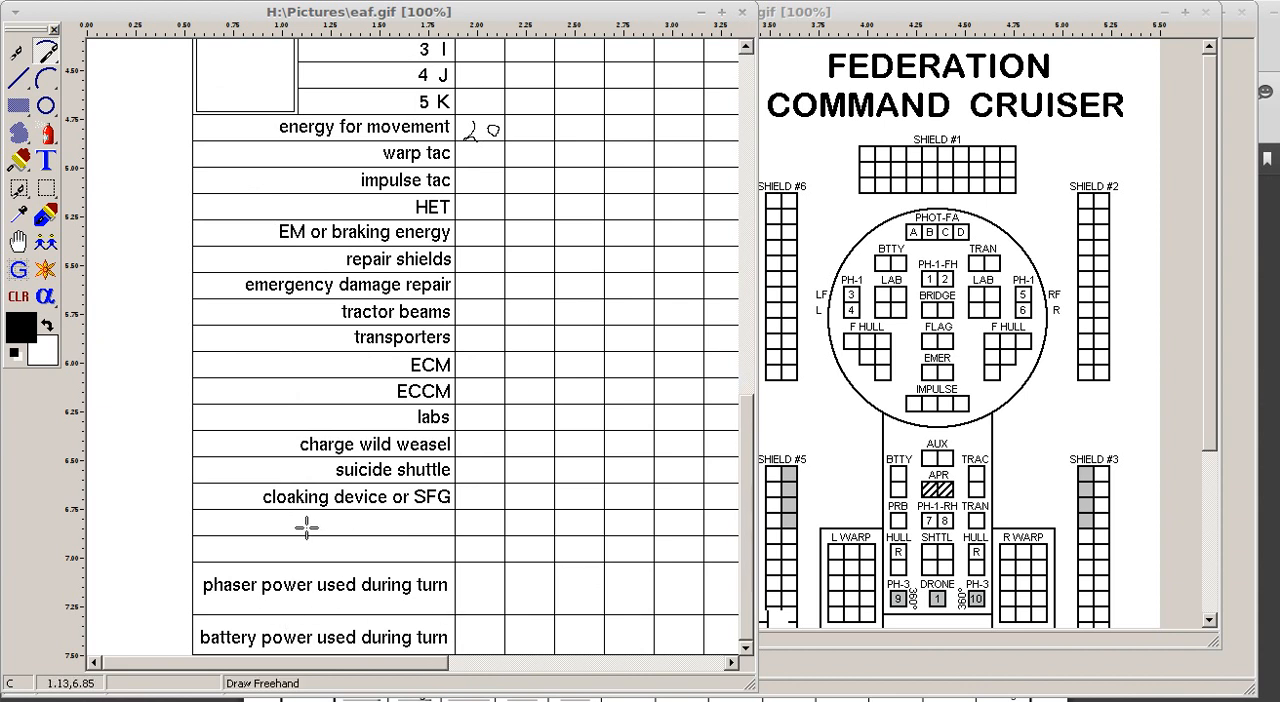
mouse_move(398, 502)
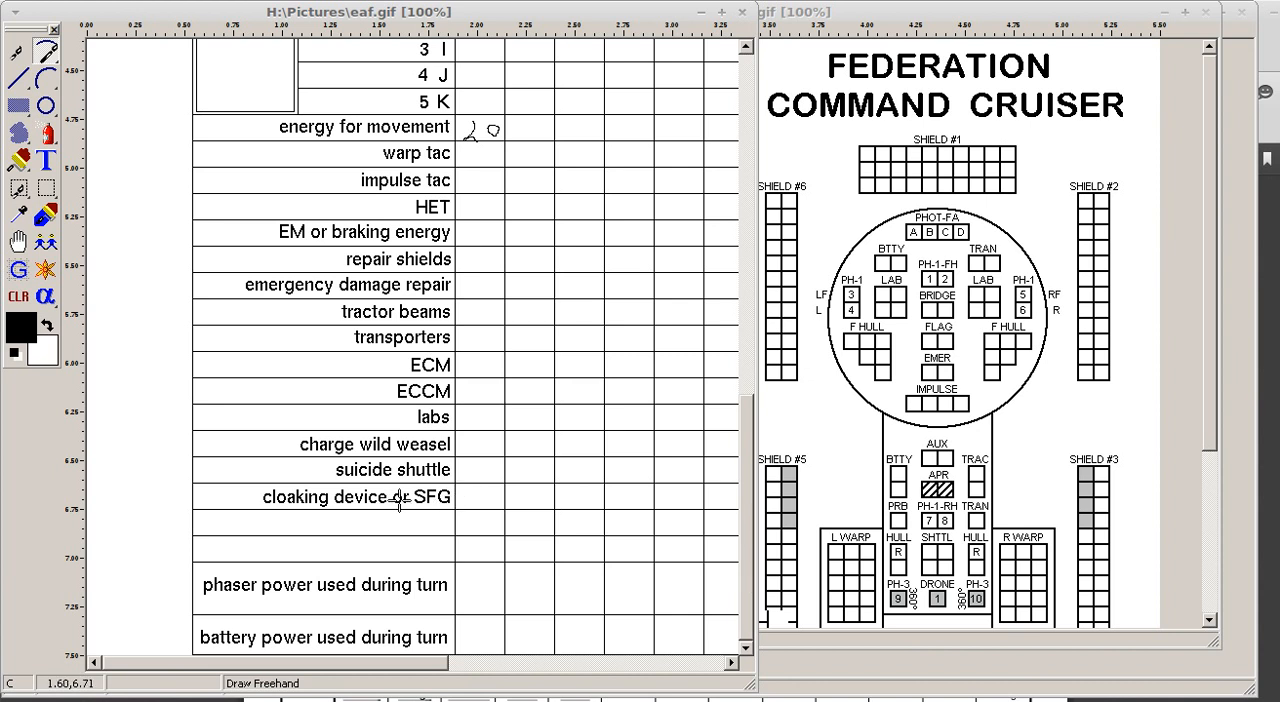
mouse_move(251, 518)
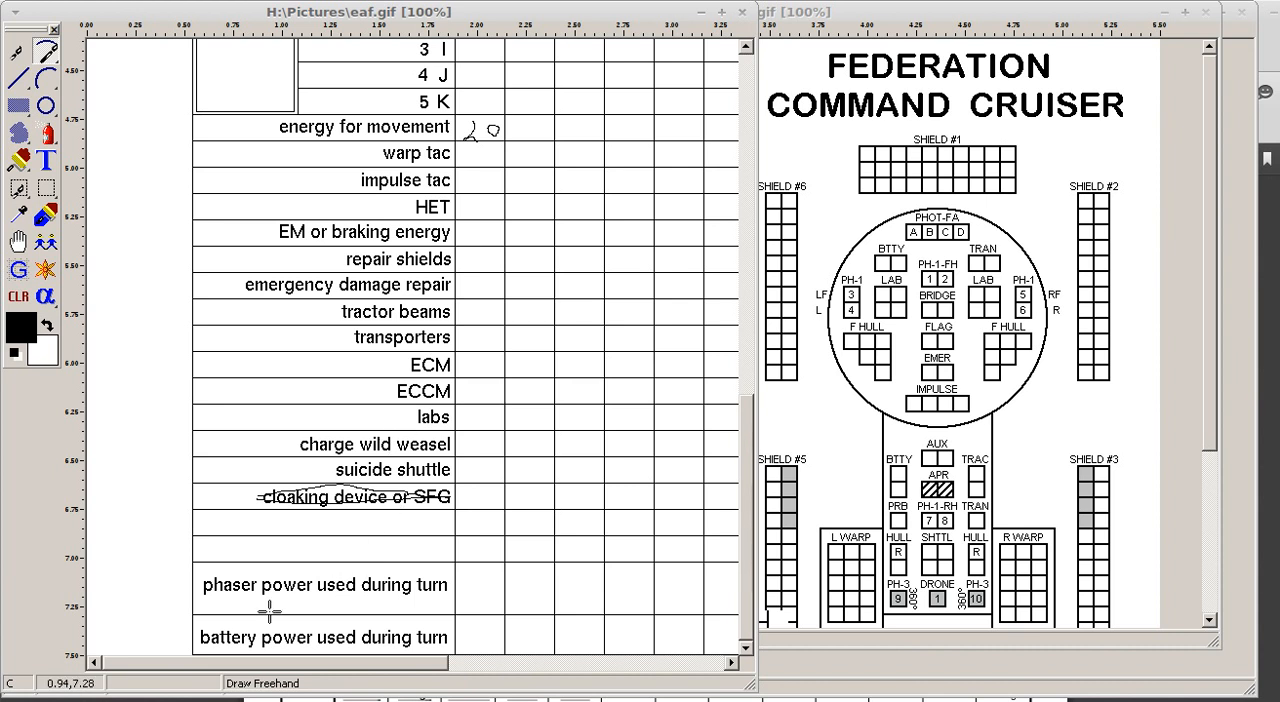
mouse_move(470, 617)
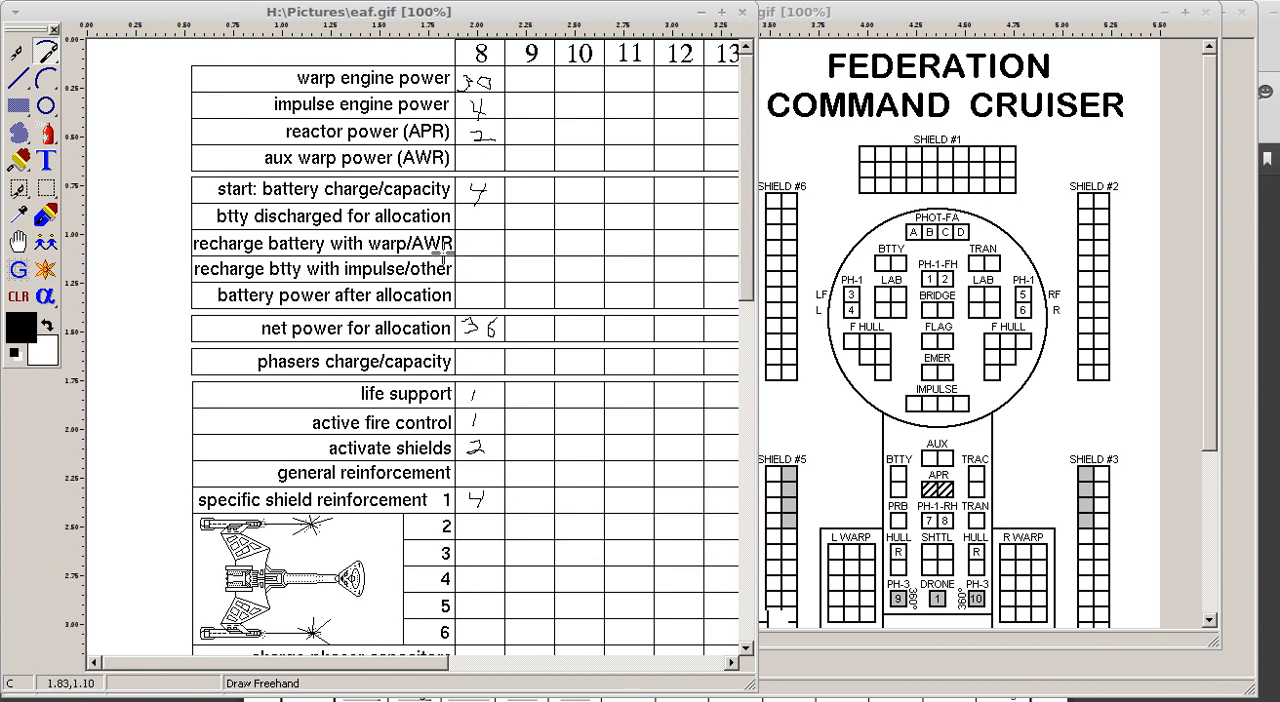
Scroll the form further down past the struck-out 'cloaking device or SFG' row
scroll("down", 3)
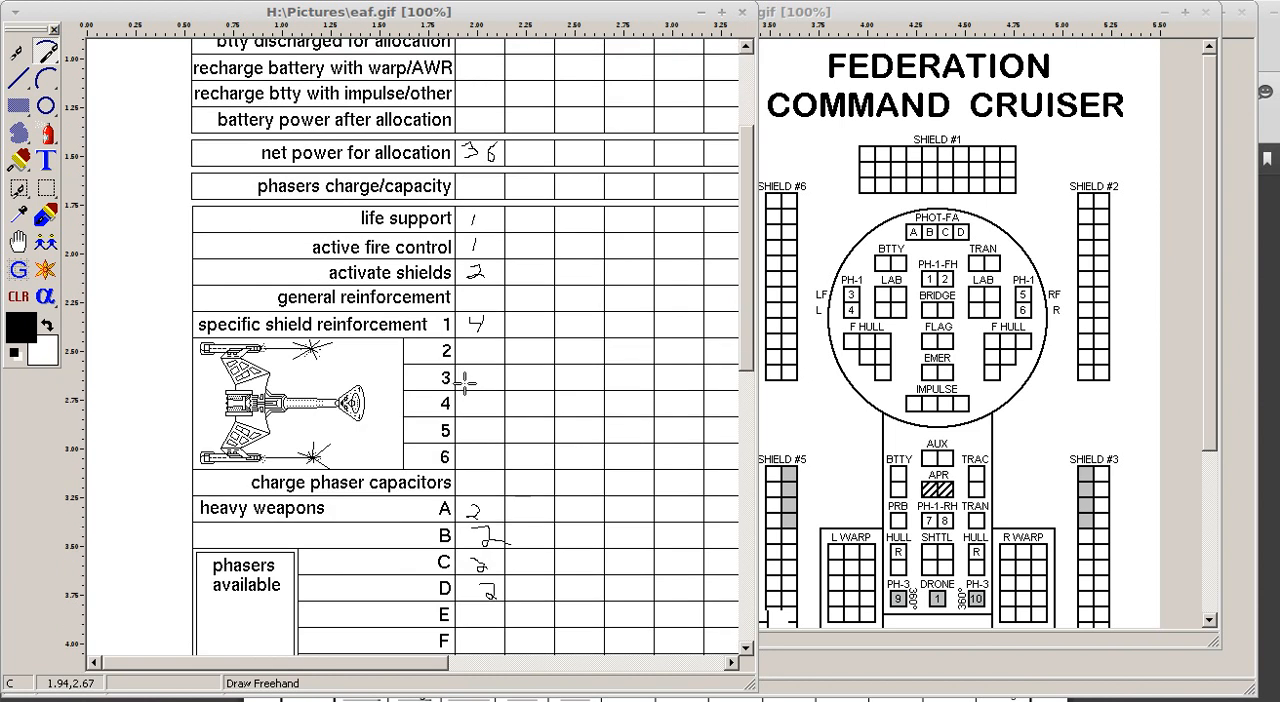
scroll("down", 3)
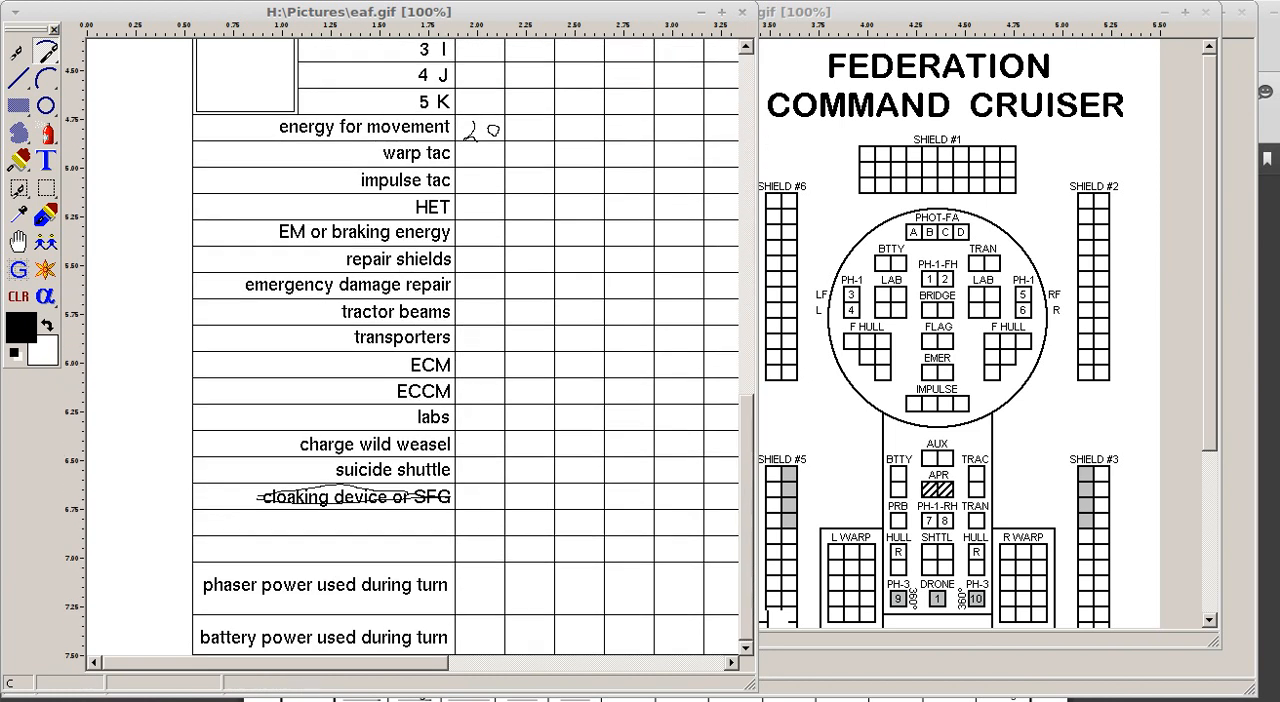
mouse_move(388, 687)
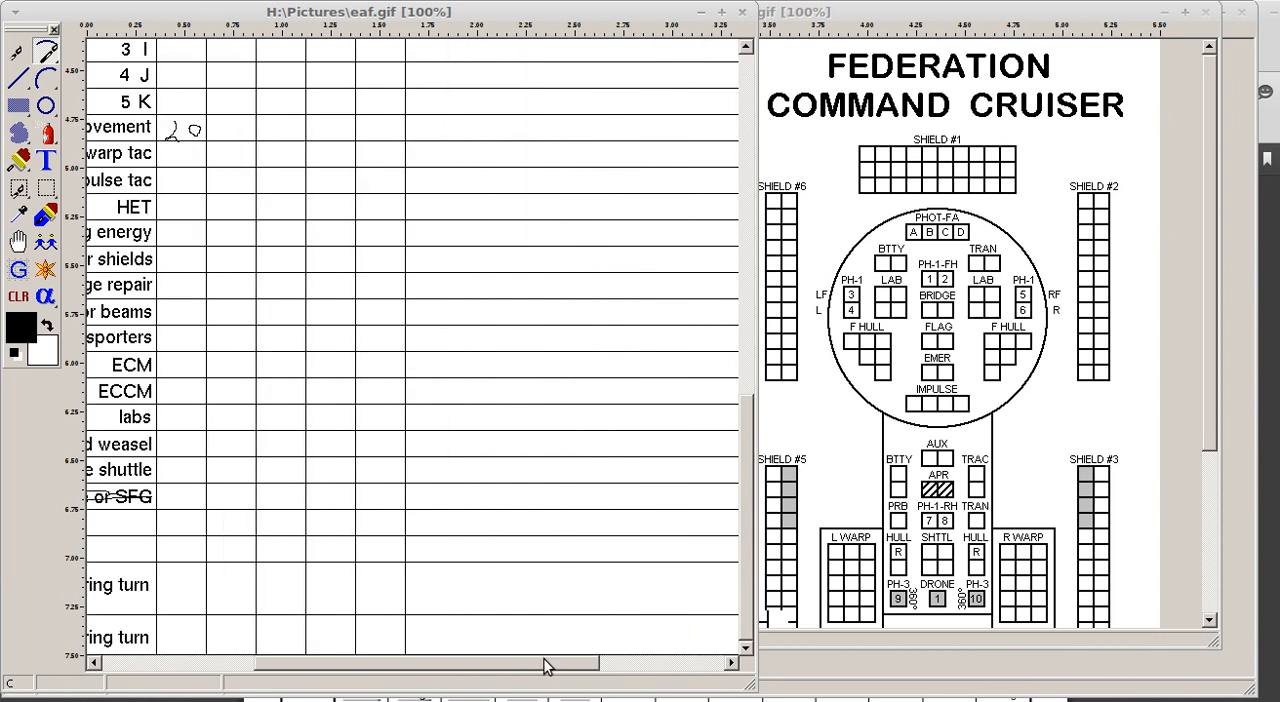
Scroll right and handwrite crew letters, LW in row 10 and RW in row 9
left_click_drag(545, 663, 725, 663)
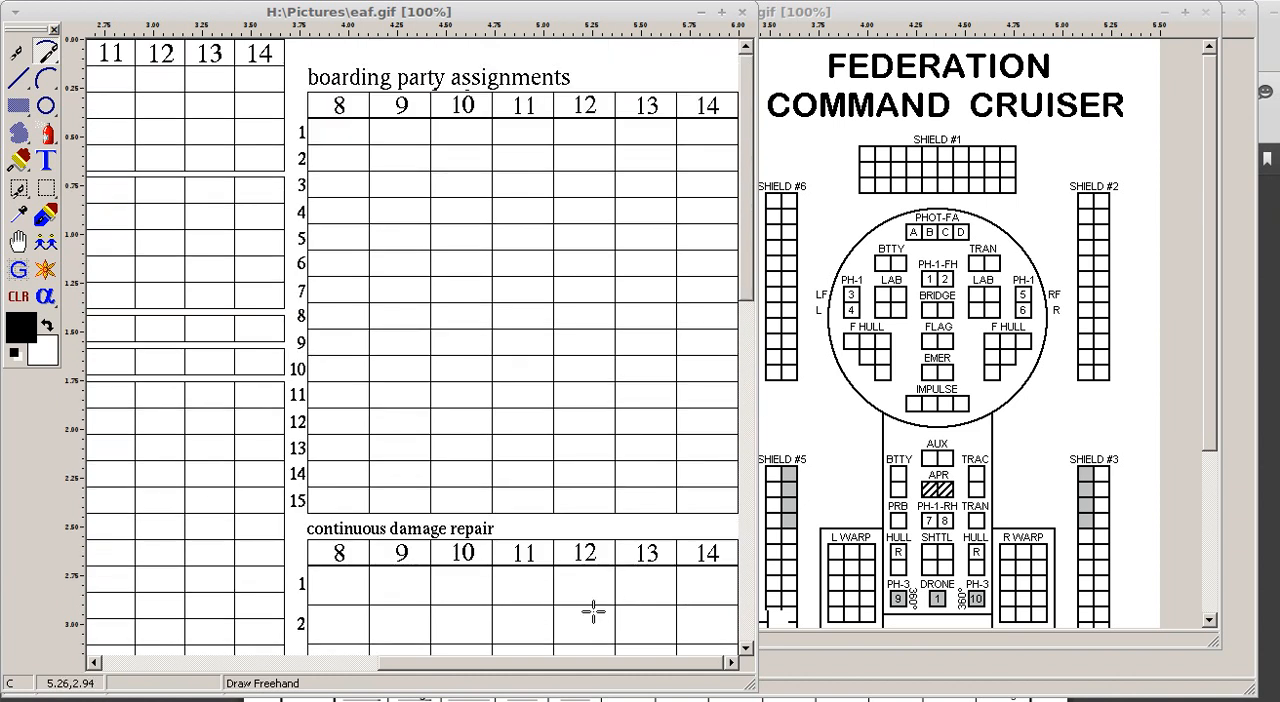
mouse_move(340, 103)
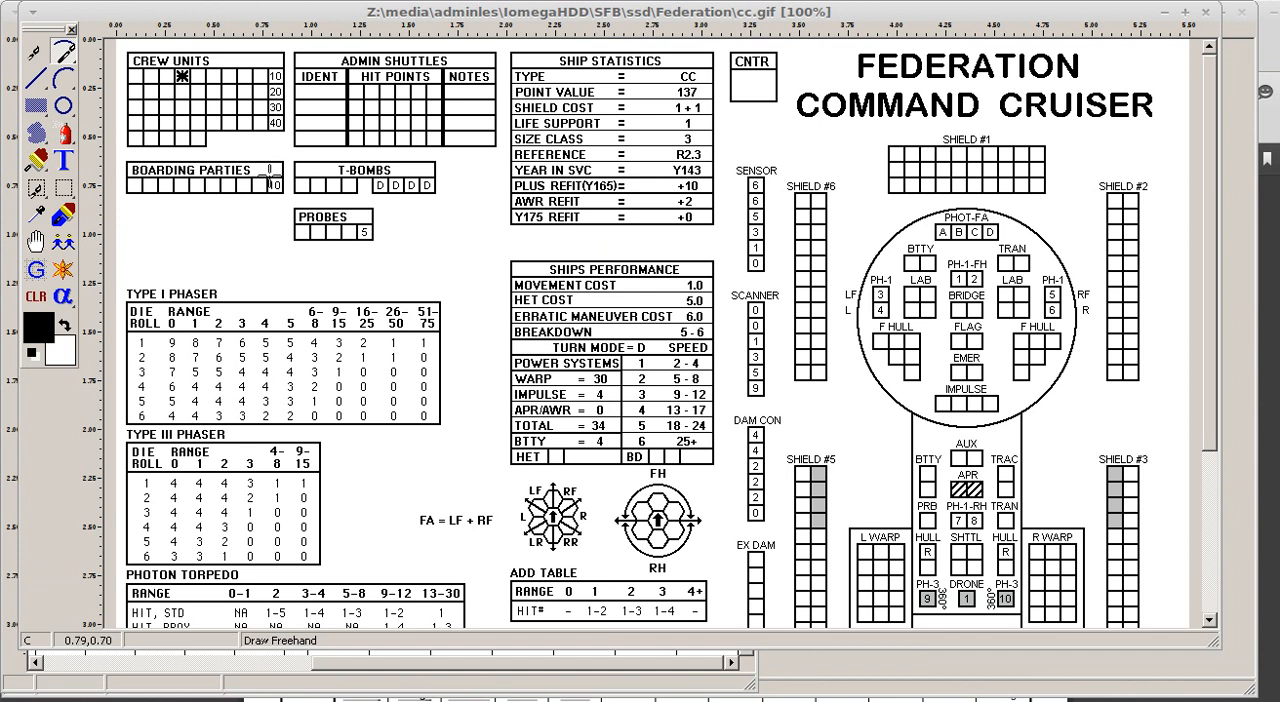
mouse_move(213, 197)
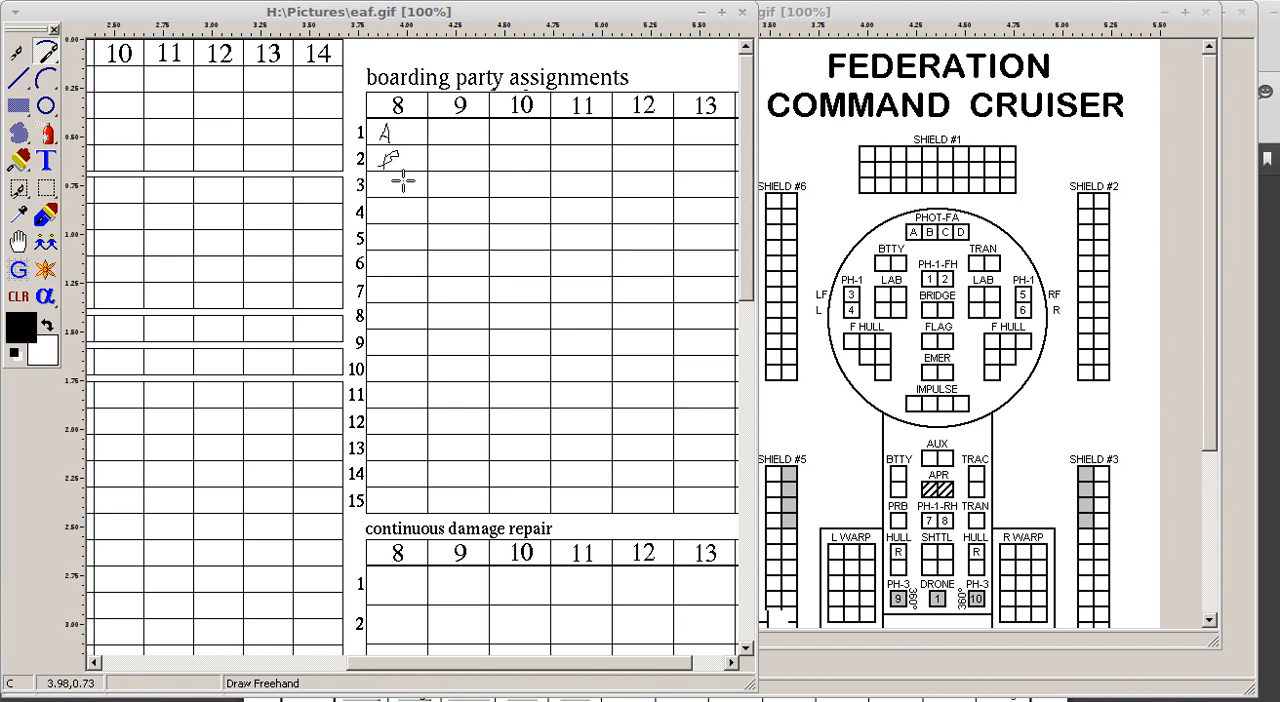
left_click_drag(392, 183, 392, 210)
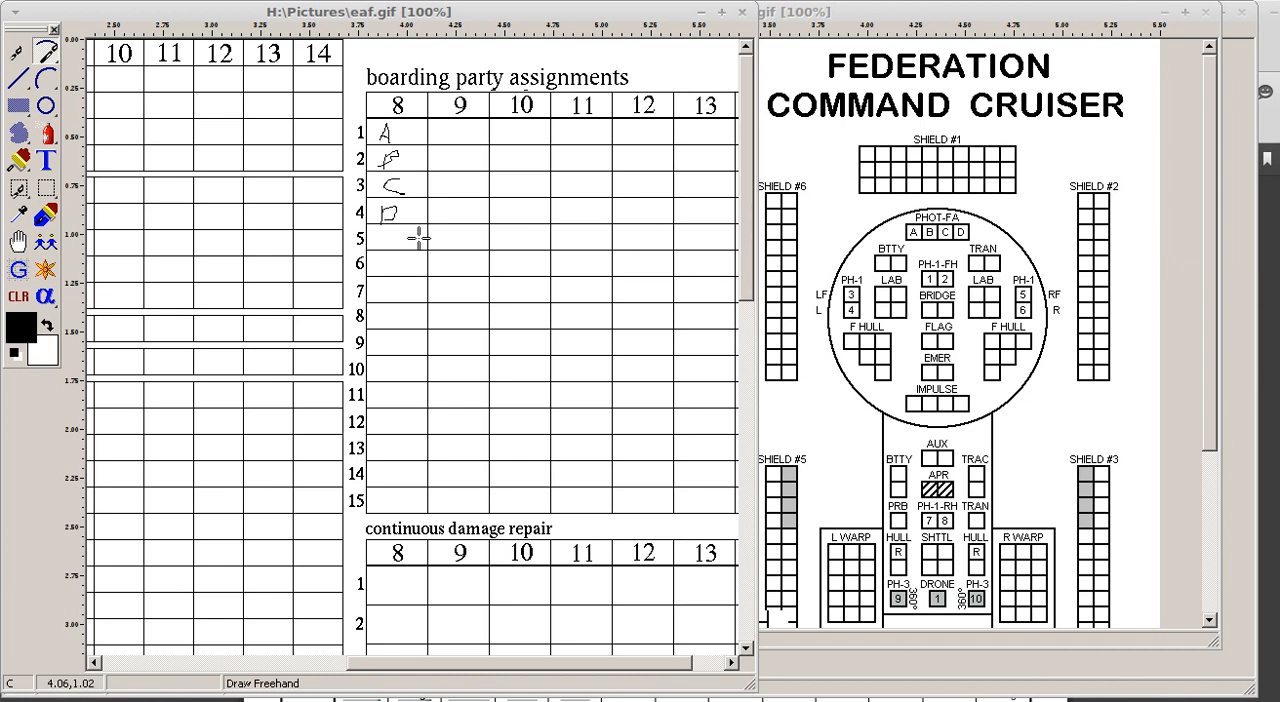
mouse_move(408, 372)
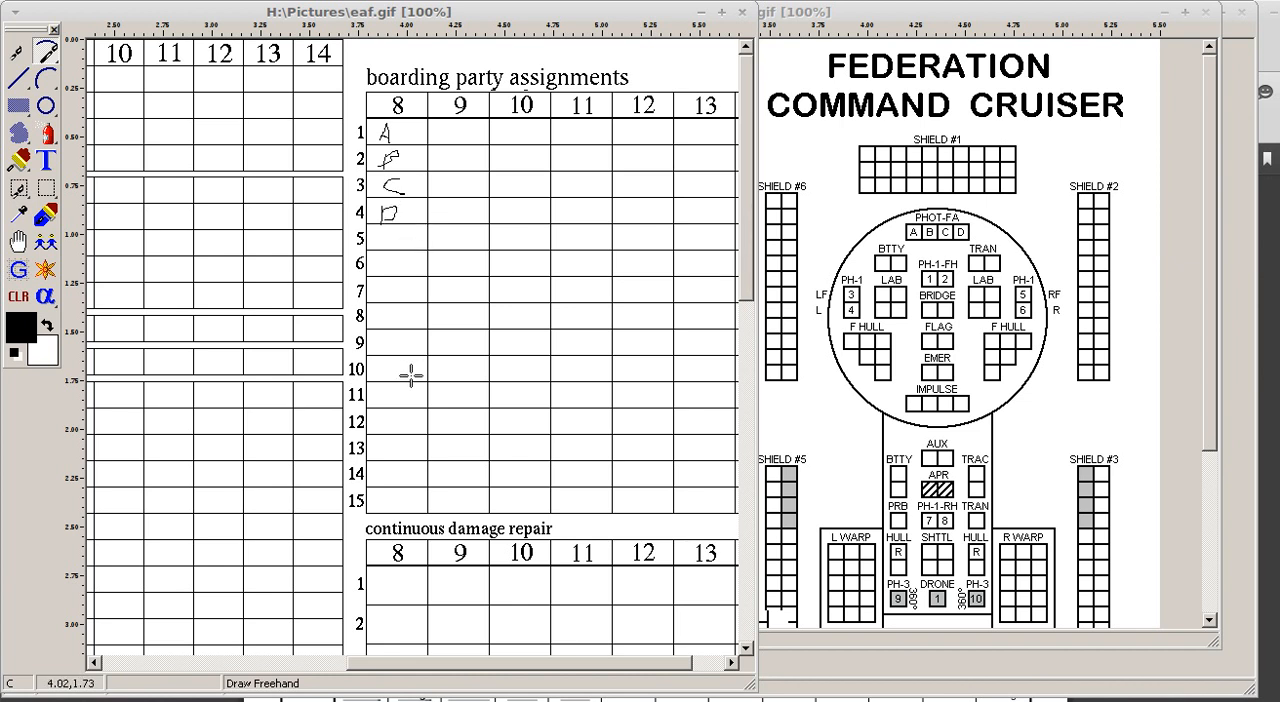
mouse_move(386, 357)
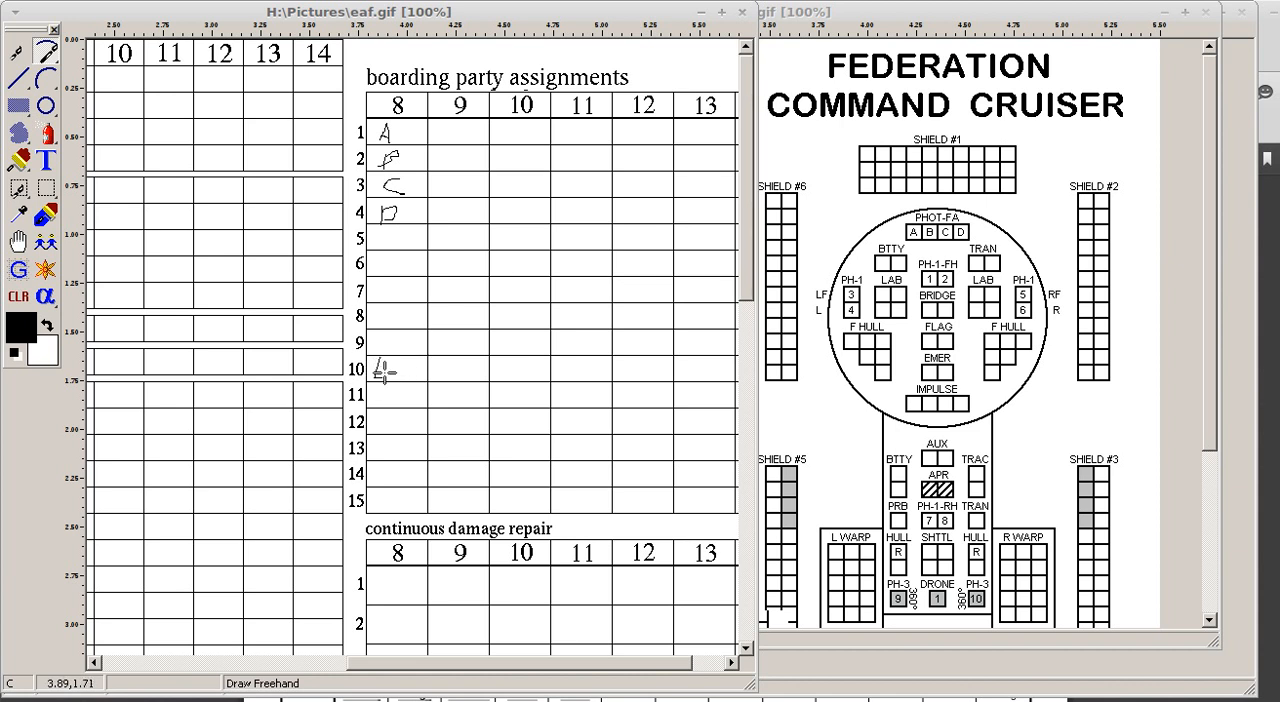
left_click_drag(378, 365, 400, 380)
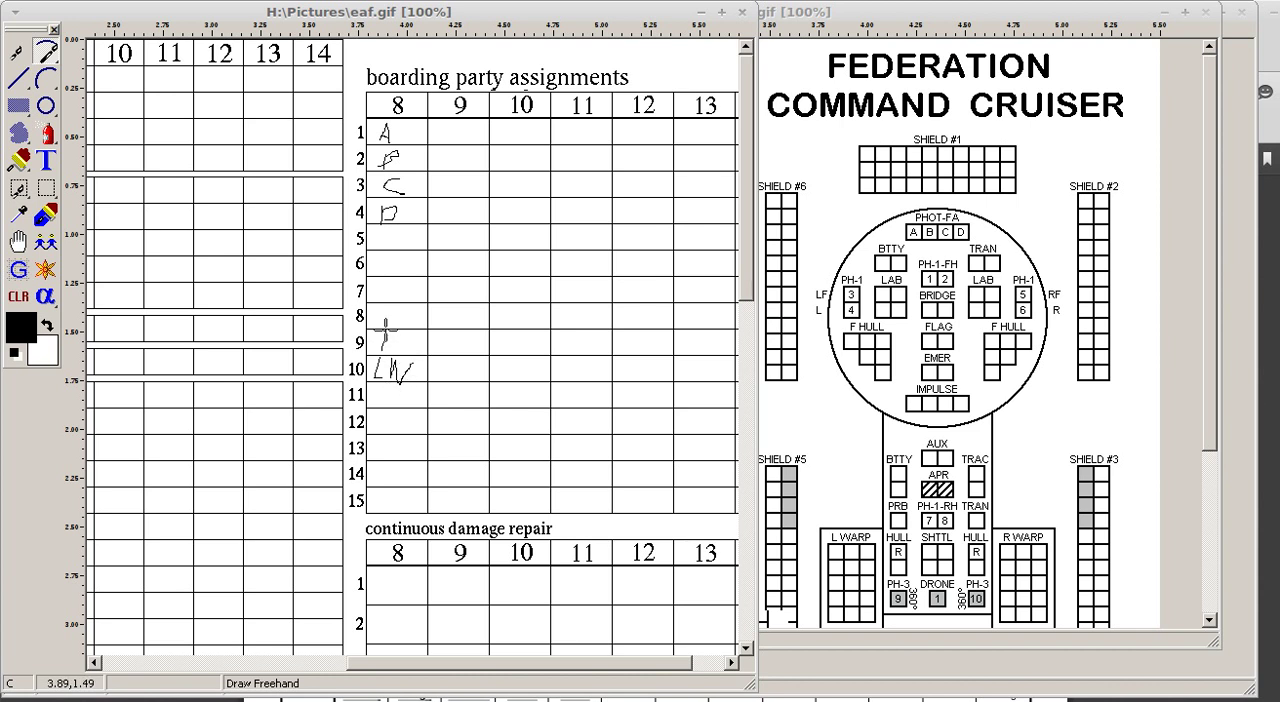
left_click_drag(382, 340, 410, 350)
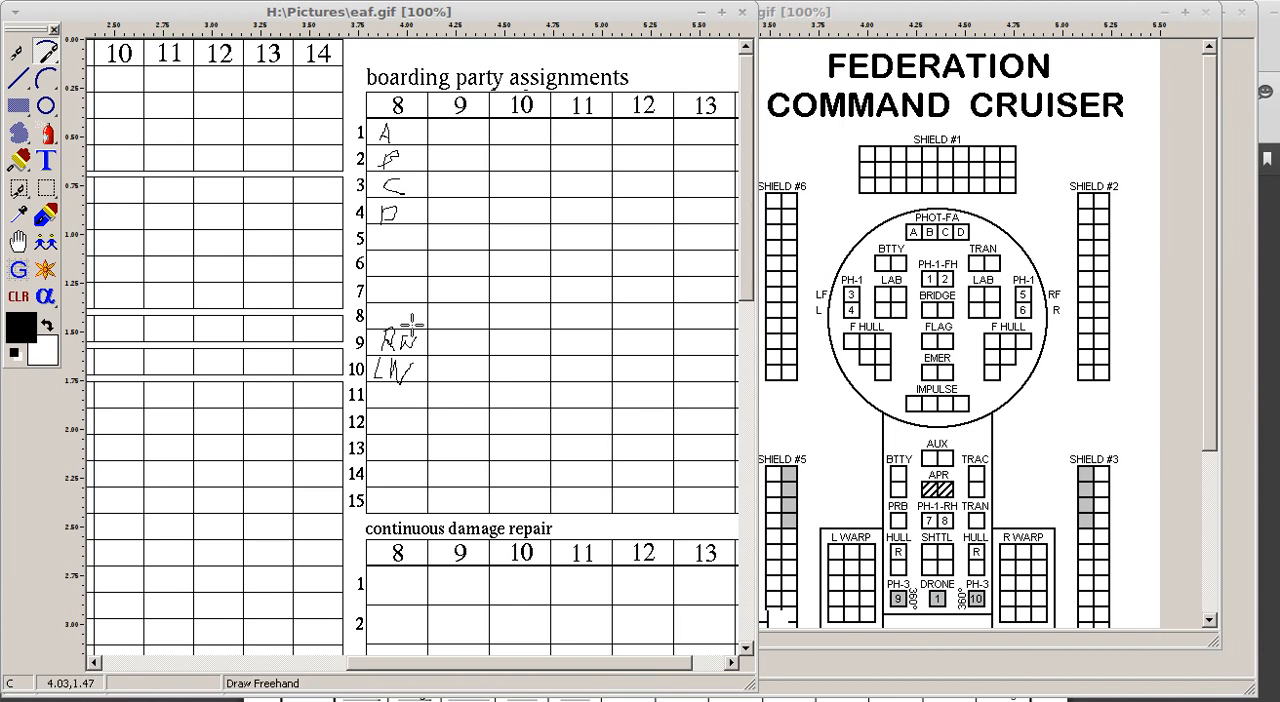
mouse_move(583, 288)
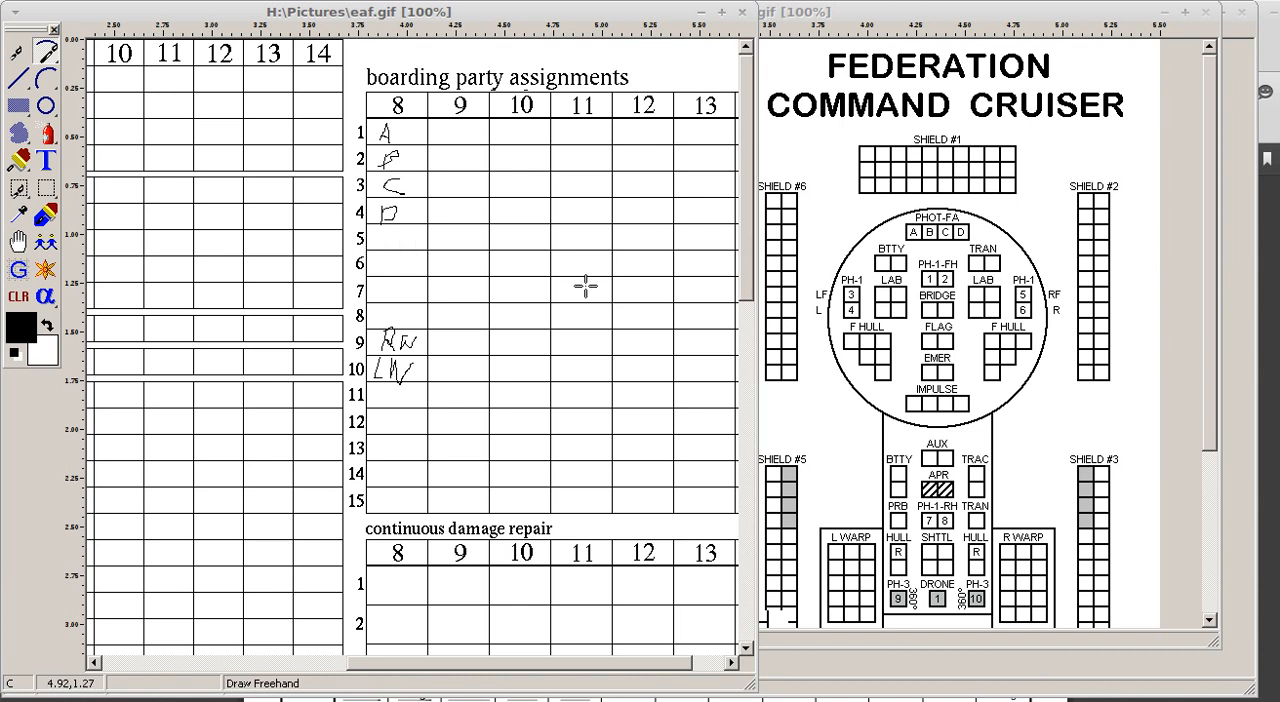
mouse_move(505, 263)
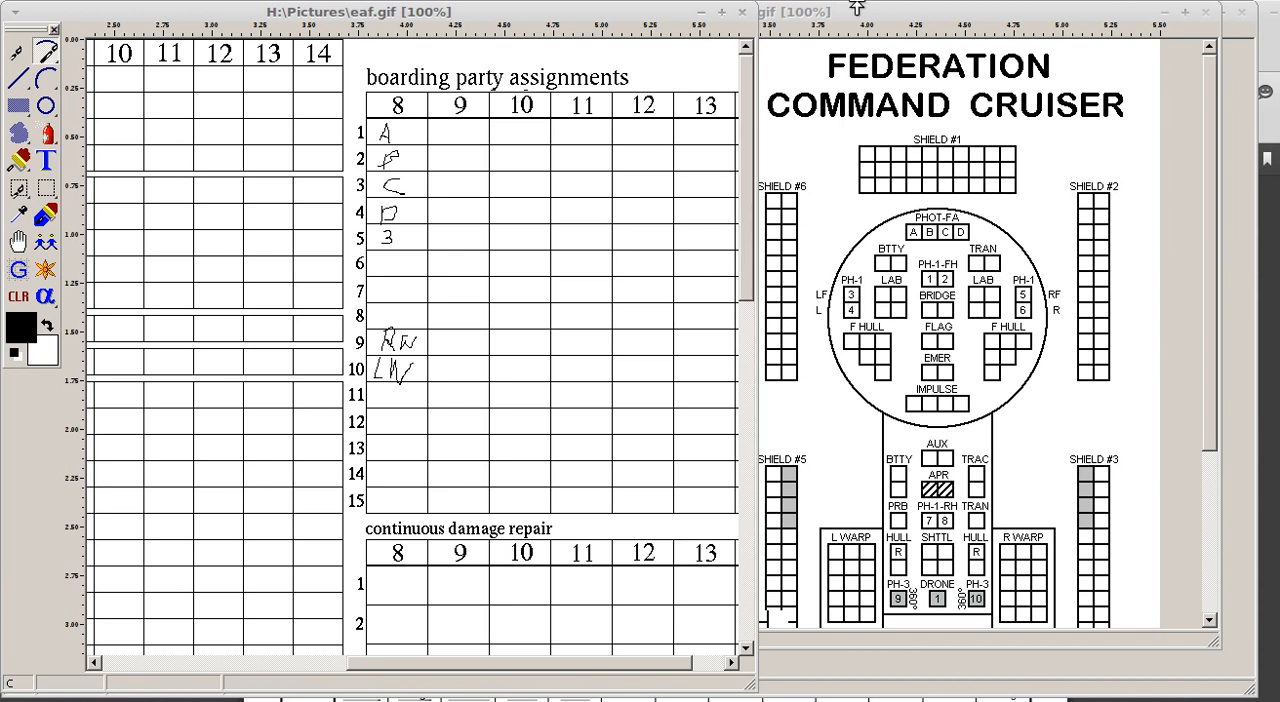
Scroll down through damage repair and speed changes to the special notes section
scroll("down", 3)
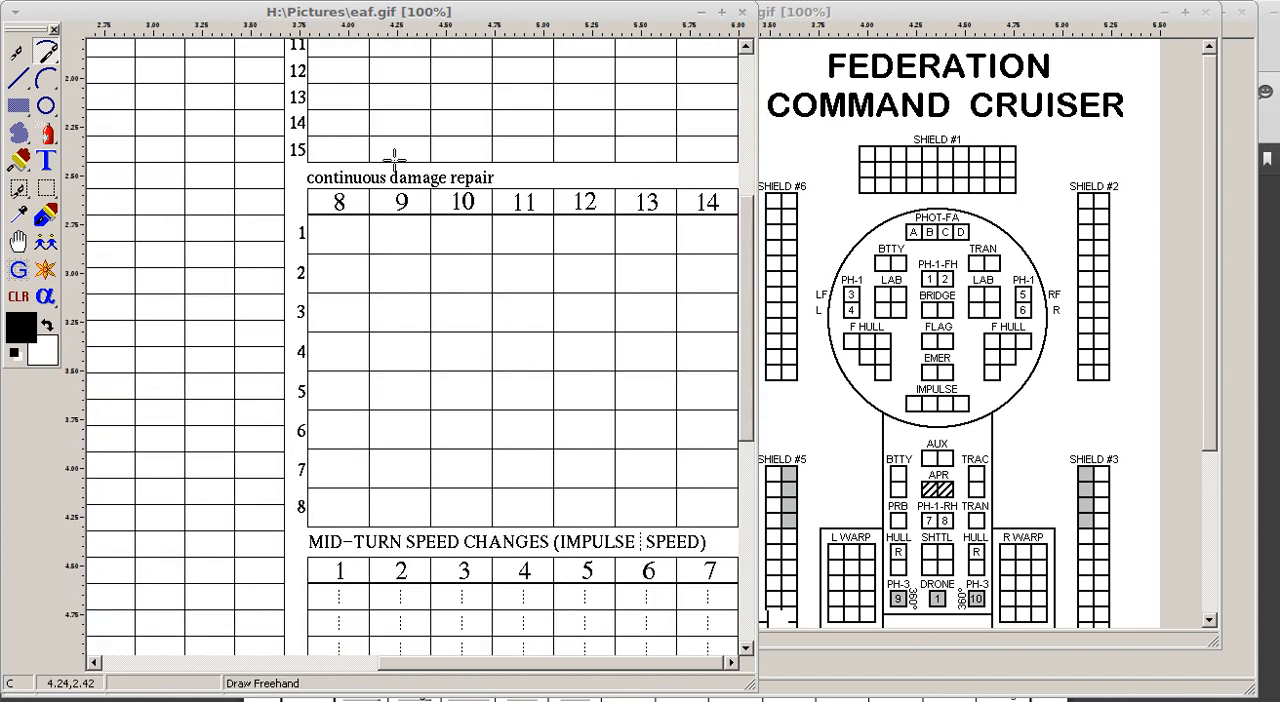
mouse_move(555, 180)
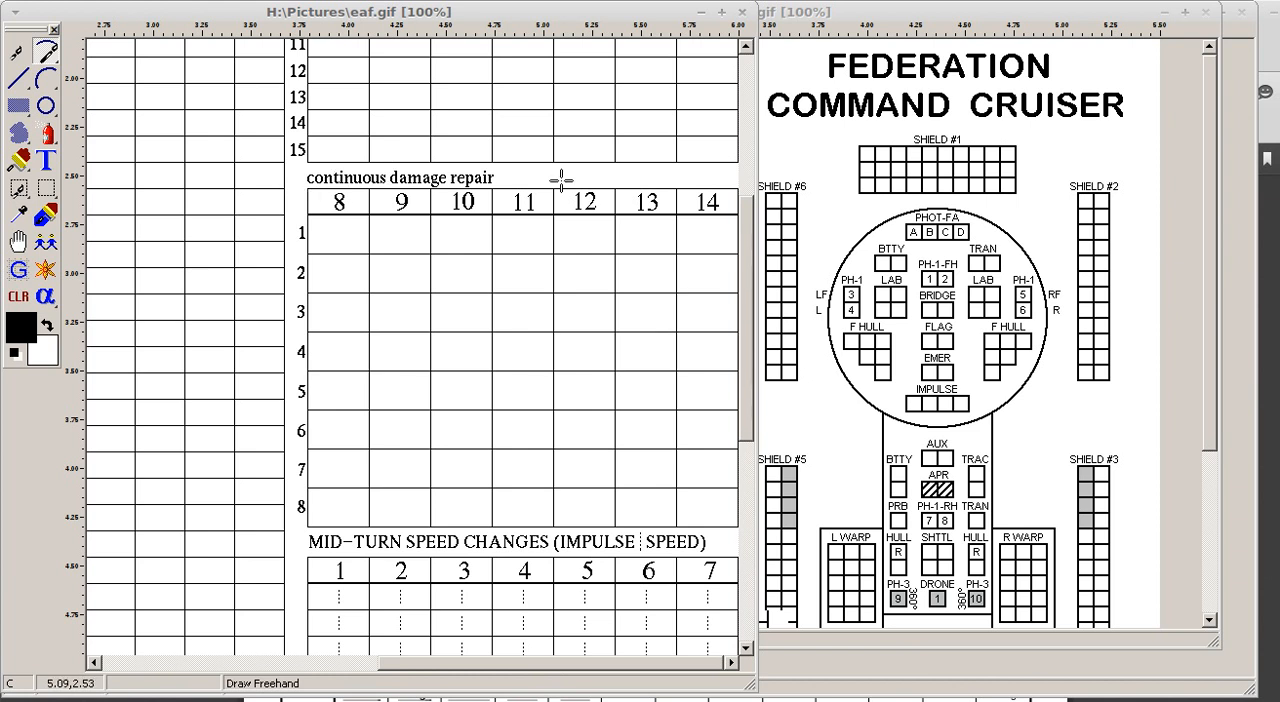
scroll("down", 3)
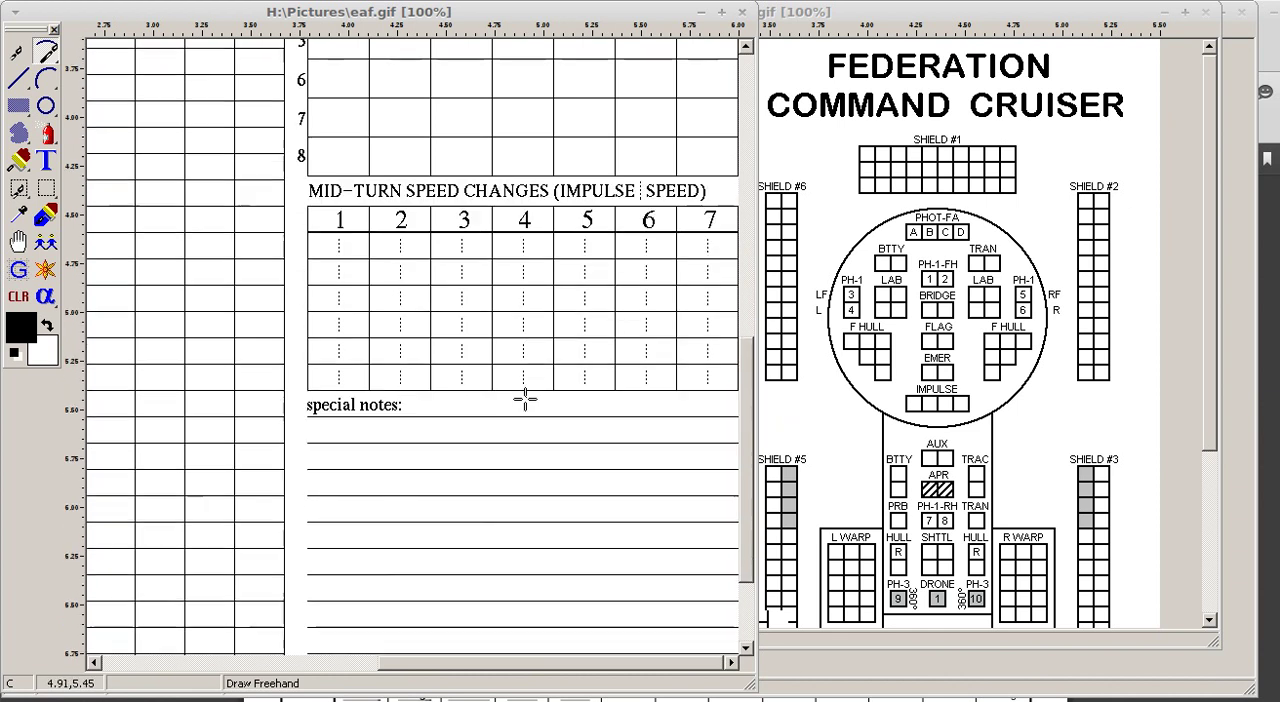
scroll("down", 3)
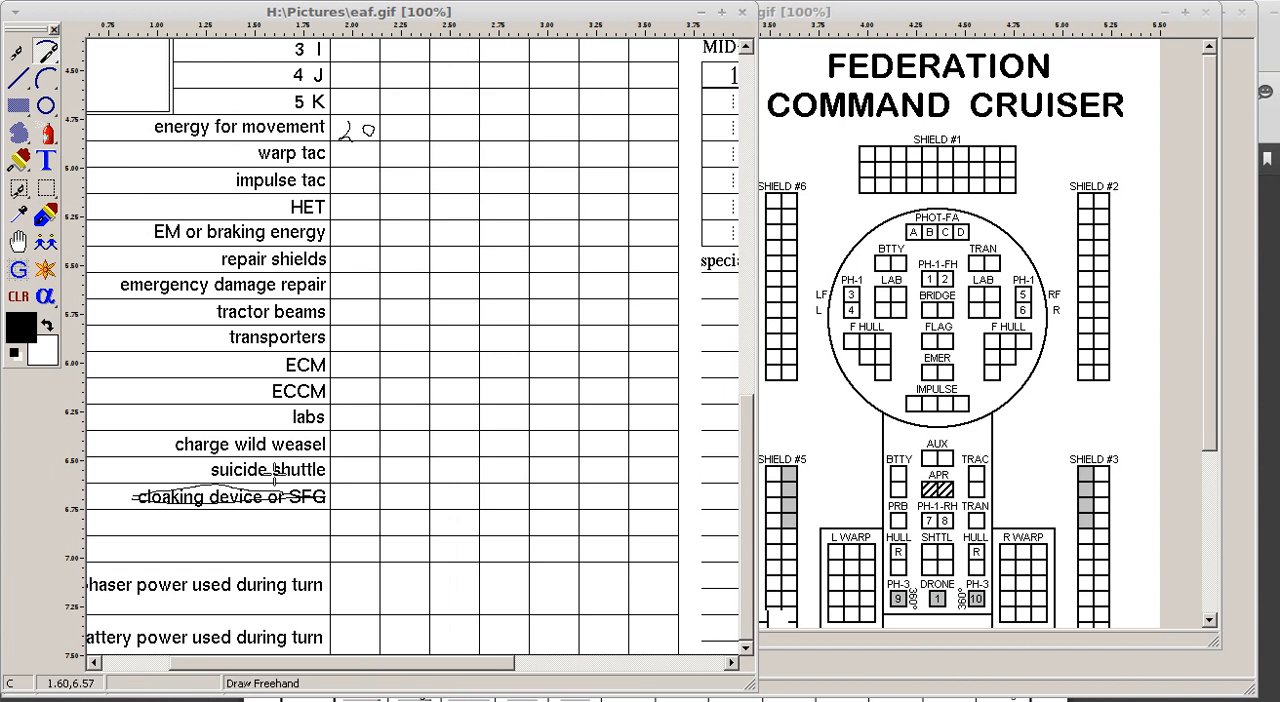
mouse_move(305, 611)
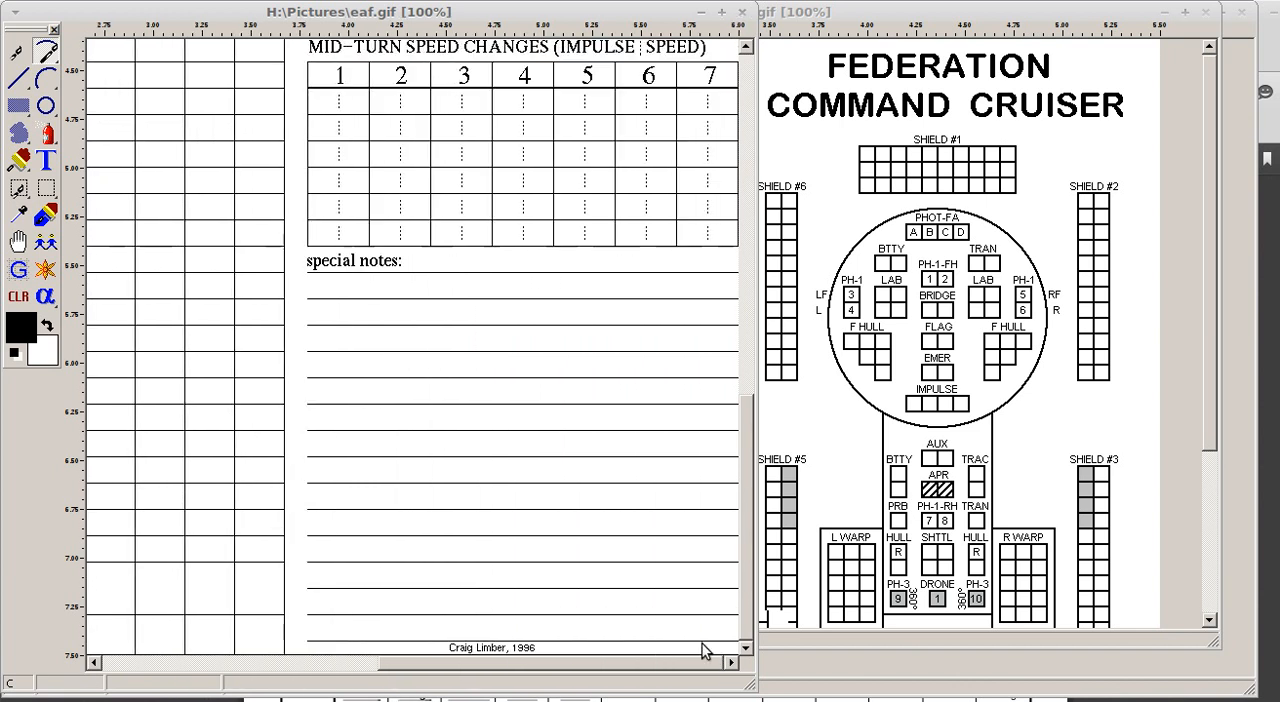
mouse_move(680, 284)
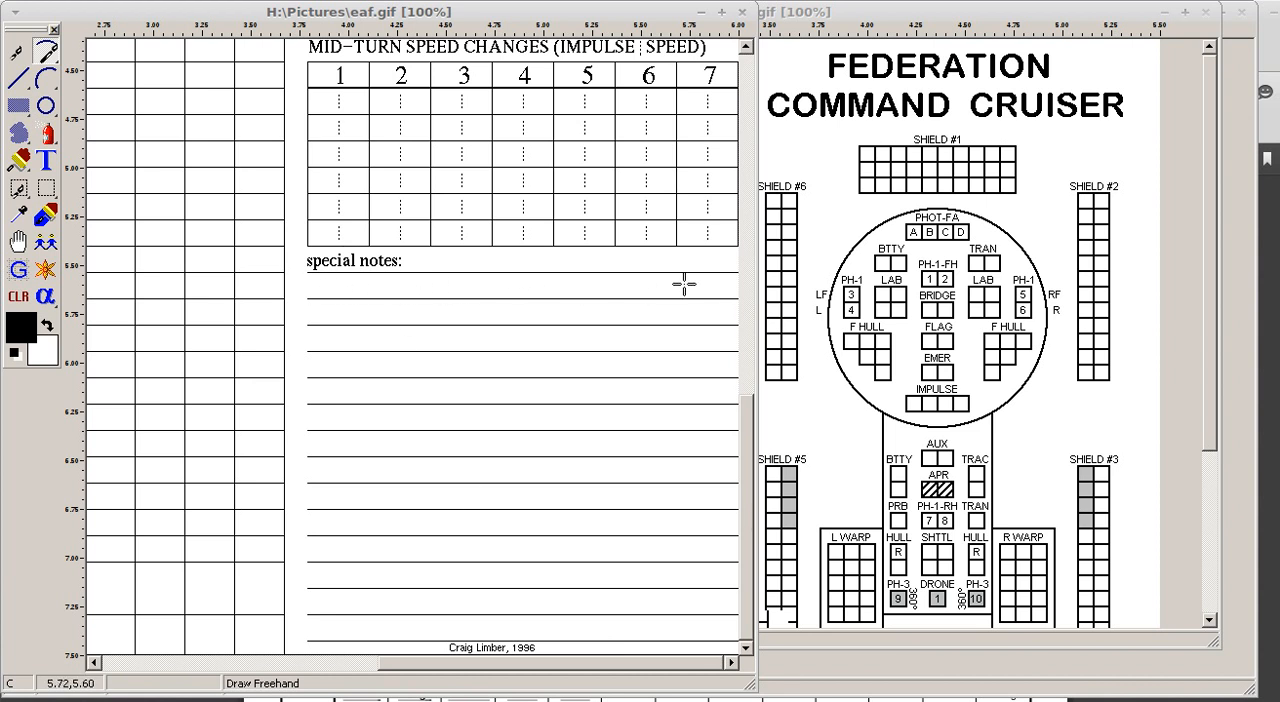
mouse_move(496, 305)
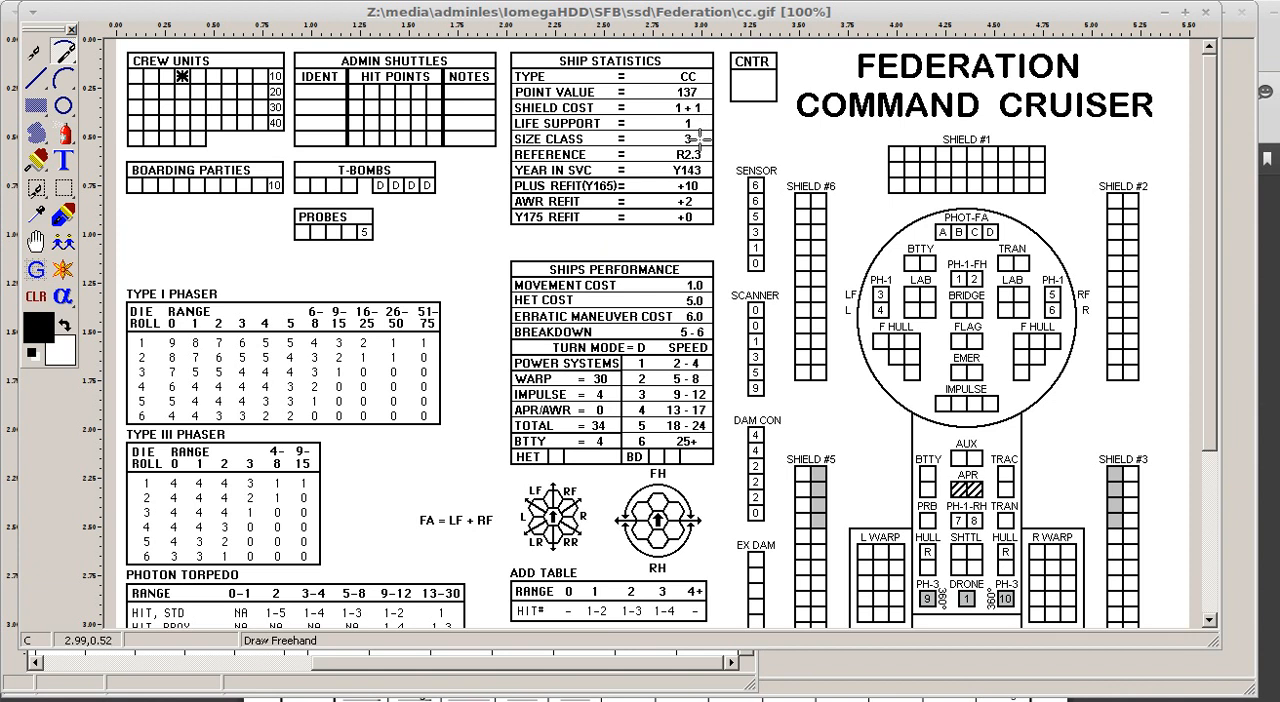
mouse_move(701, 141)
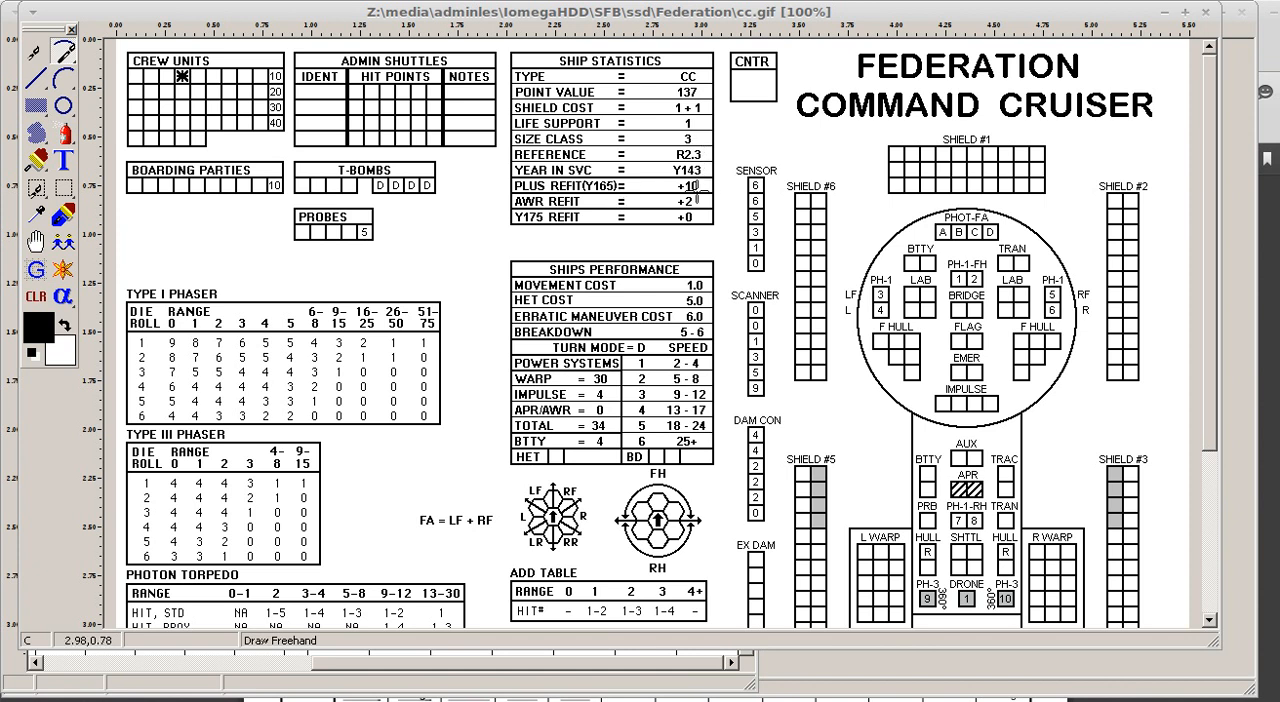
mouse_move(707, 190)
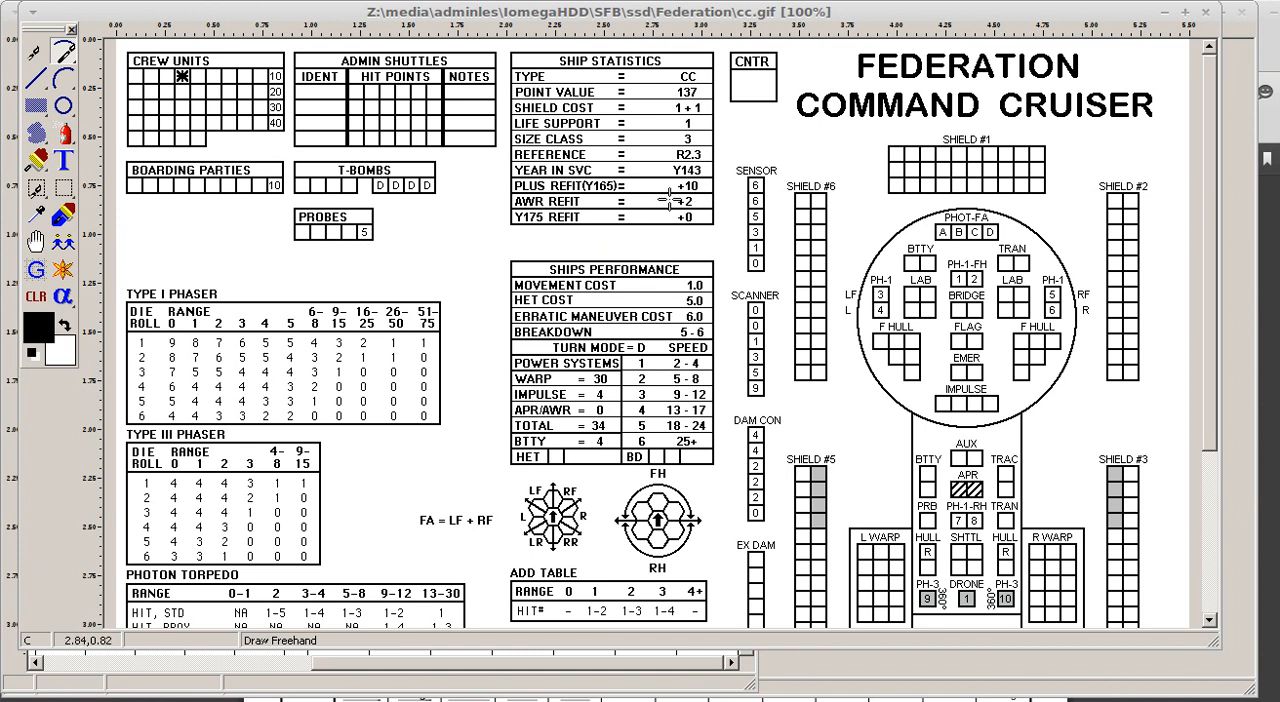
mouse_move(656, 203)
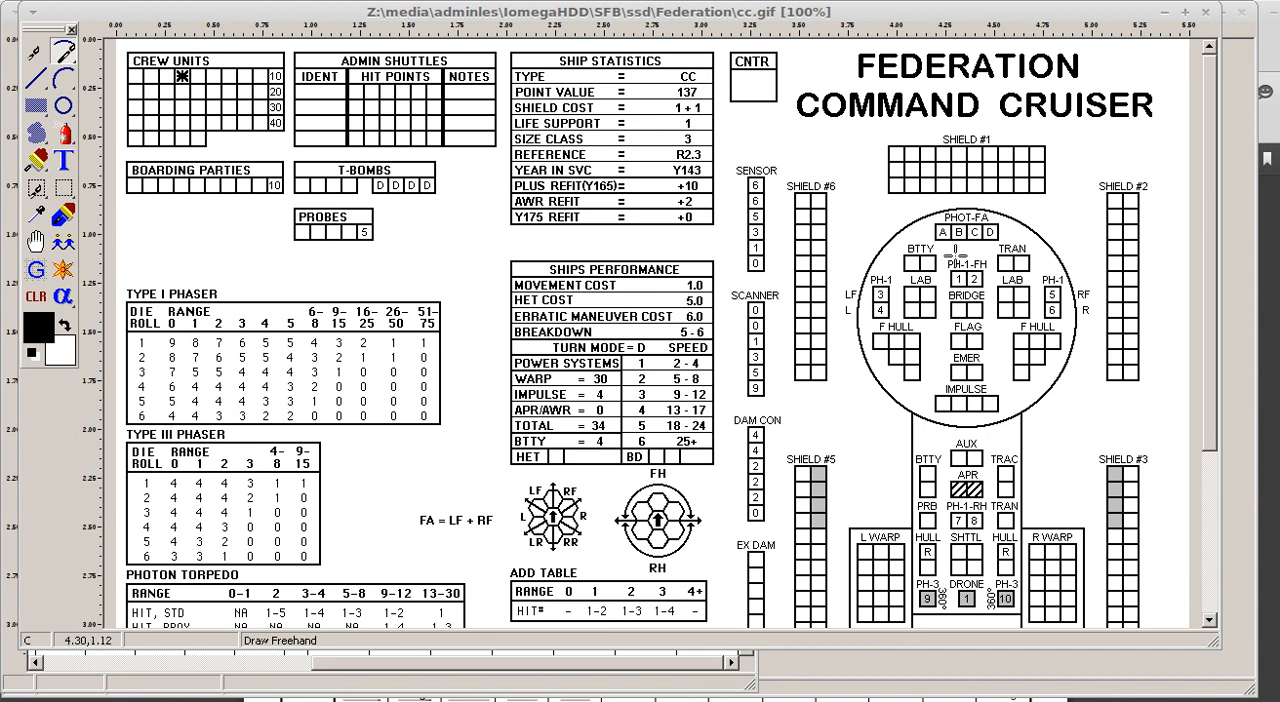
mouse_move(1003, 208)
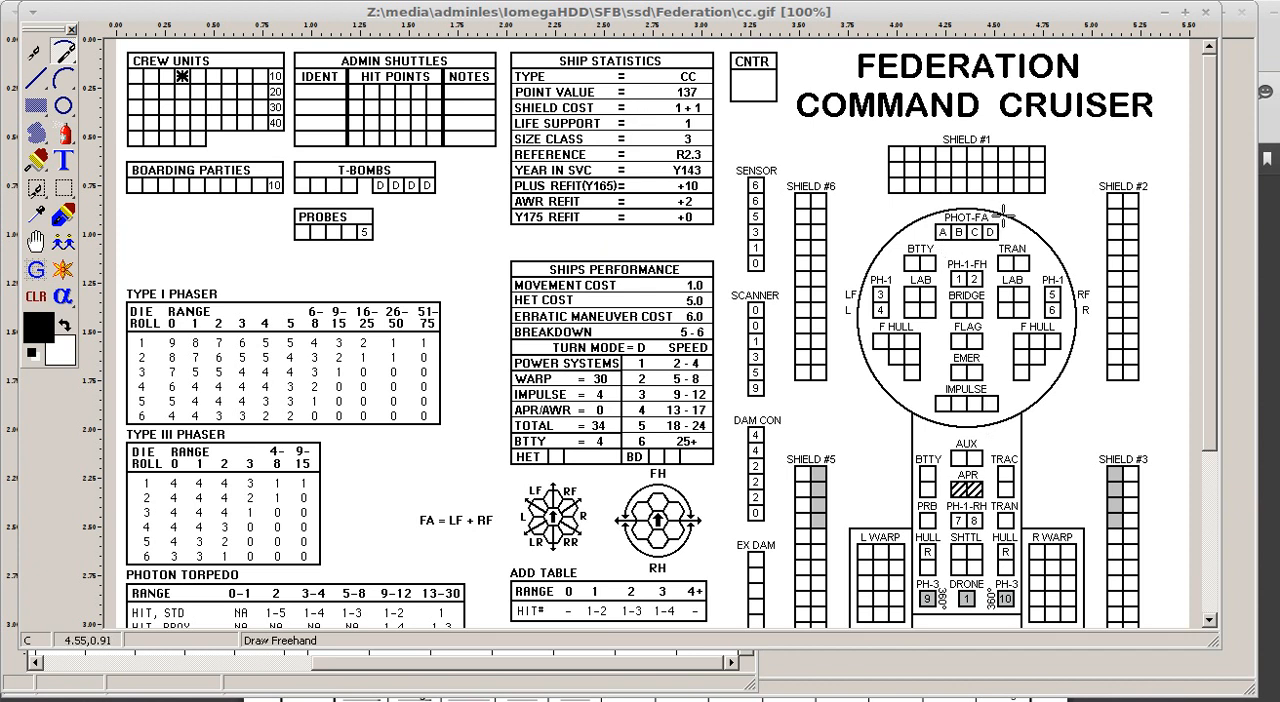
mouse_move(995, 248)
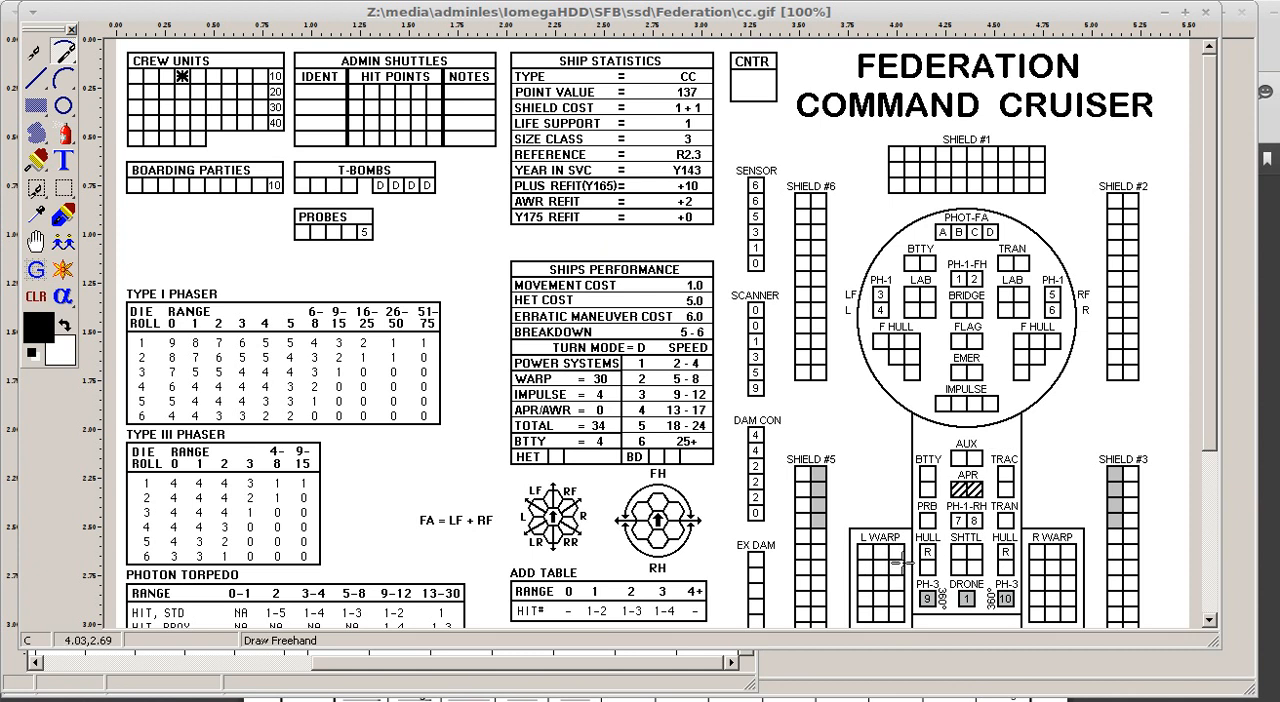
mouse_move(652, 285)
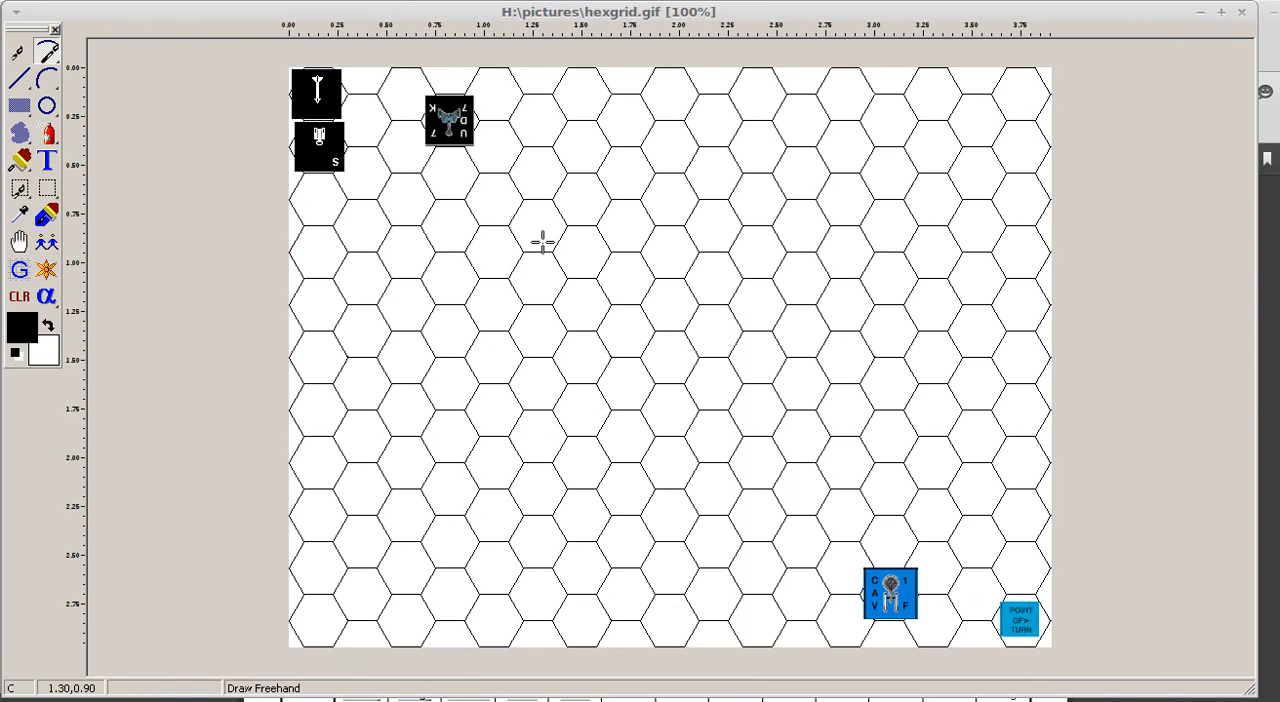
mouse_move(530, 277)
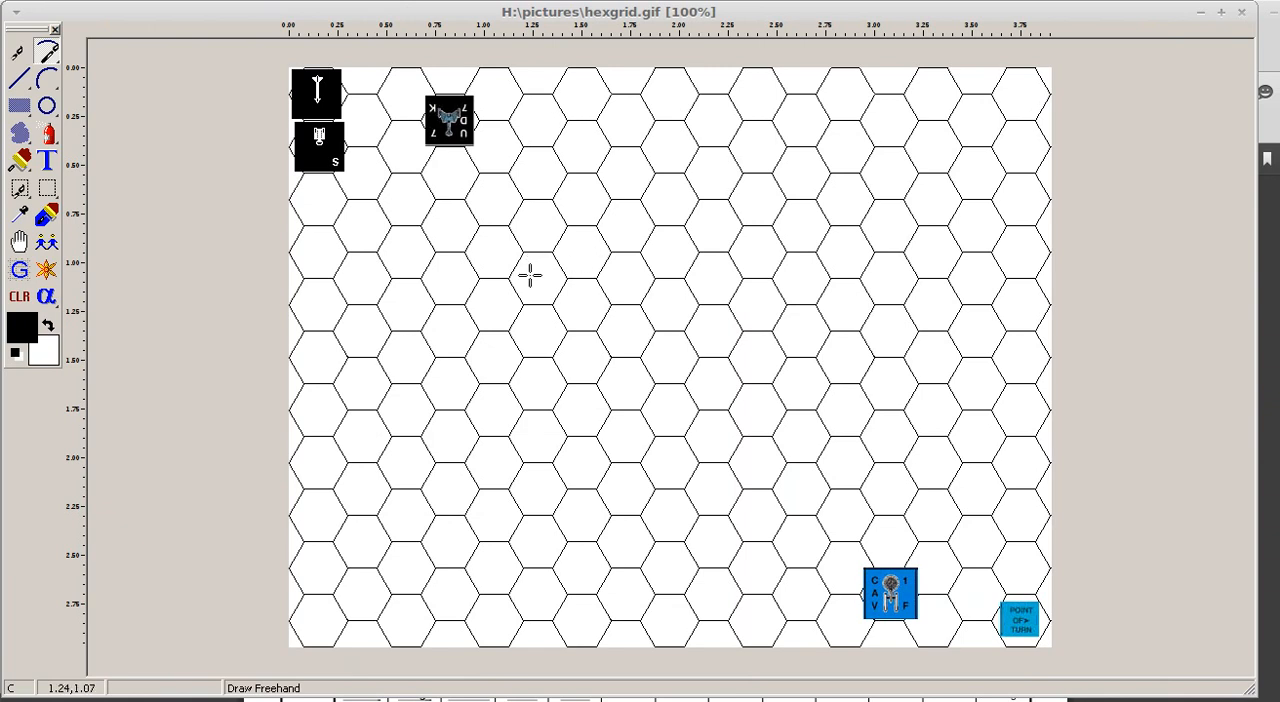
mouse_move(598, 308)
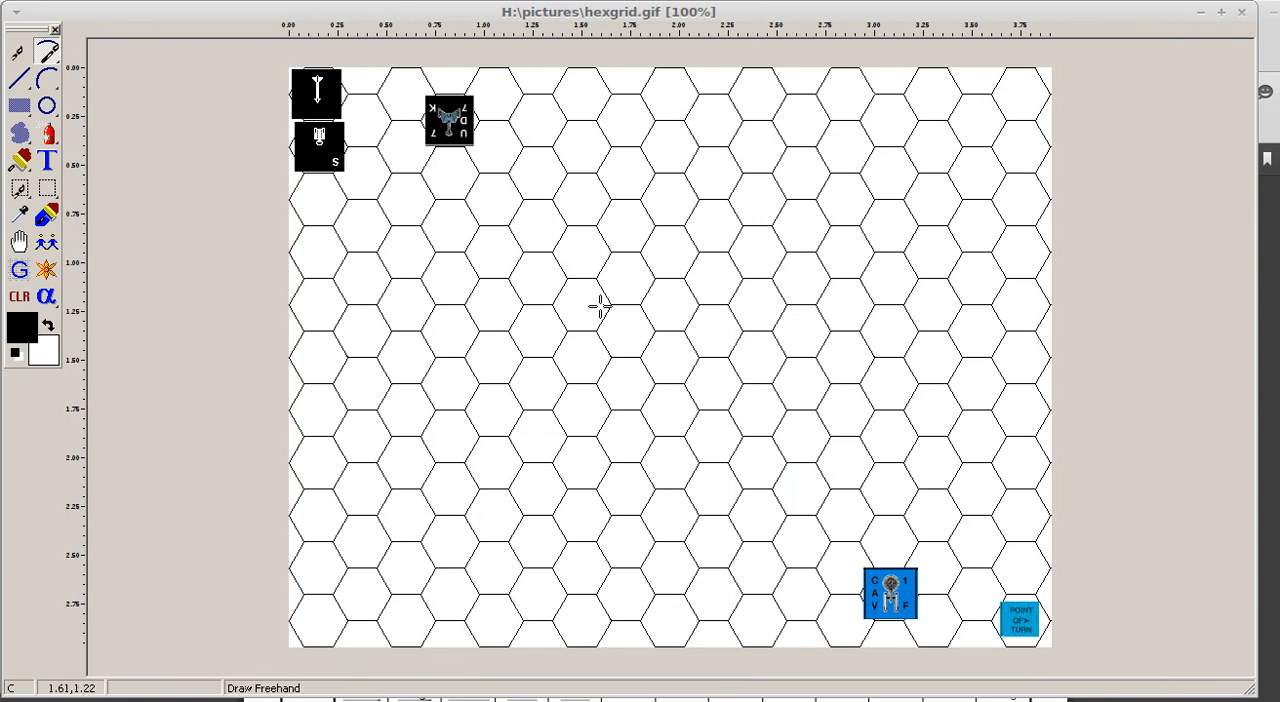
mouse_move(760, 288)
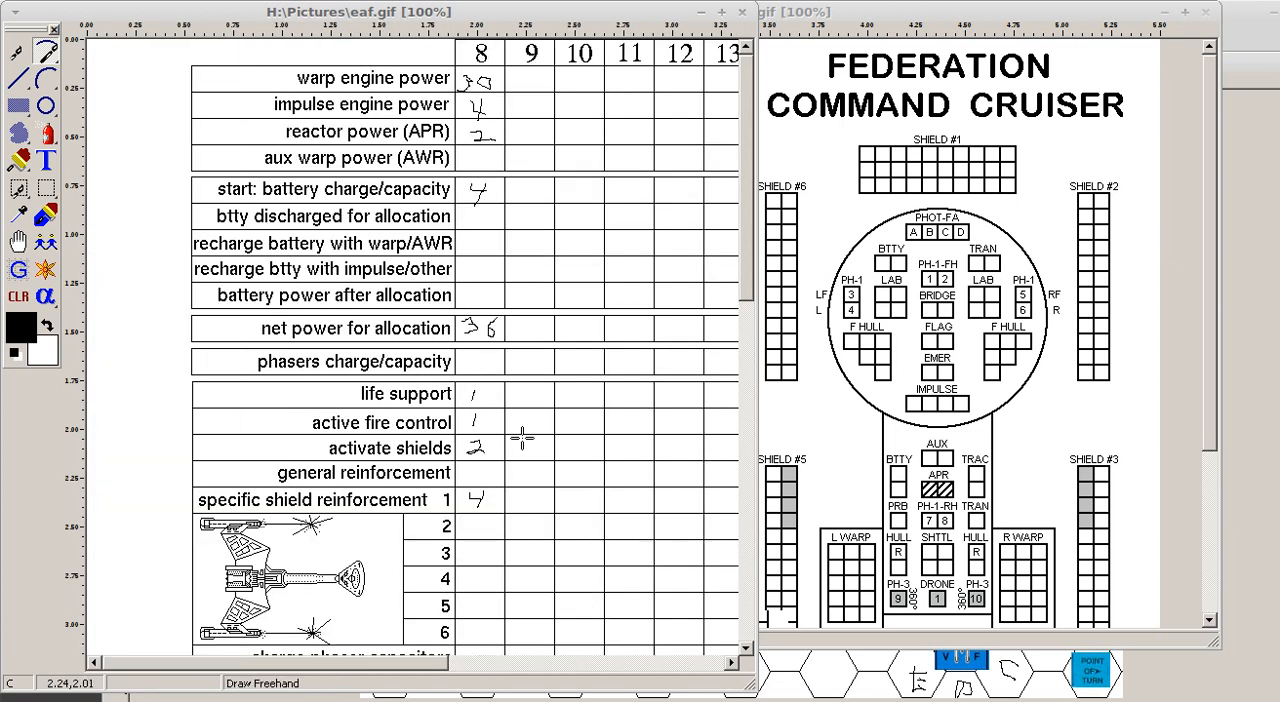
Scroll the energy allocation form down to the heavy weapons and movement energy rows
scroll("down", 3)
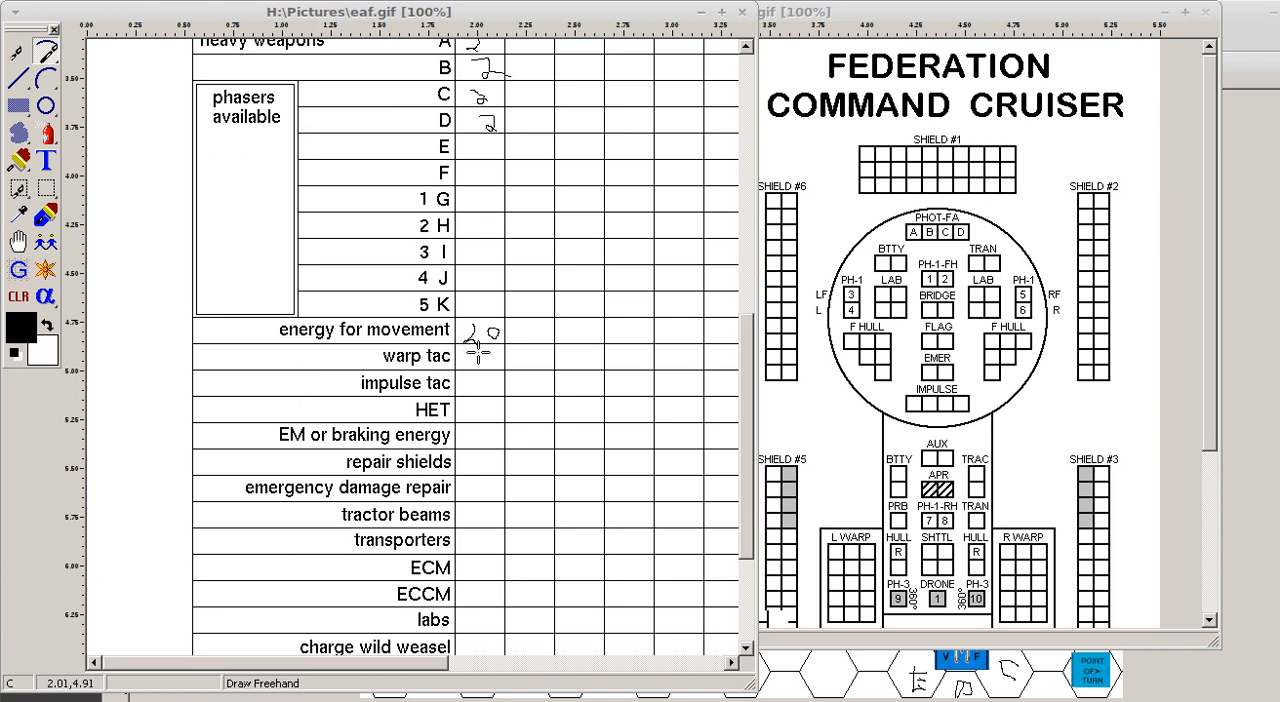
mouse_move(497, 366)
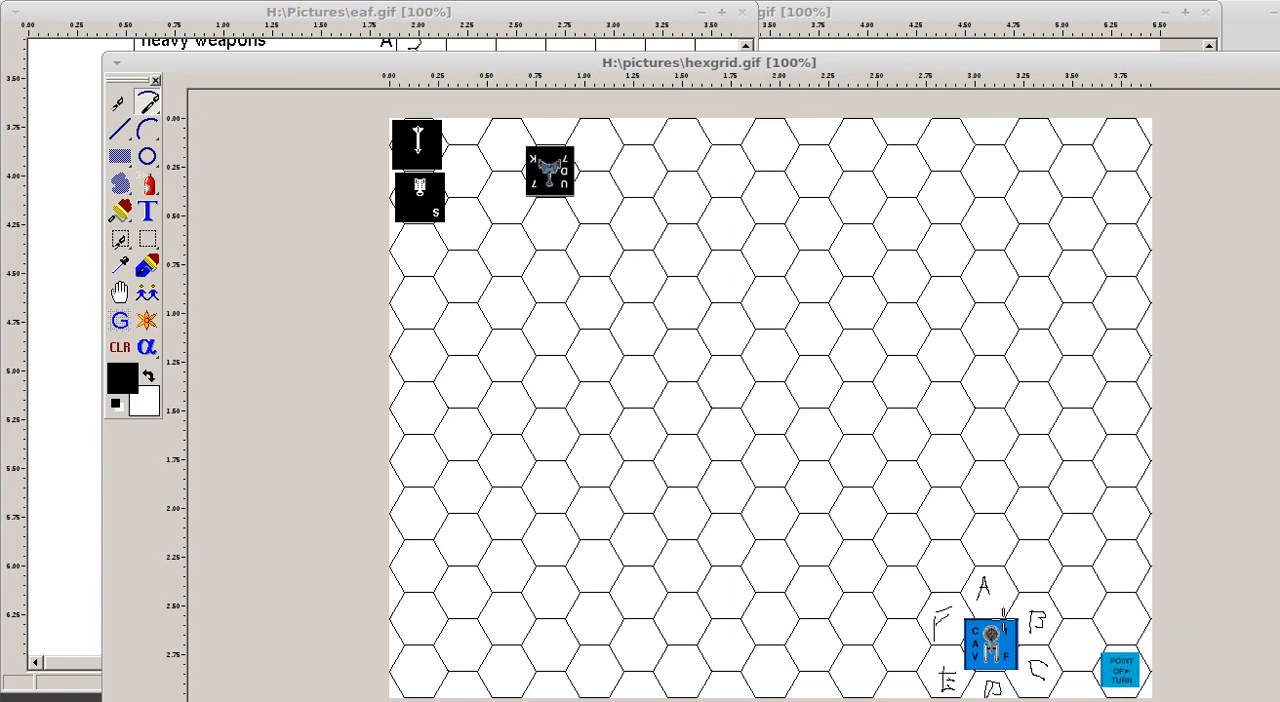
mouse_move(647, 206)
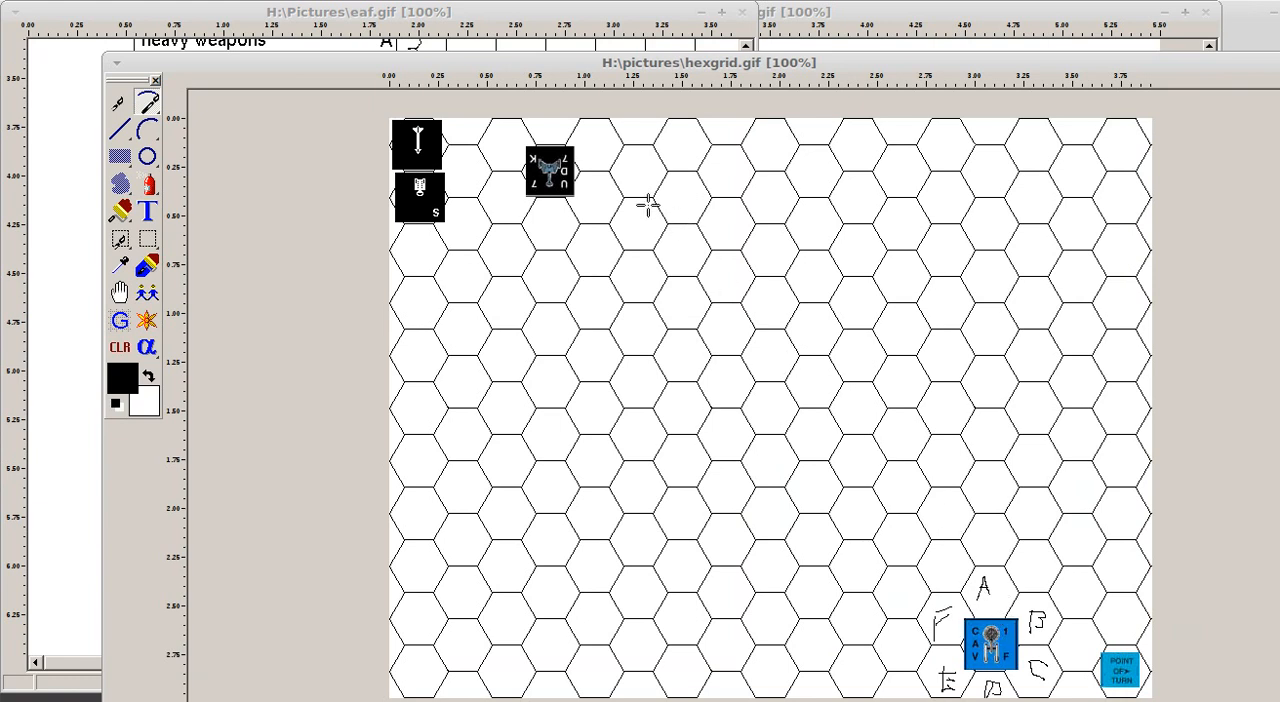
mouse_move(113, 638)
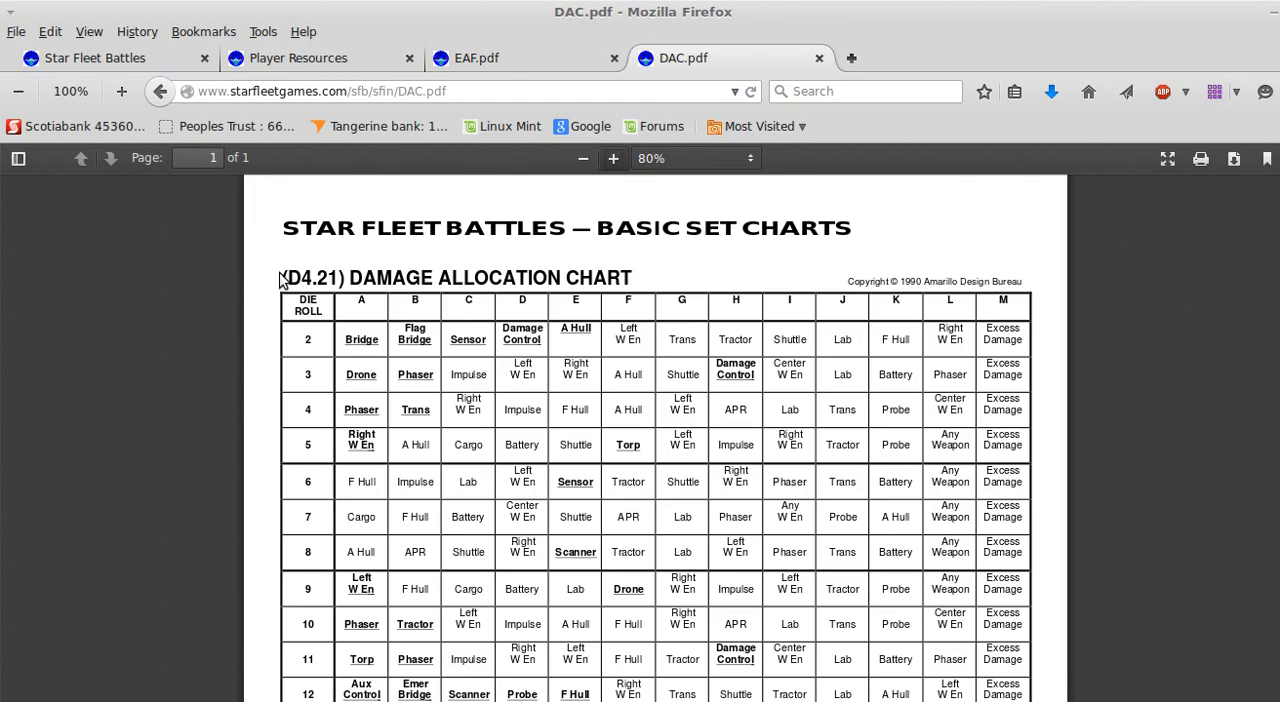
Scroll the blank Energy Allocation Form PDF down to its Movement Plot / Notes rows
left_click(298, 58)
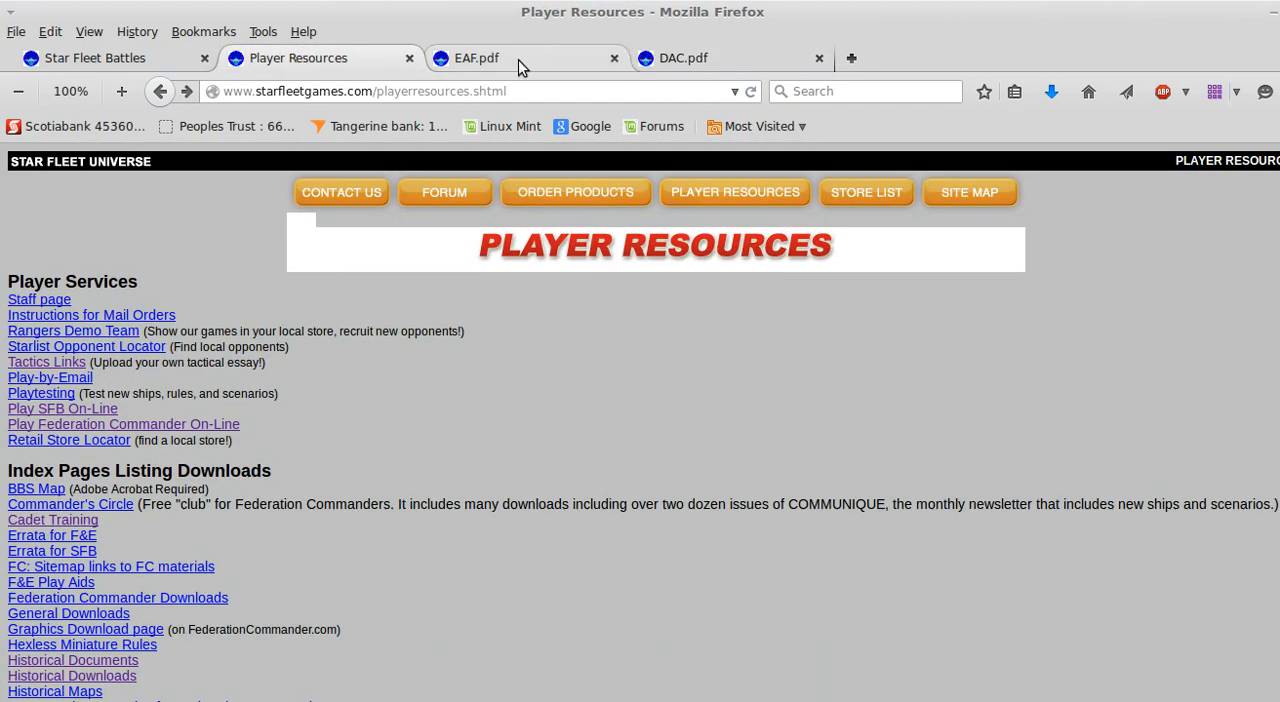
mouse_move(389, 343)
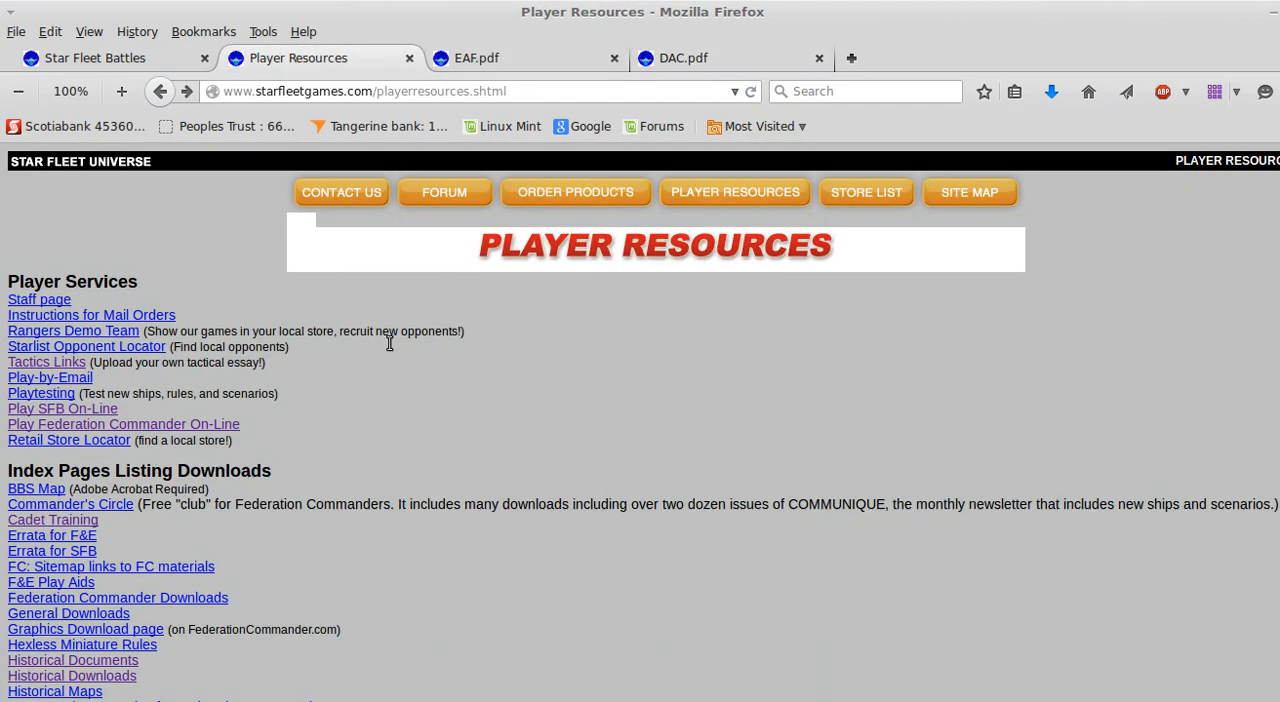
mouse_move(350, 91)
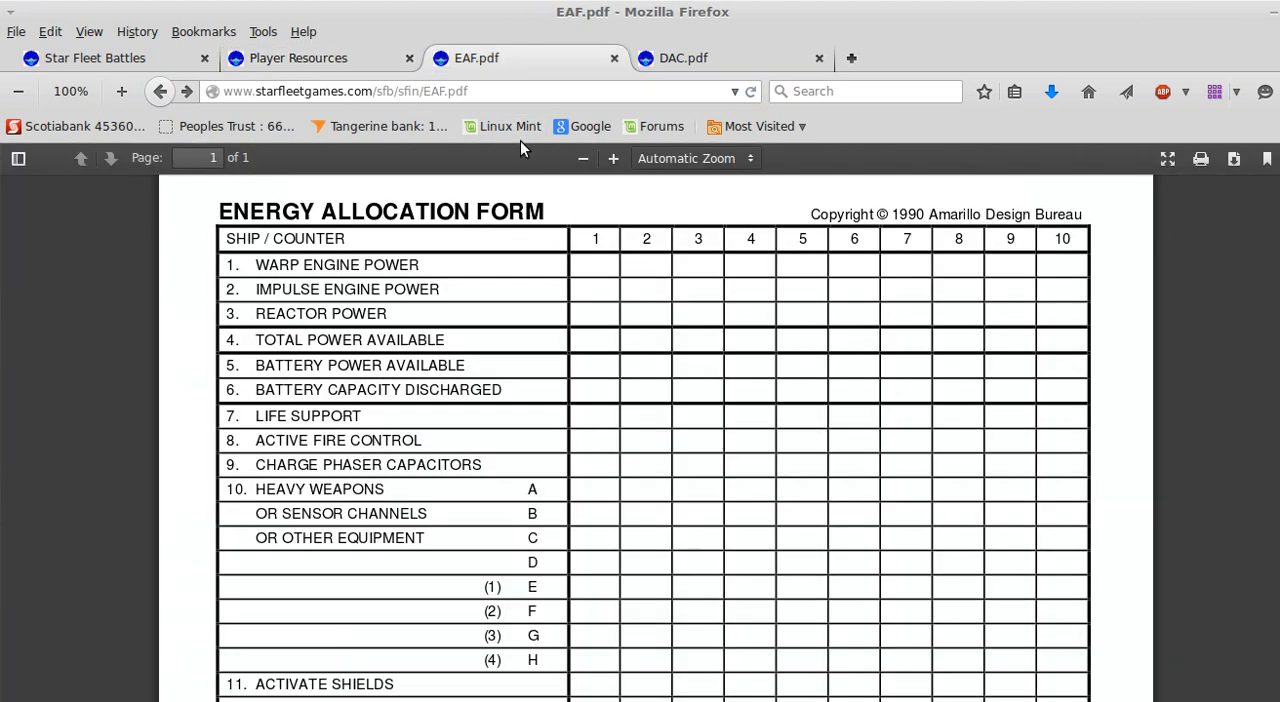
scroll("down", 3)
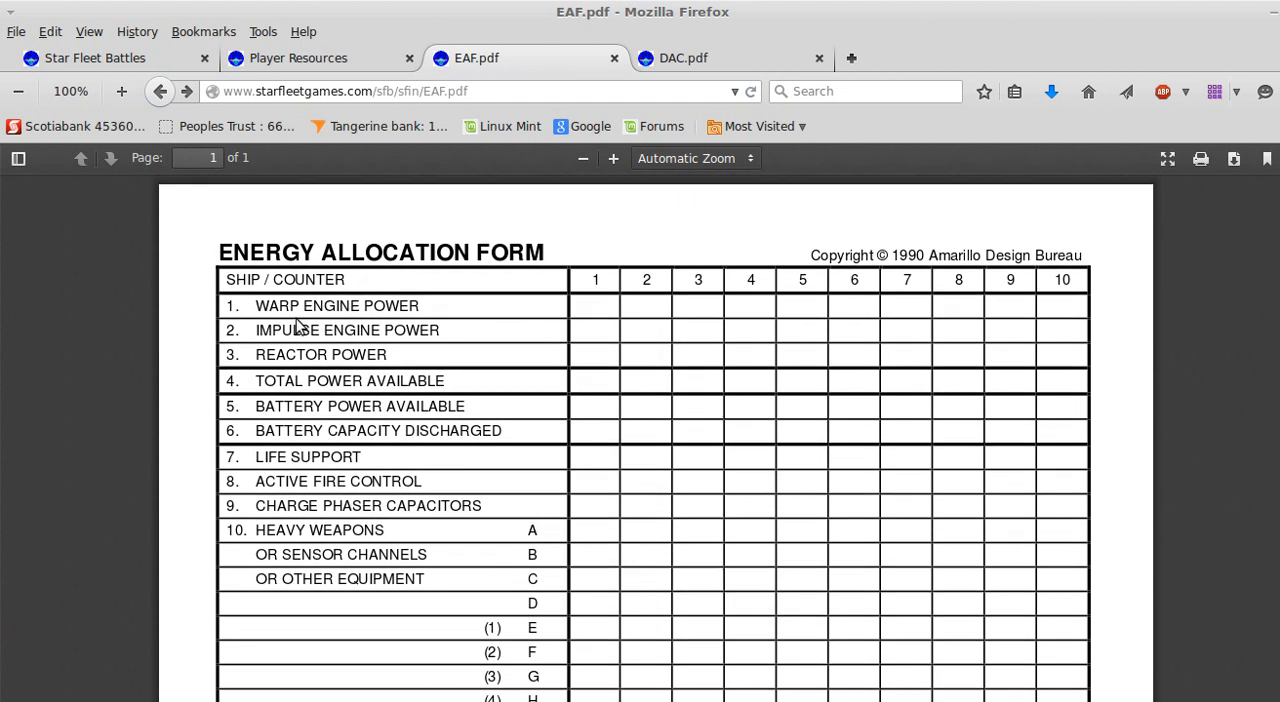
scroll("down", 3)
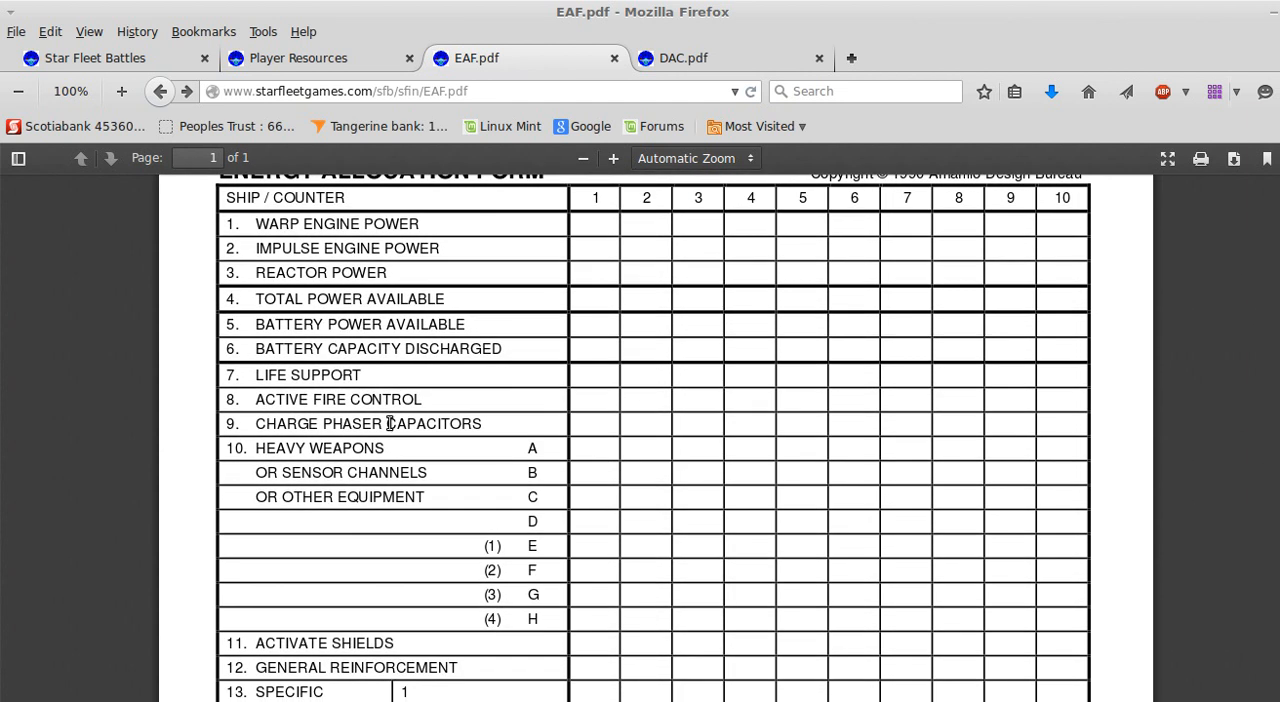
scroll("down", 3)
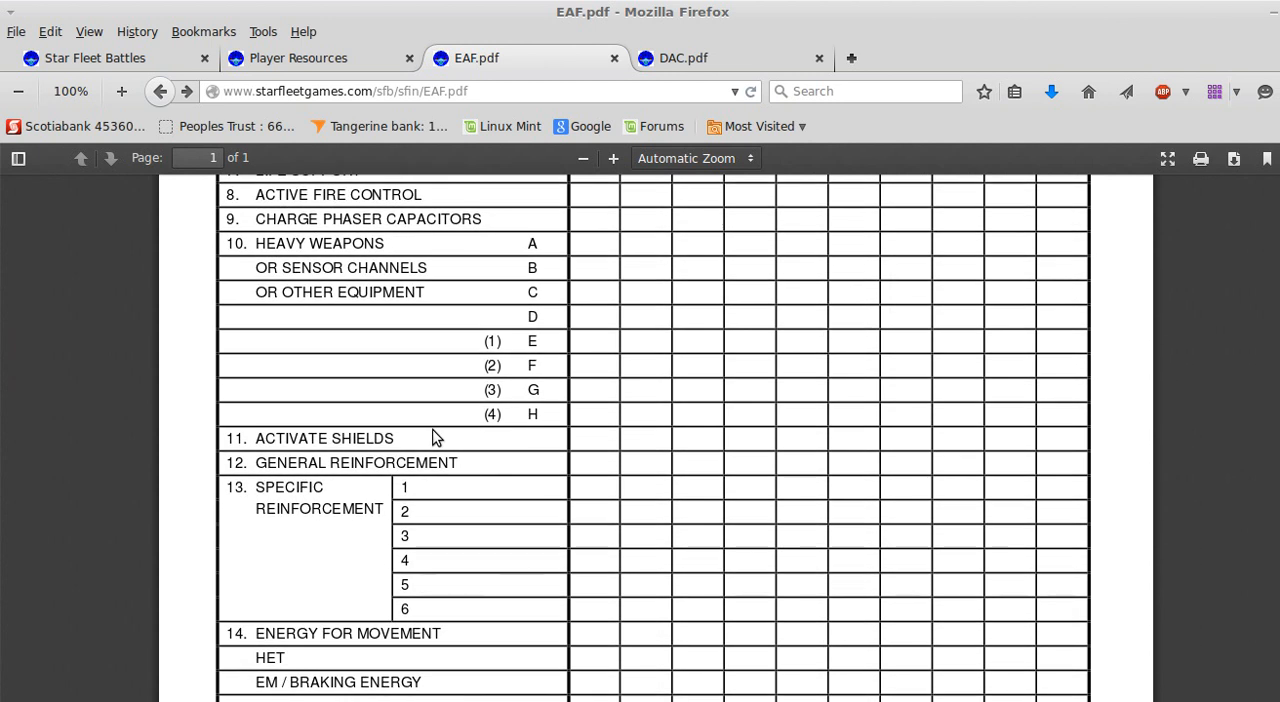
scroll("down", 3)
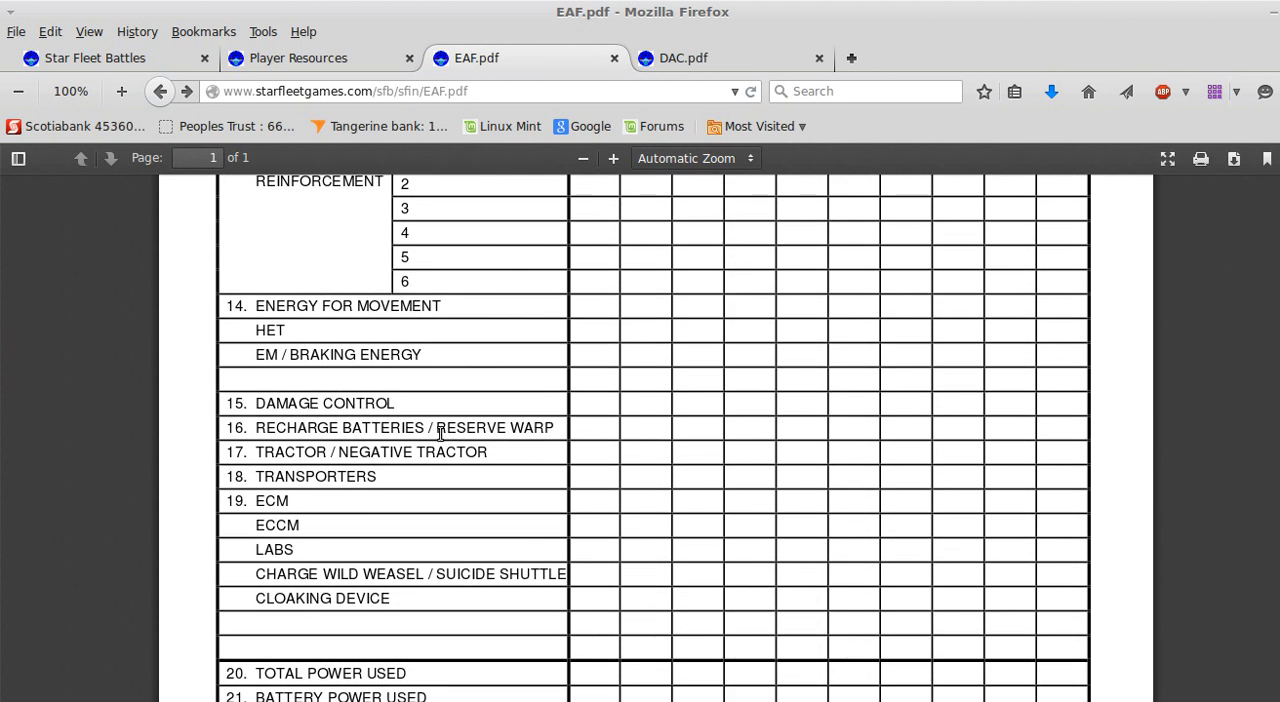
scroll("down", 3)
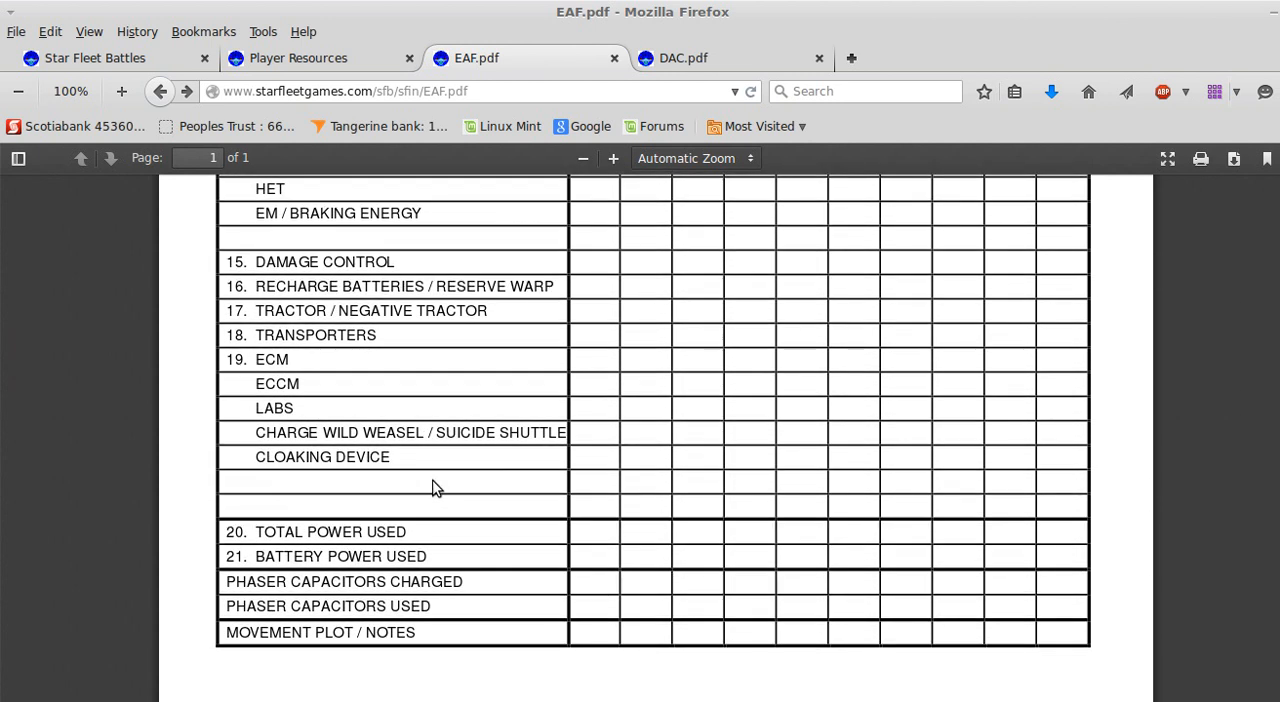
mouse_move(372, 533)
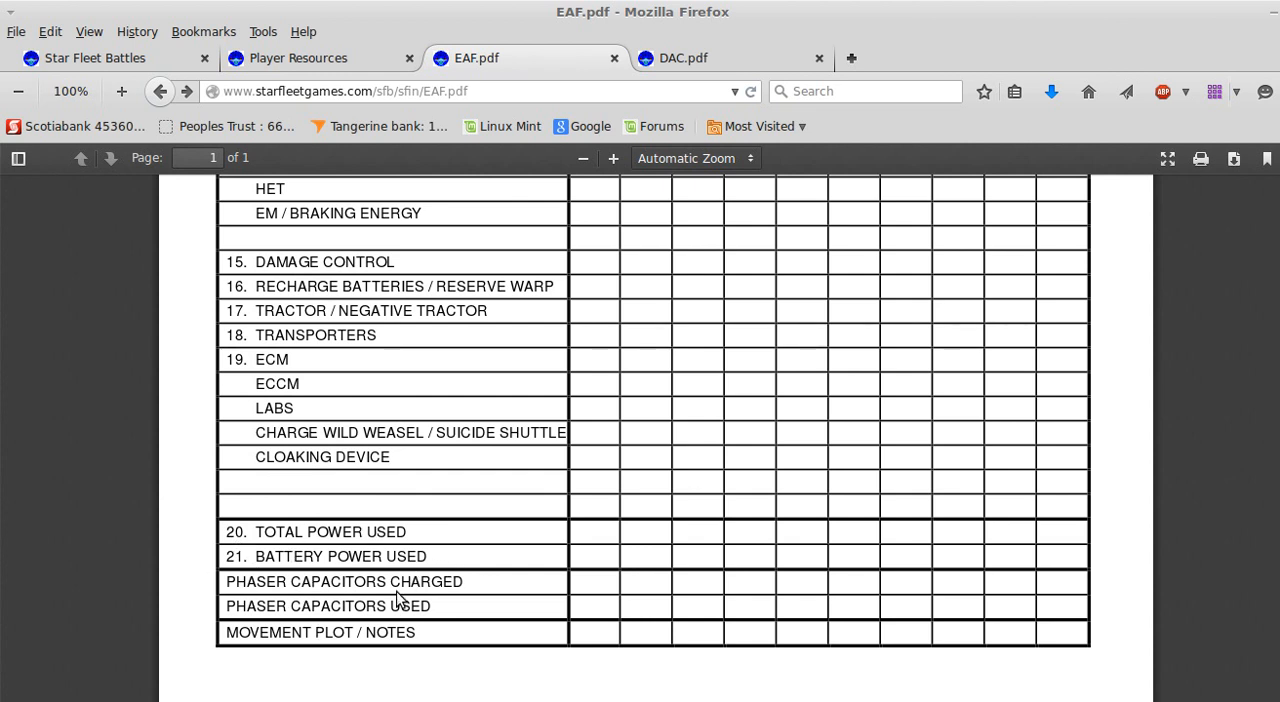
mouse_move(502, 632)
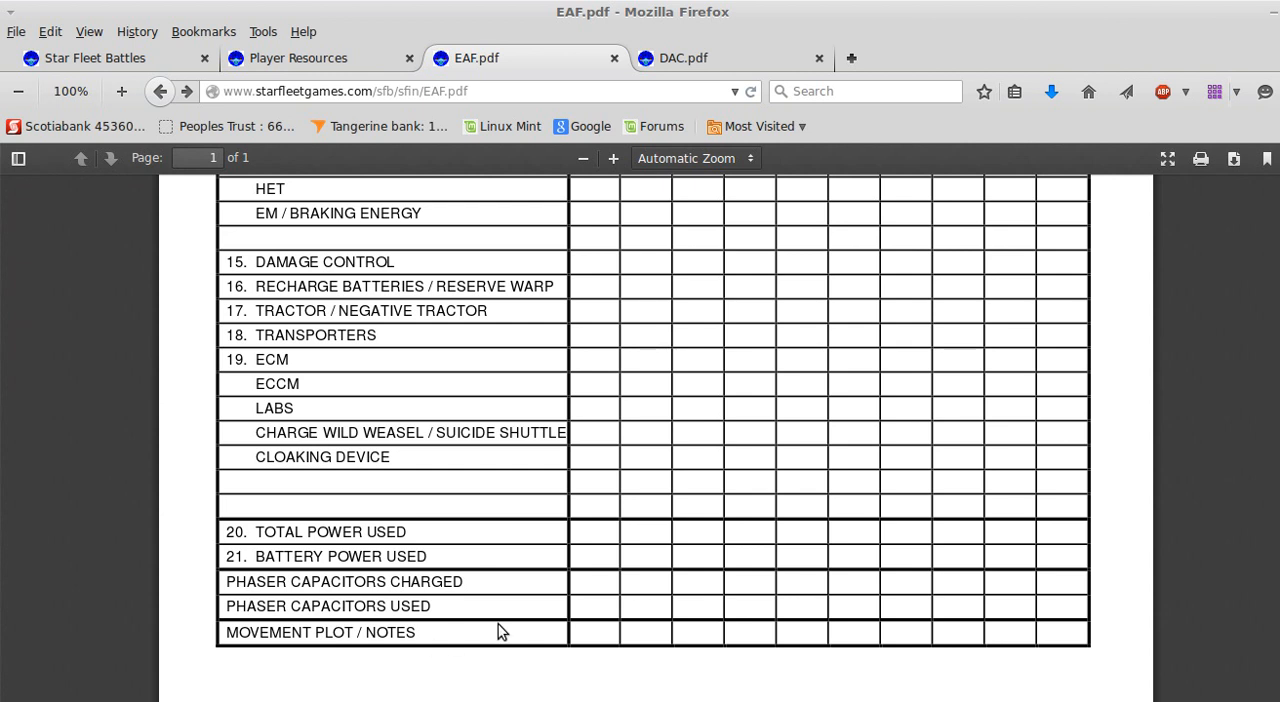
mouse_move(307, 637)
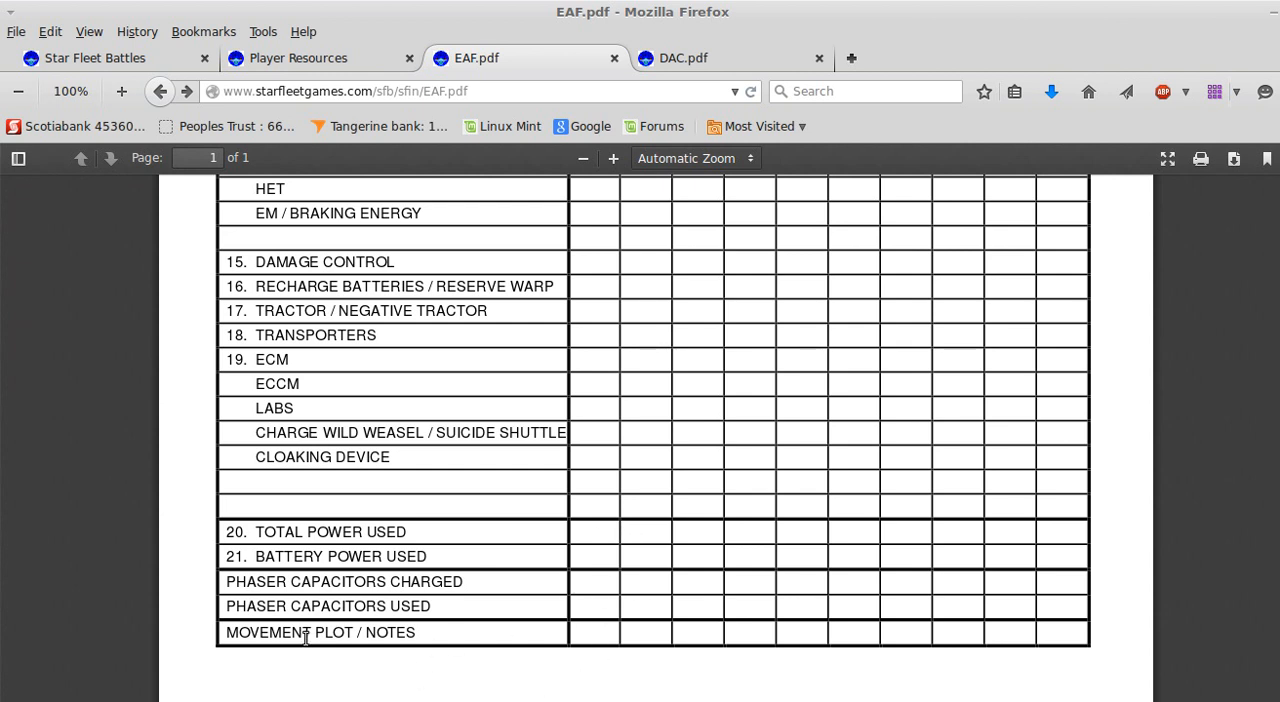
mouse_move(715, 43)
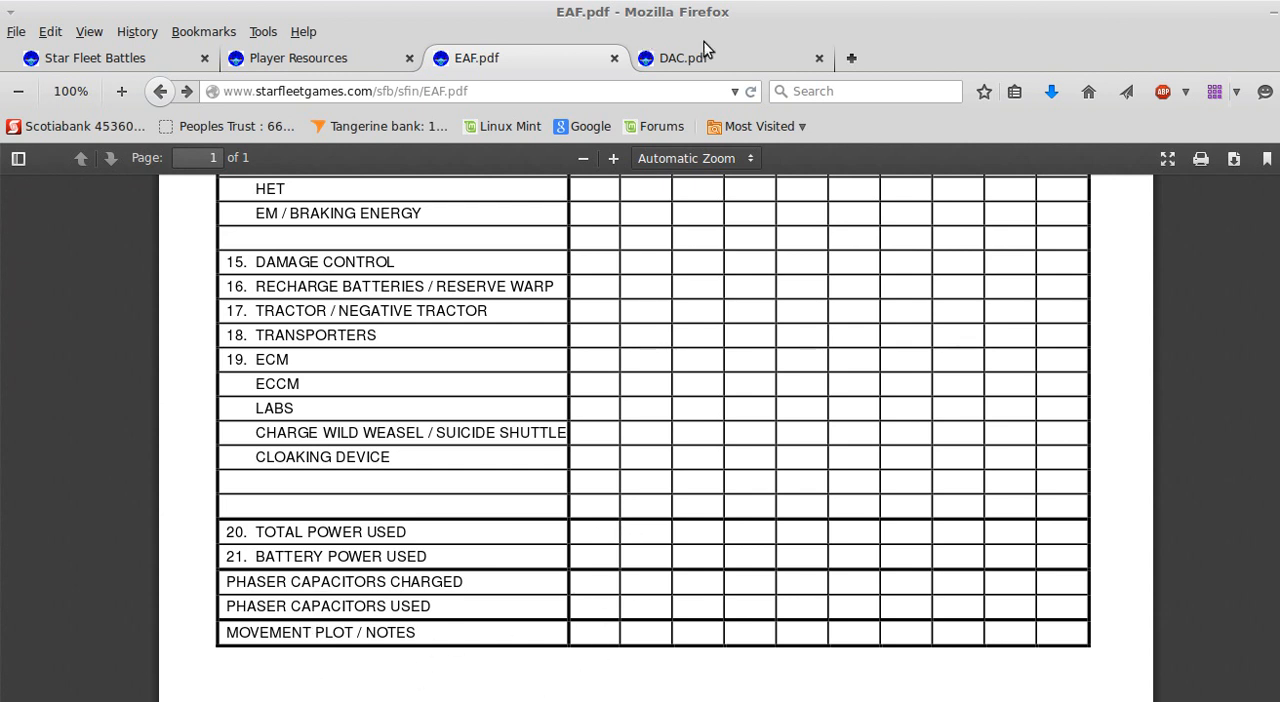
mouse_move(711, 60)
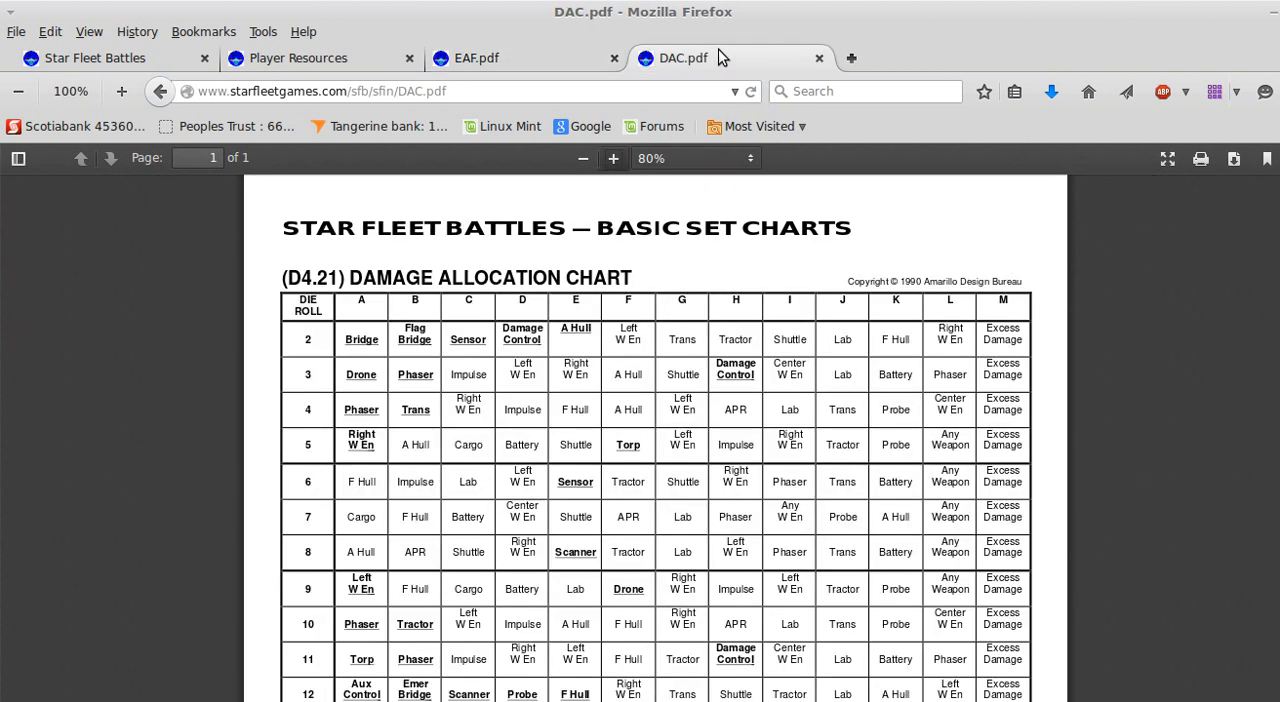
Glance back at the Energy Allocation Form, then view the Damage Allocation Chart PDF
left_click(485, 58)
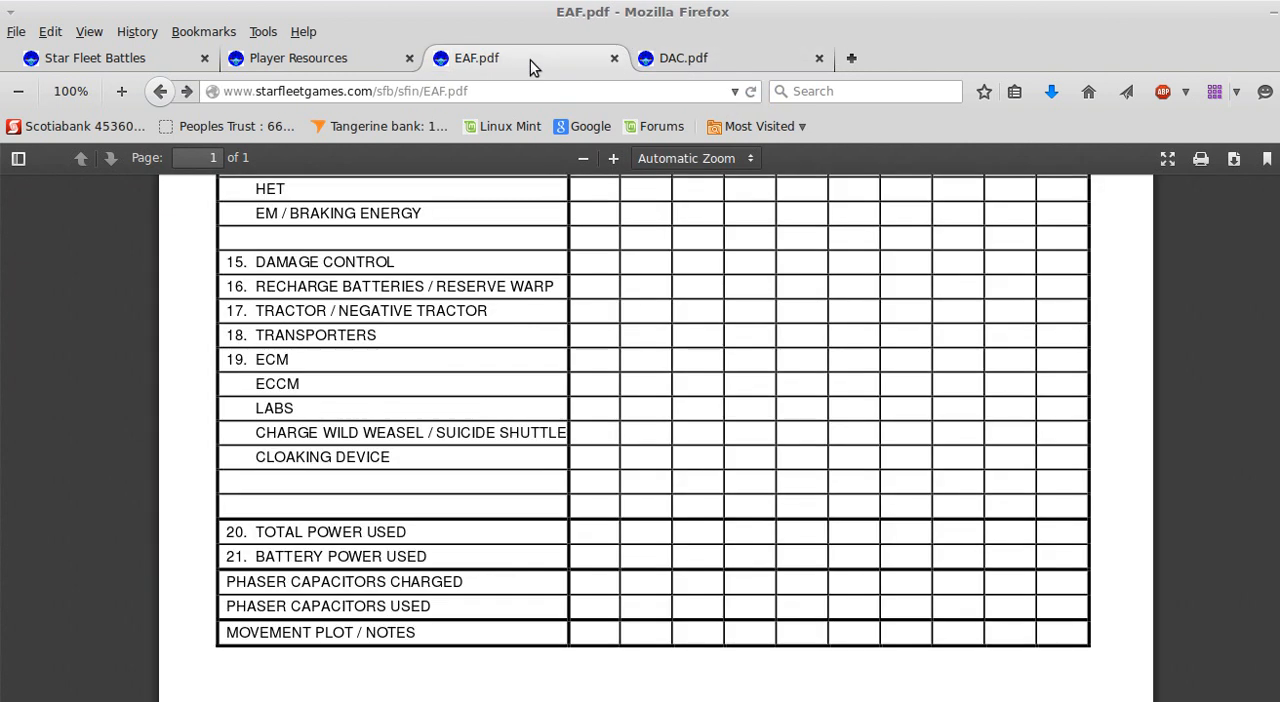
scroll("up", 3)
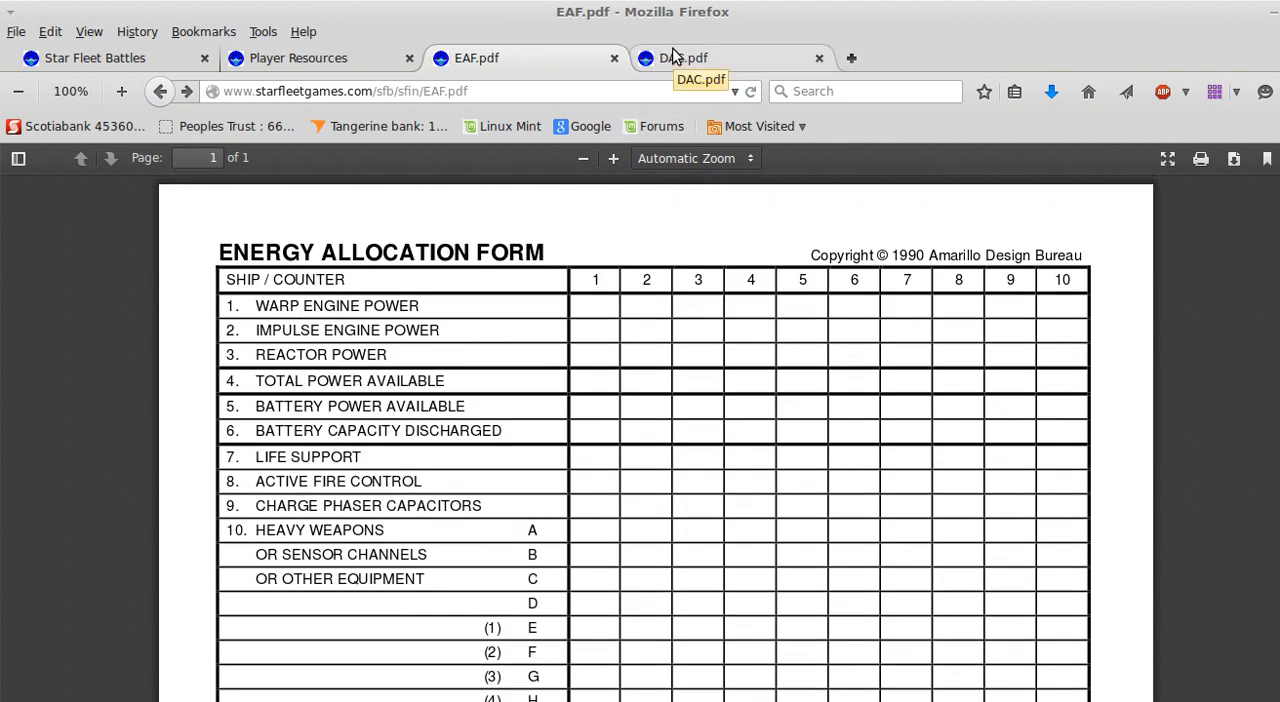
left_click(95, 57)
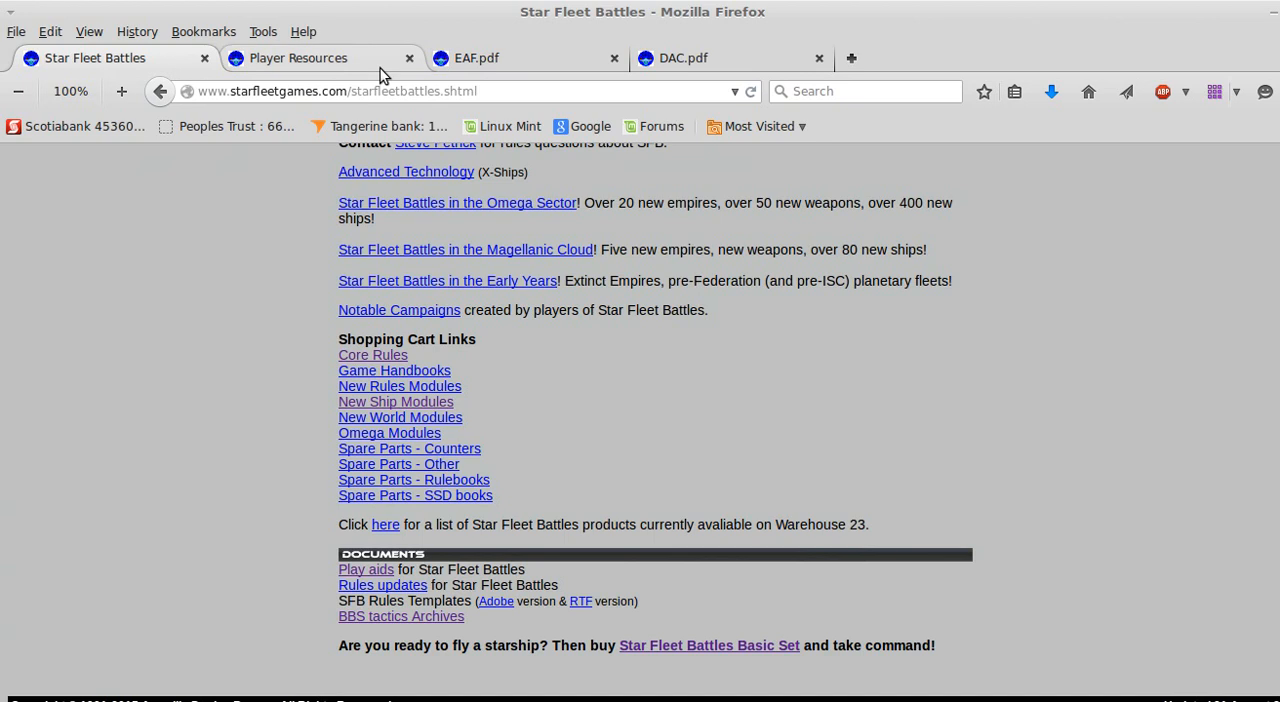
left_click(683, 58)
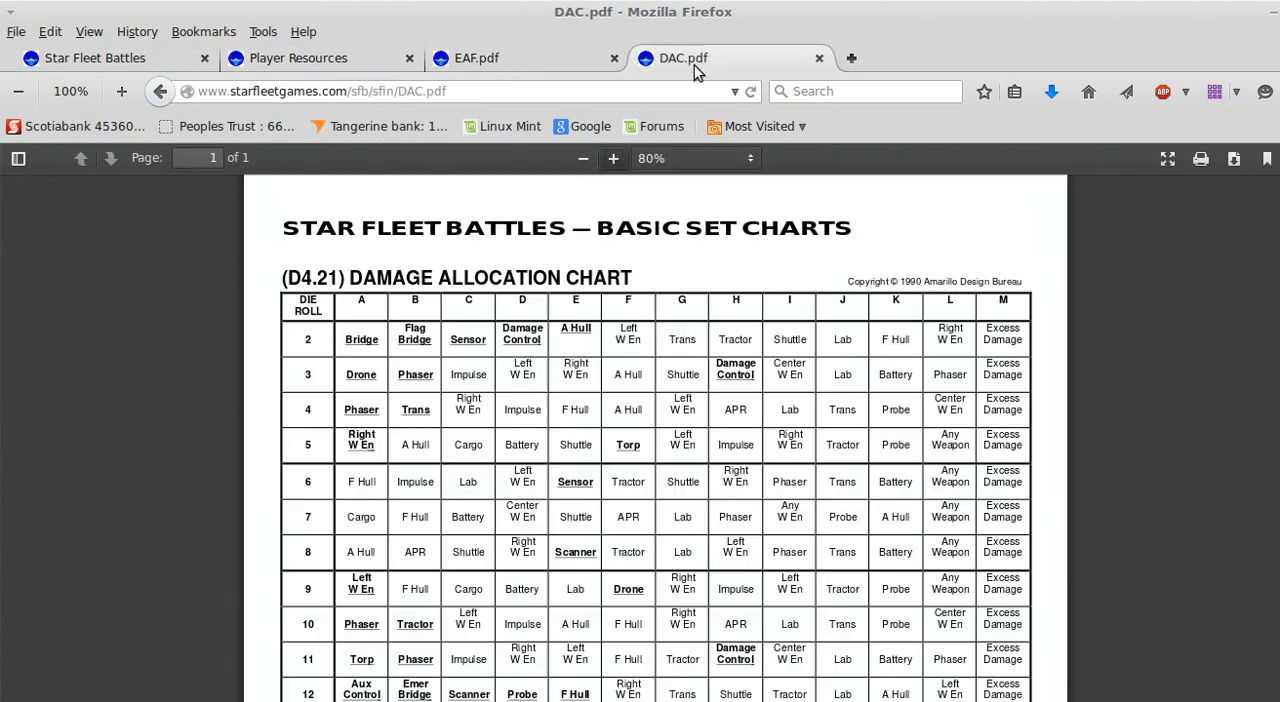
scroll("down", 3)
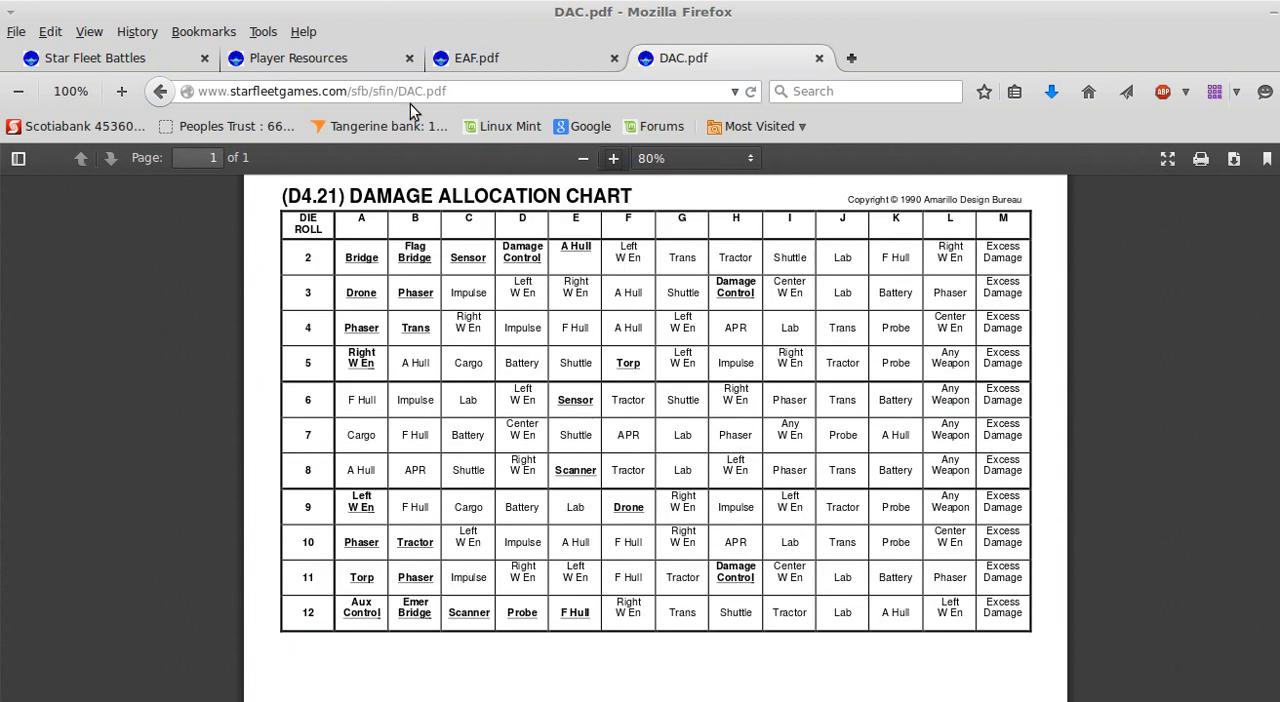
Return to the Player Resources page and scroll to its downloads index
left_click(300, 58)
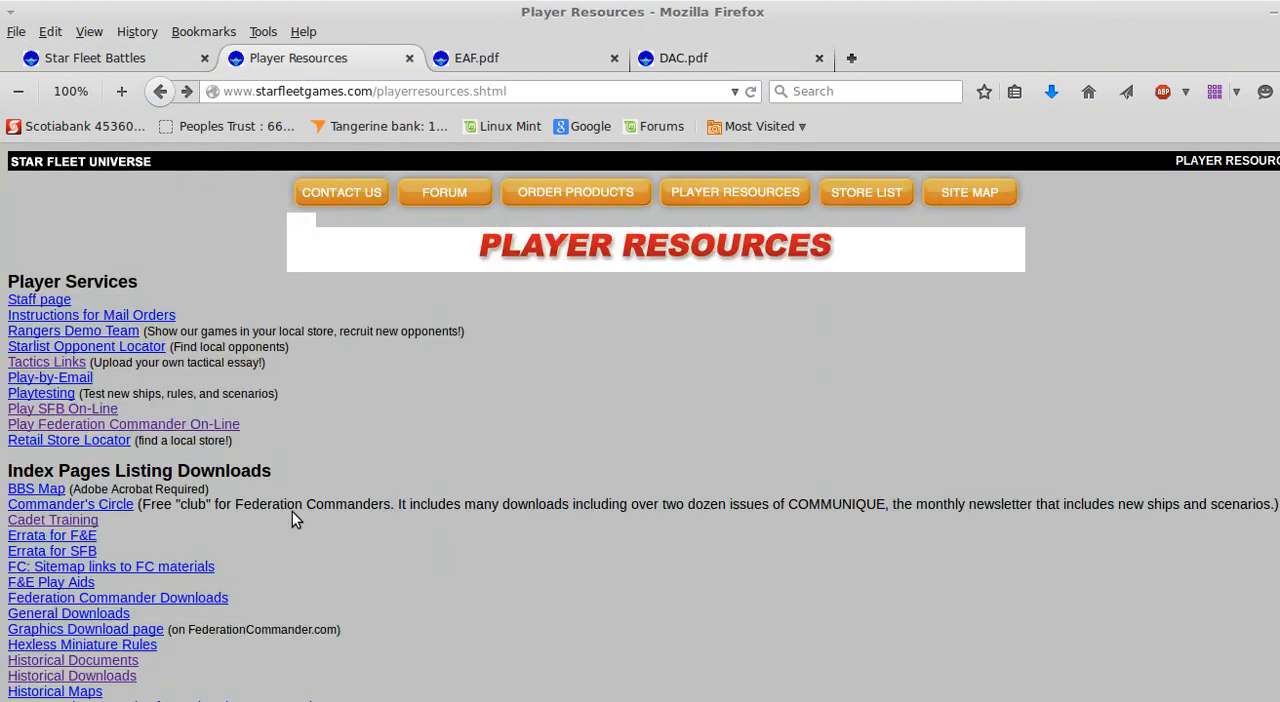
mouse_move(201, 474)
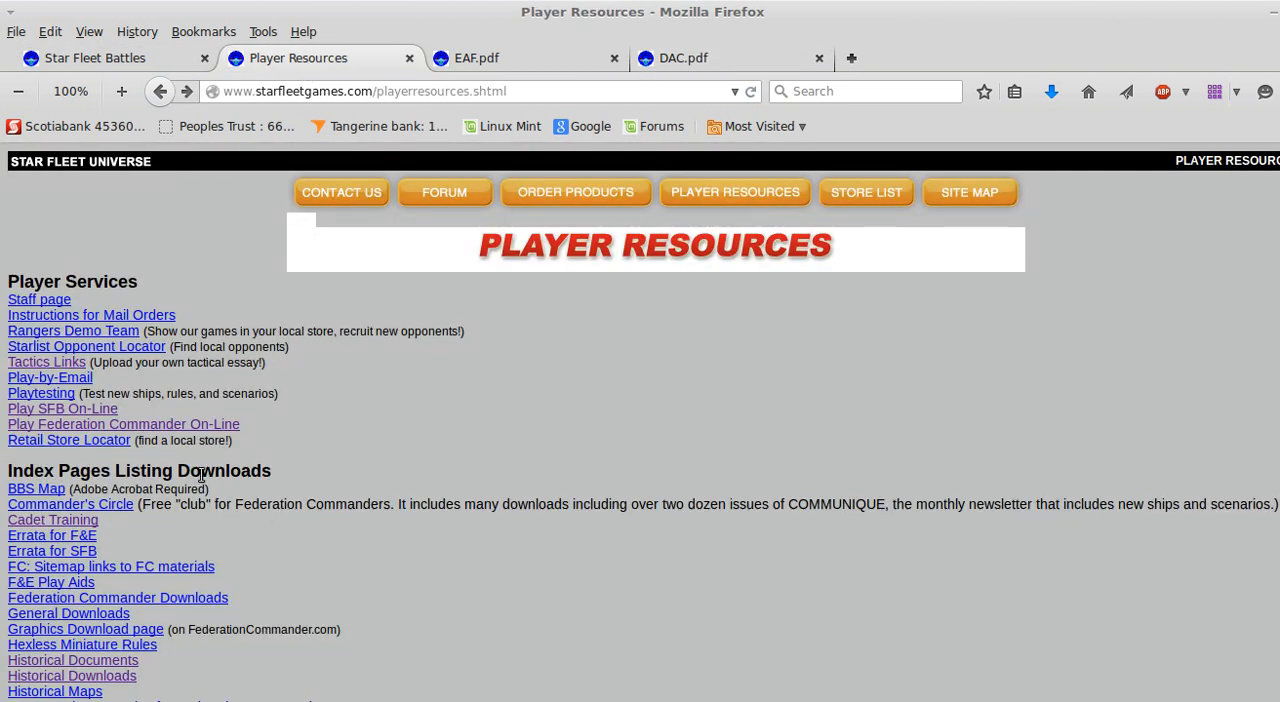
scroll("down", 3)
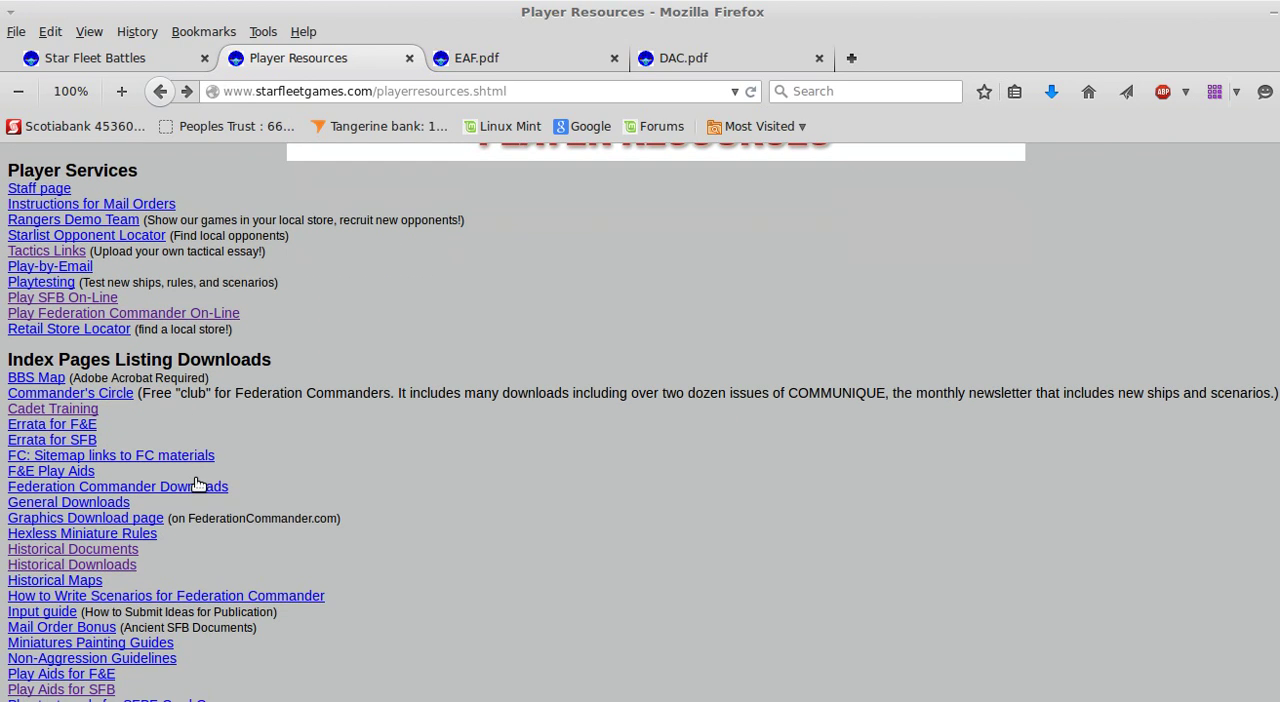
scroll("down", 3)
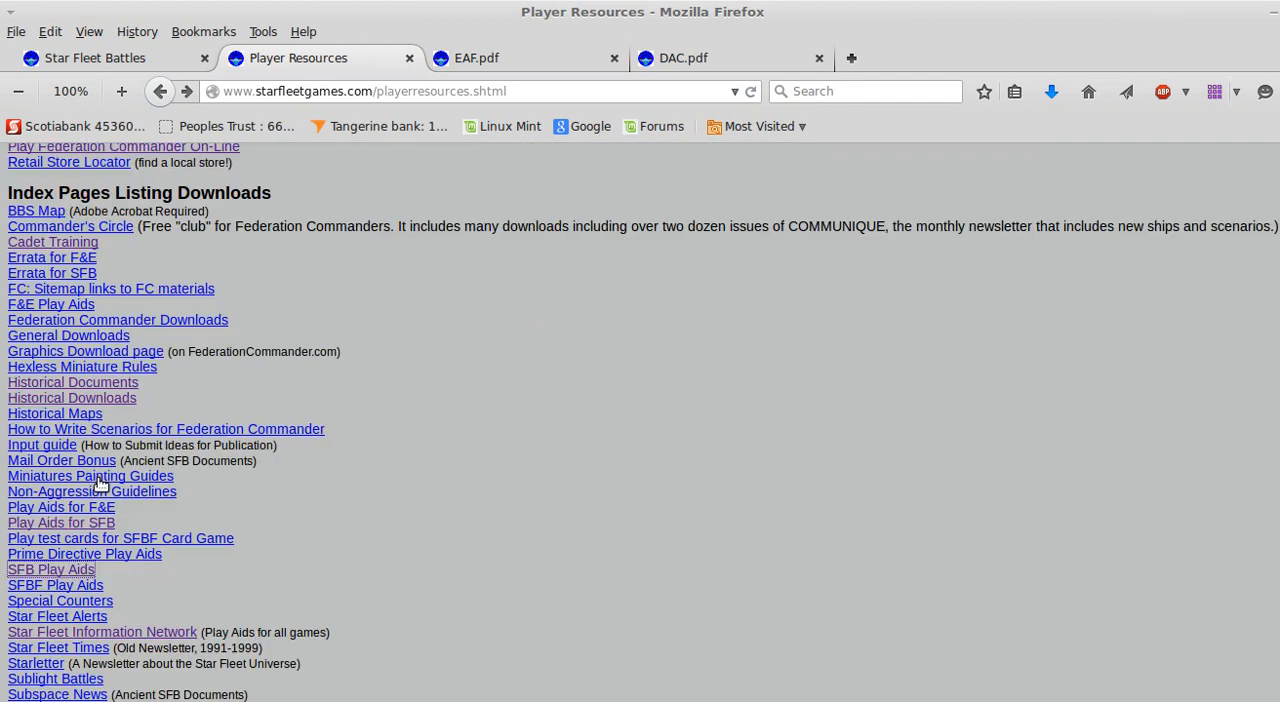
mouse_move(69, 211)
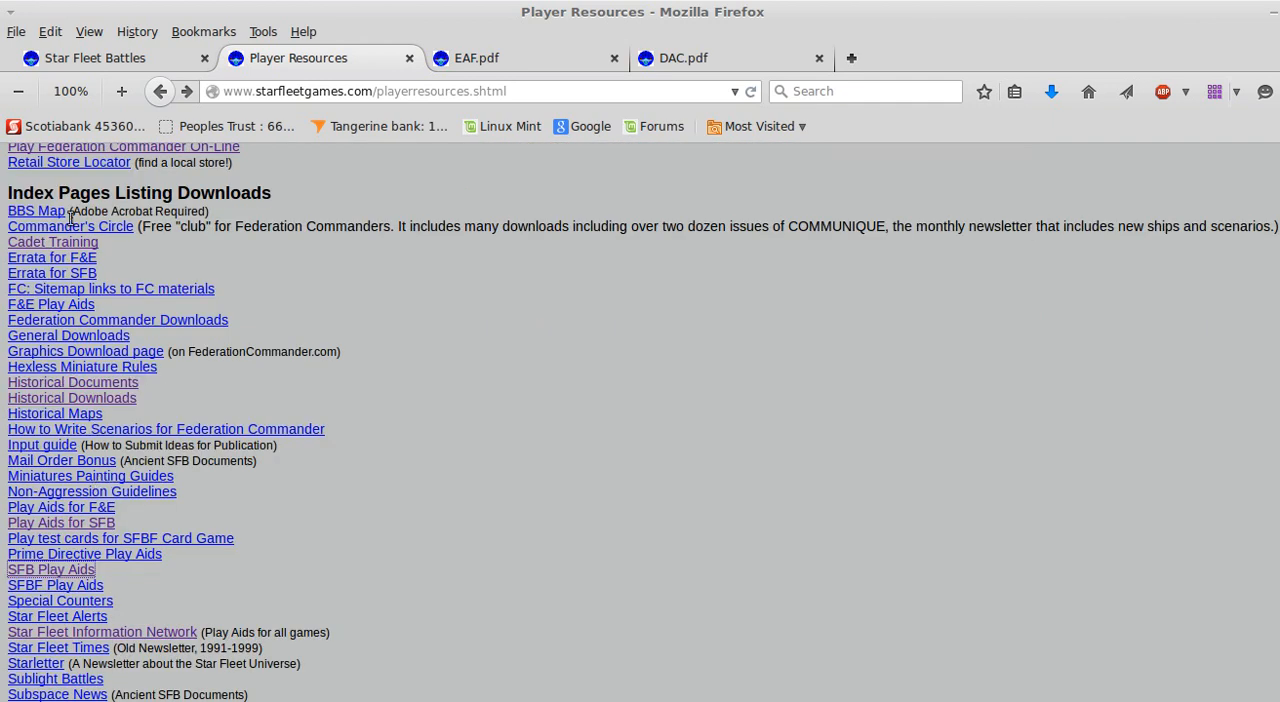
Open the Cadet 16 Impulse Chart image from the Cadet Training page's Documents list
left_click(52, 241)
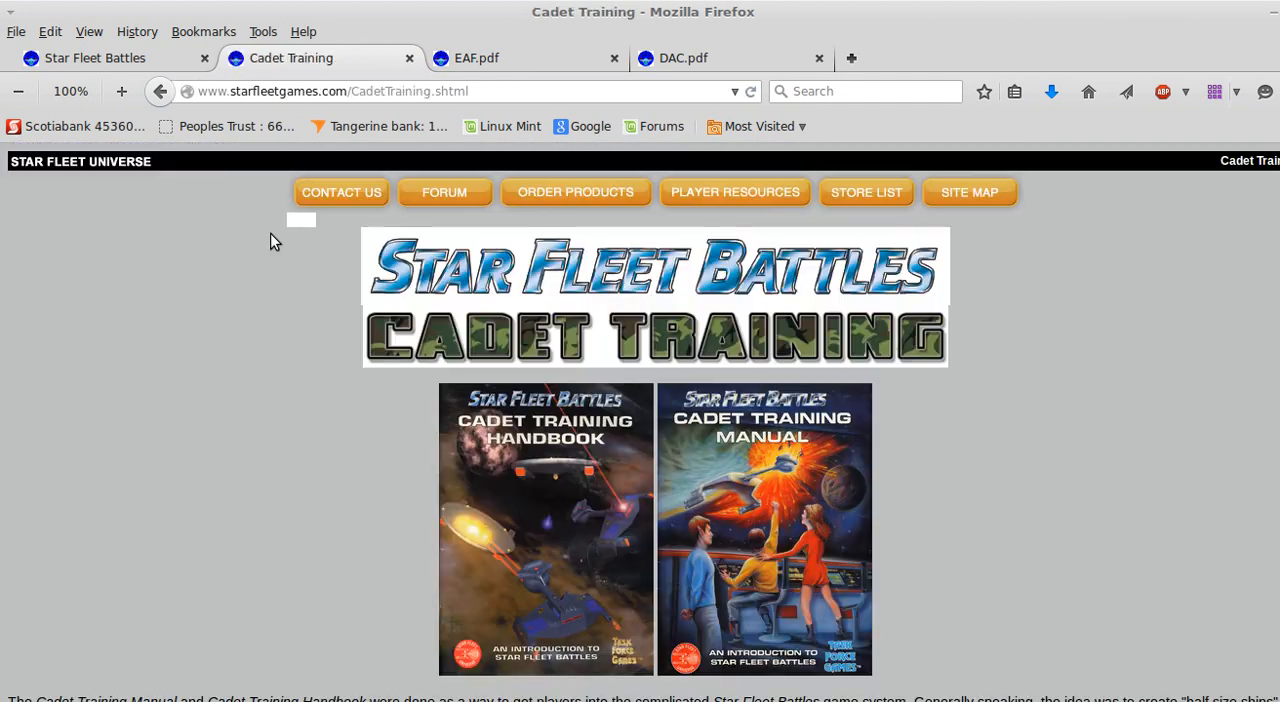
scroll("down", 3)
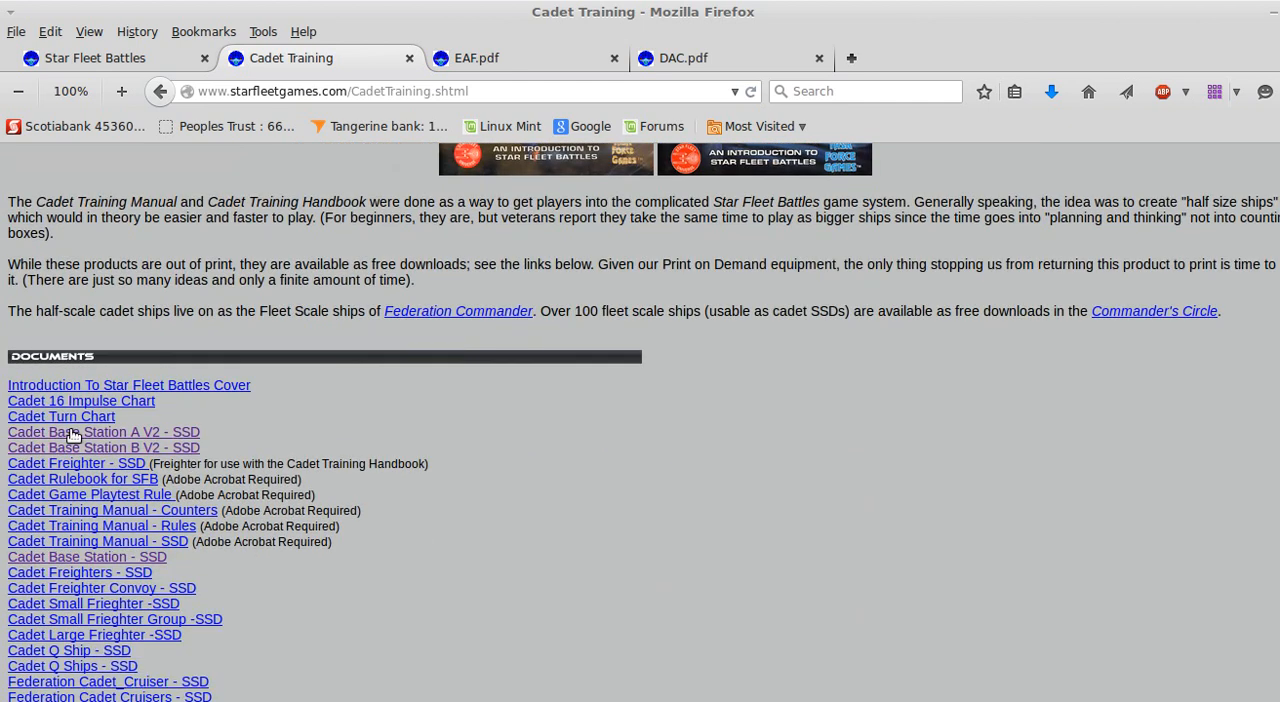
mouse_move(44, 422)
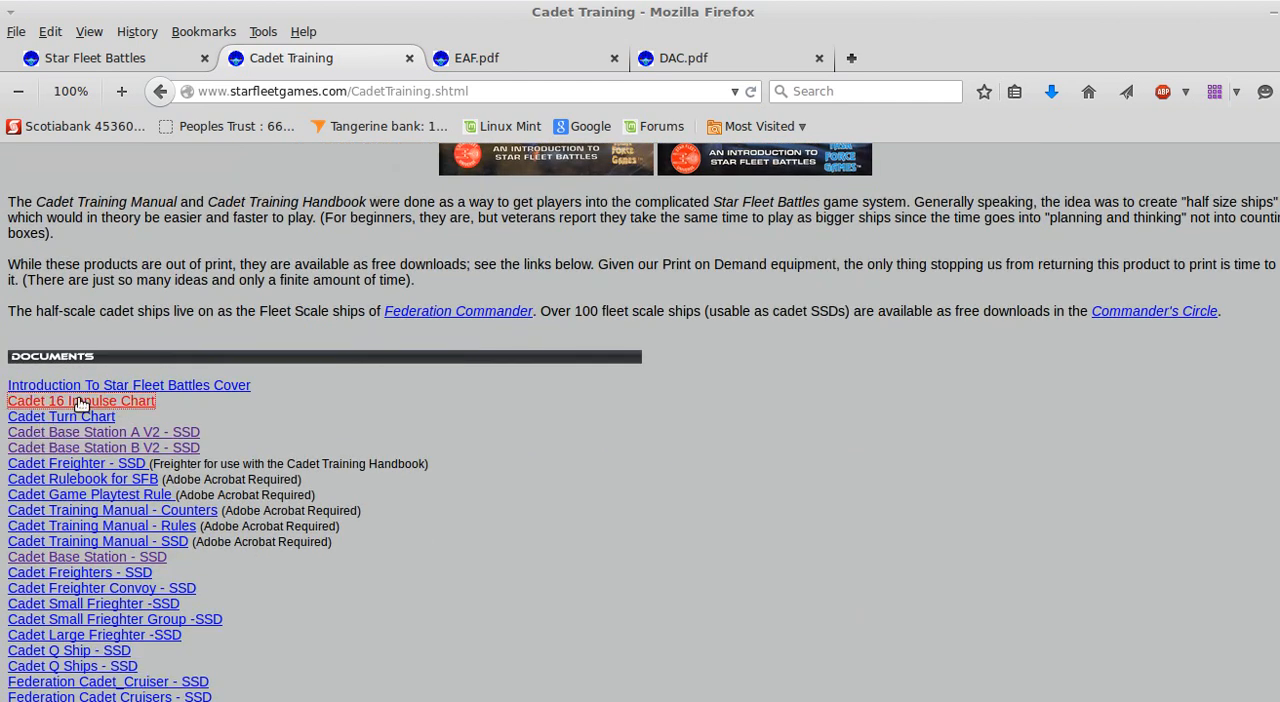
left_click(80, 400)
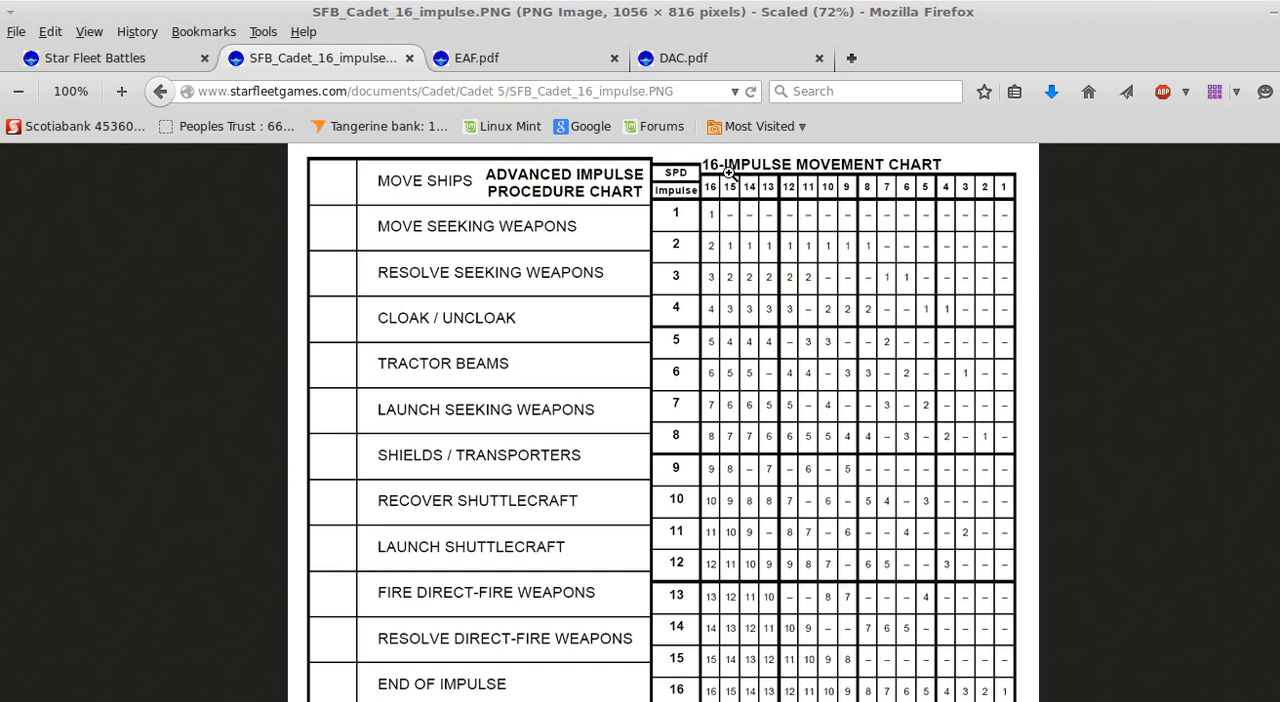
mouse_move(813, 178)
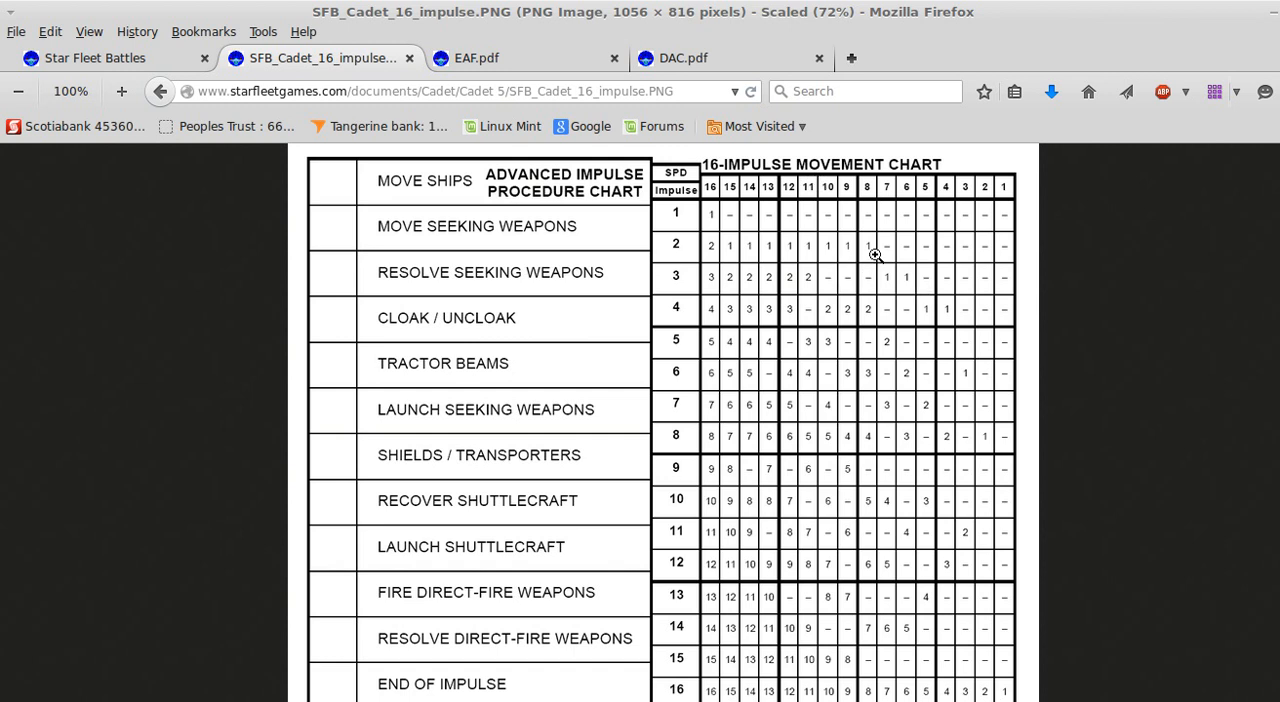
mouse_move(719, 201)
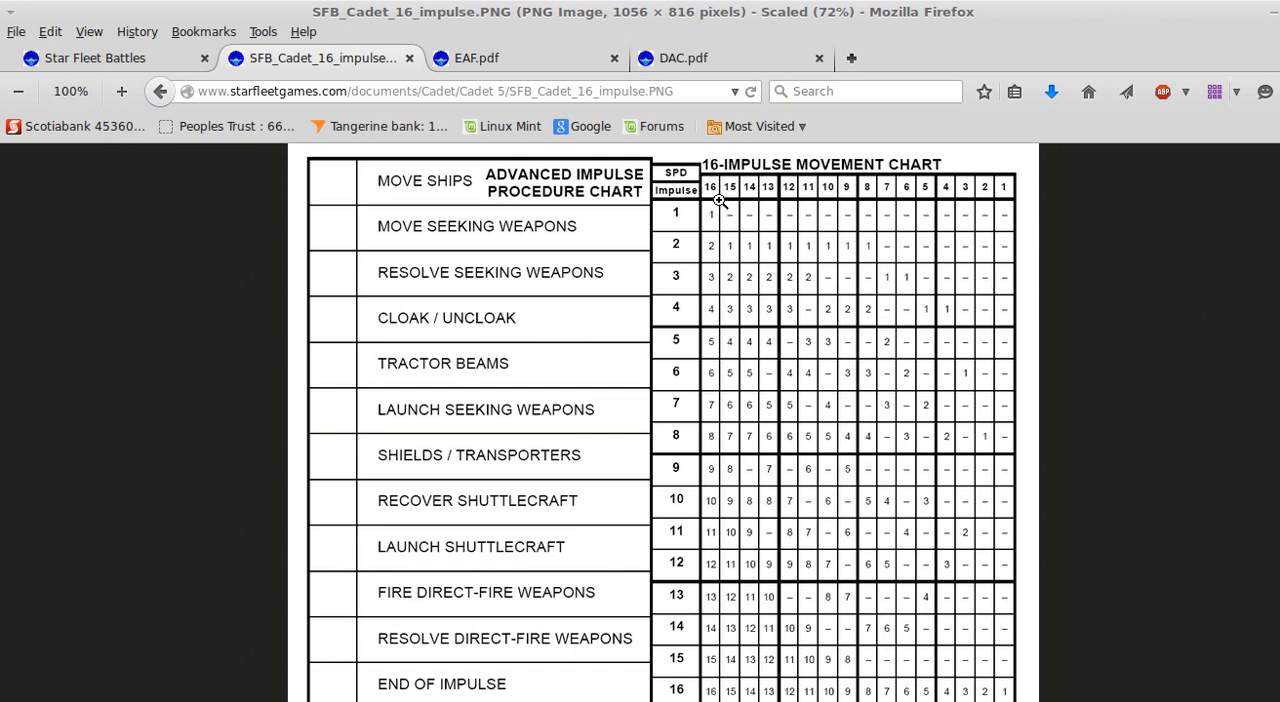
mouse_move(709, 189)
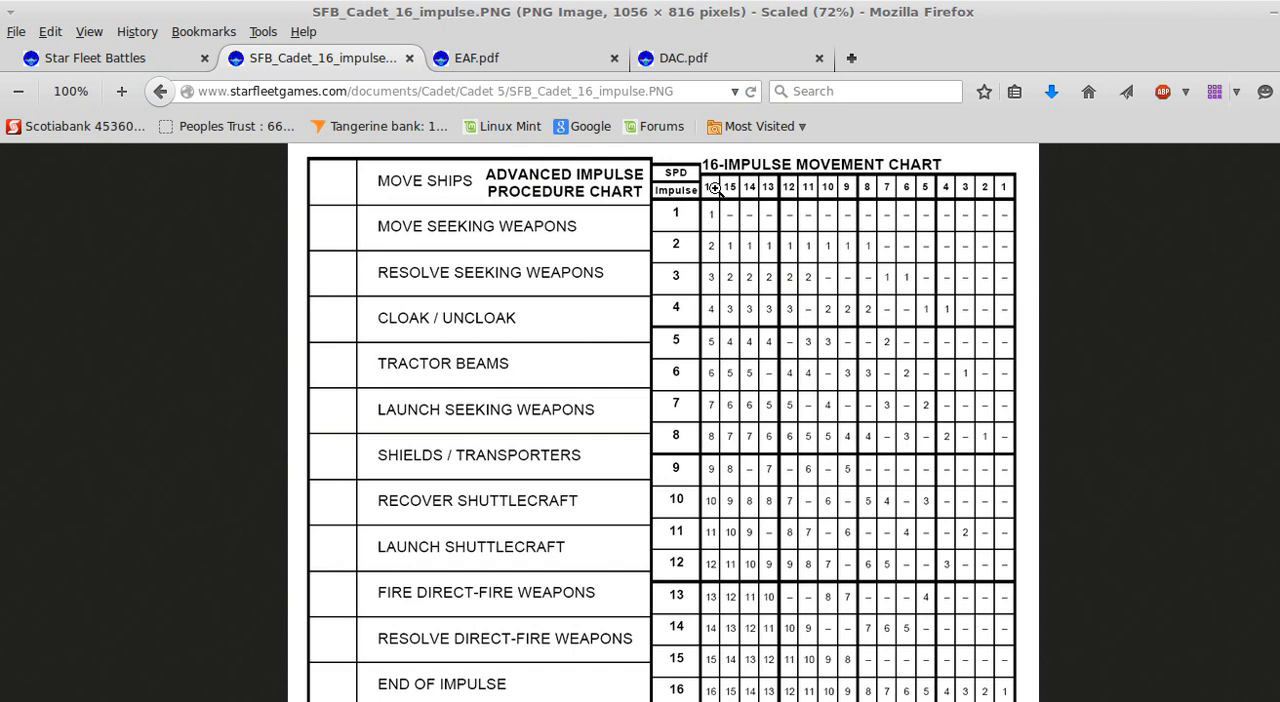
mouse_move(667, 228)
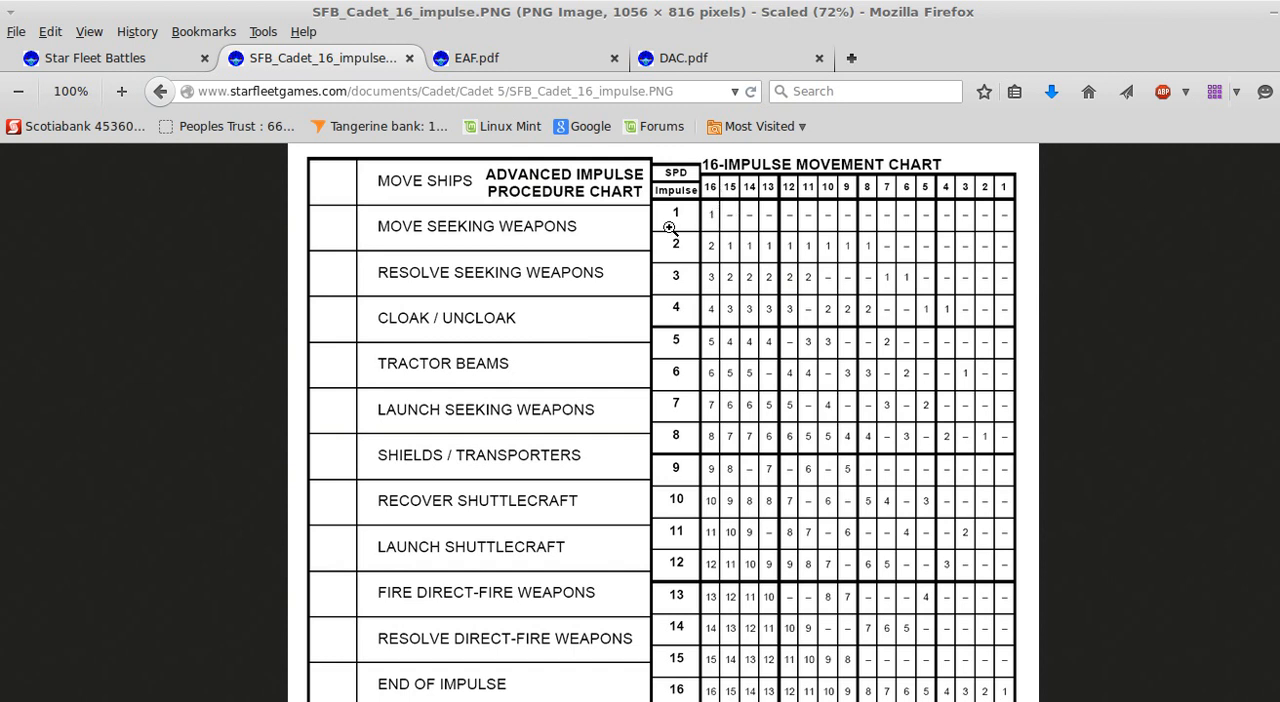
mouse_move(1014, 197)
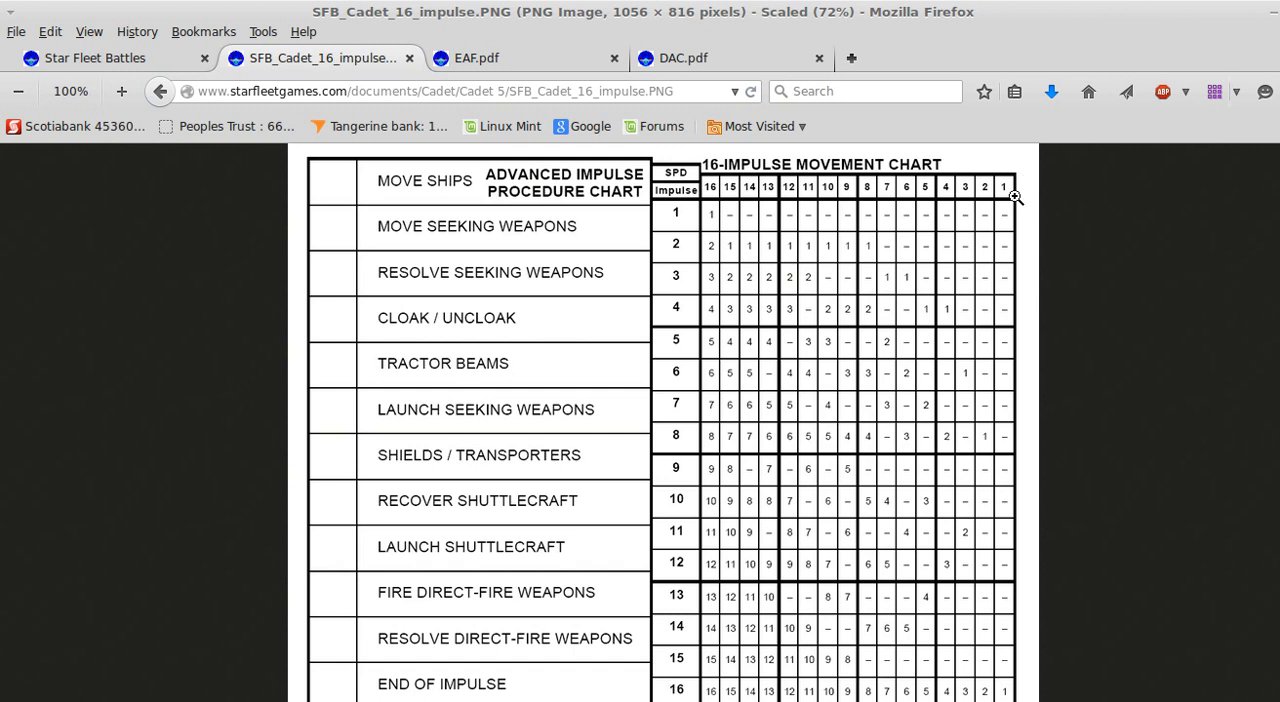
mouse_move(685, 207)
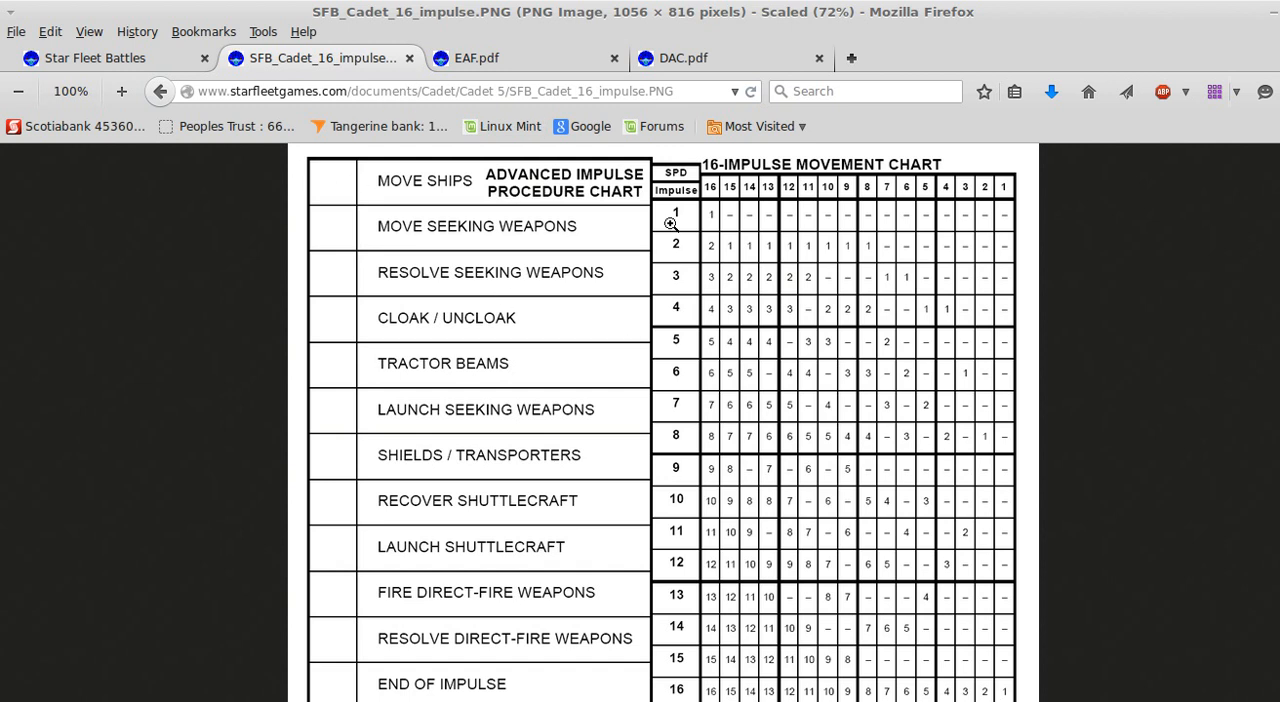
mouse_move(678, 302)
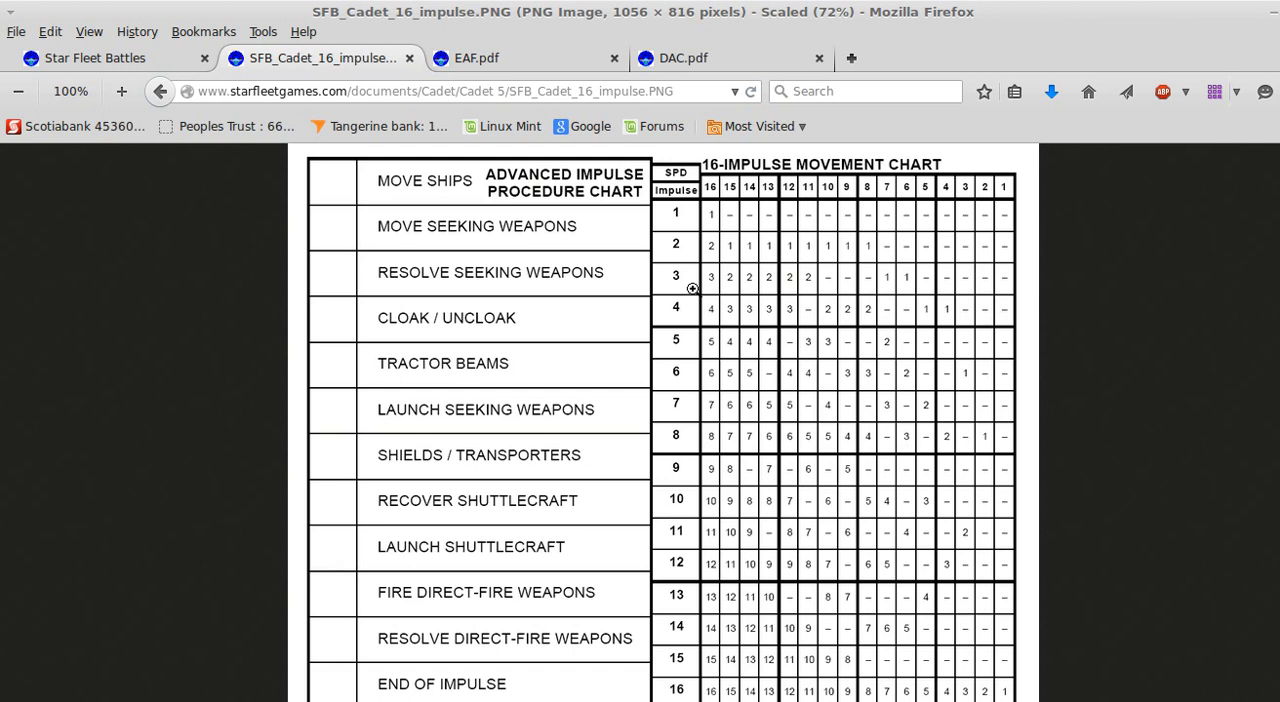
mouse_move(803, 227)
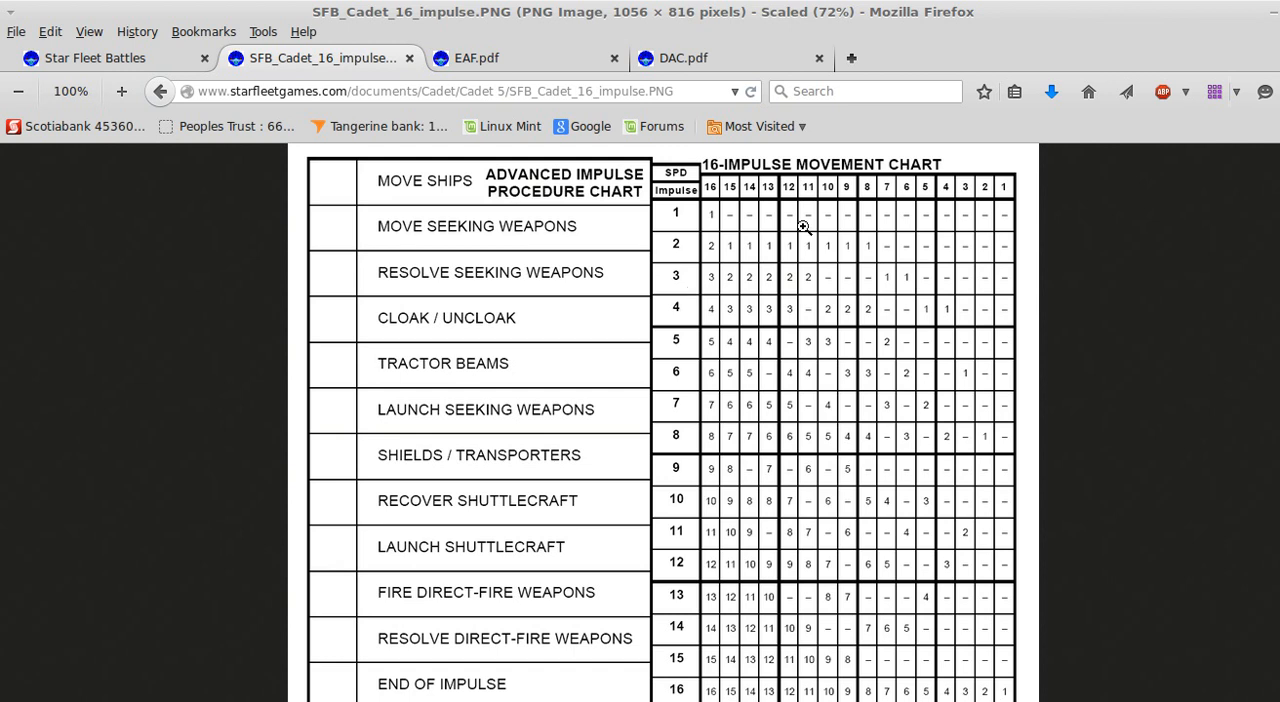
mouse_move(752, 187)
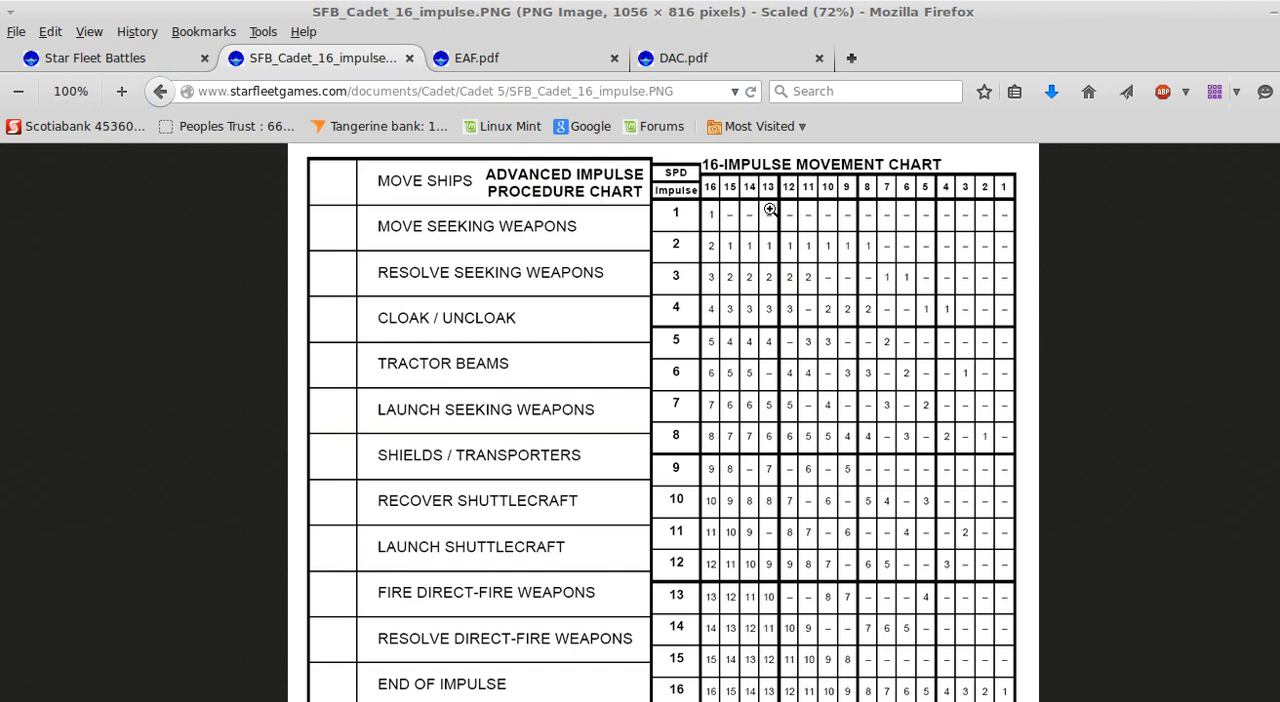
mouse_move(683, 219)
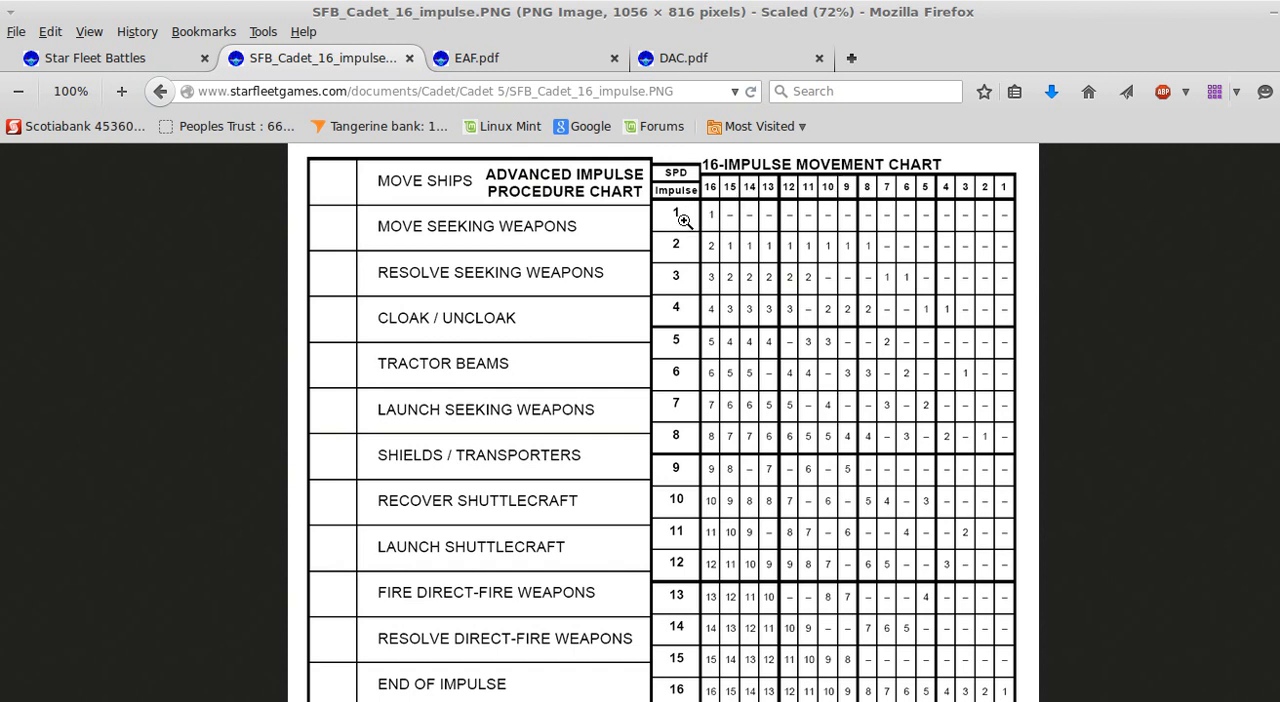
mouse_move(698, 259)
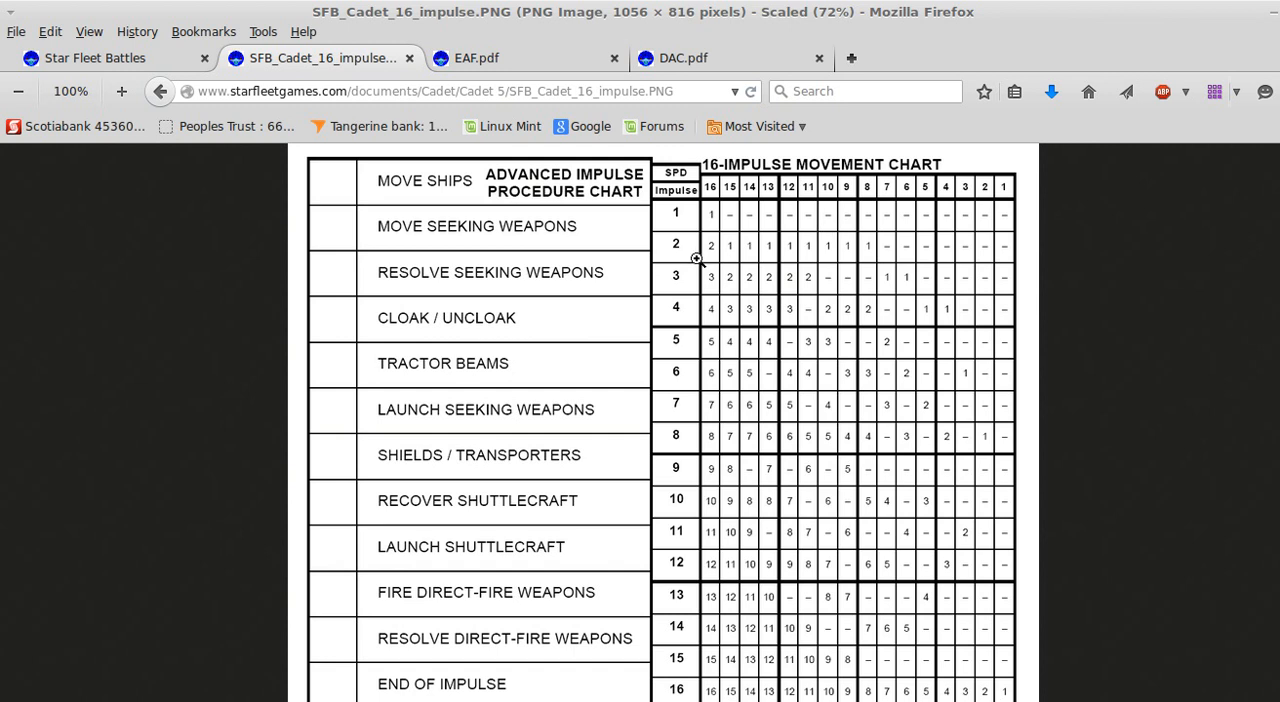
mouse_move(722, 252)
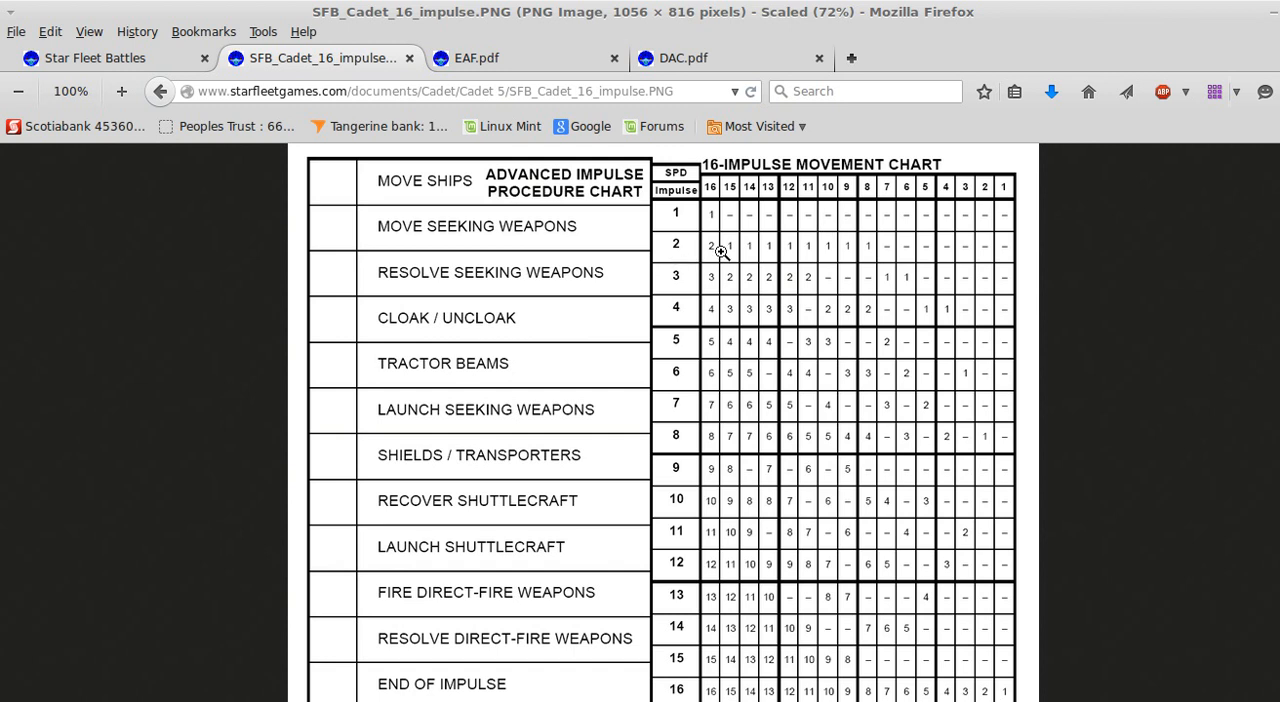
mouse_move(833, 267)
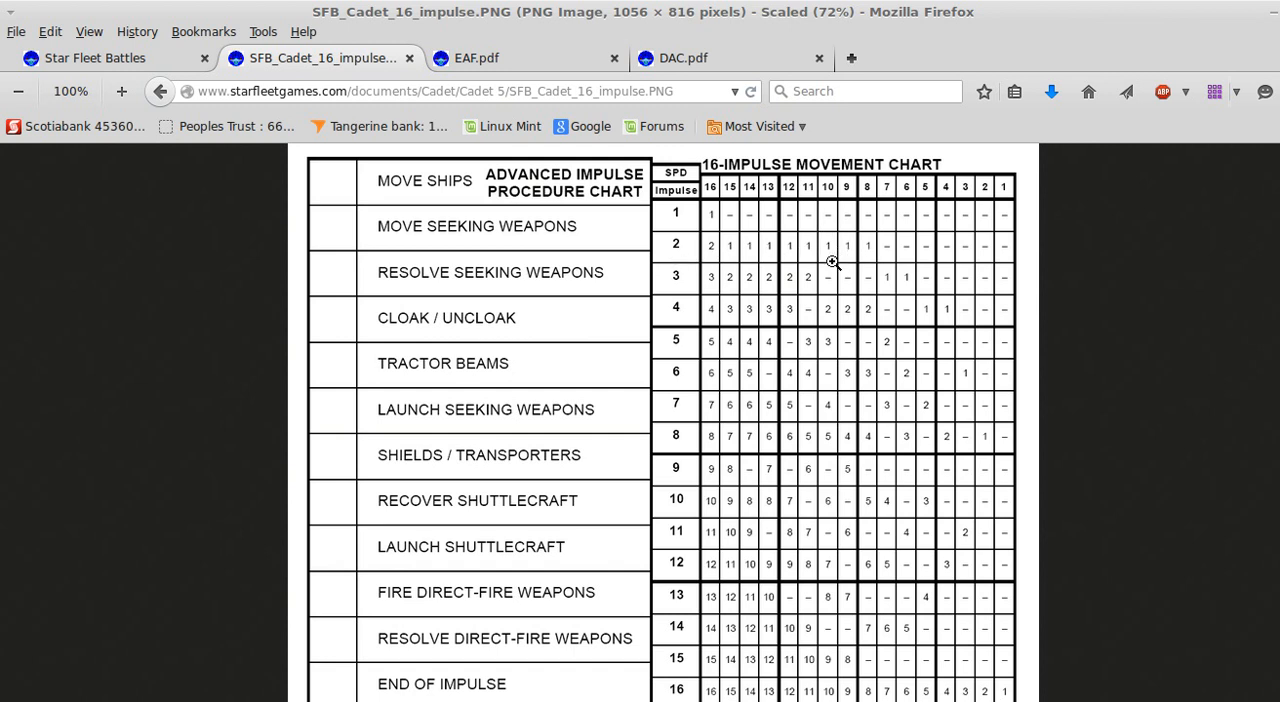
mouse_move(692, 283)
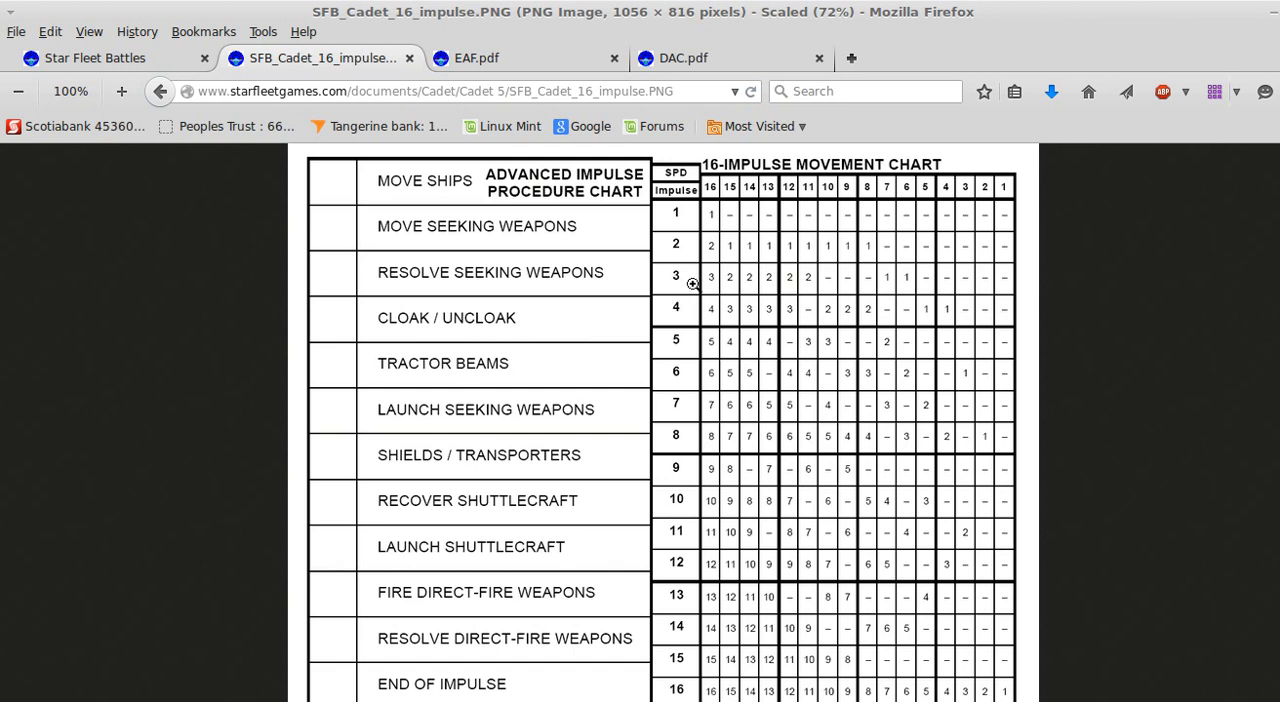
mouse_move(830, 288)
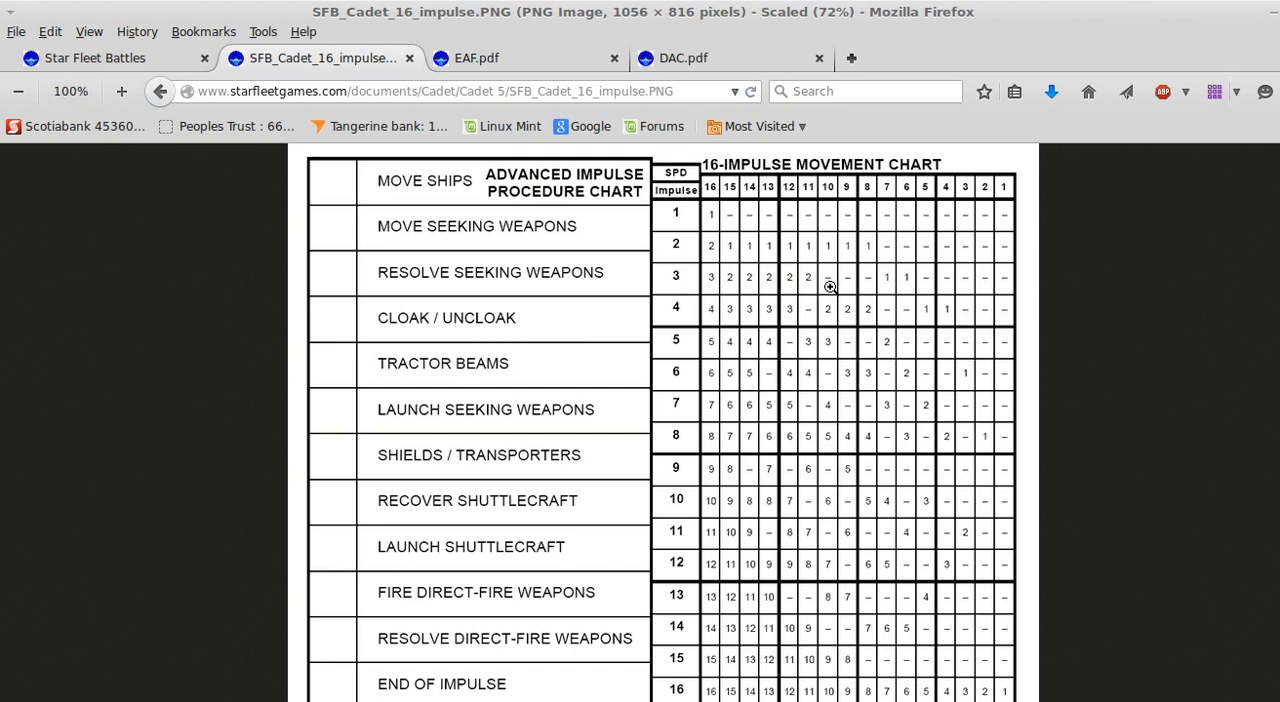
mouse_move(700, 212)
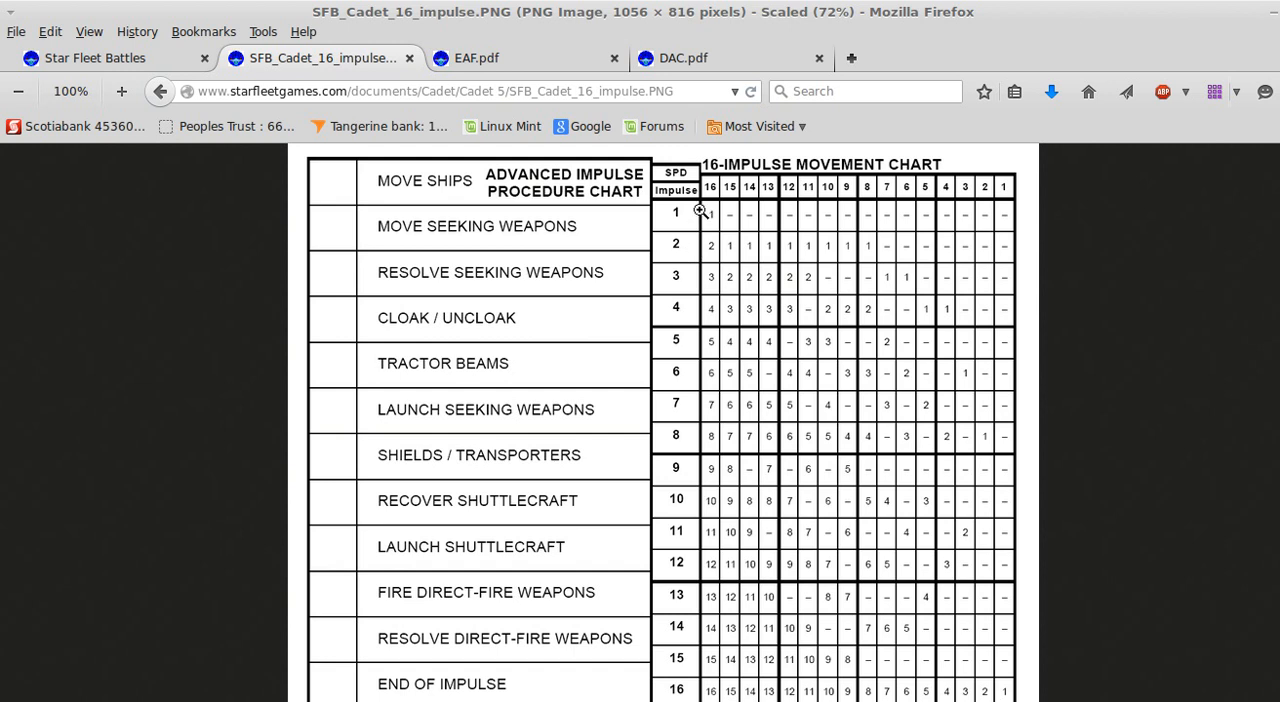
mouse_move(707, 194)
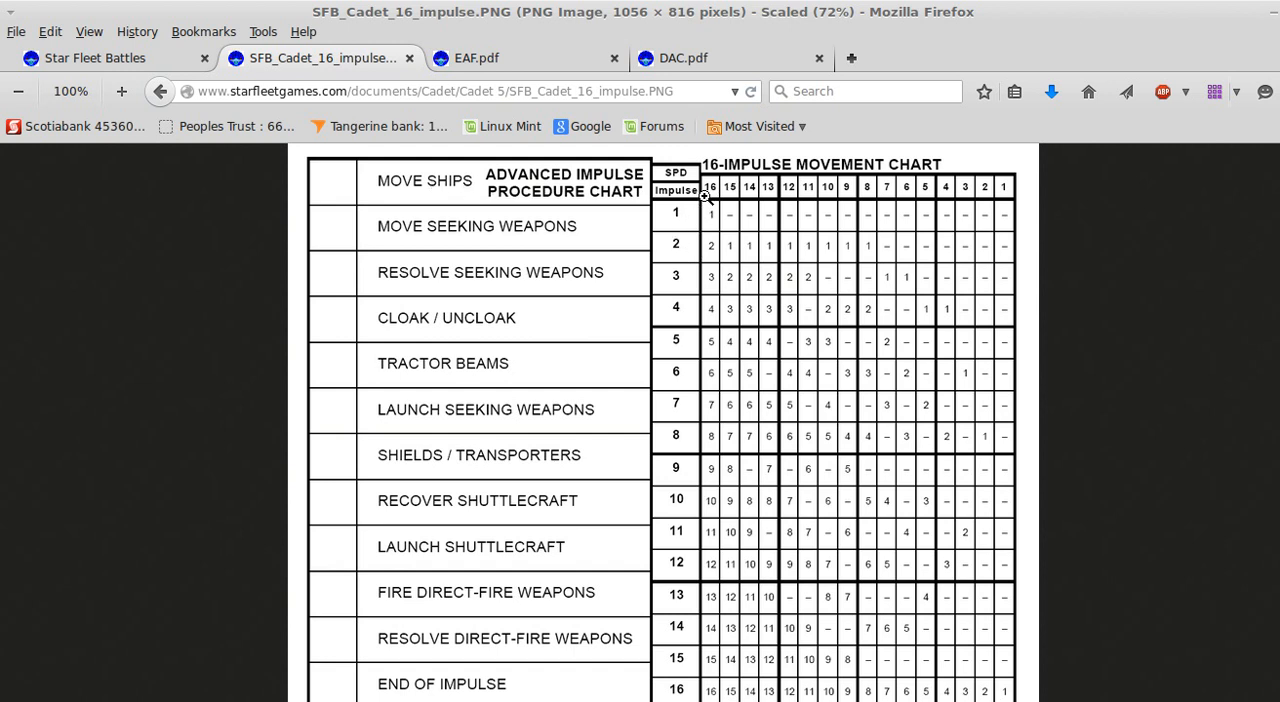
mouse_move(497, 395)
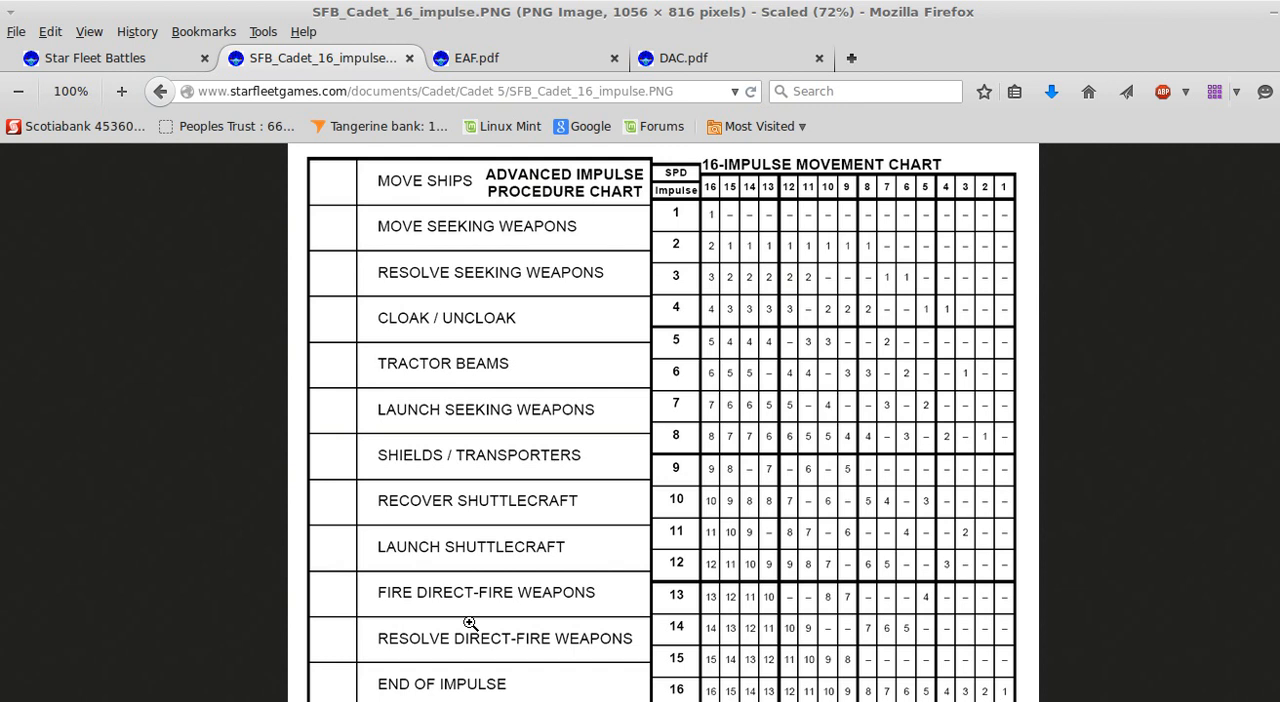
mouse_move(682, 258)
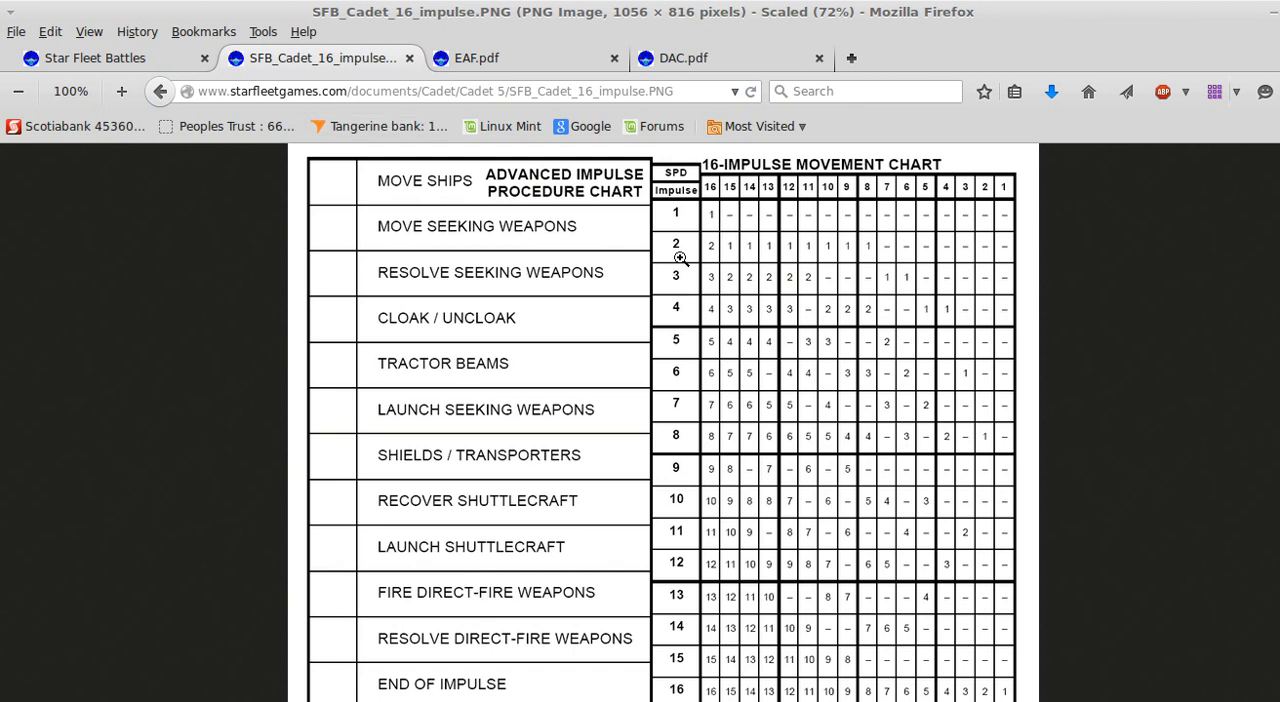
mouse_move(418, 193)
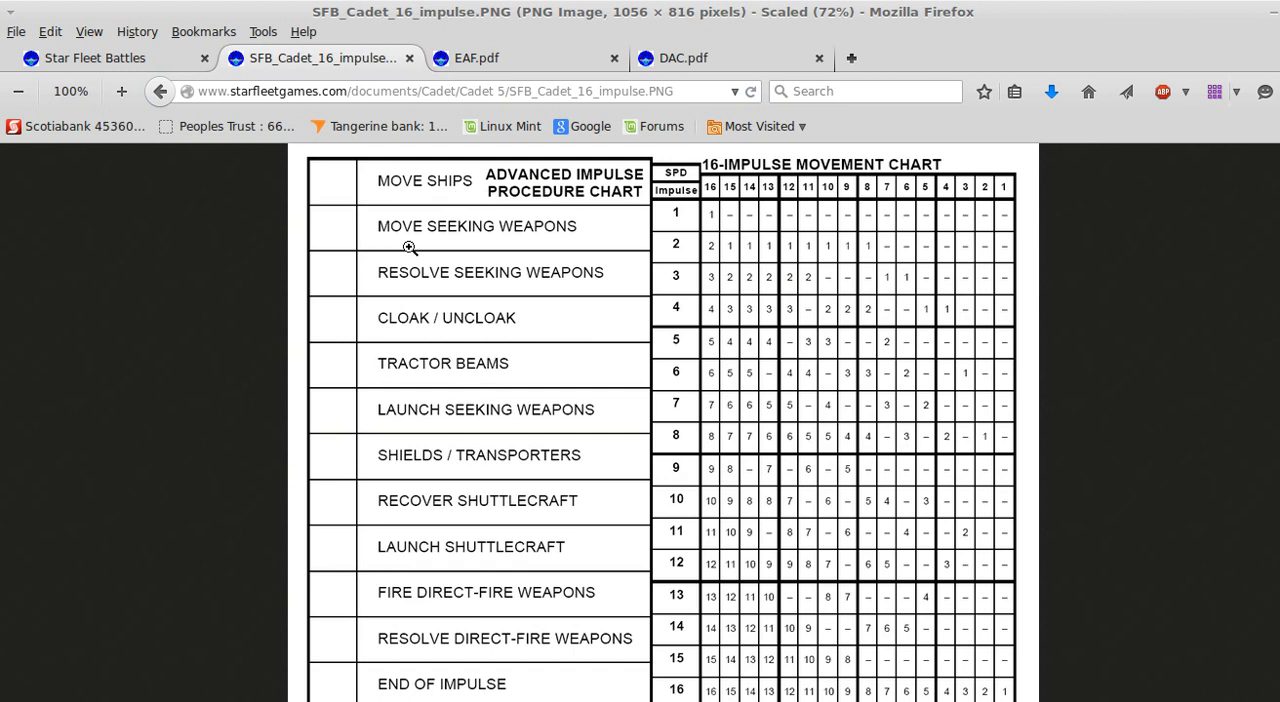
mouse_move(410, 232)
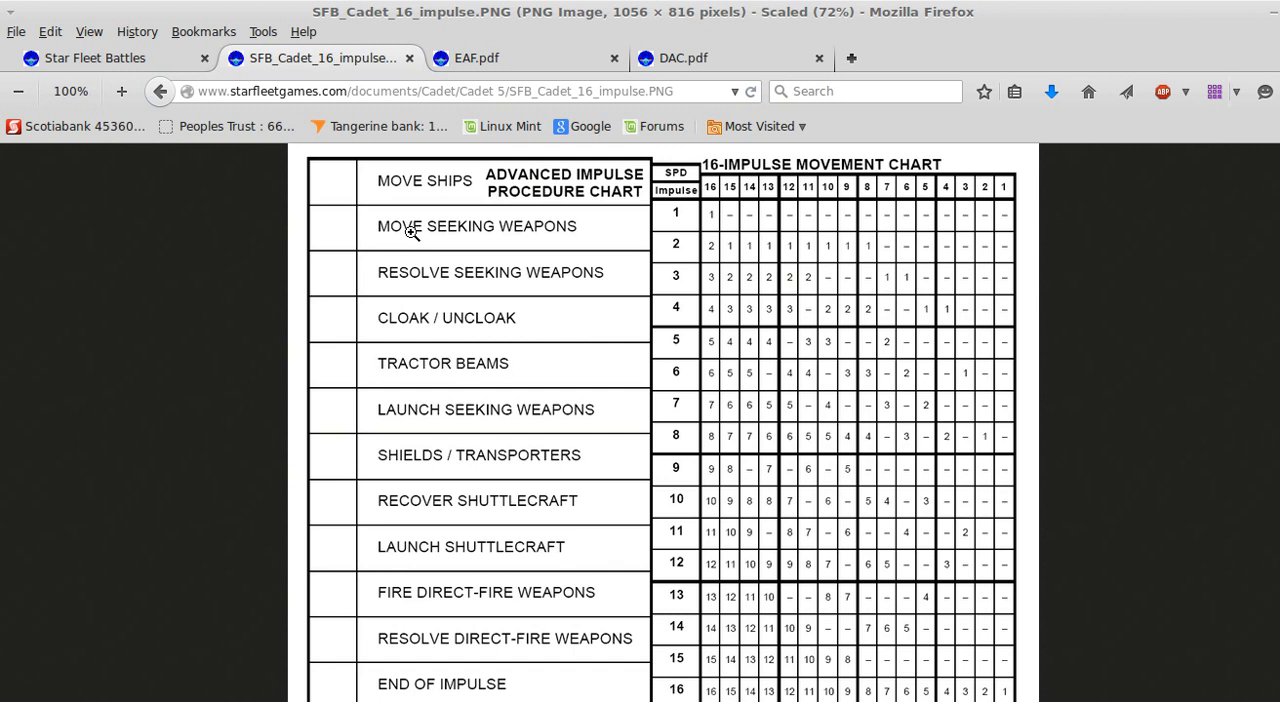
mouse_move(412, 288)
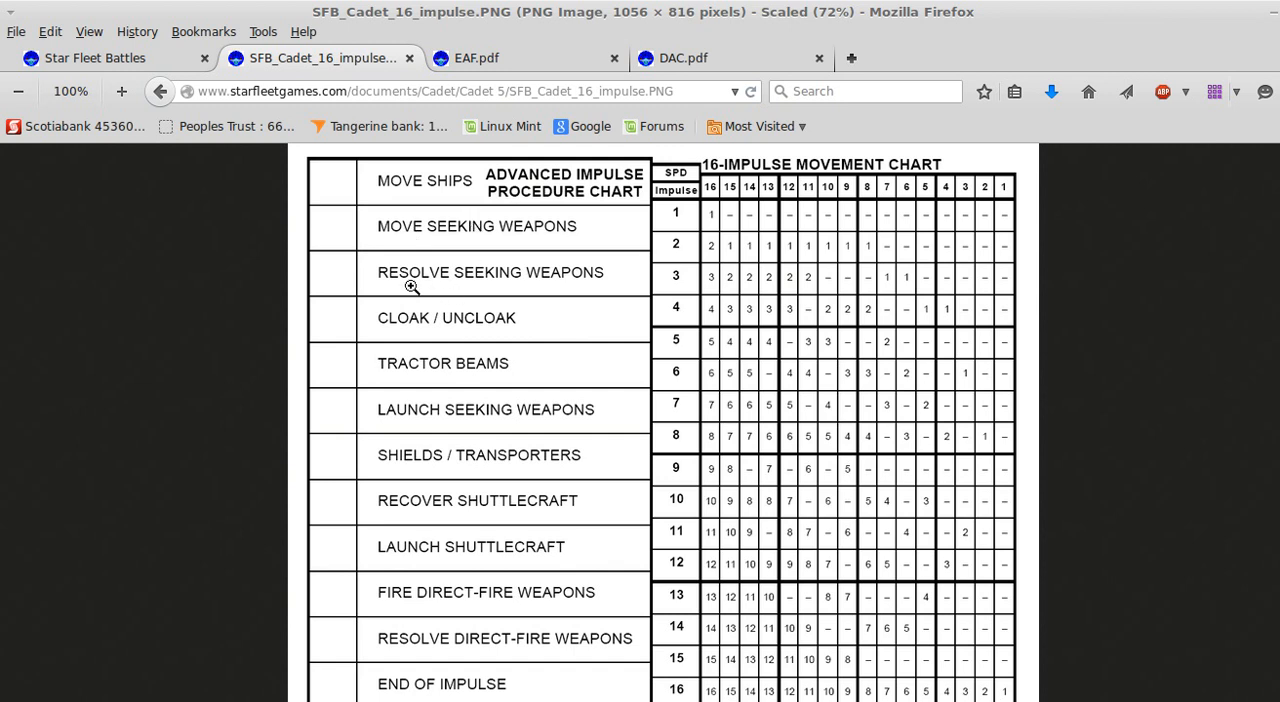
mouse_move(578, 277)
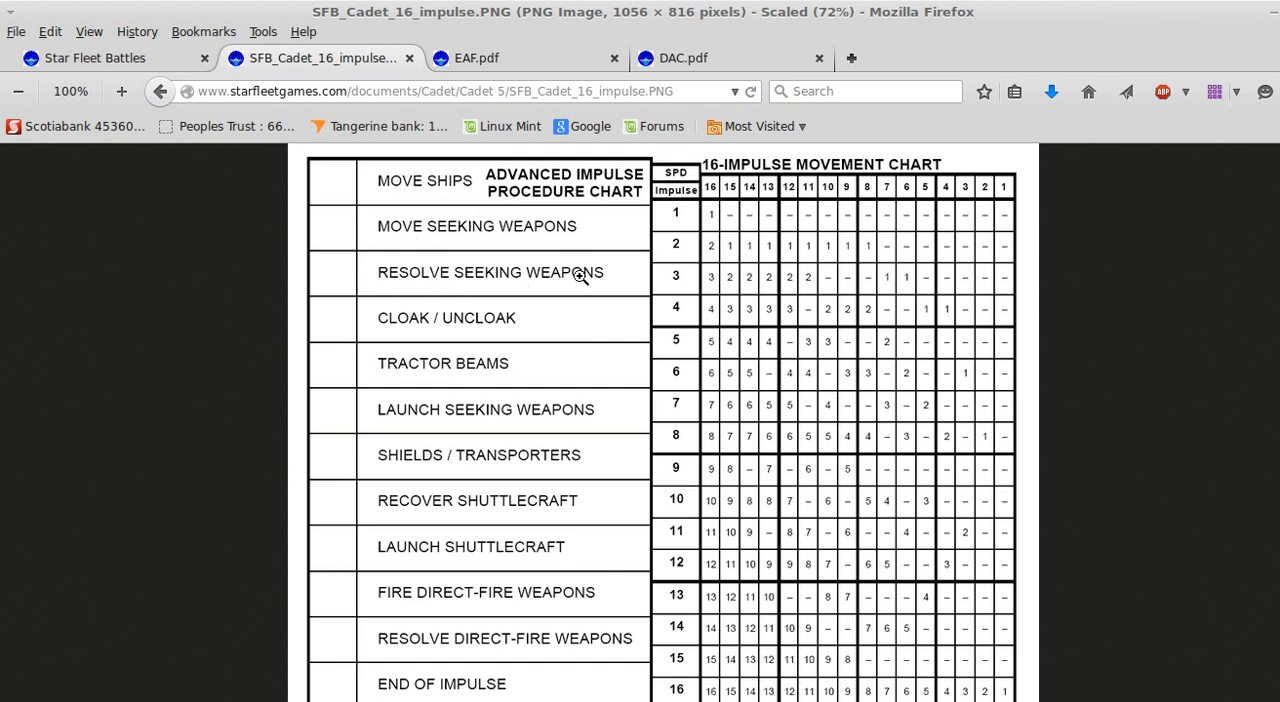
mouse_move(400, 290)
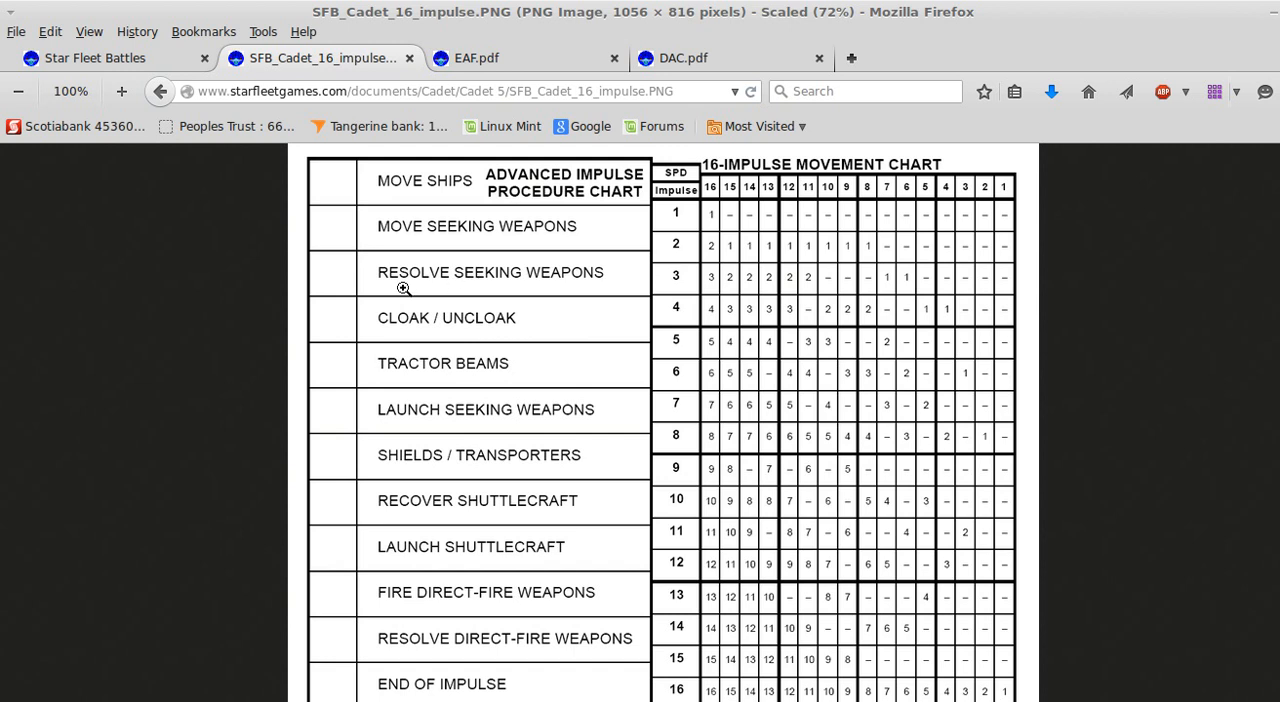
mouse_move(416, 334)
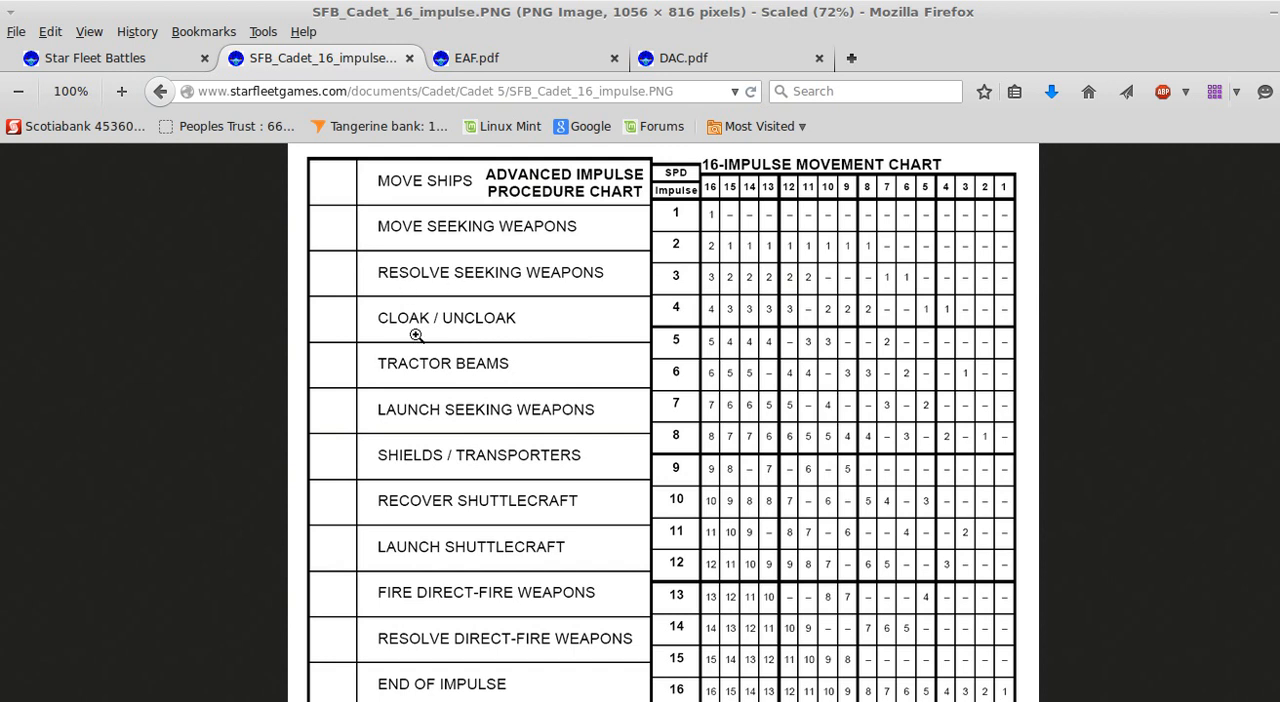
mouse_move(527, 322)
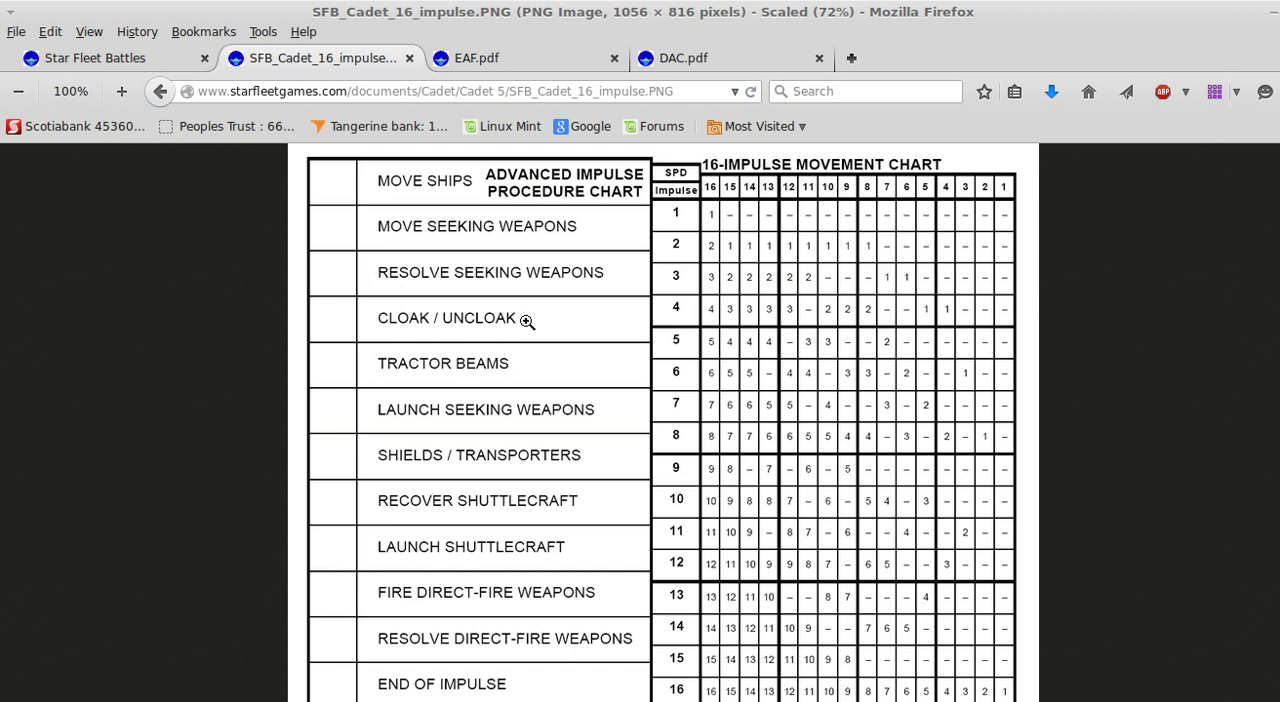
mouse_move(475, 328)
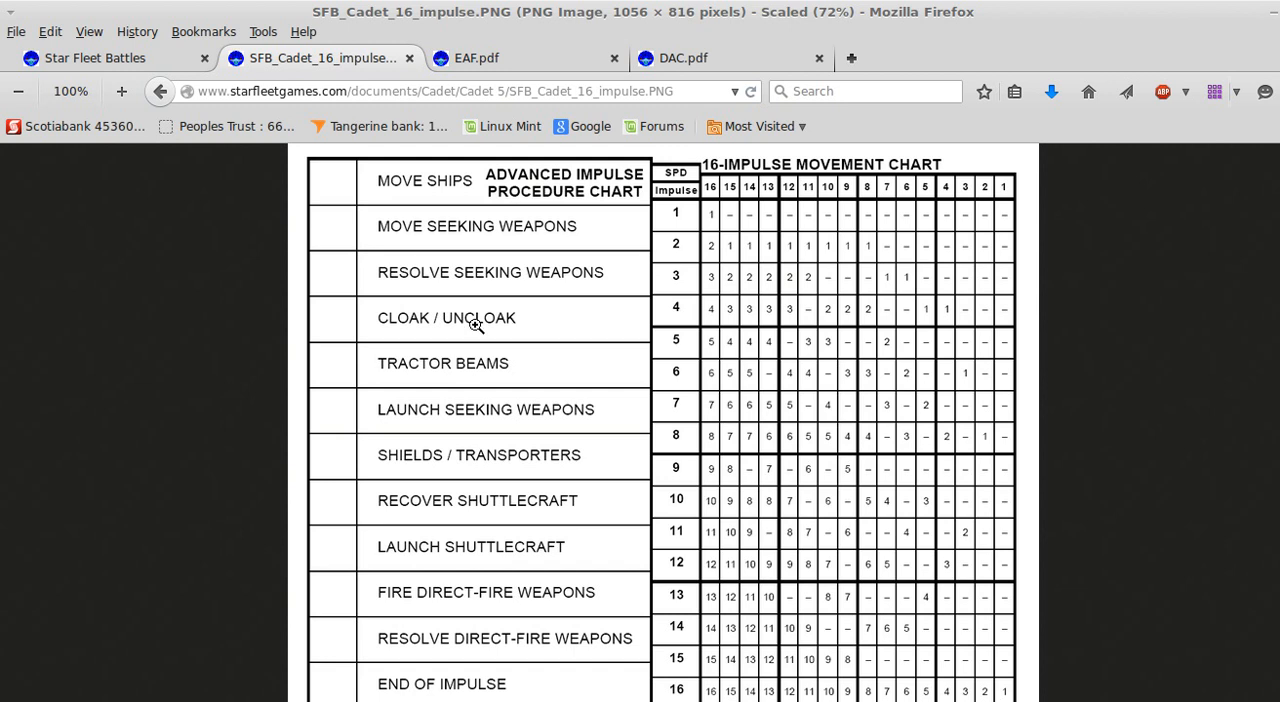
mouse_move(460, 356)
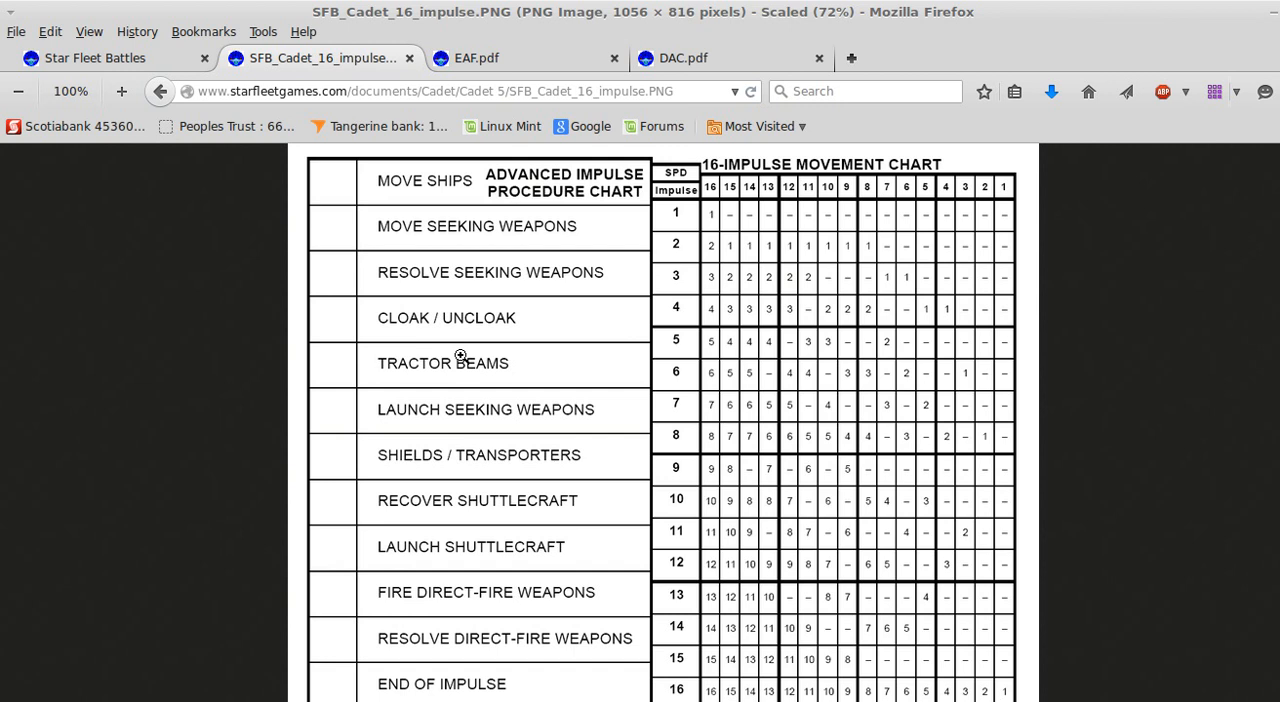
mouse_move(573, 426)
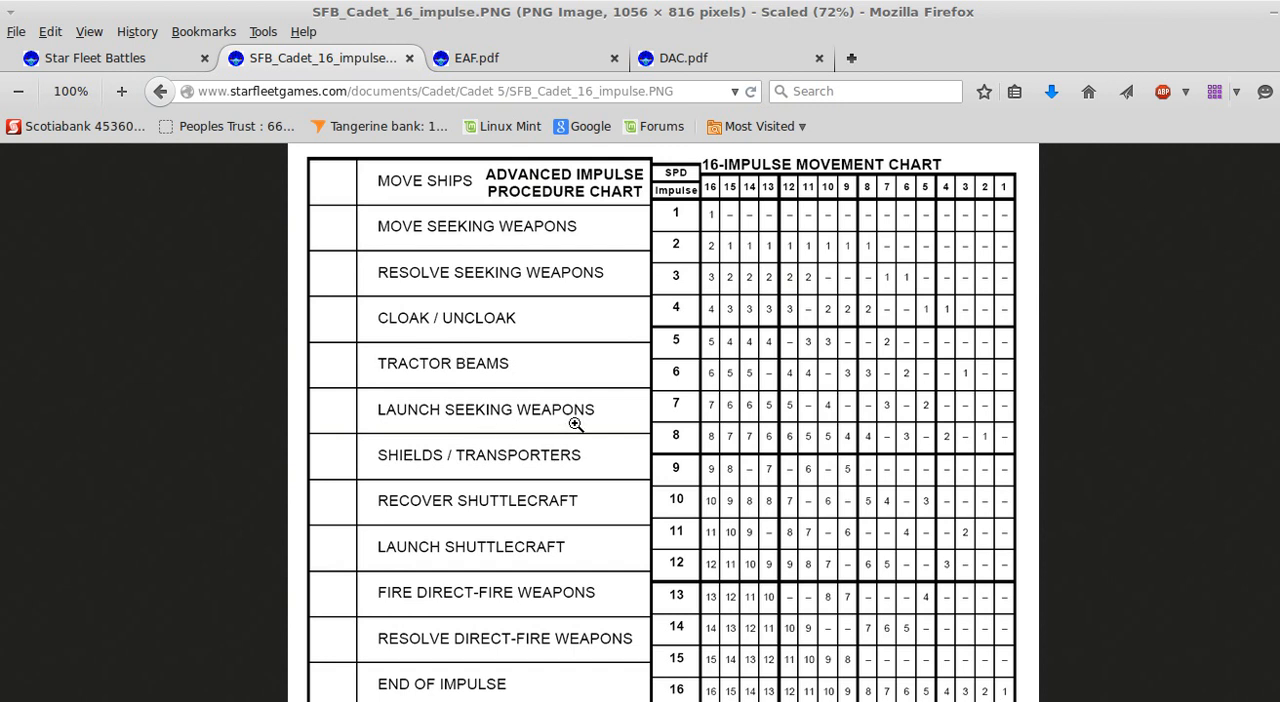
mouse_move(528, 429)
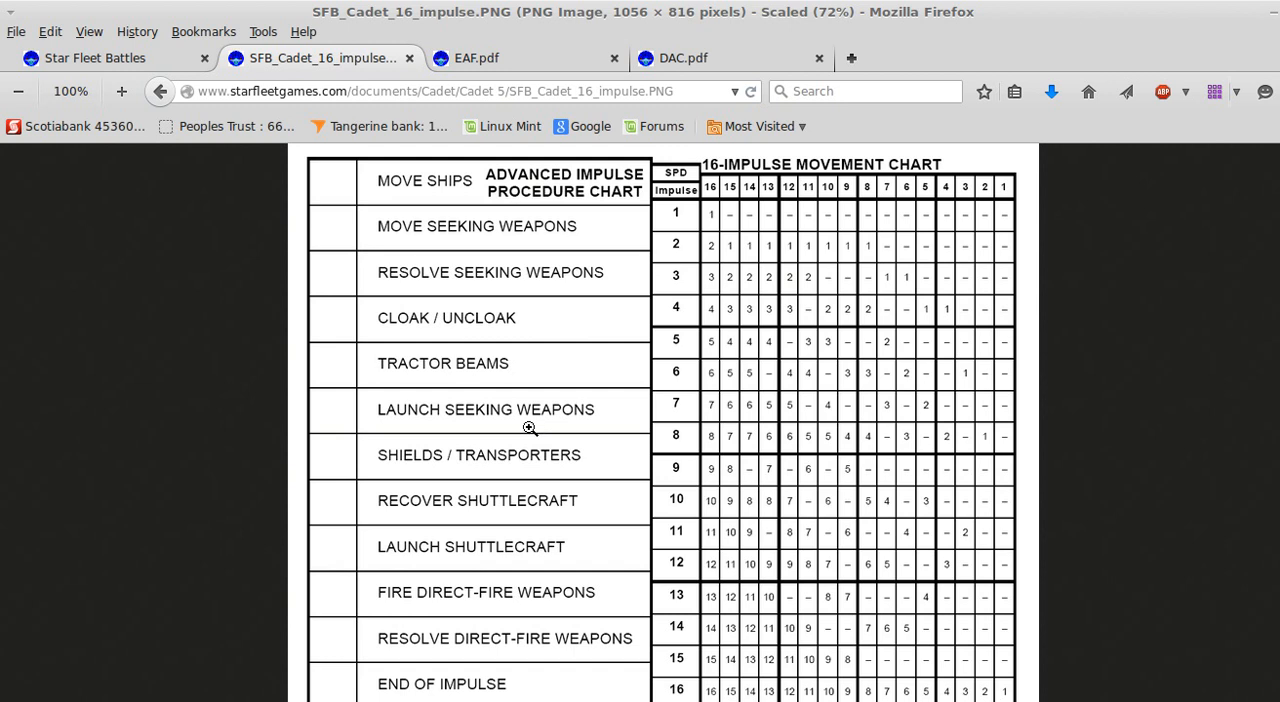
mouse_move(415, 472)
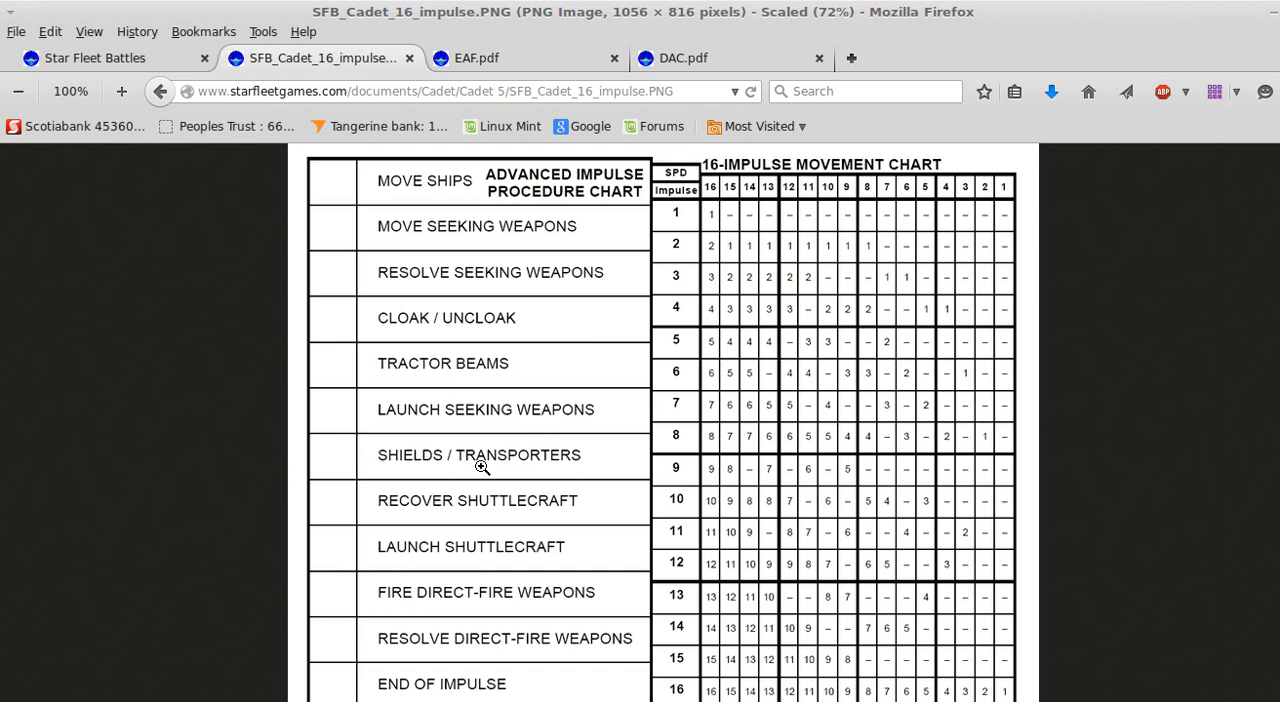
mouse_move(519, 476)
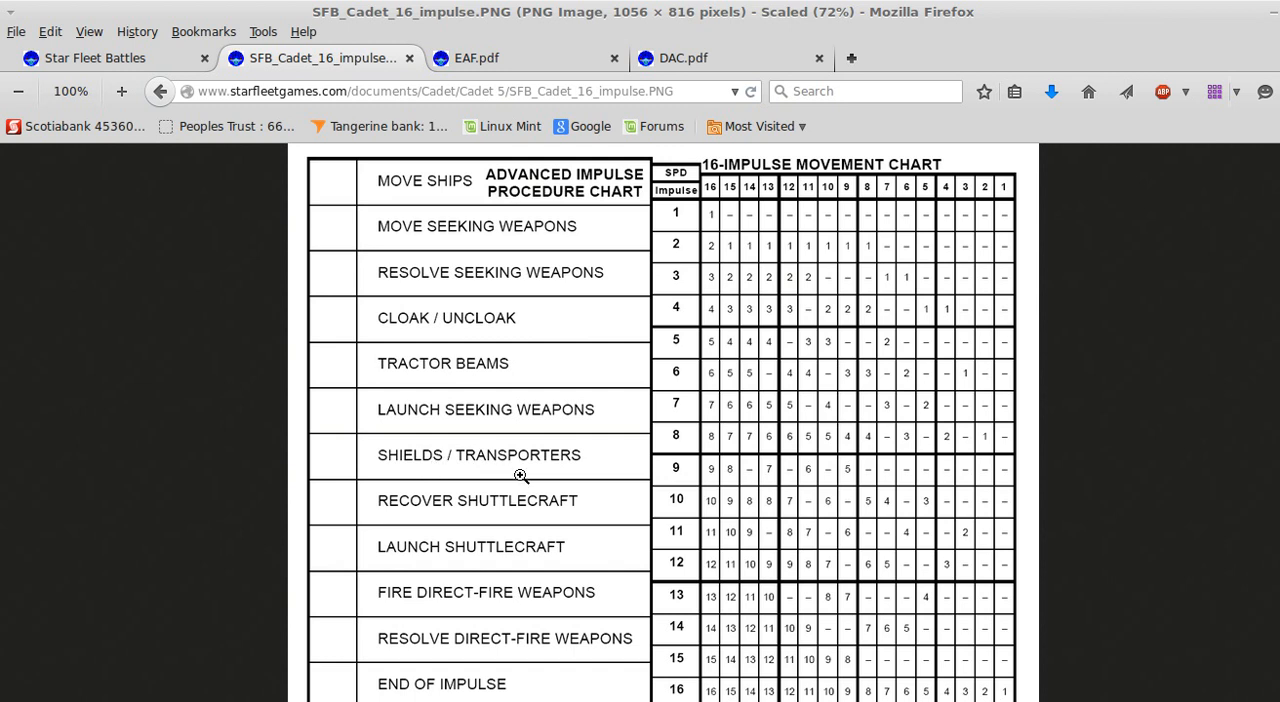
mouse_move(518, 466)
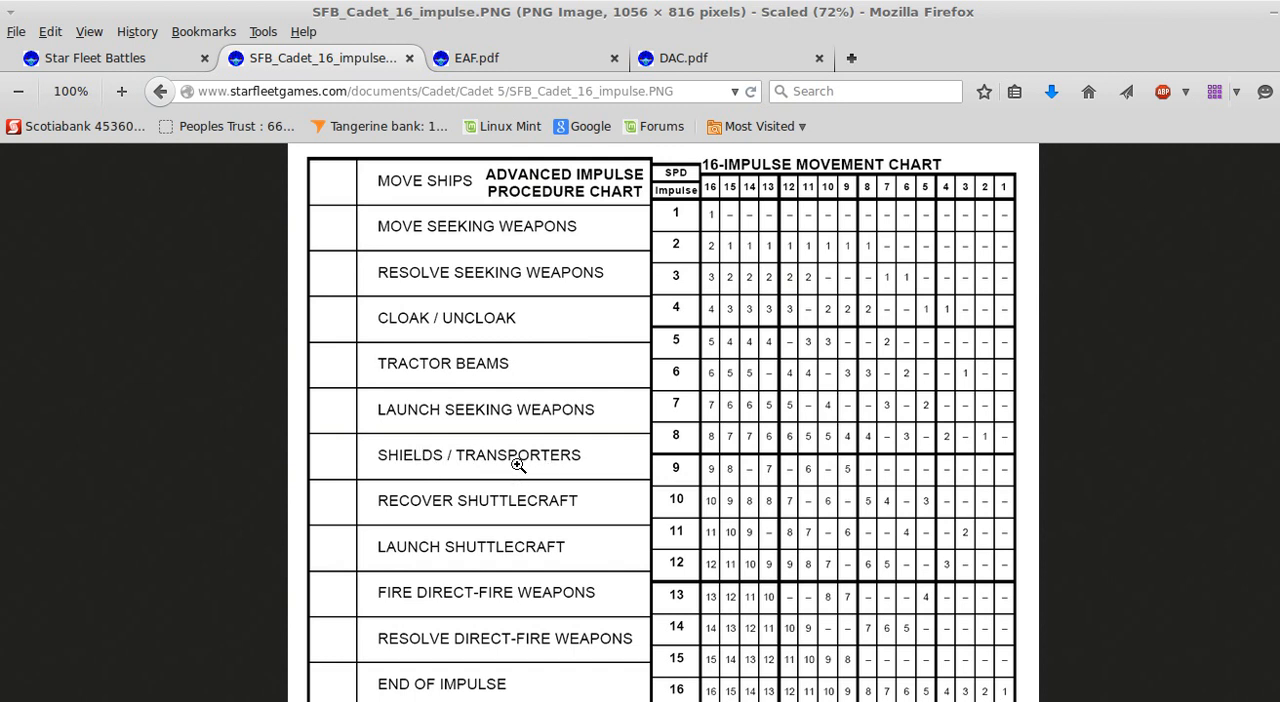
mouse_move(565, 544)
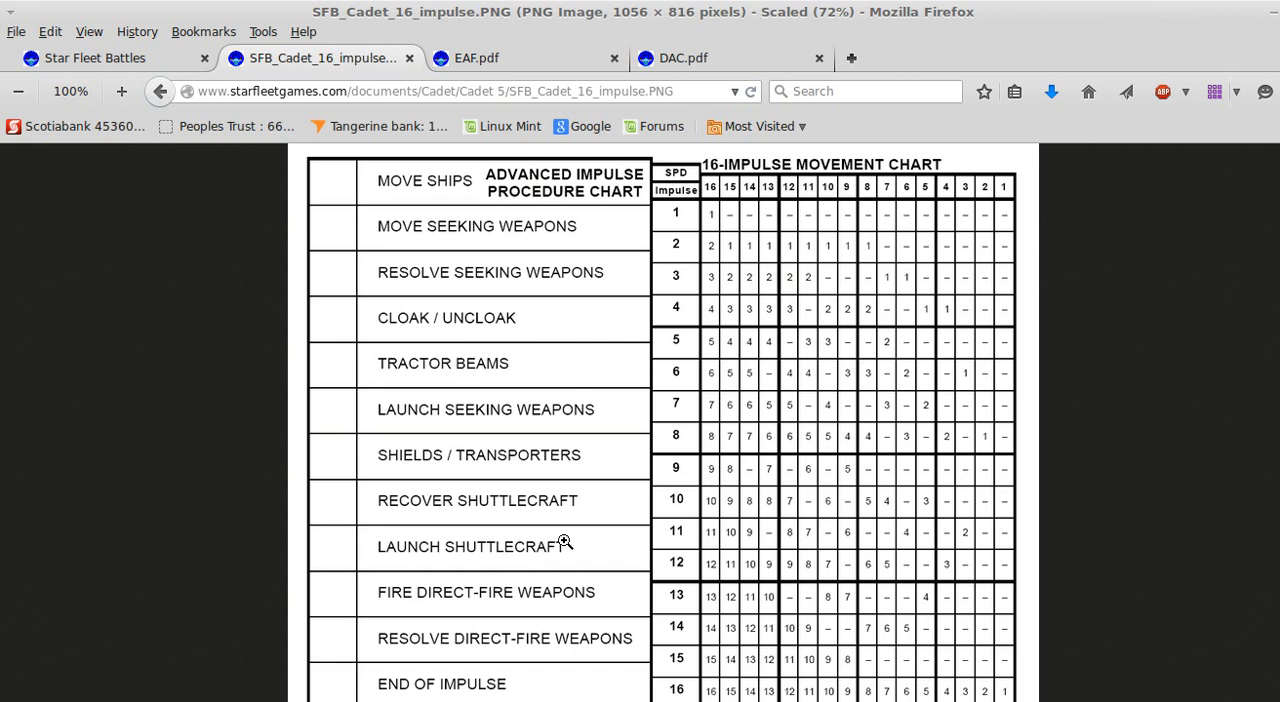
mouse_move(447, 523)
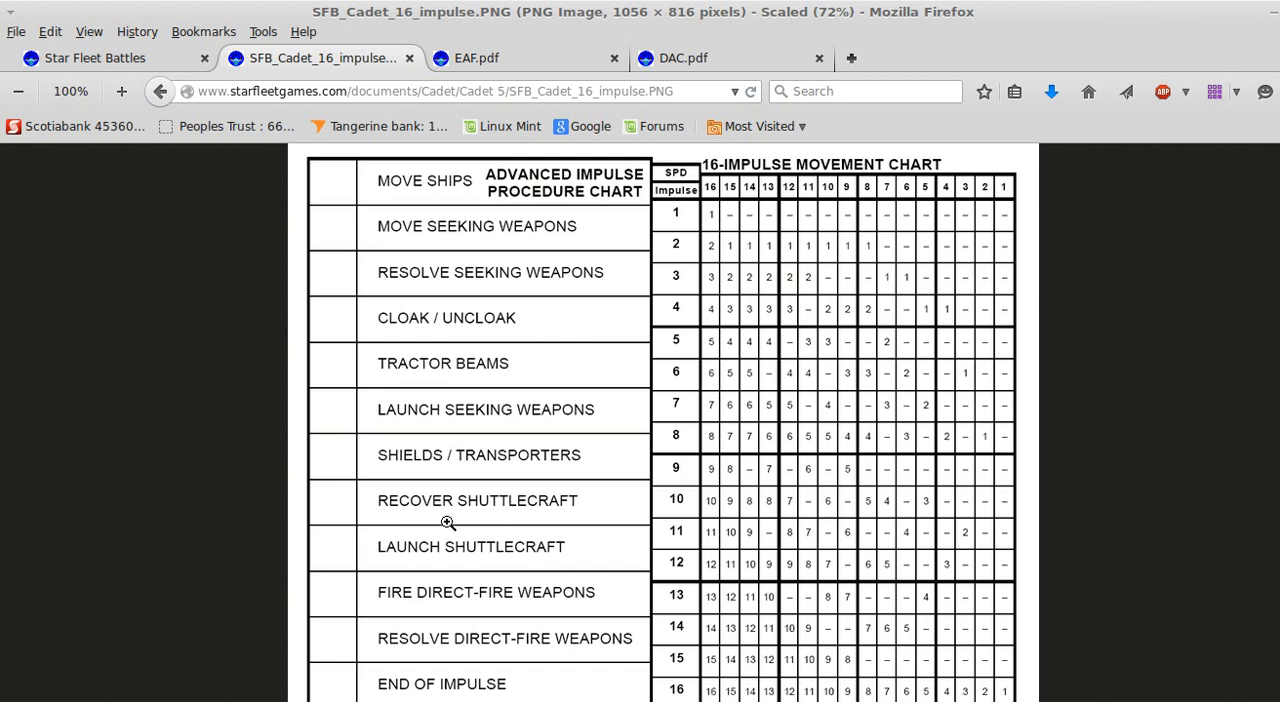
mouse_move(428, 539)
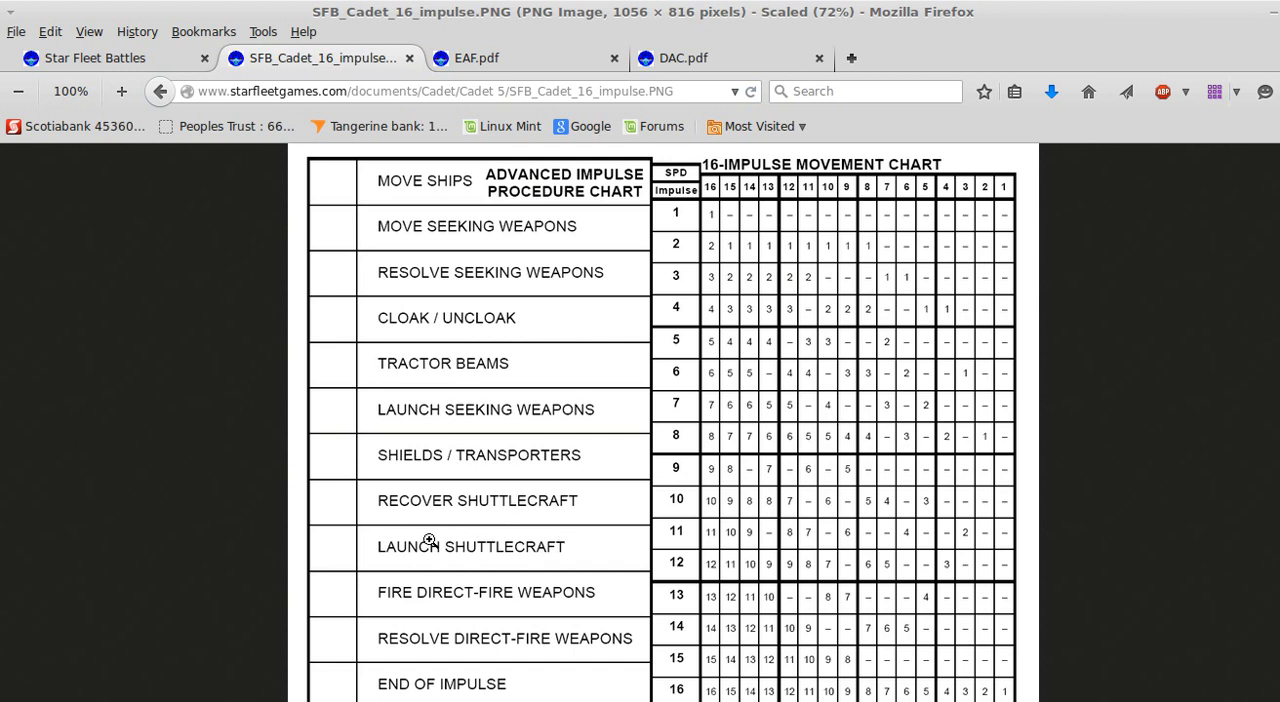
mouse_move(585, 606)
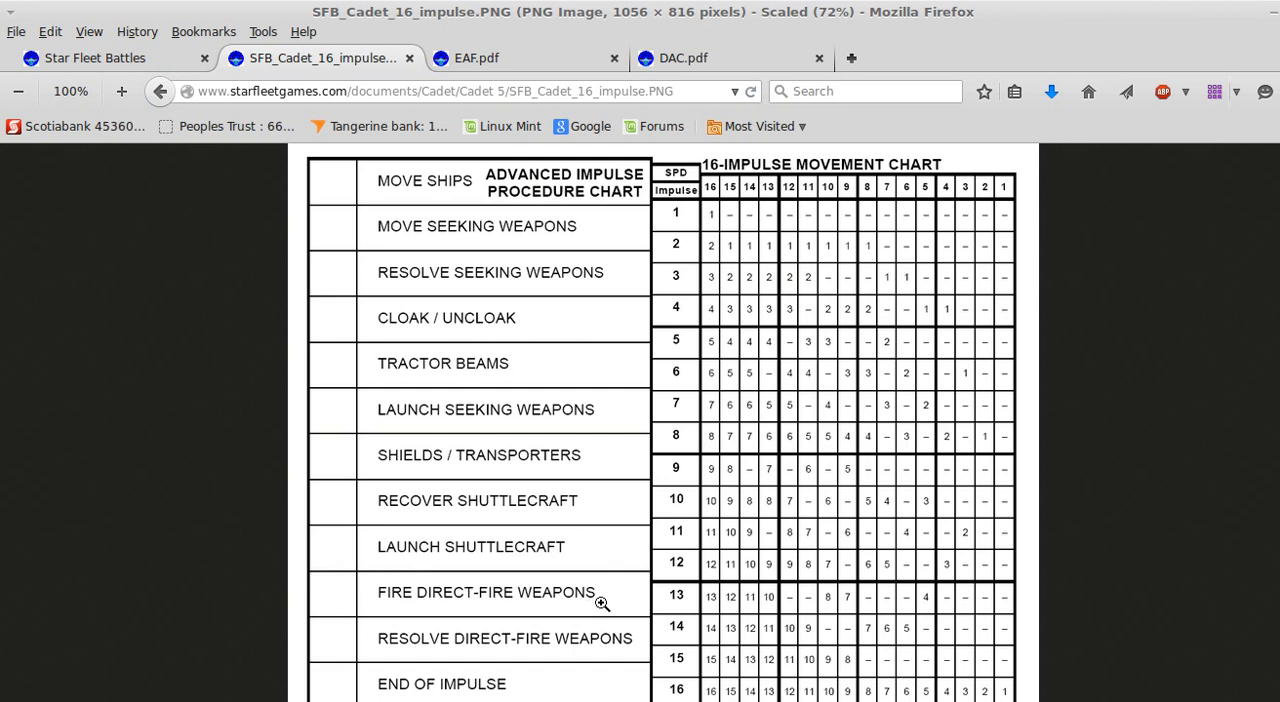
mouse_move(692, 249)
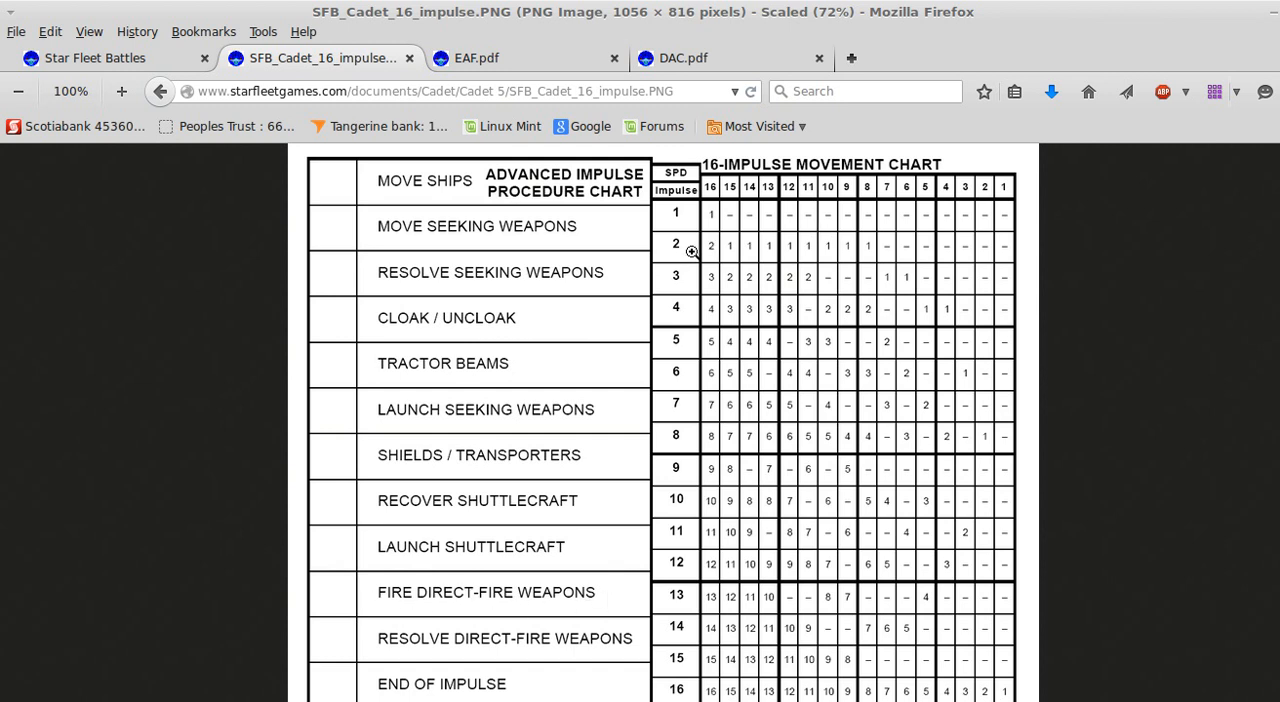
mouse_move(818, 231)
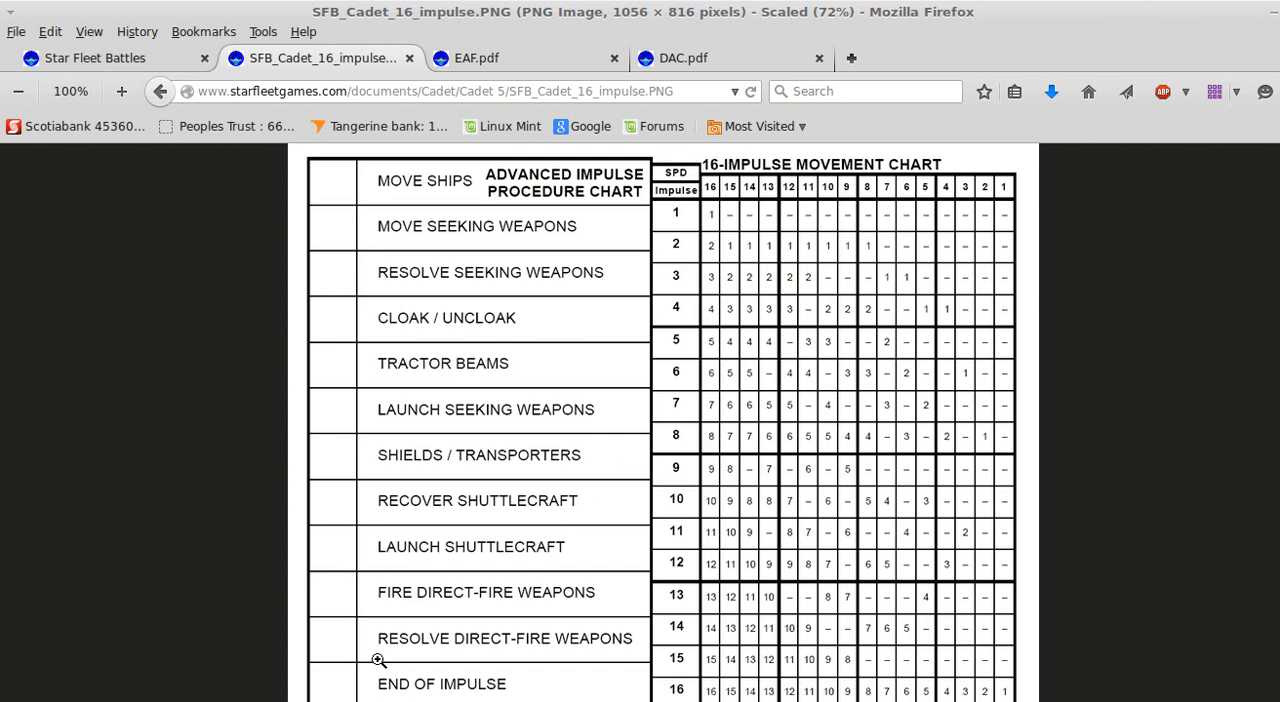
mouse_move(599, 601)
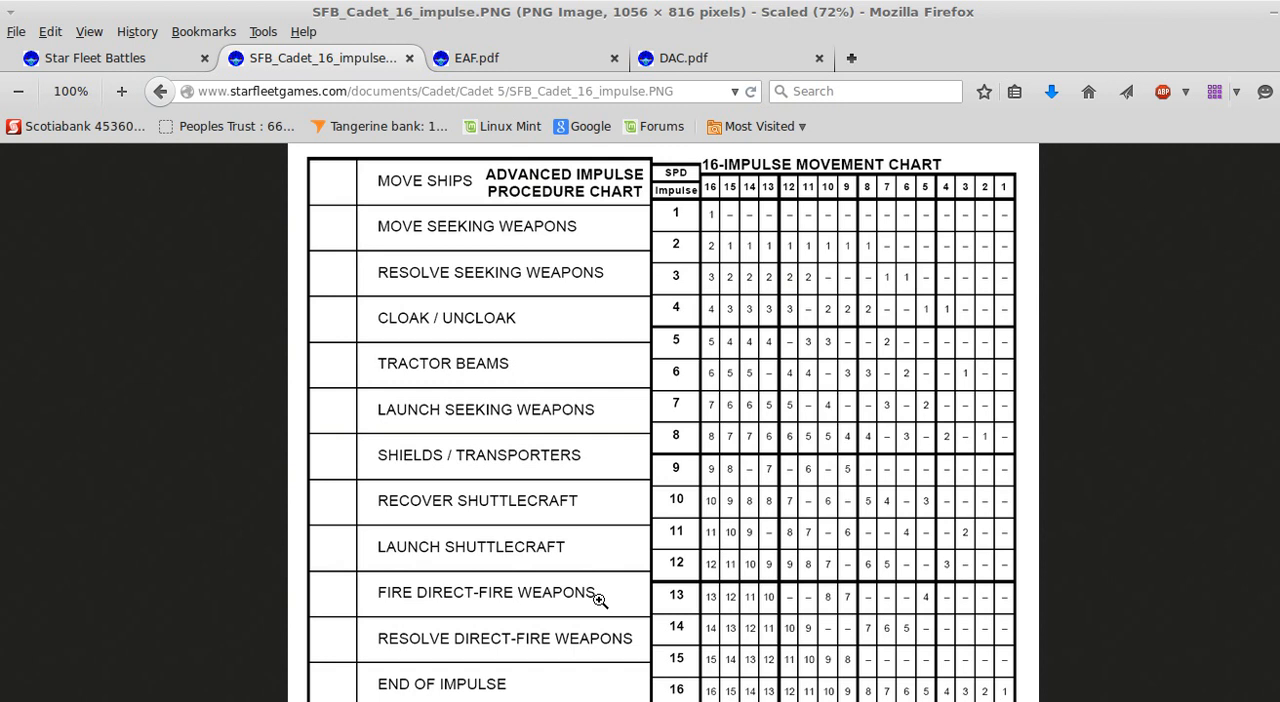
mouse_move(393, 414)
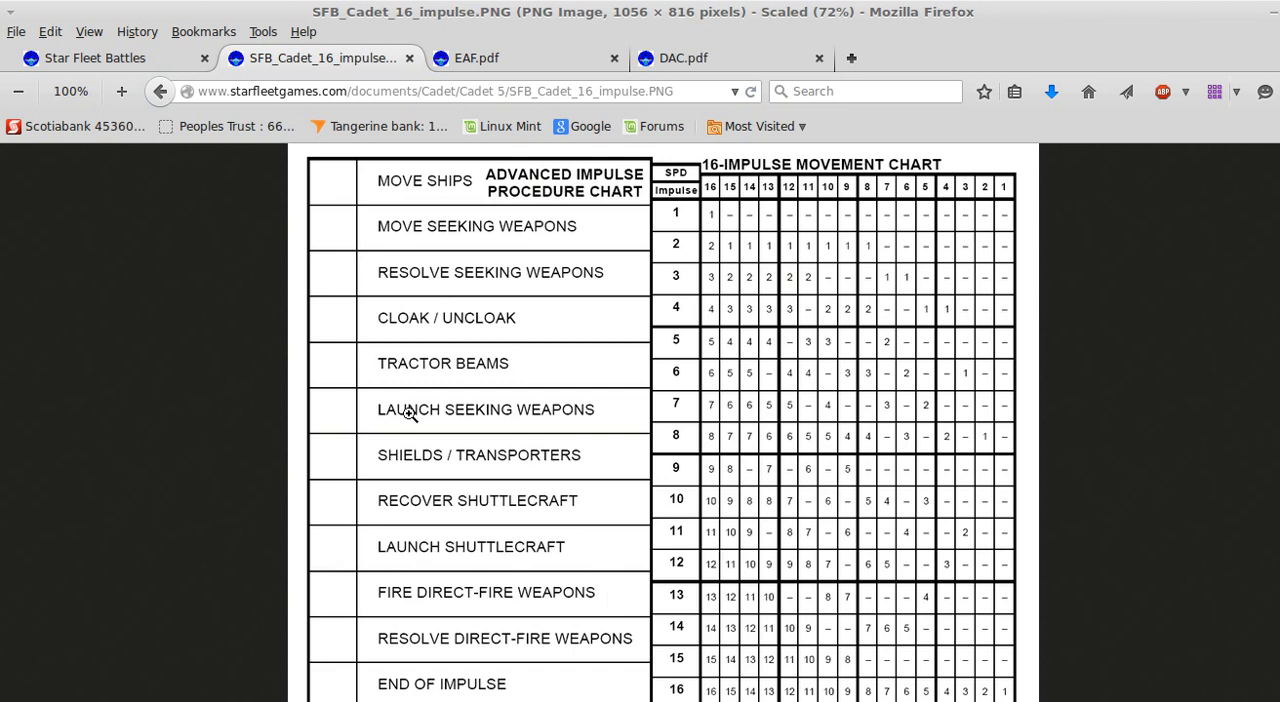
mouse_move(490, 422)
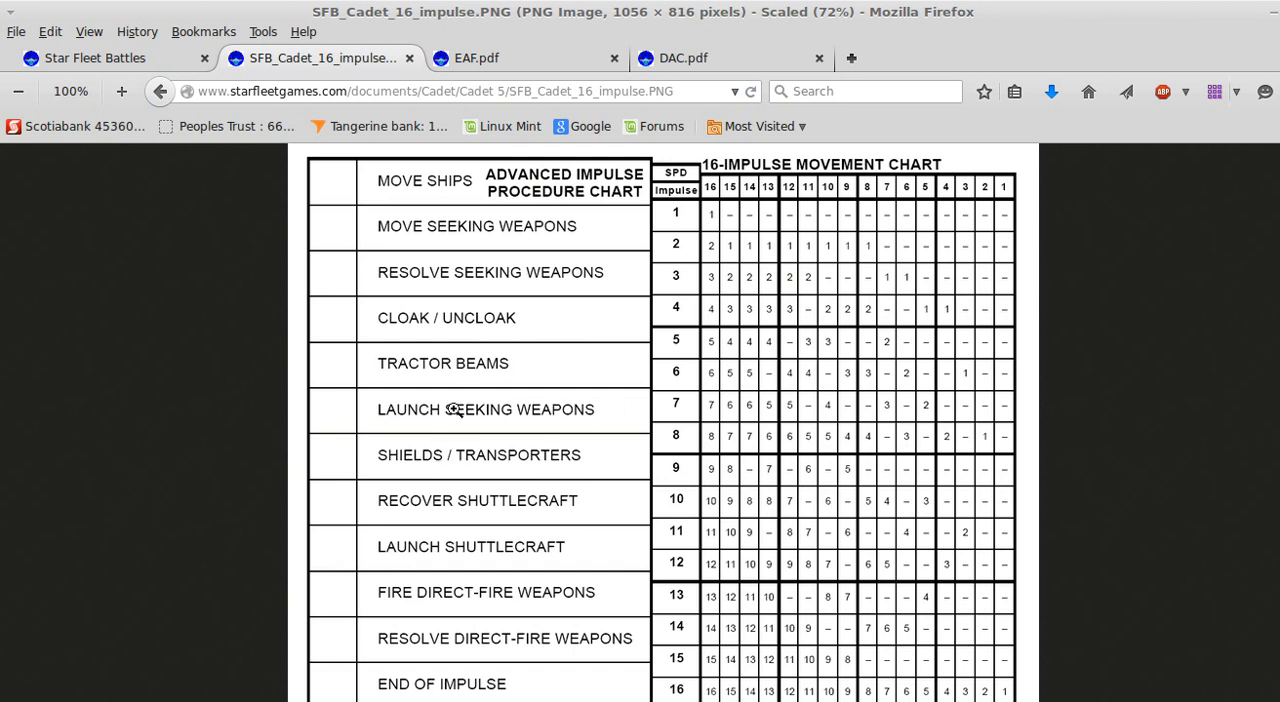
mouse_move(517, 419)
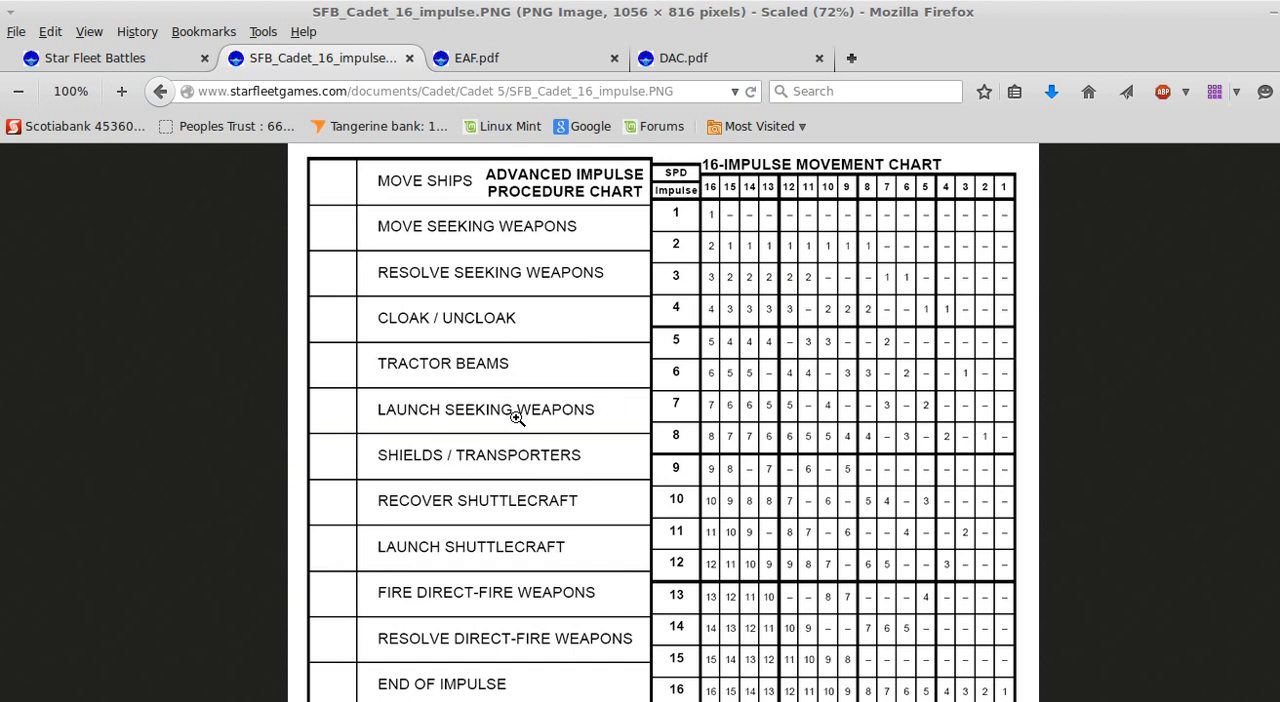
mouse_move(555, 611)
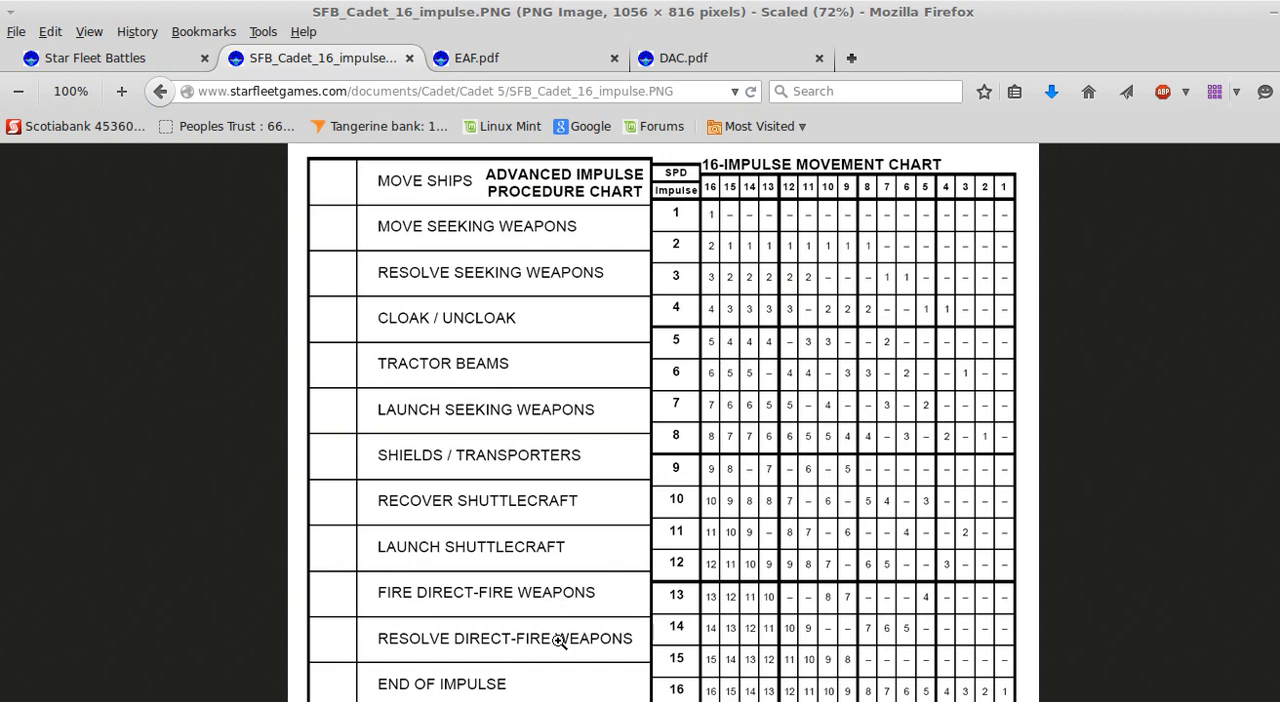
mouse_move(489, 306)
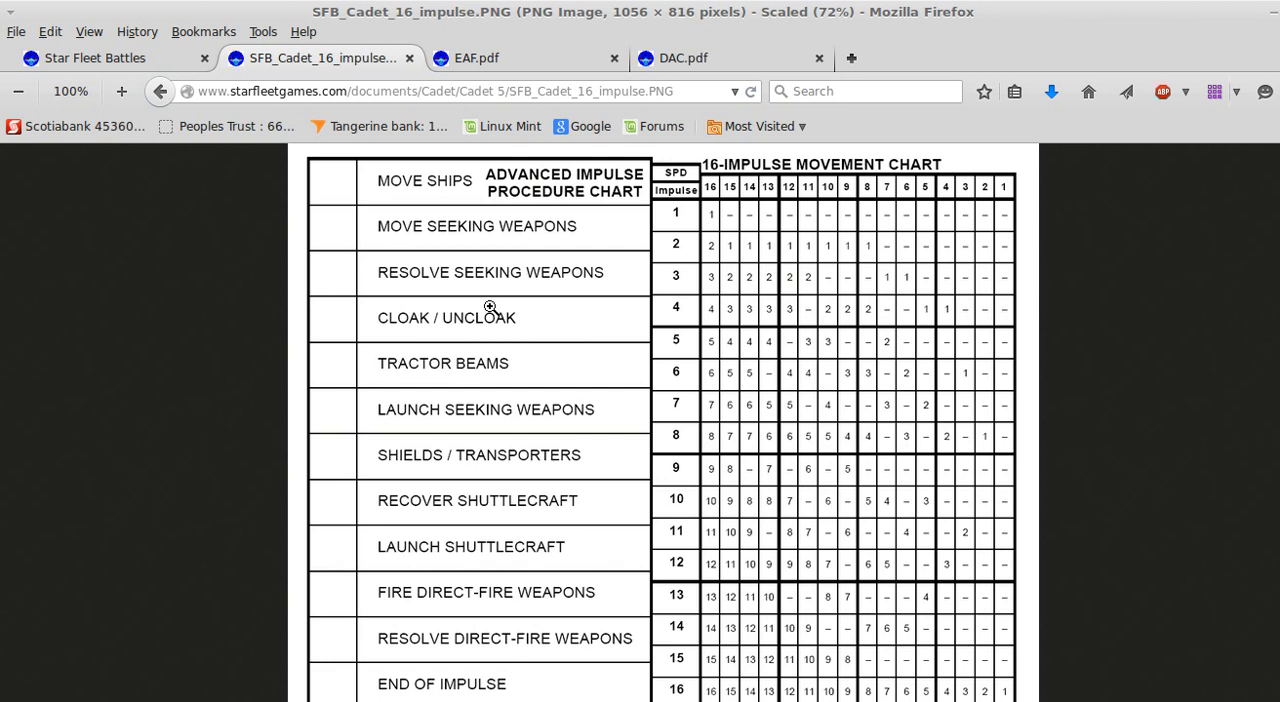
mouse_move(507, 688)
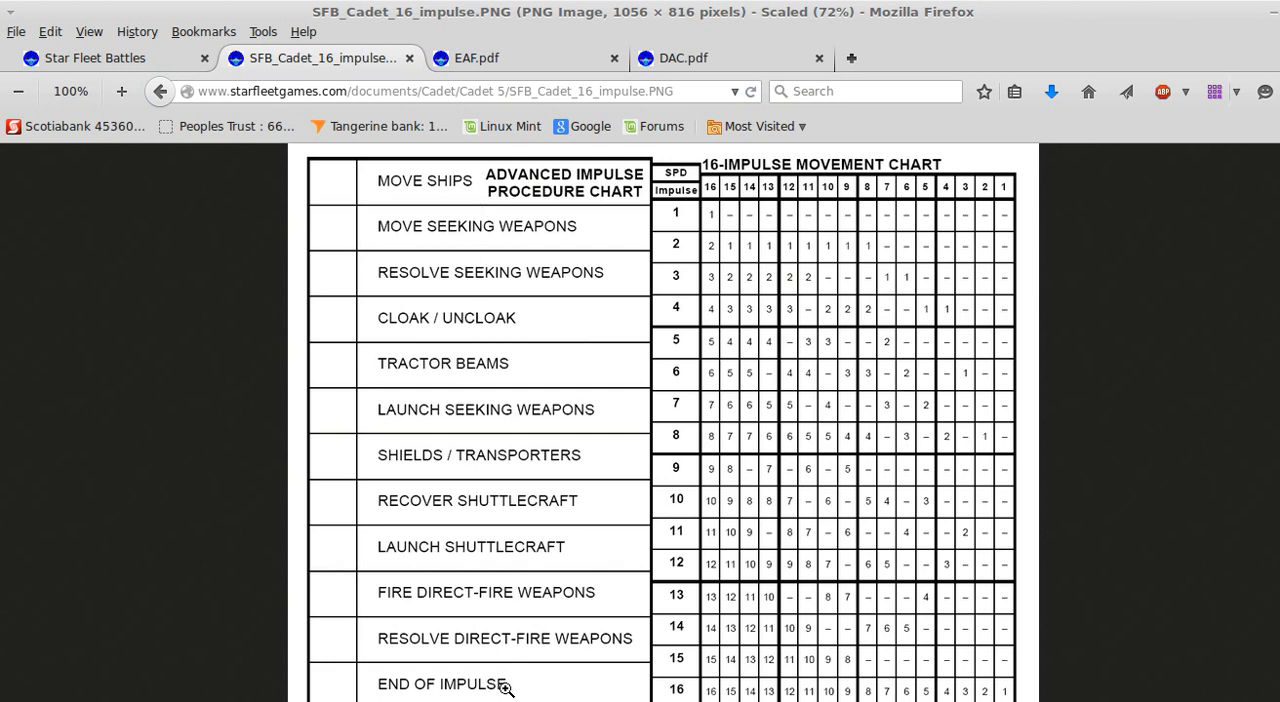
mouse_move(552, 628)
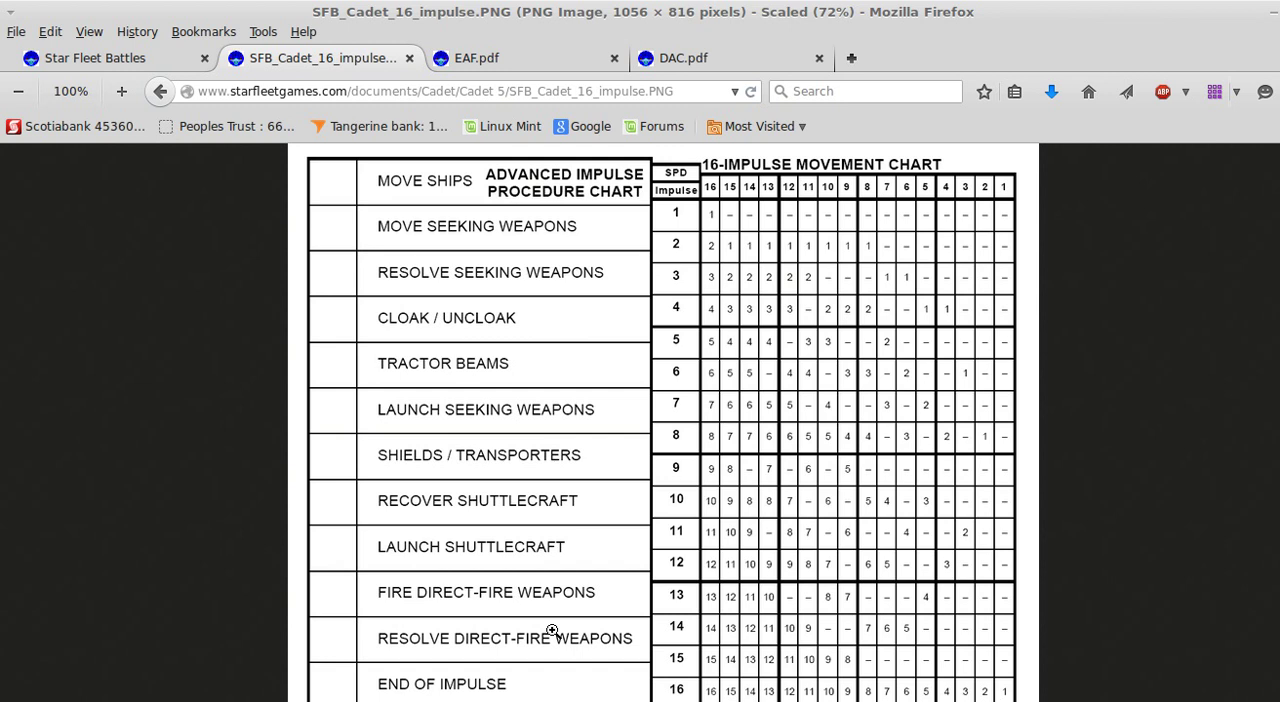
mouse_move(607, 446)
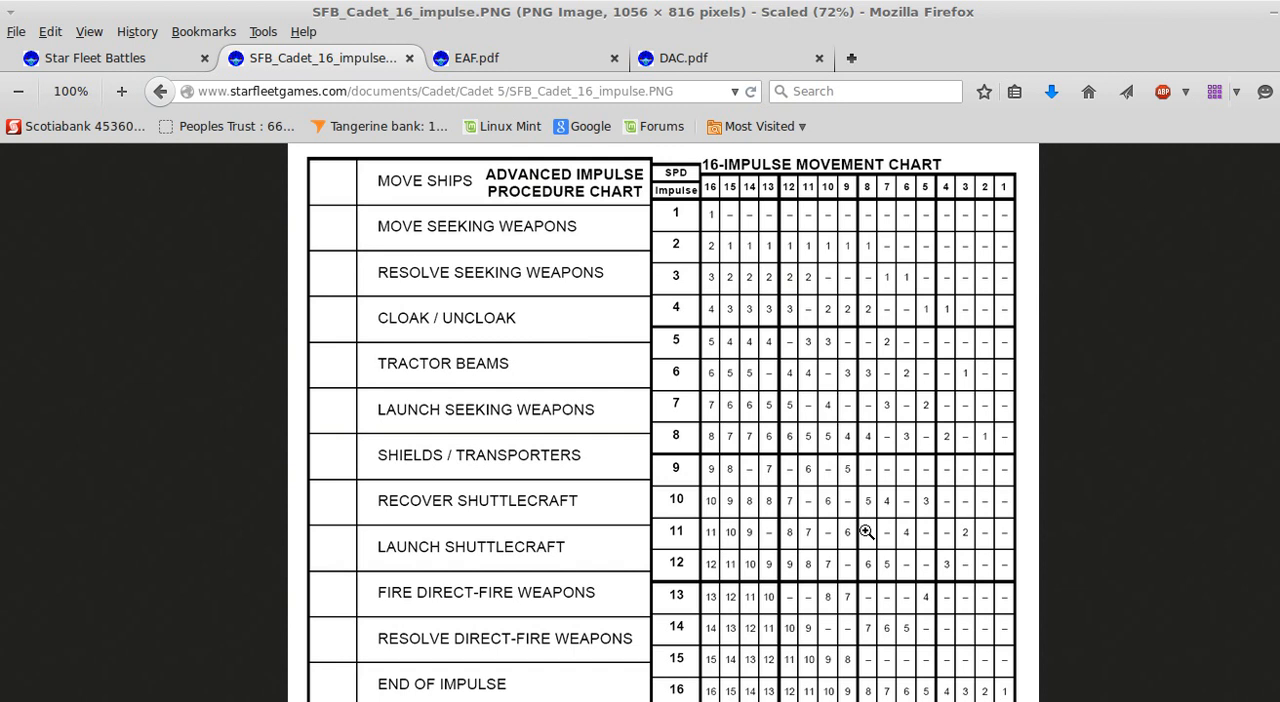
mouse_move(626, 387)
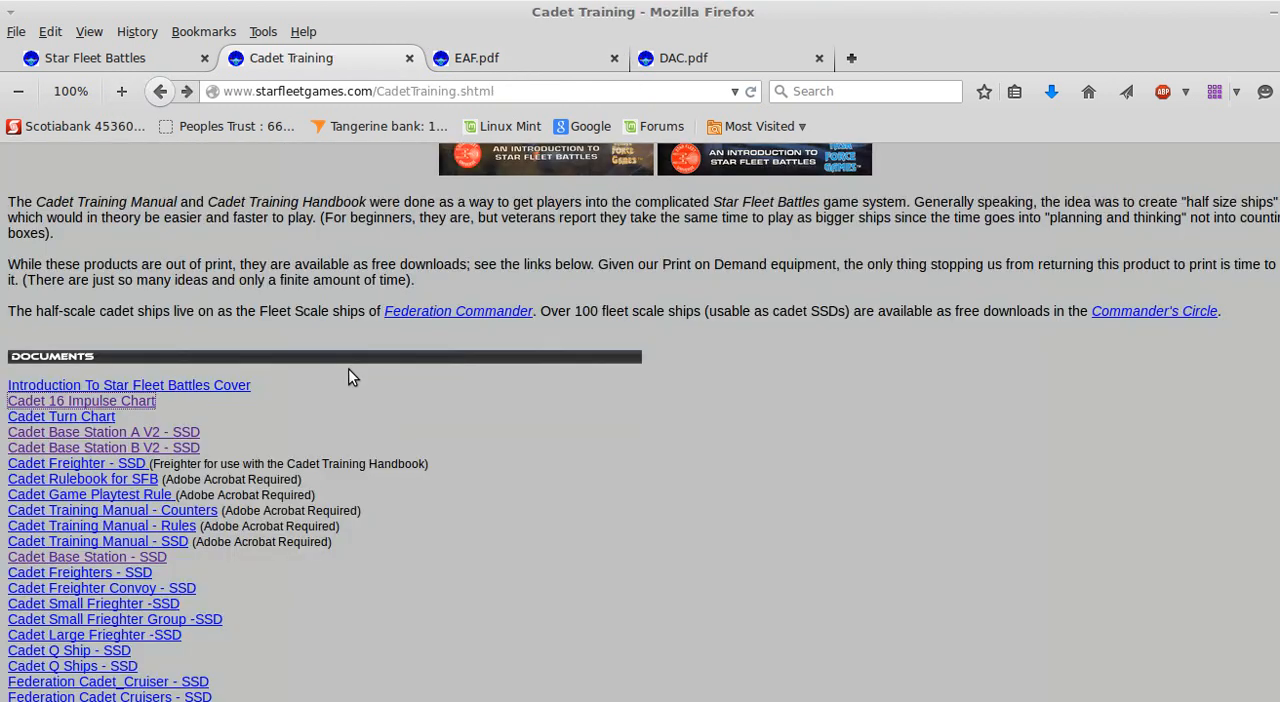
mouse_move(65, 432)
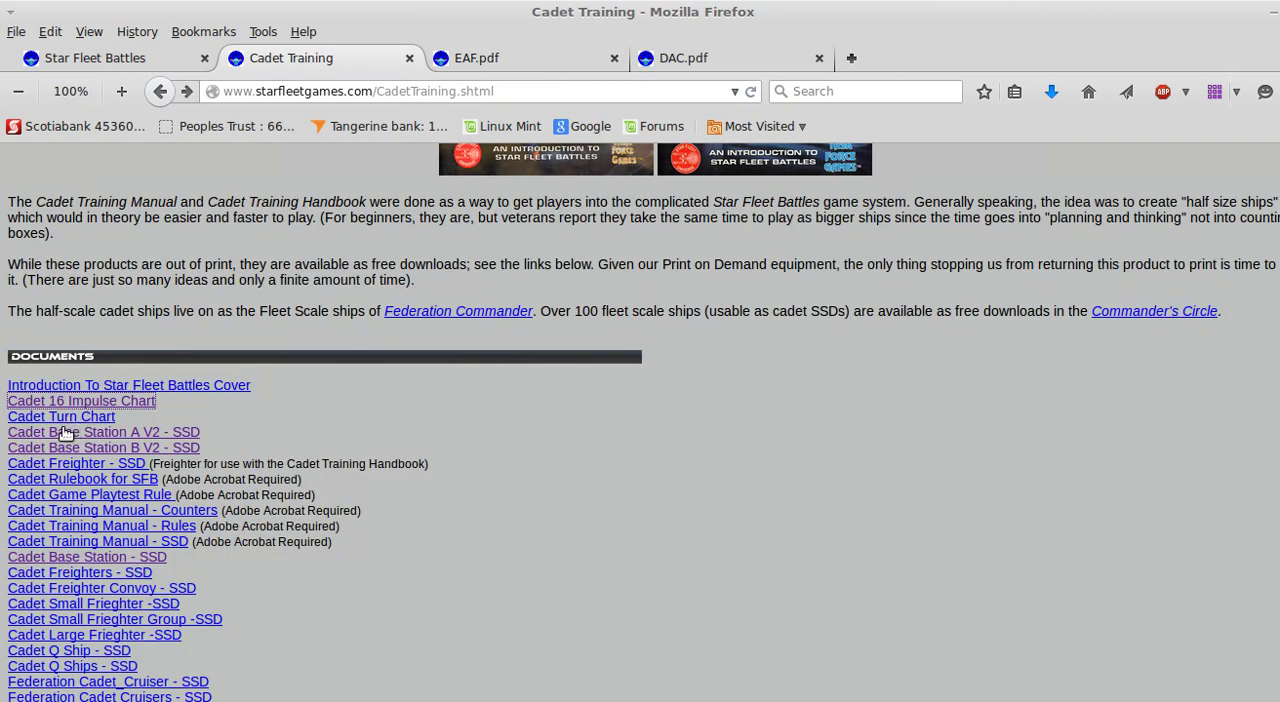
left_click(81, 400)
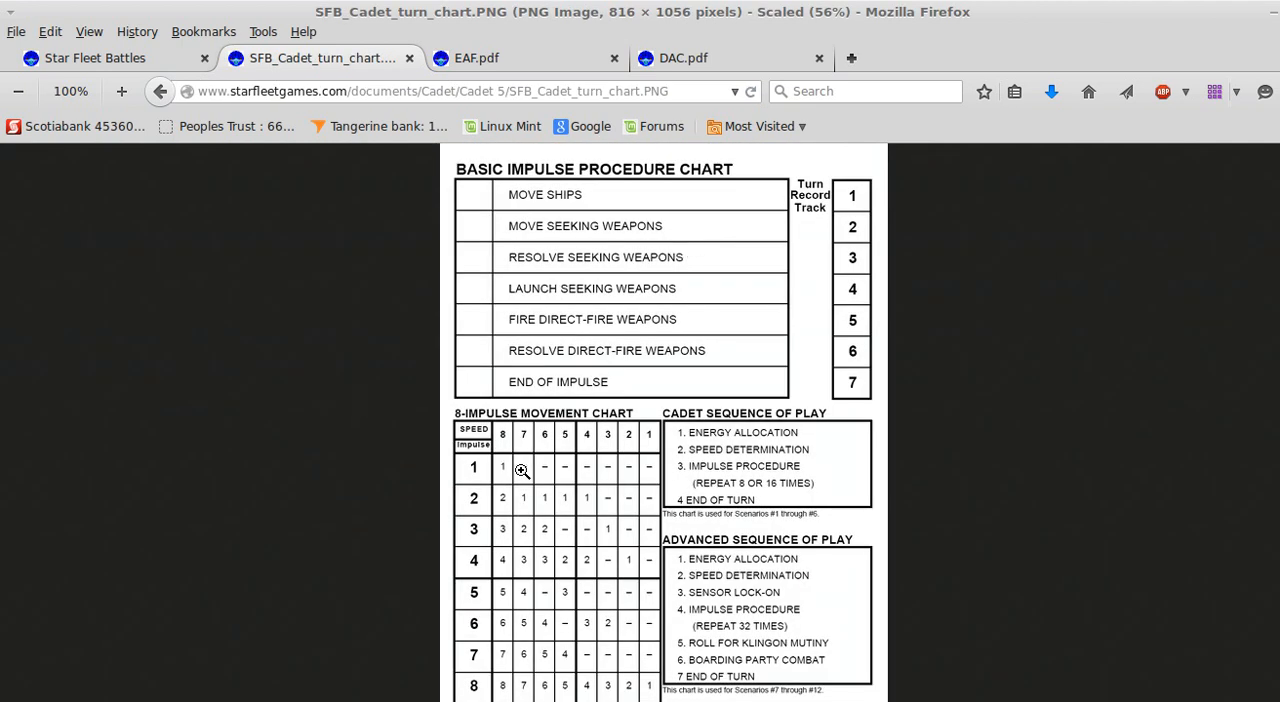
mouse_move(158, 91)
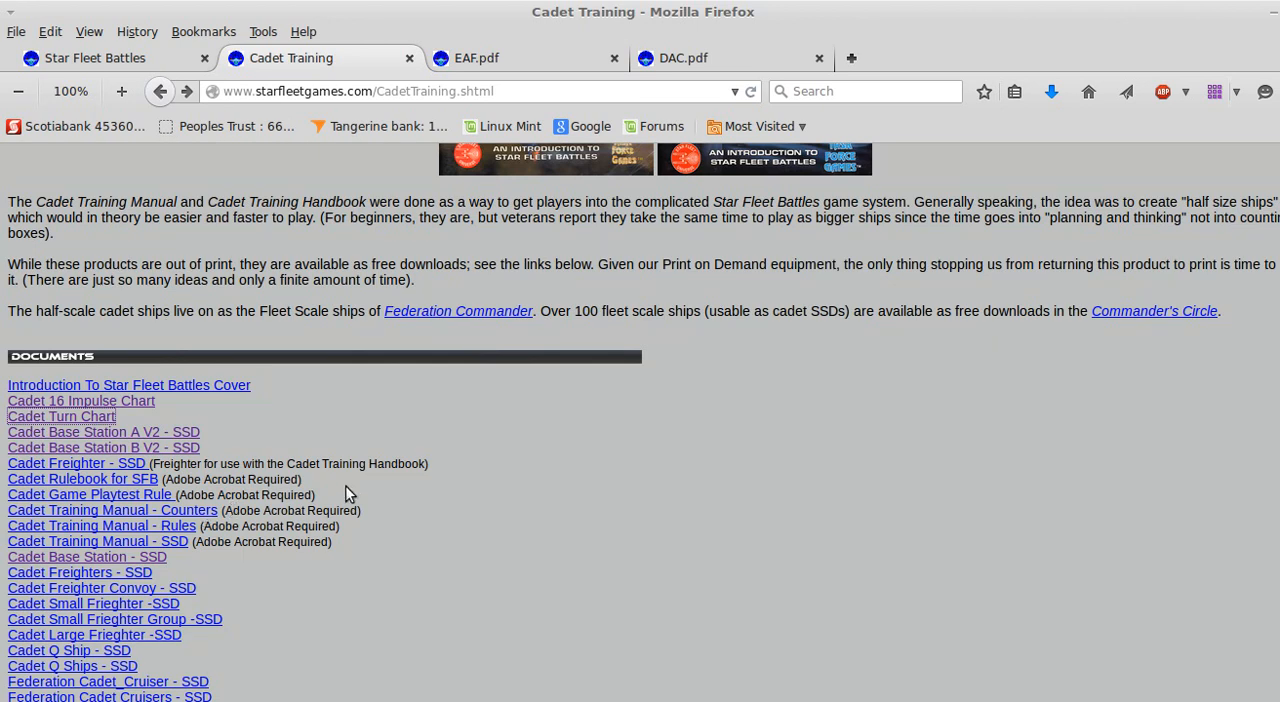
scroll("down", 3)
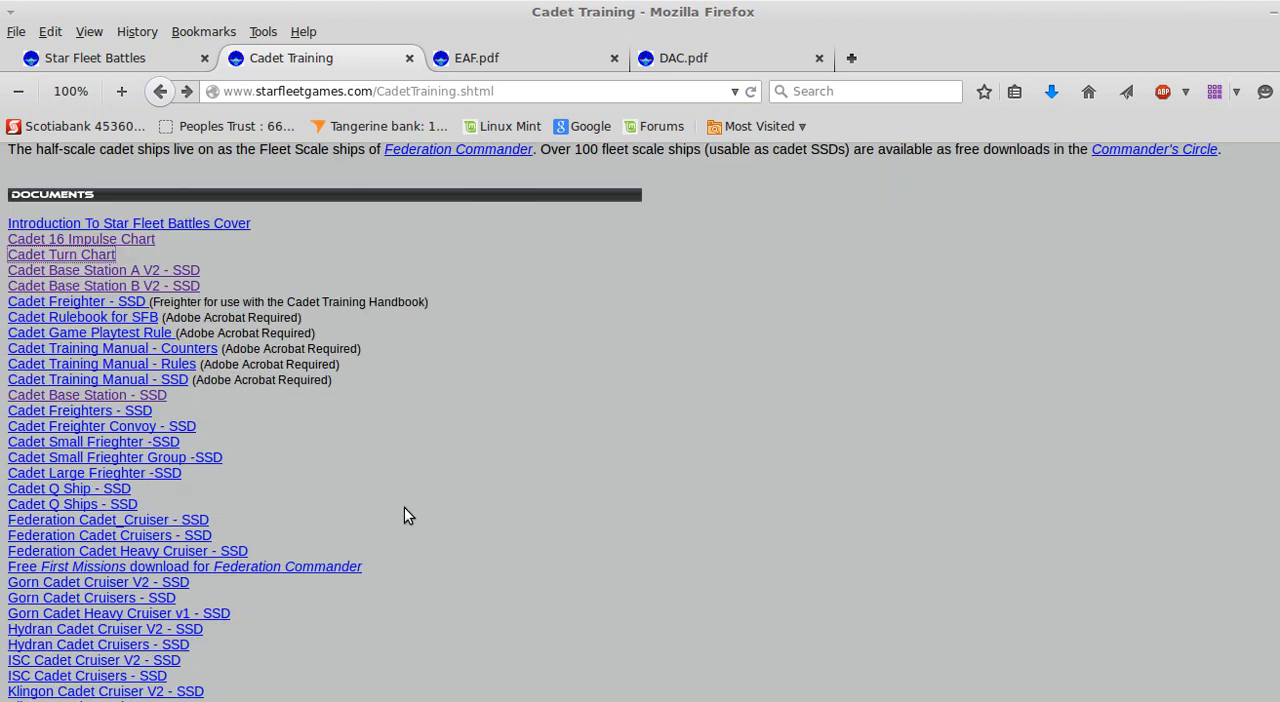
scroll("down", 3)
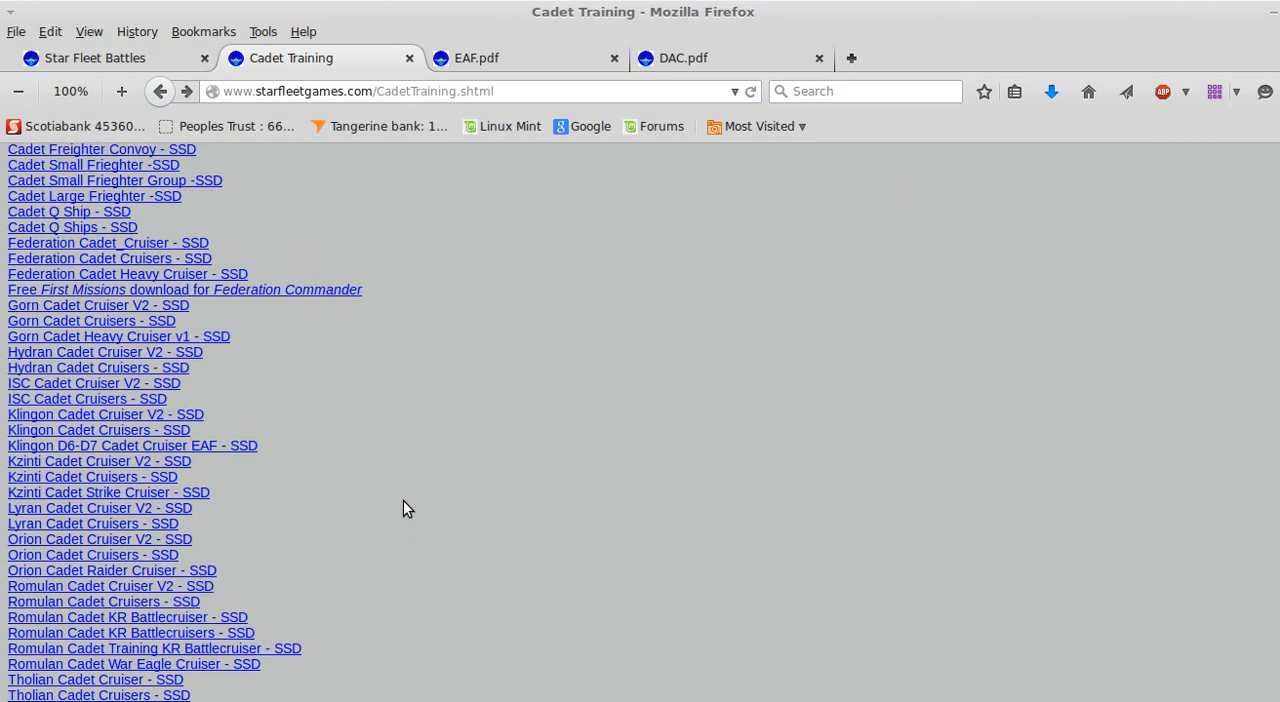
scroll("up", 3)
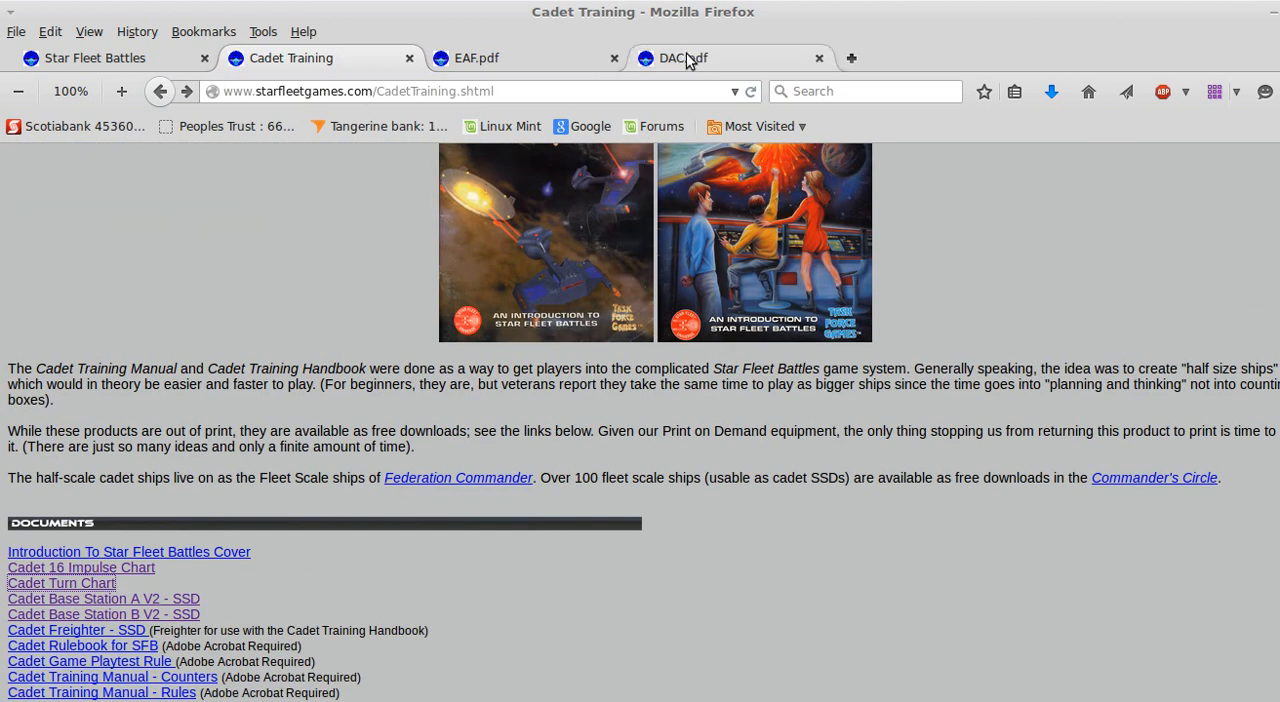
left_click(691, 57)
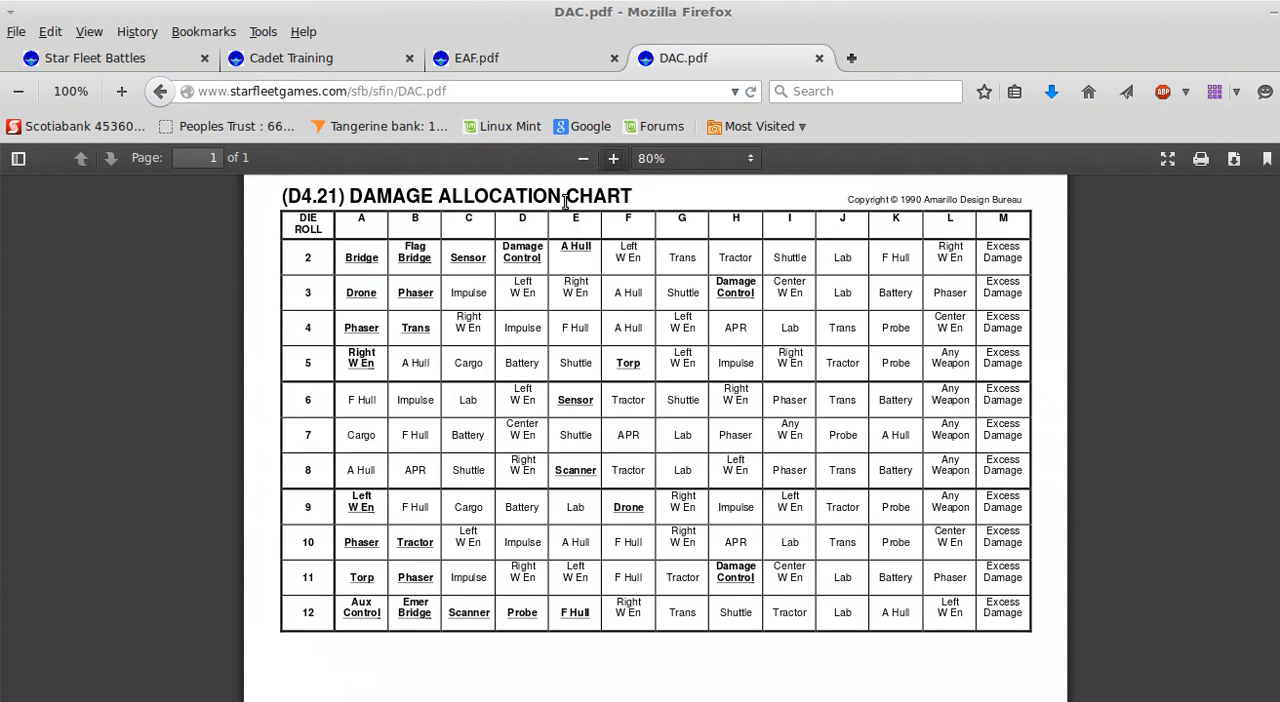
mouse_move(512, 188)
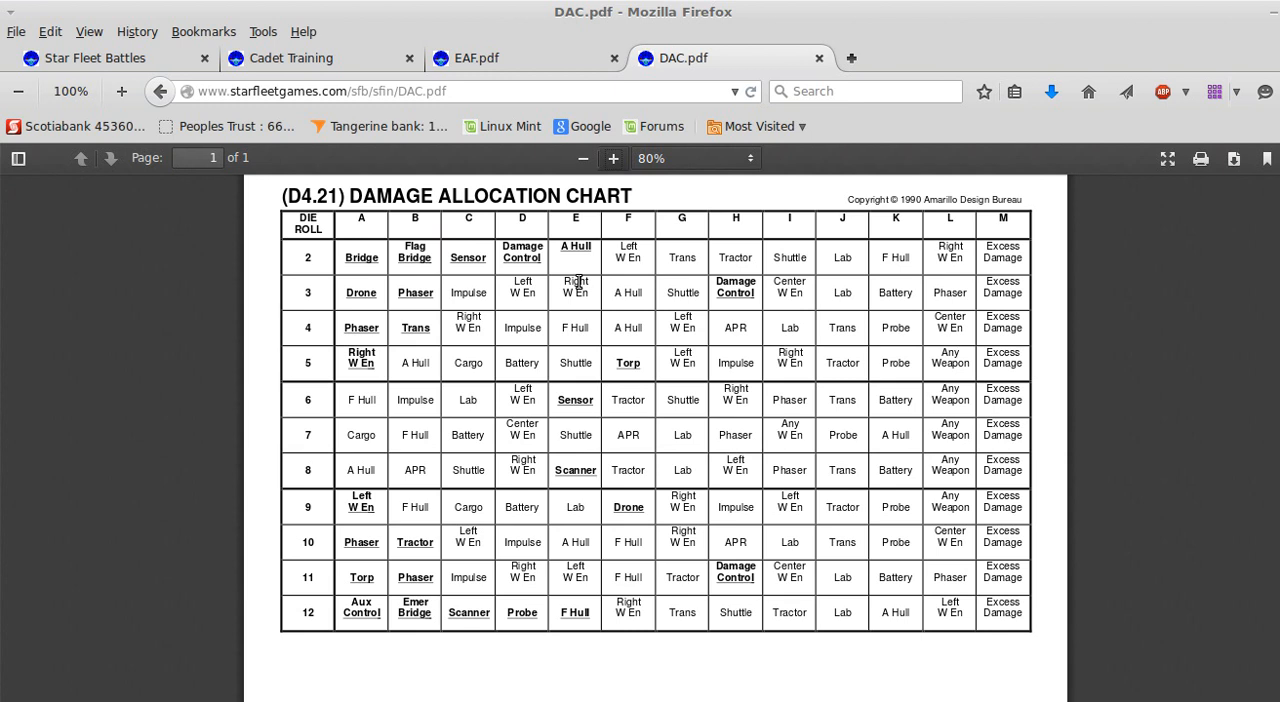
mouse_move(333, 622)
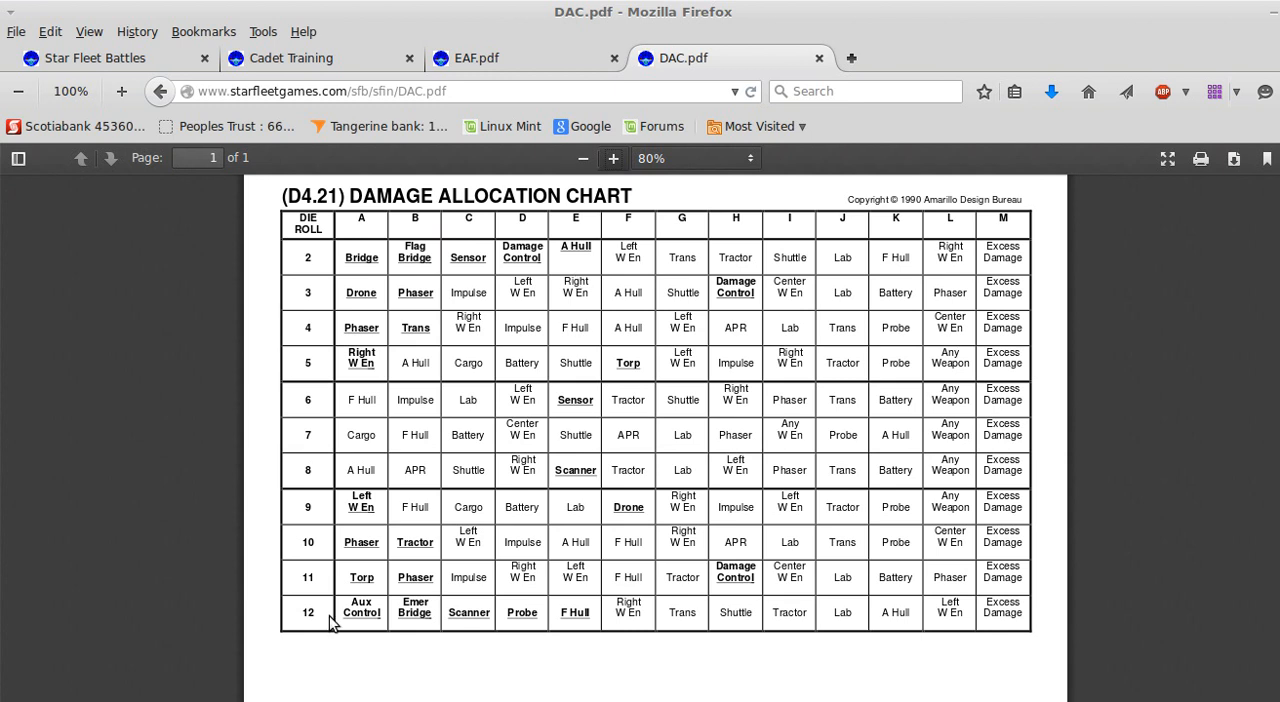
mouse_move(360, 448)
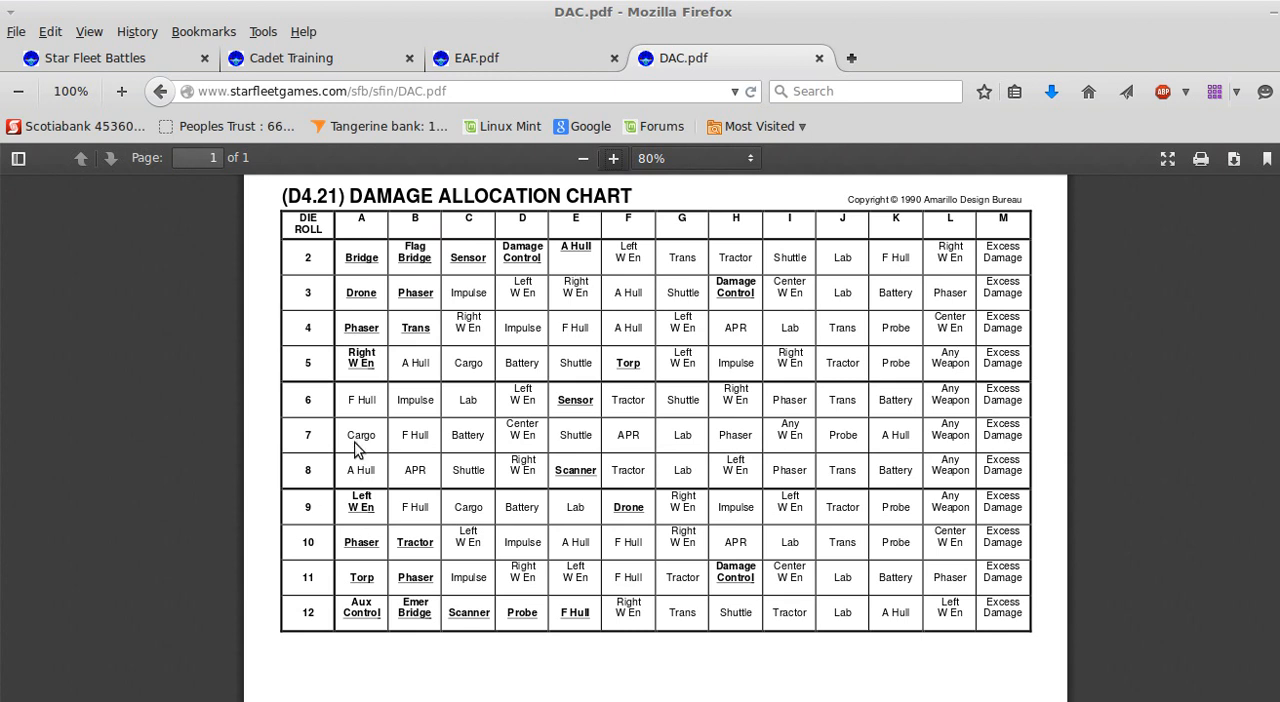
mouse_move(866, 8)
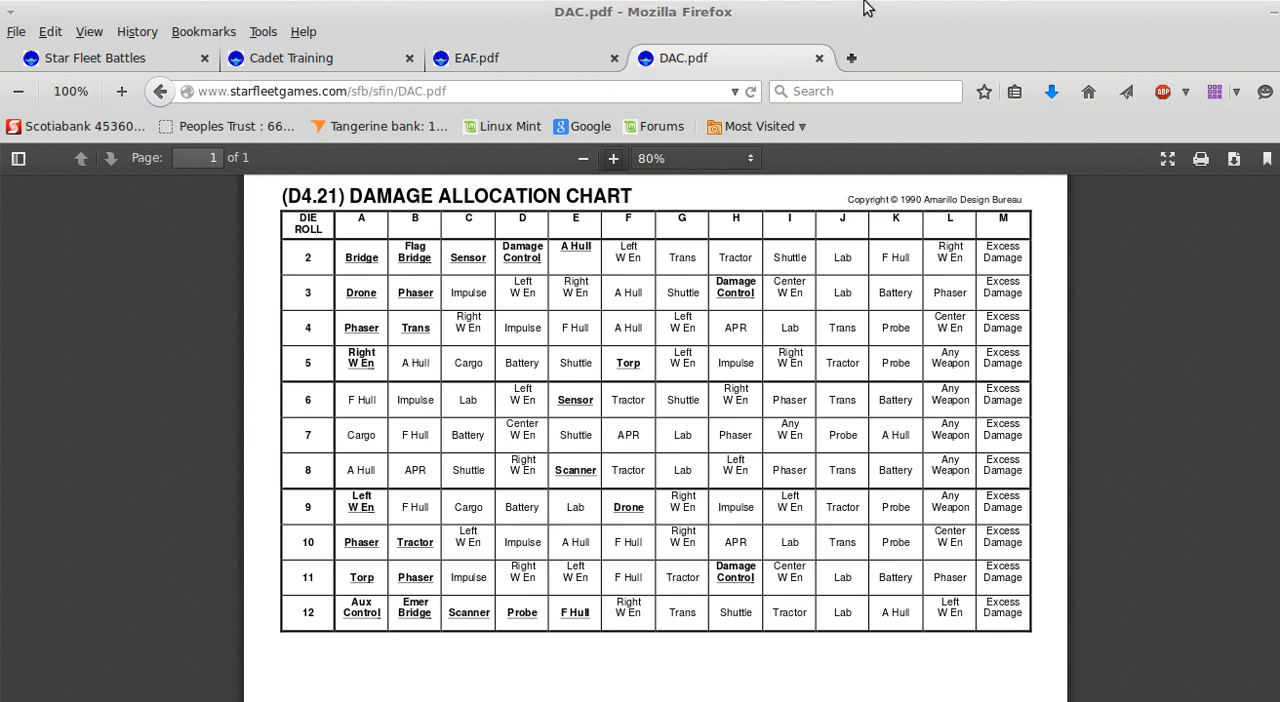
mouse_move(534, 14)
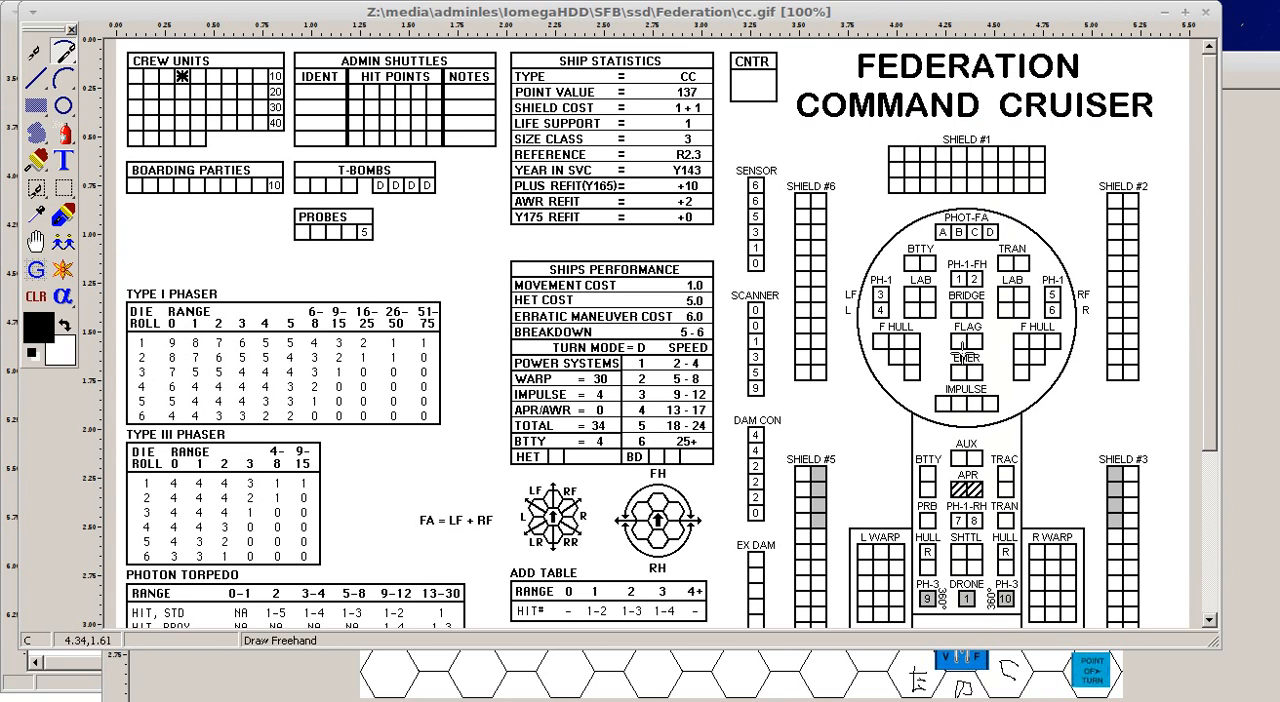
Scroll through the Federation Command Cruiser SSD in the image editor
scroll("down", 3)
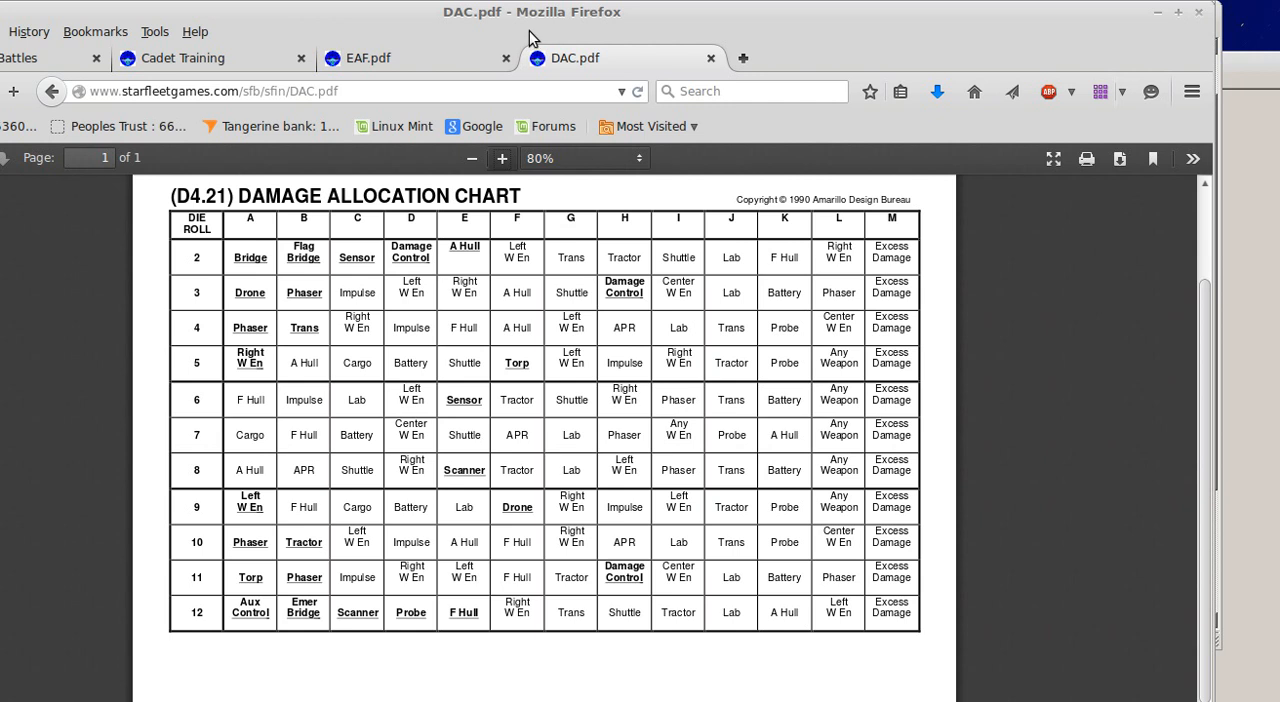
mouse_move(262, 520)
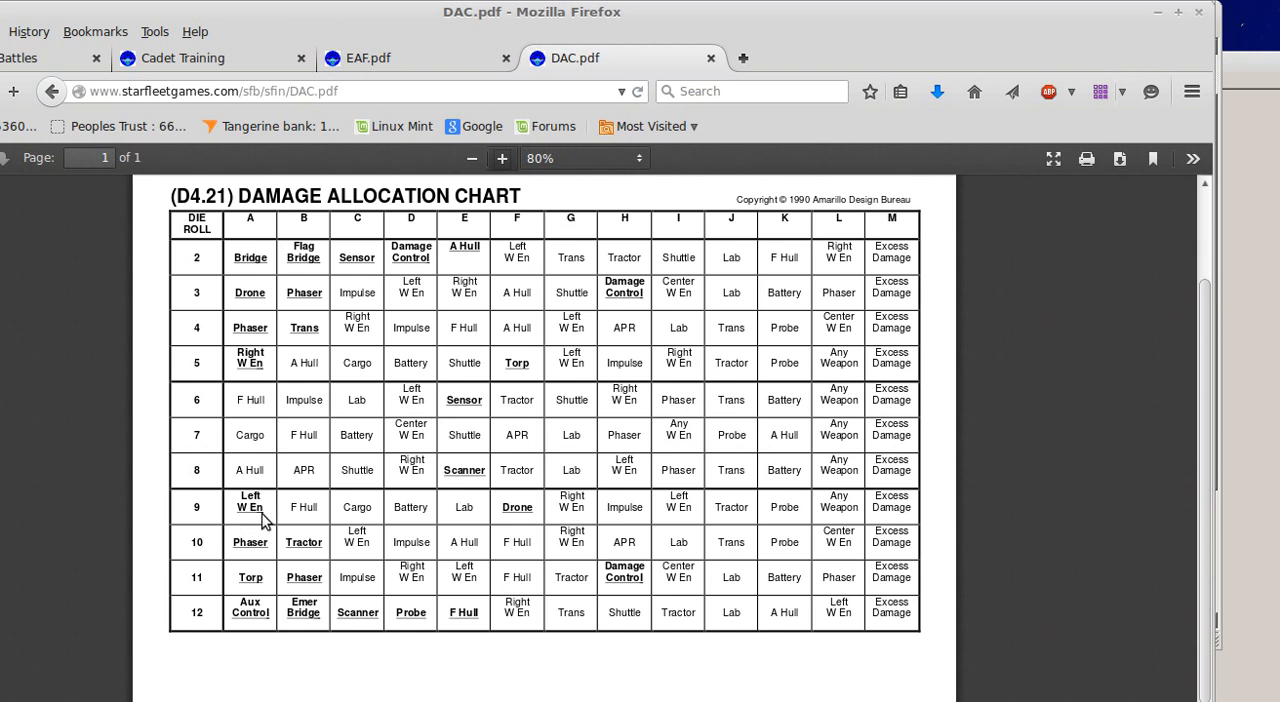
mouse_move(247, 528)
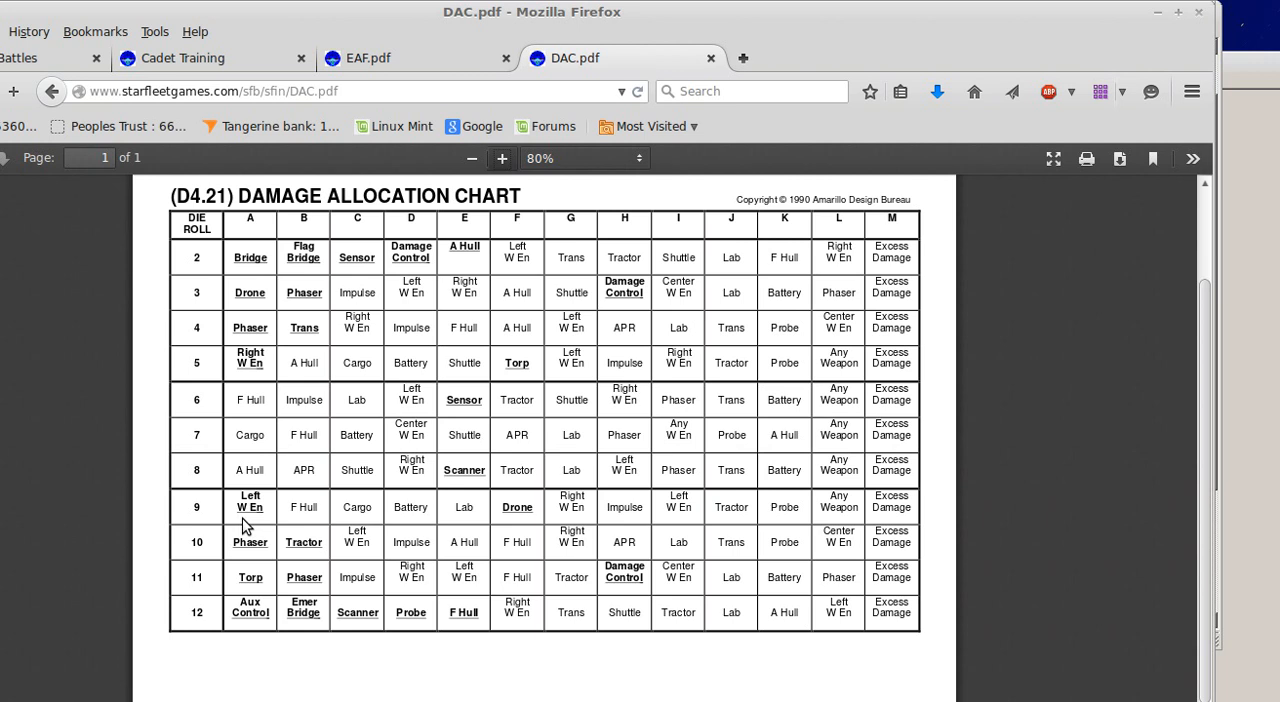
mouse_move(224, 530)
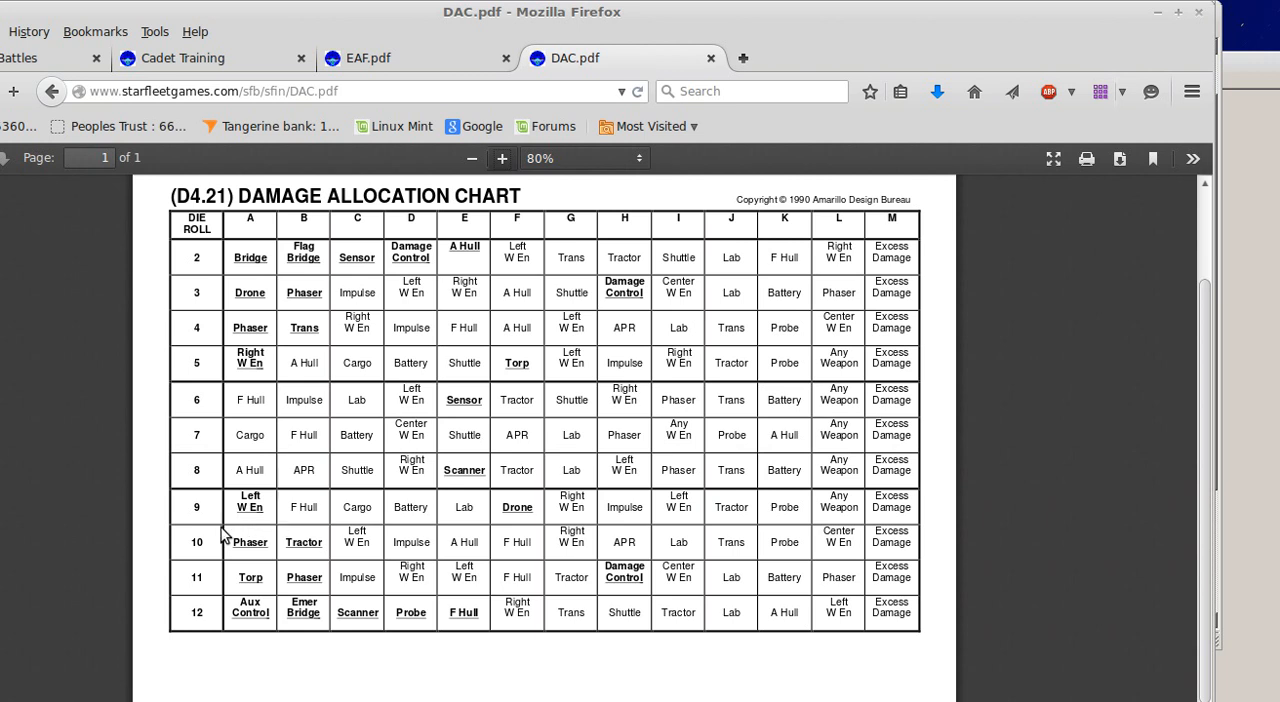
mouse_move(311, 521)
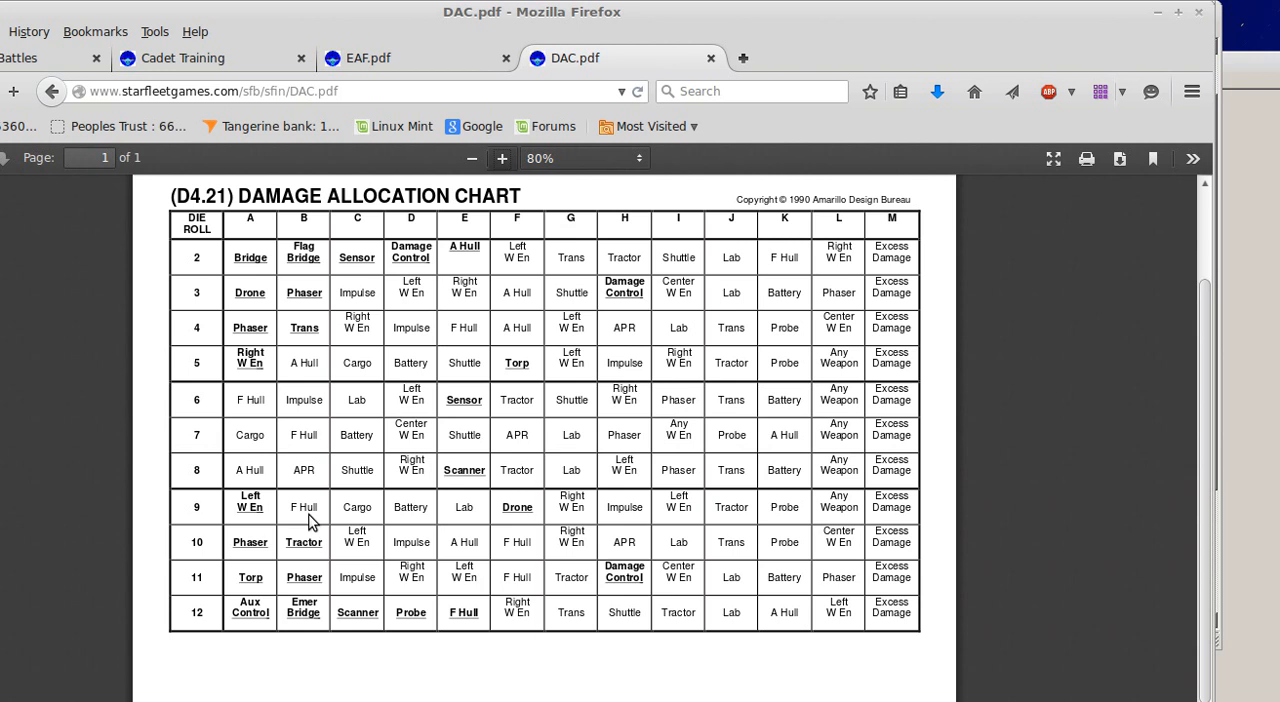
mouse_move(802, 274)
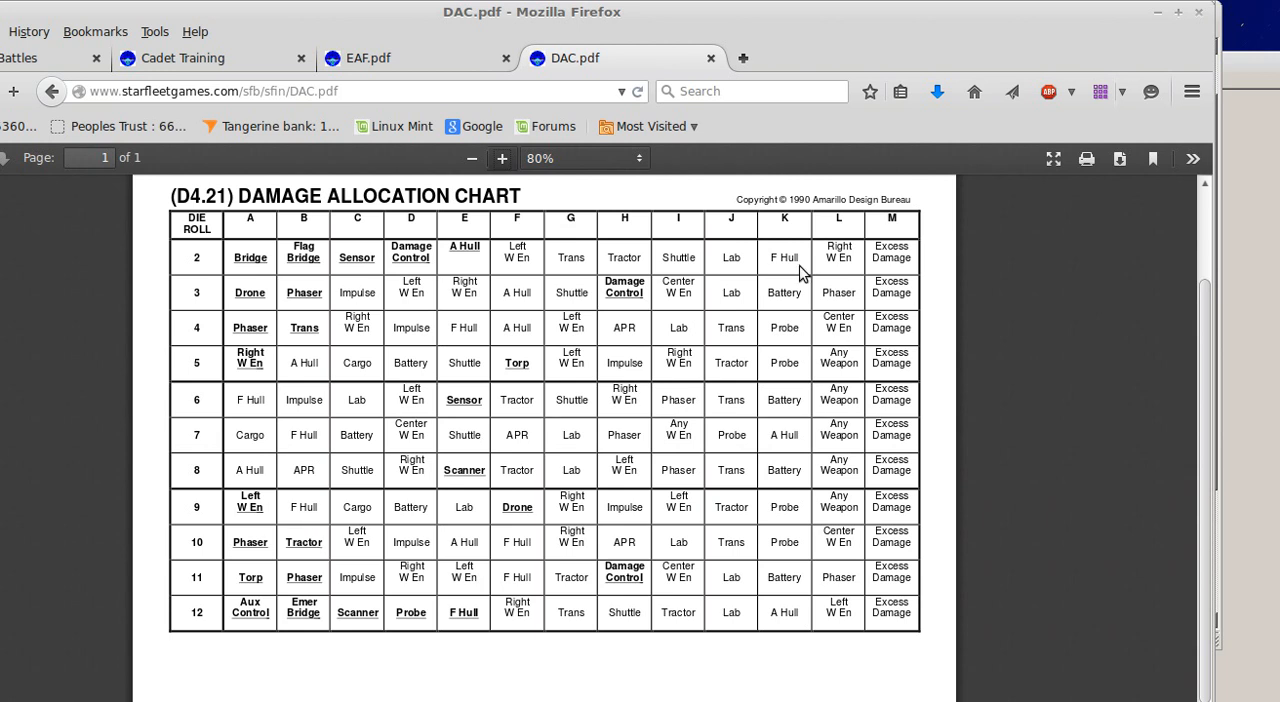
mouse_move(802, 270)
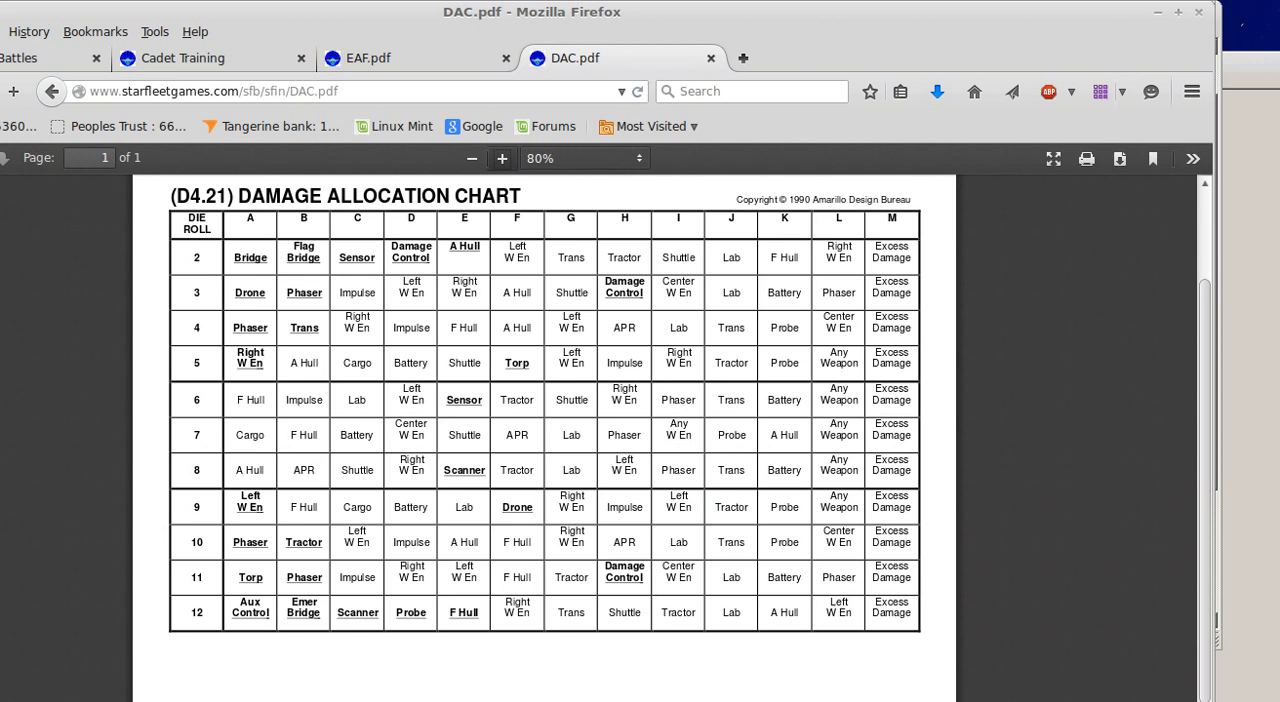
mouse_move(1246, 121)
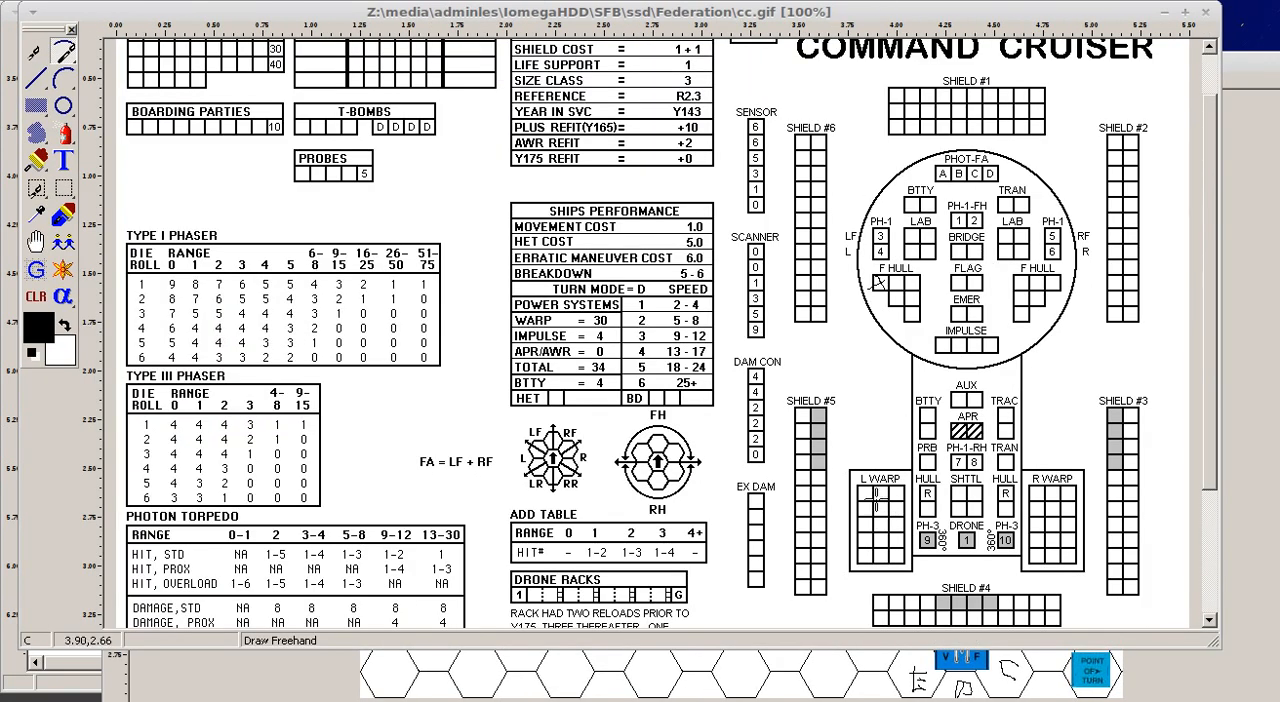
mouse_move(867, 518)
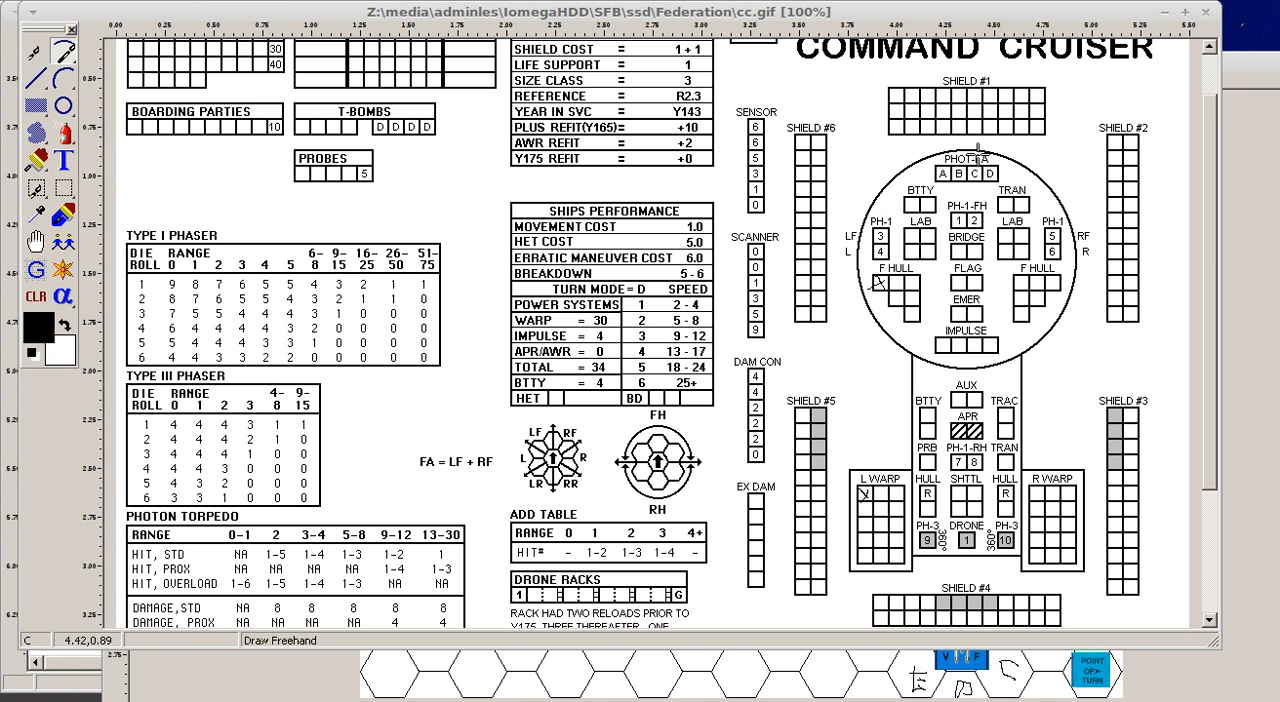
Scribble across the Shield #1 boxes on the Command Cruiser ship sheet
left_click_drag(895, 100, 1050, 120)
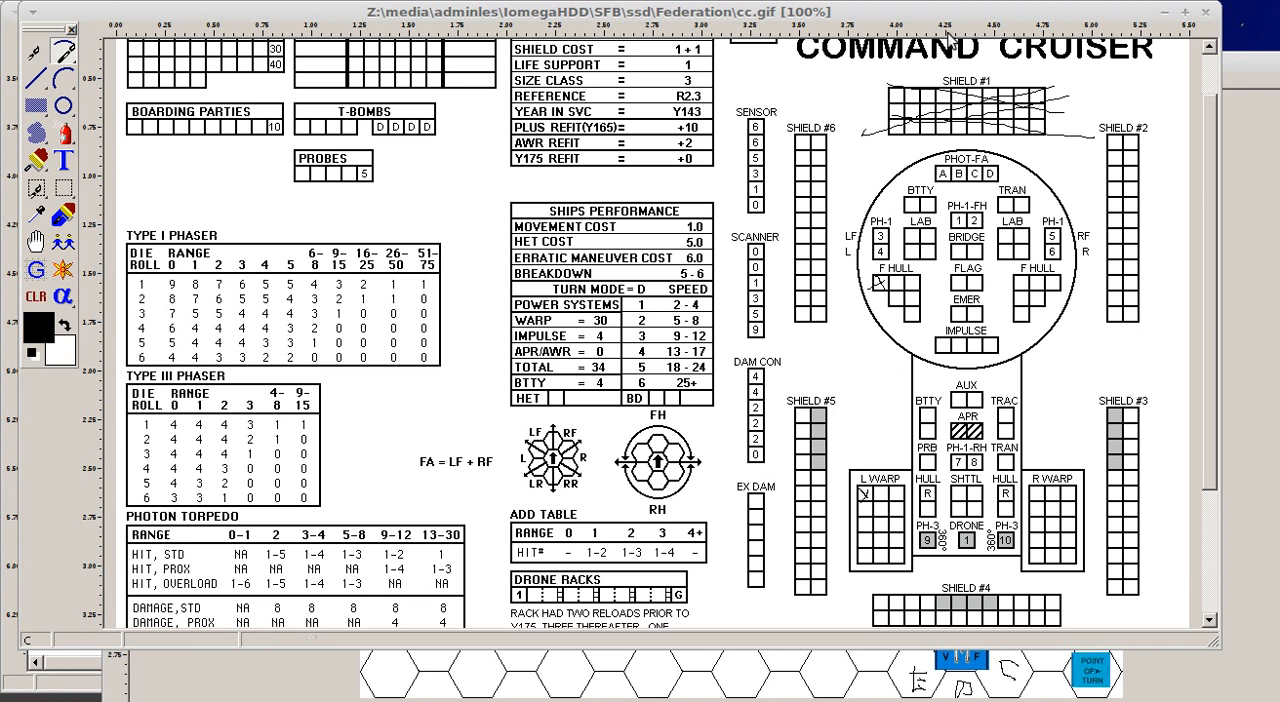
mouse_move(998, 12)
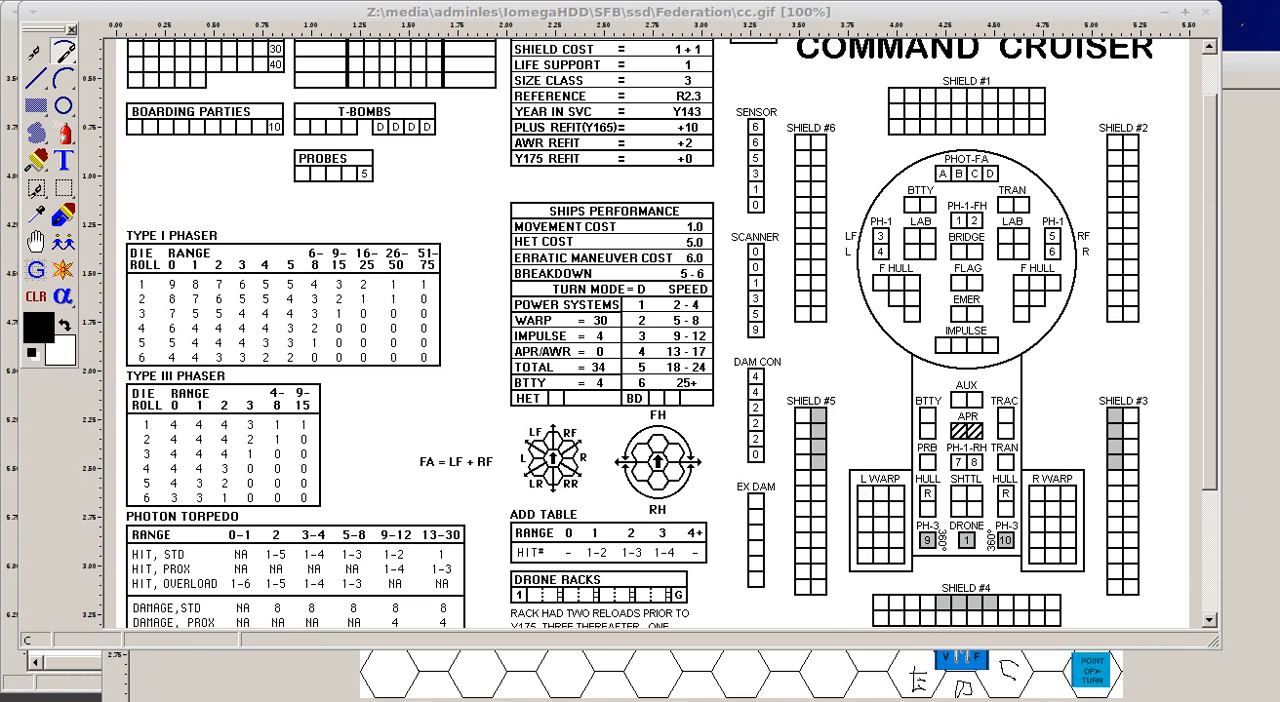
mouse_move(941, 192)
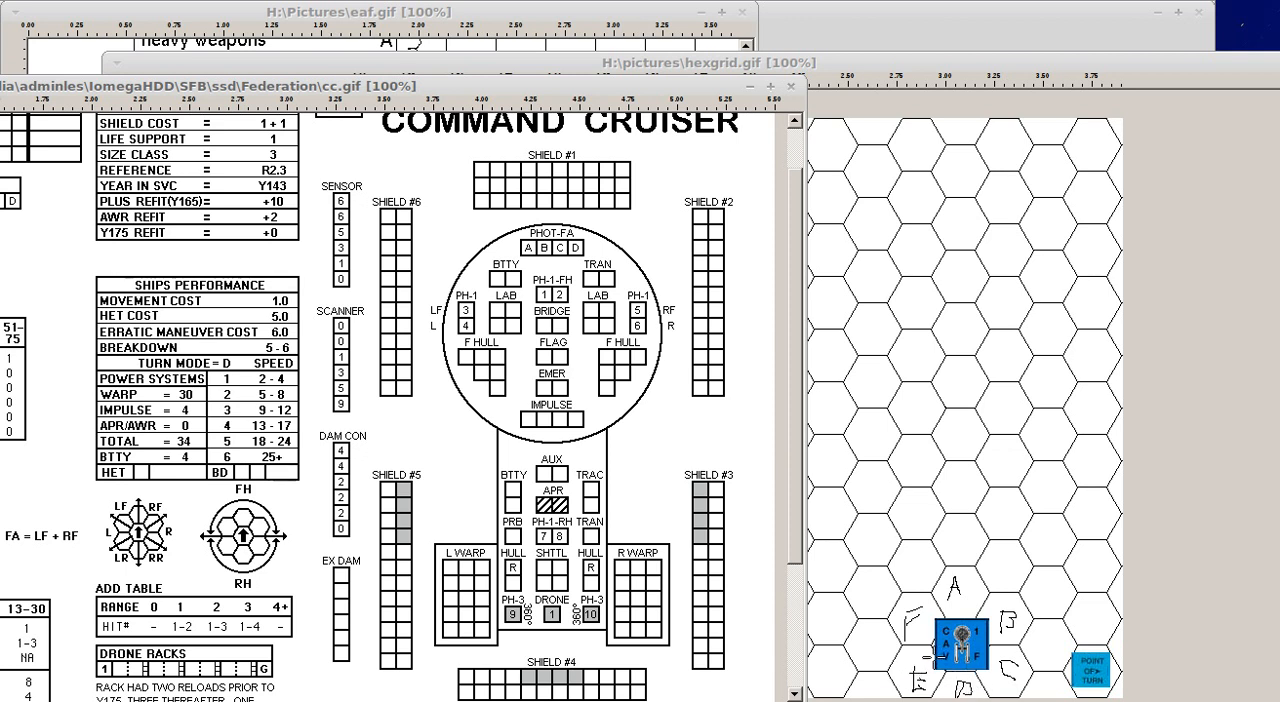
mouse_move(916, 528)
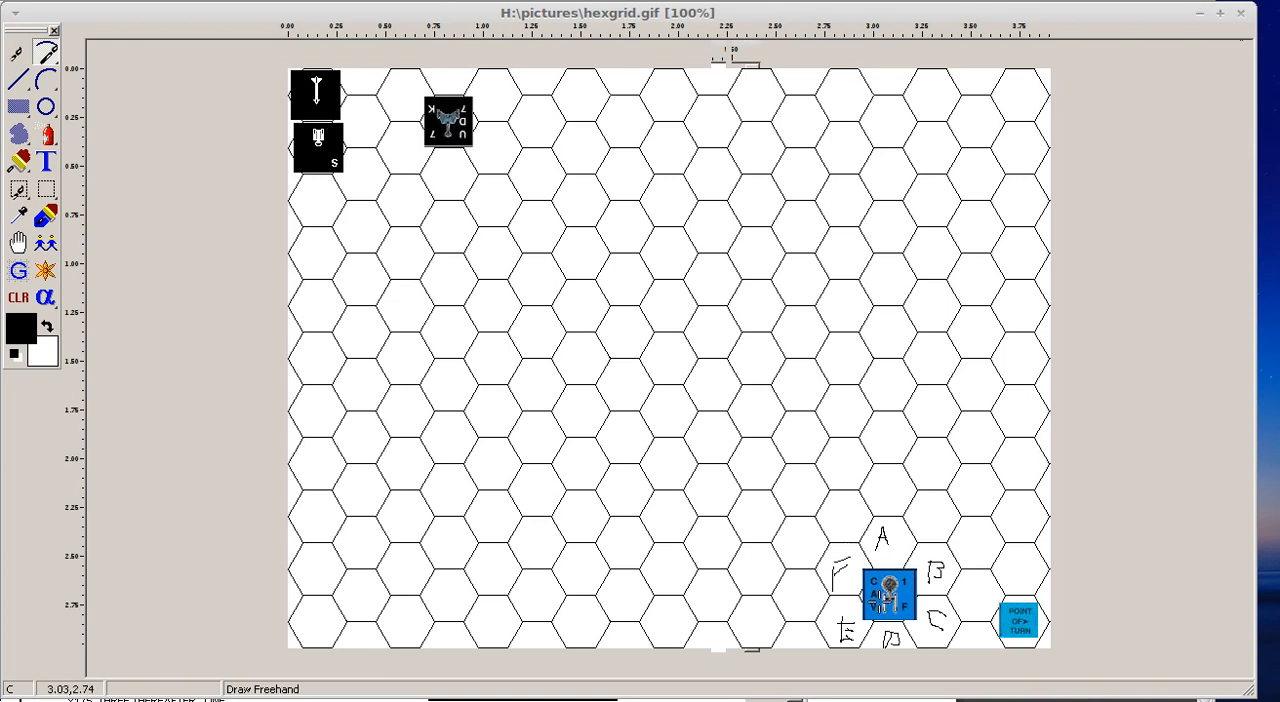
mouse_move(462, 160)
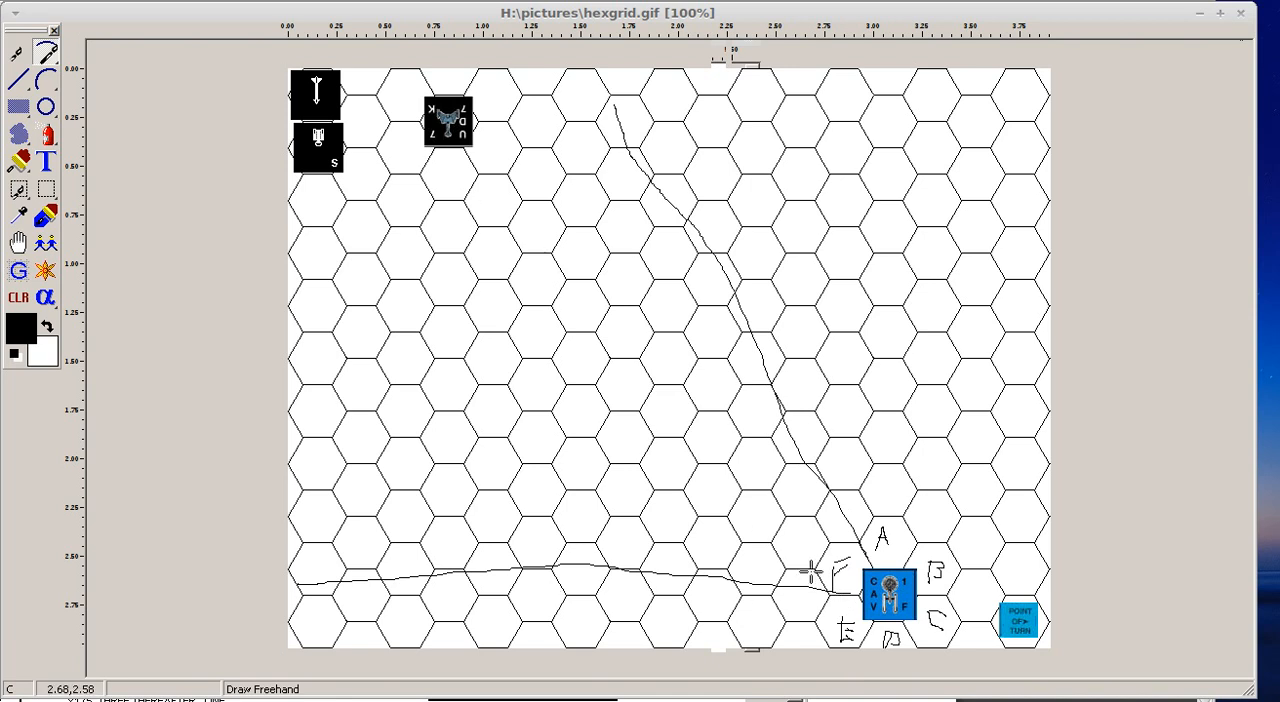
mouse_move(836, 590)
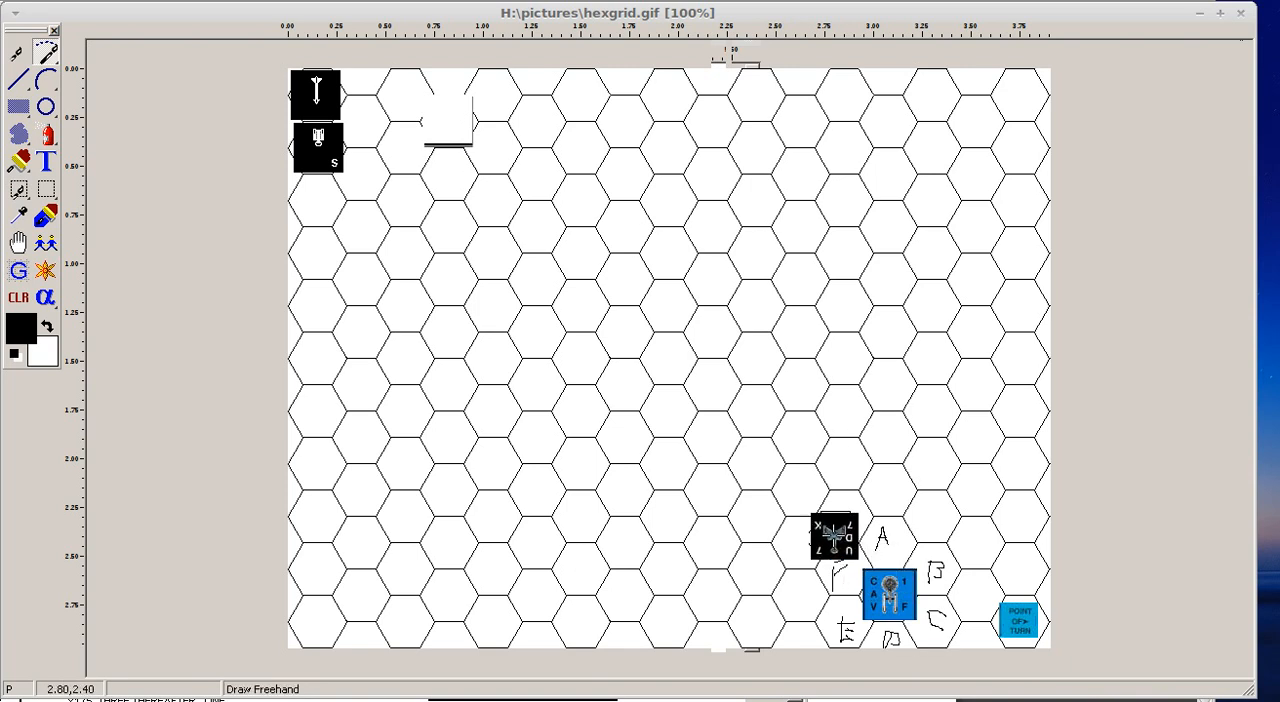
Drag the black ship counter across several hexes toward the middle of the hex map
left_click_drag(835, 535, 845, 515)
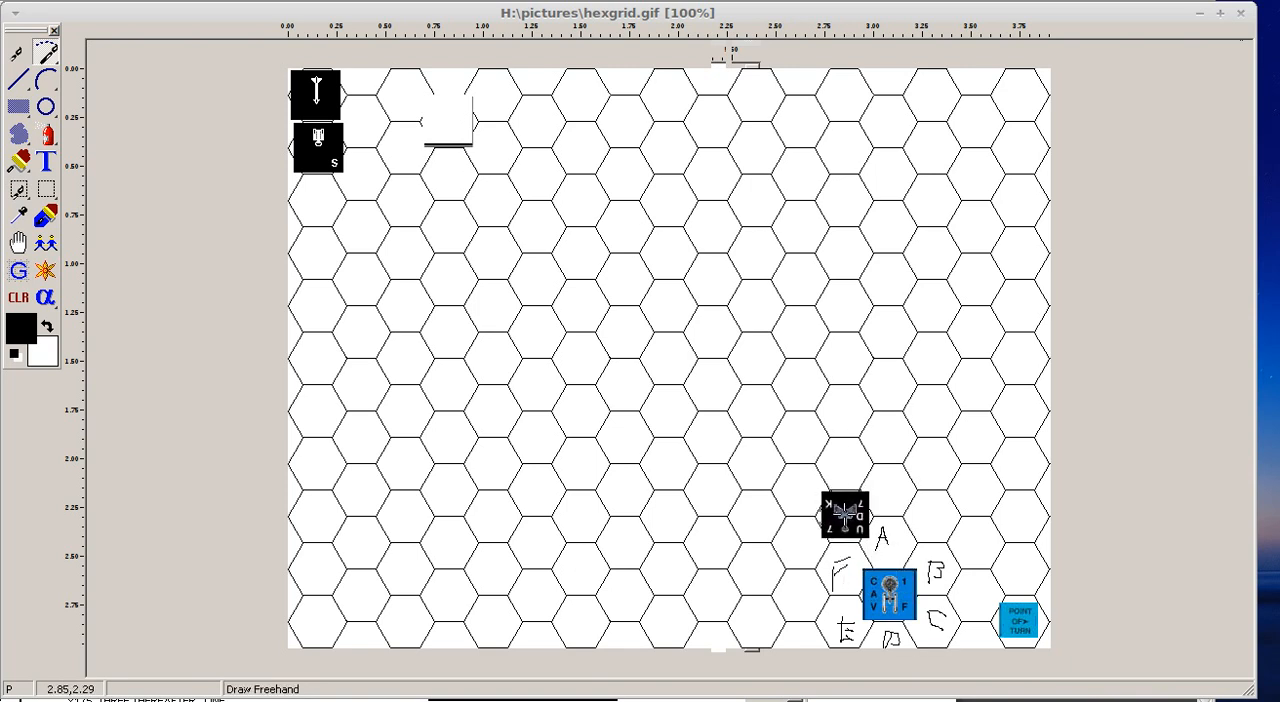
left_click_drag(845, 516, 799, 437)
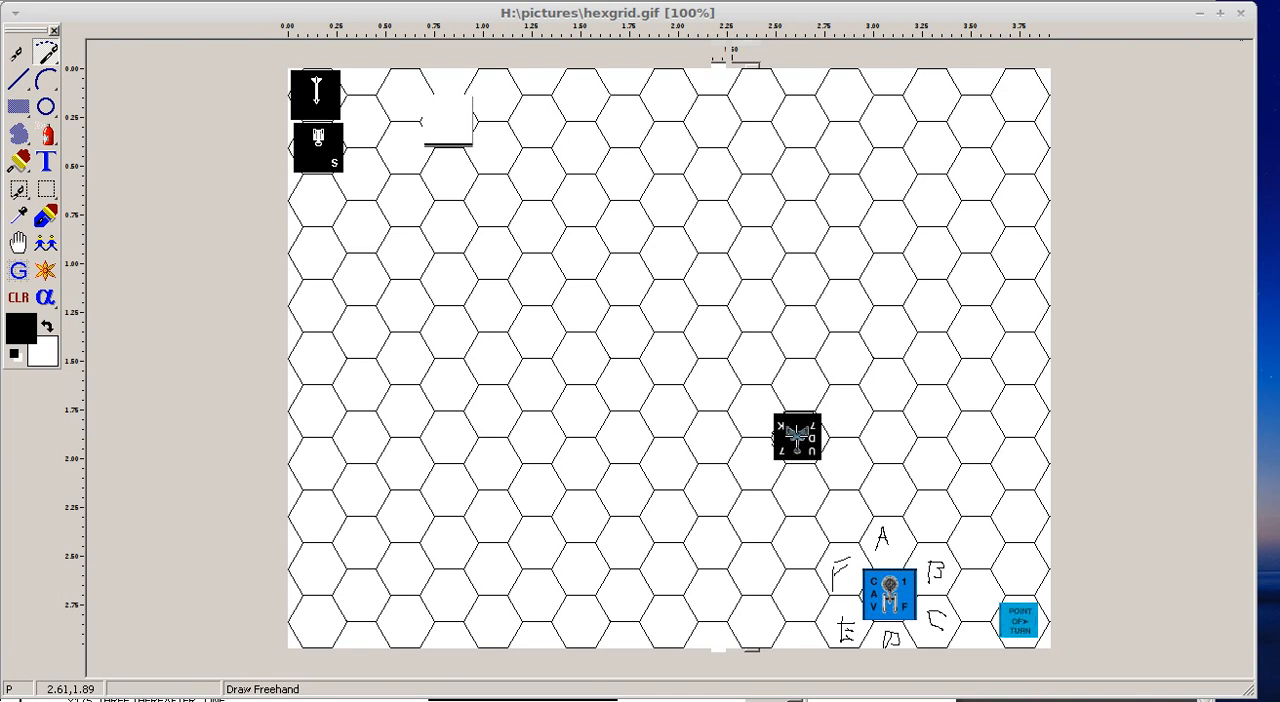
left_click_drag(797, 437, 793, 489)
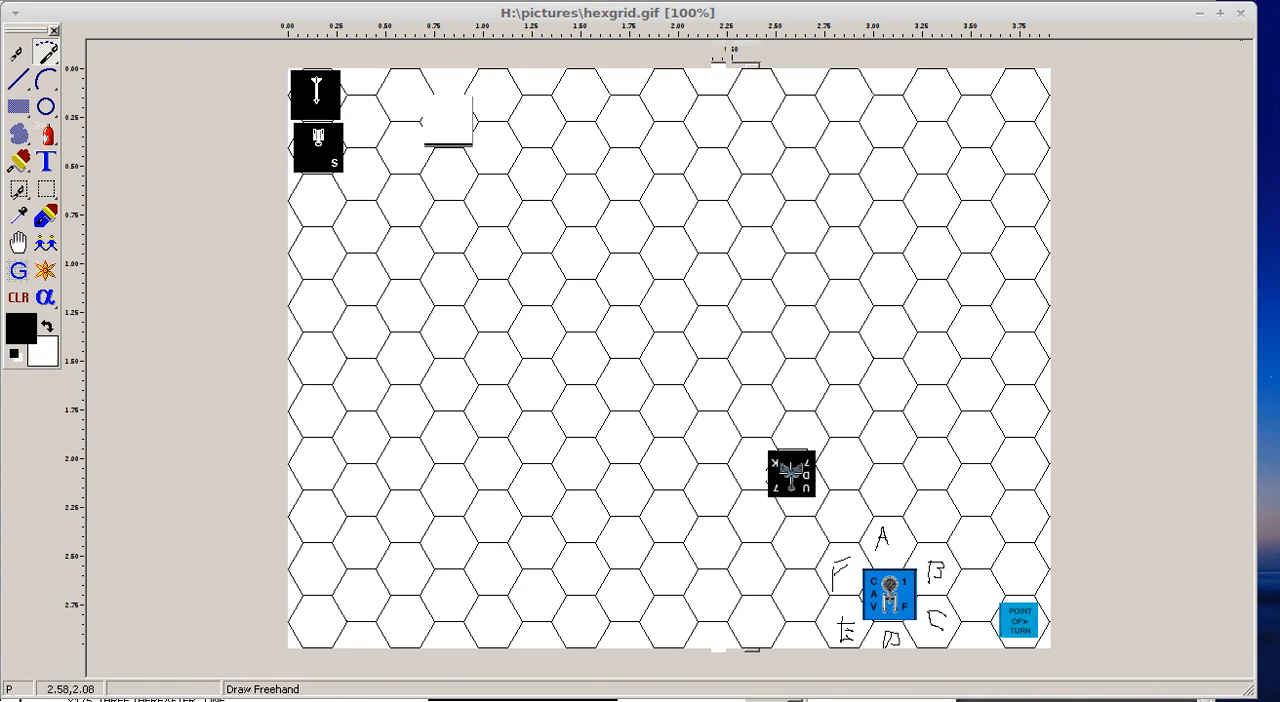
left_click_drag(792, 475, 792, 435)
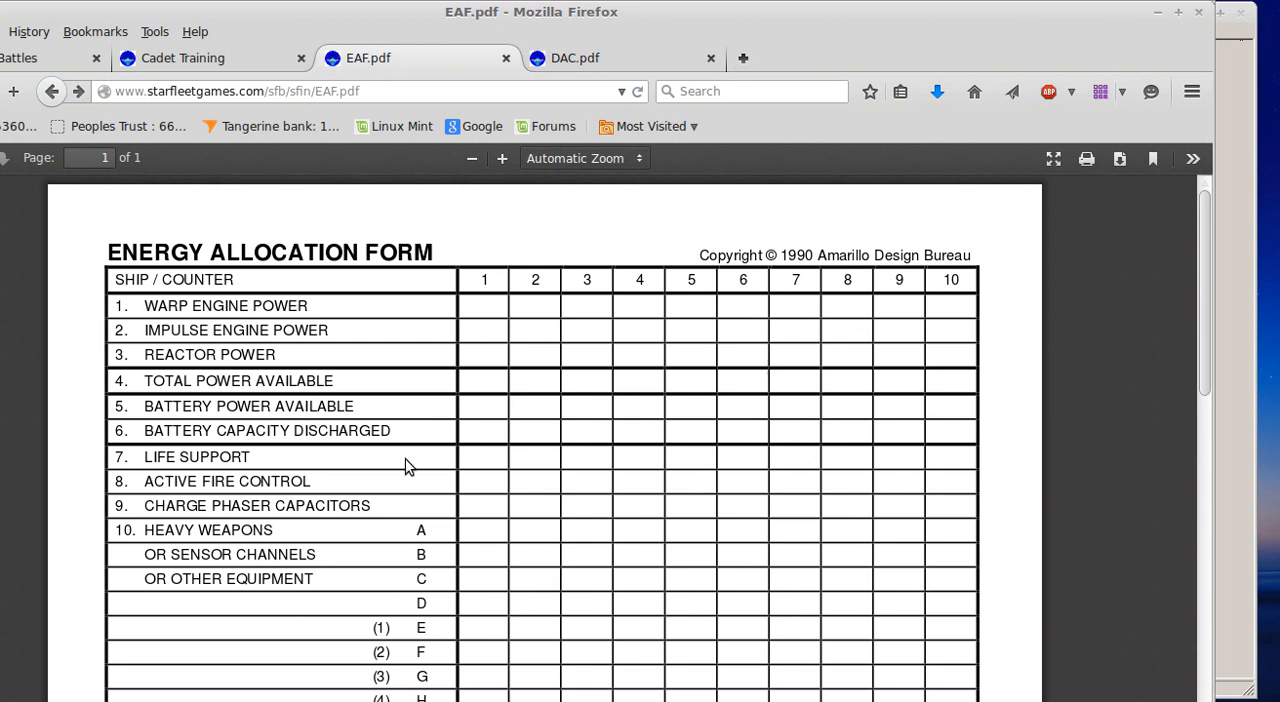
Search the Star Fleet Battles page for 'impulse', then switch to the Cadet Training tab
left_click(186, 58)
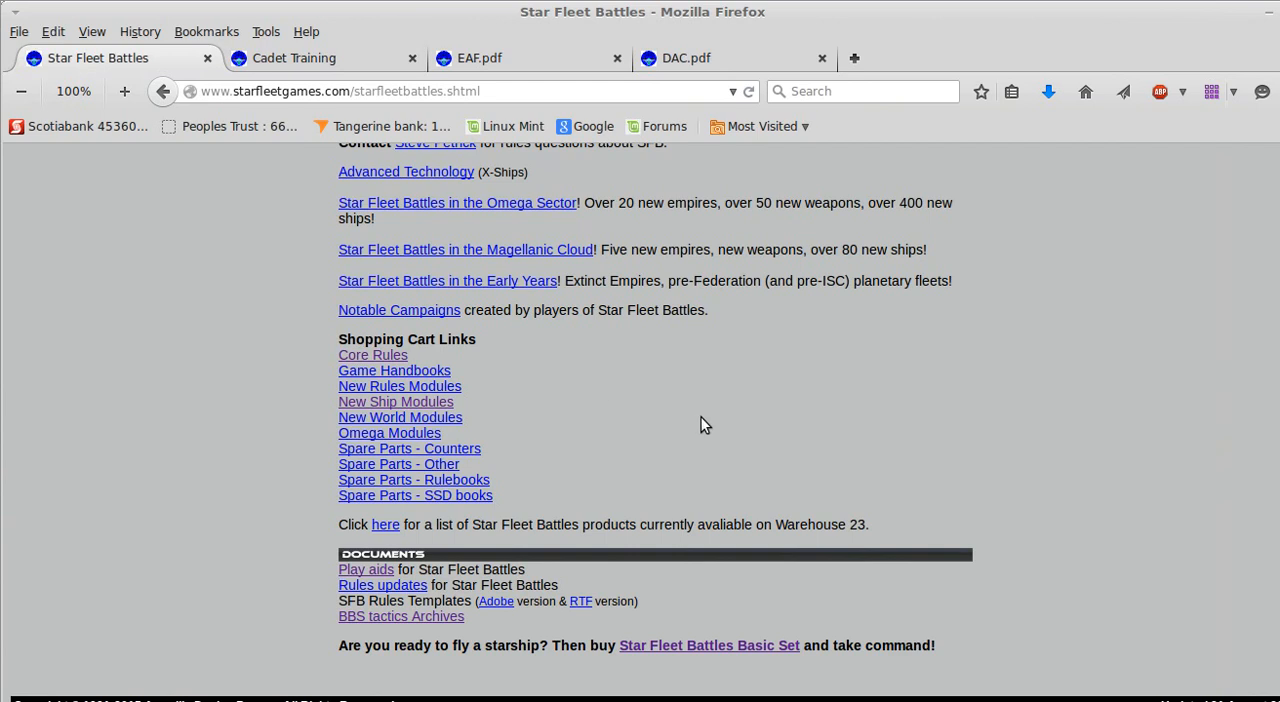
mouse_move(487, 511)
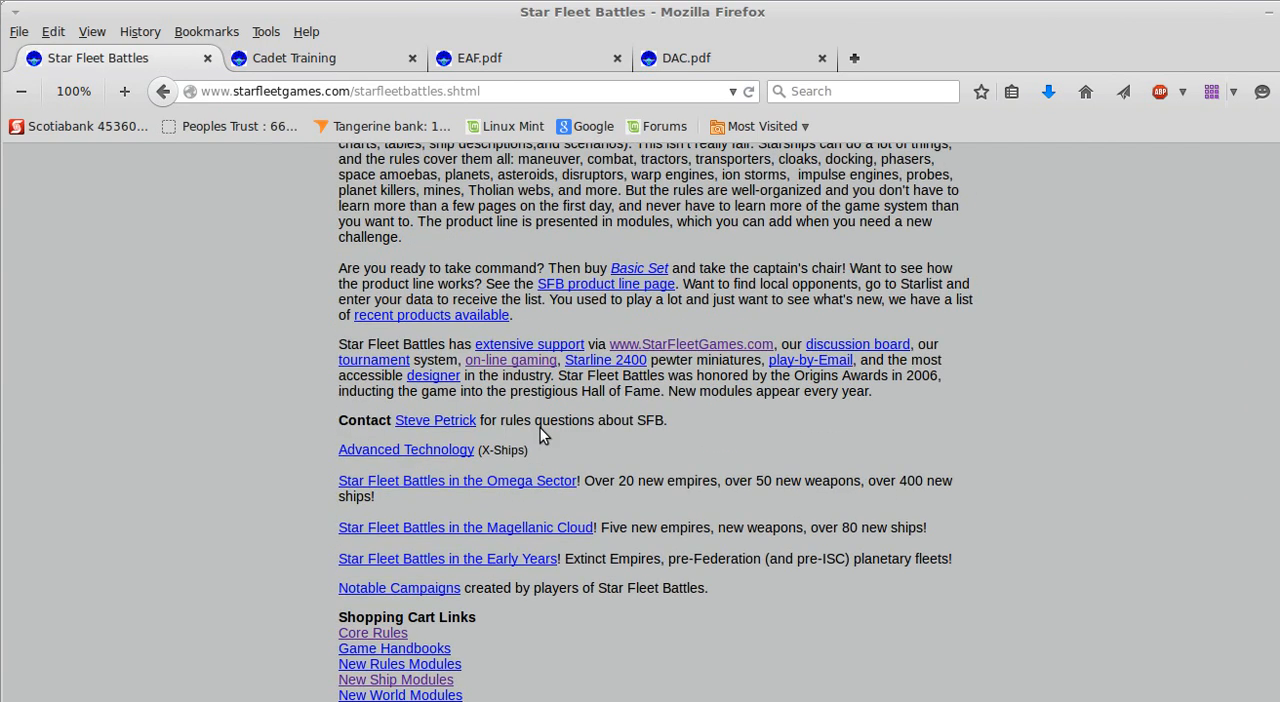
scroll("up", 3)
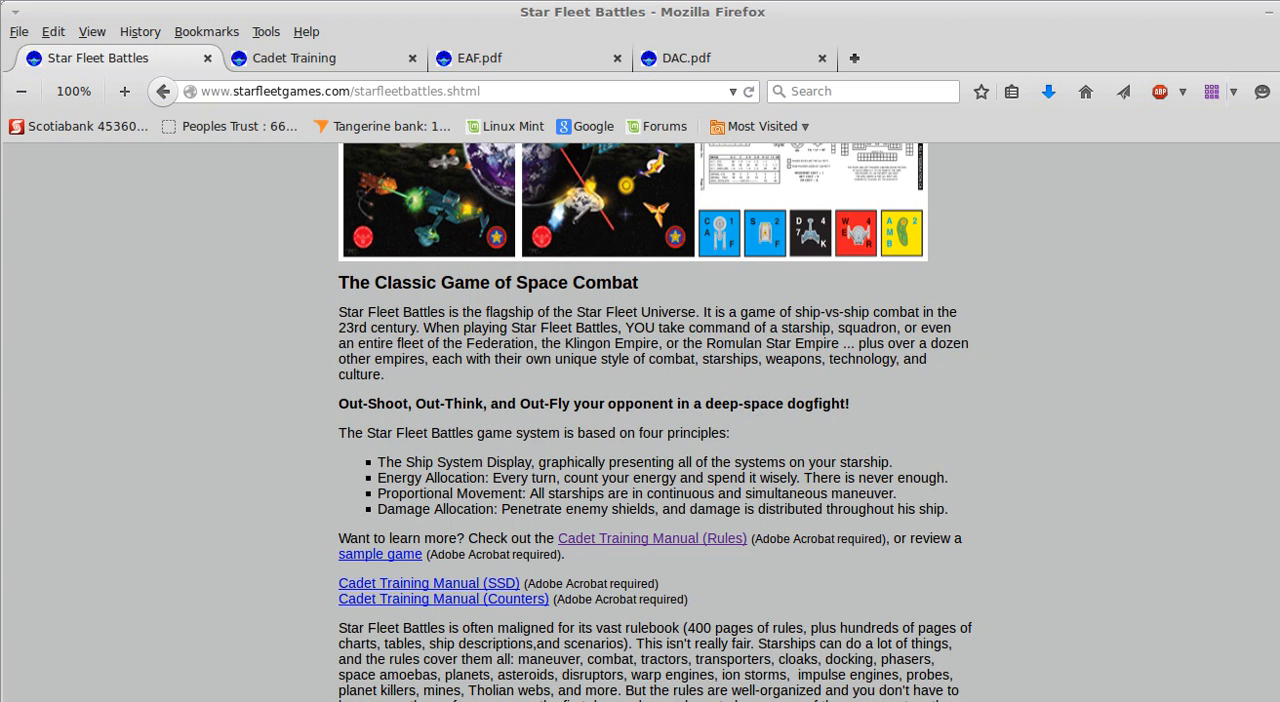
key("ctrl+f")
type("impul")
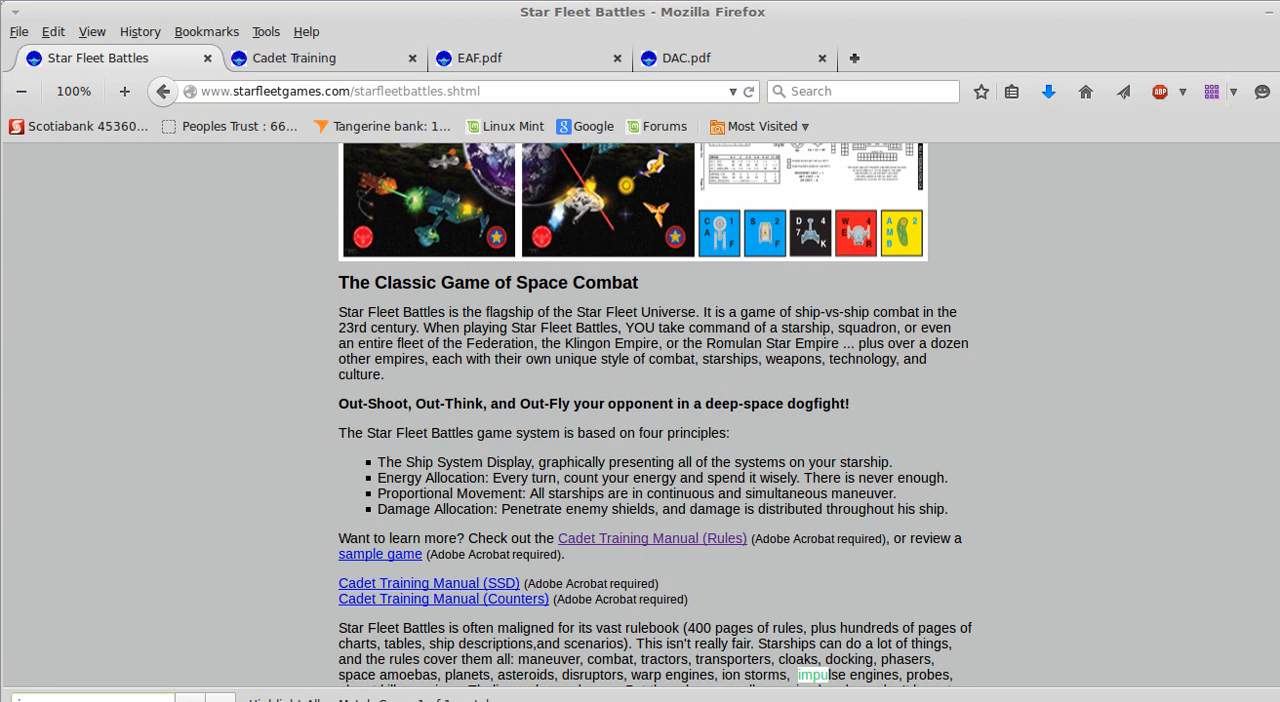
scroll("down", 3)
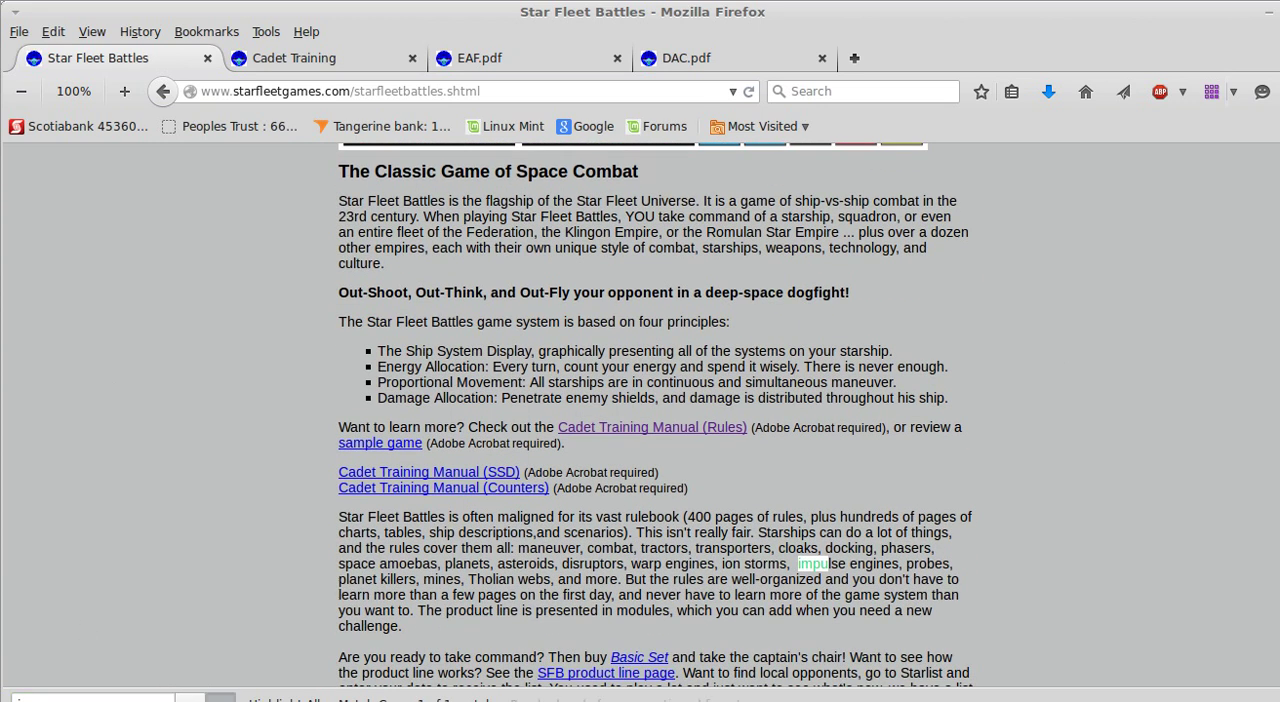
scroll("down", 3)
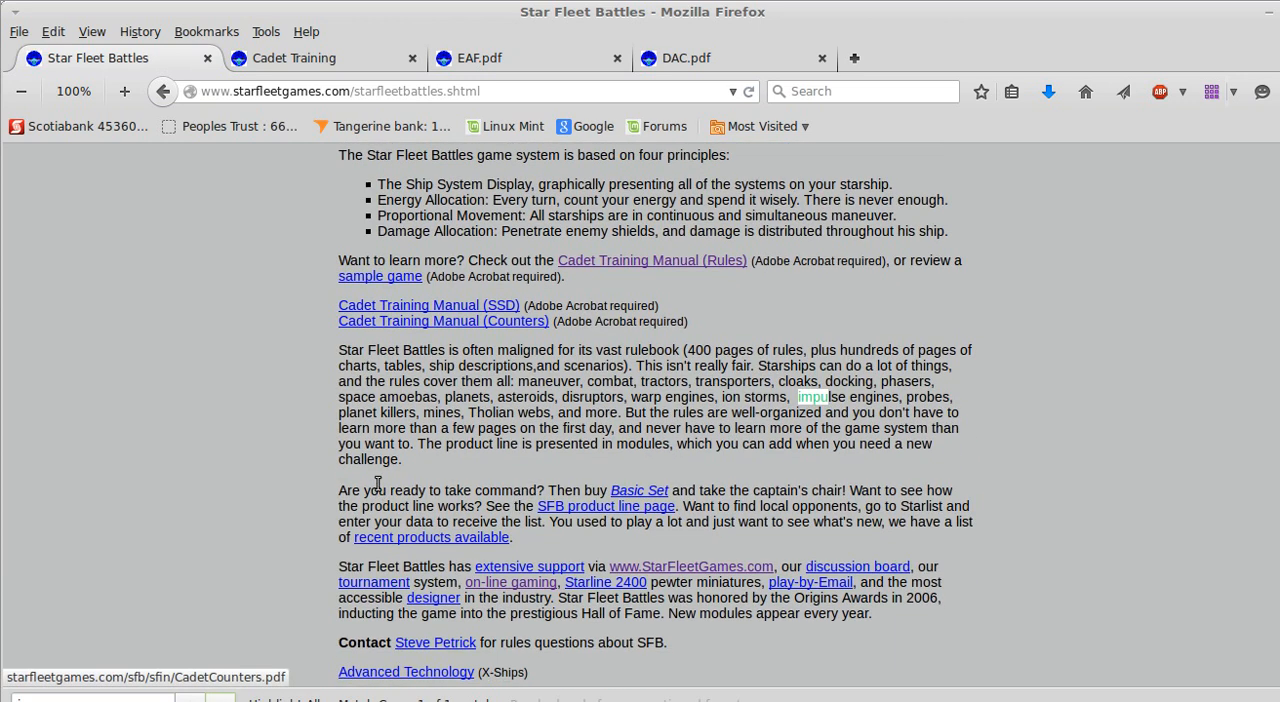
left_click(294, 57)
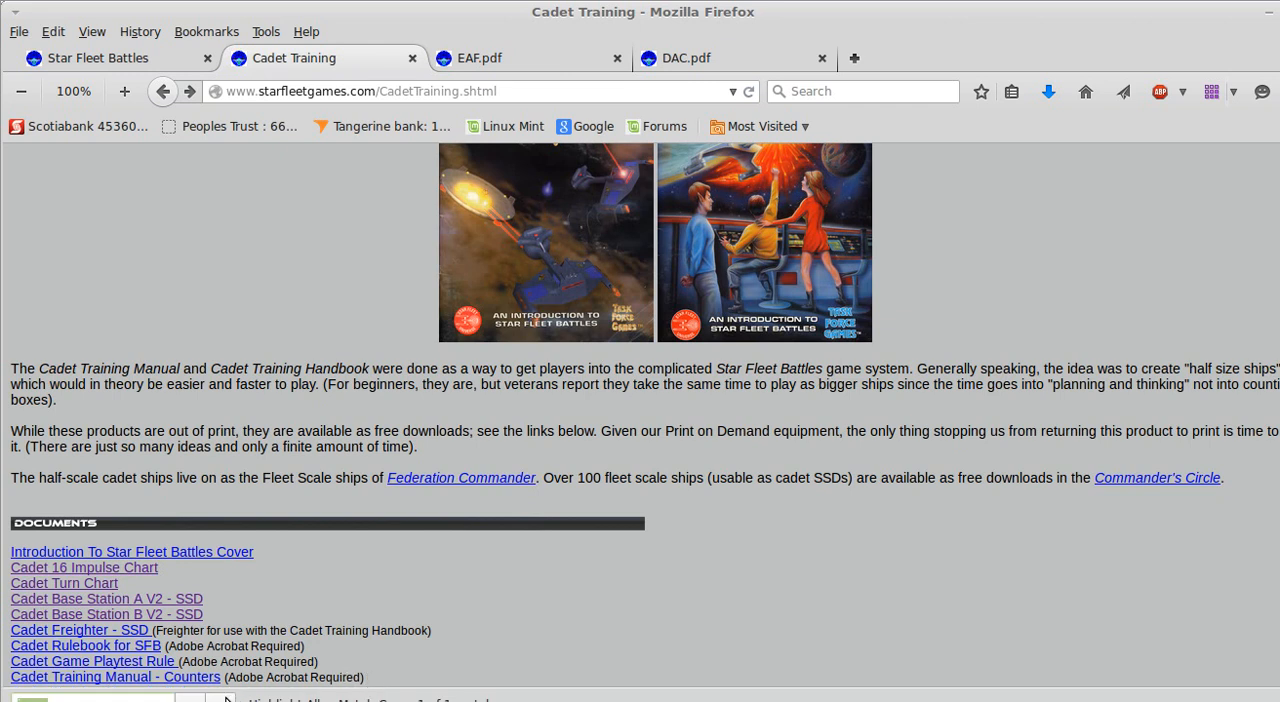
mouse_move(84, 567)
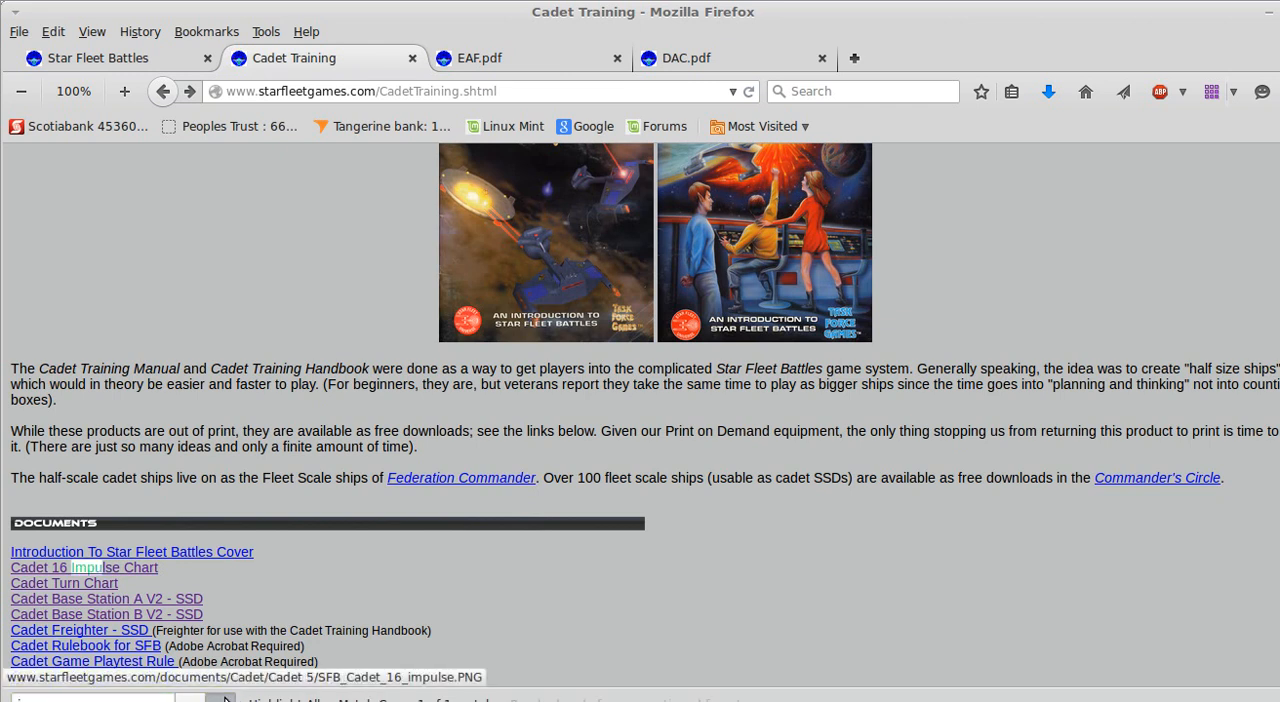
Scroll through the Cadet Training page's documents list
scroll("down", 3)
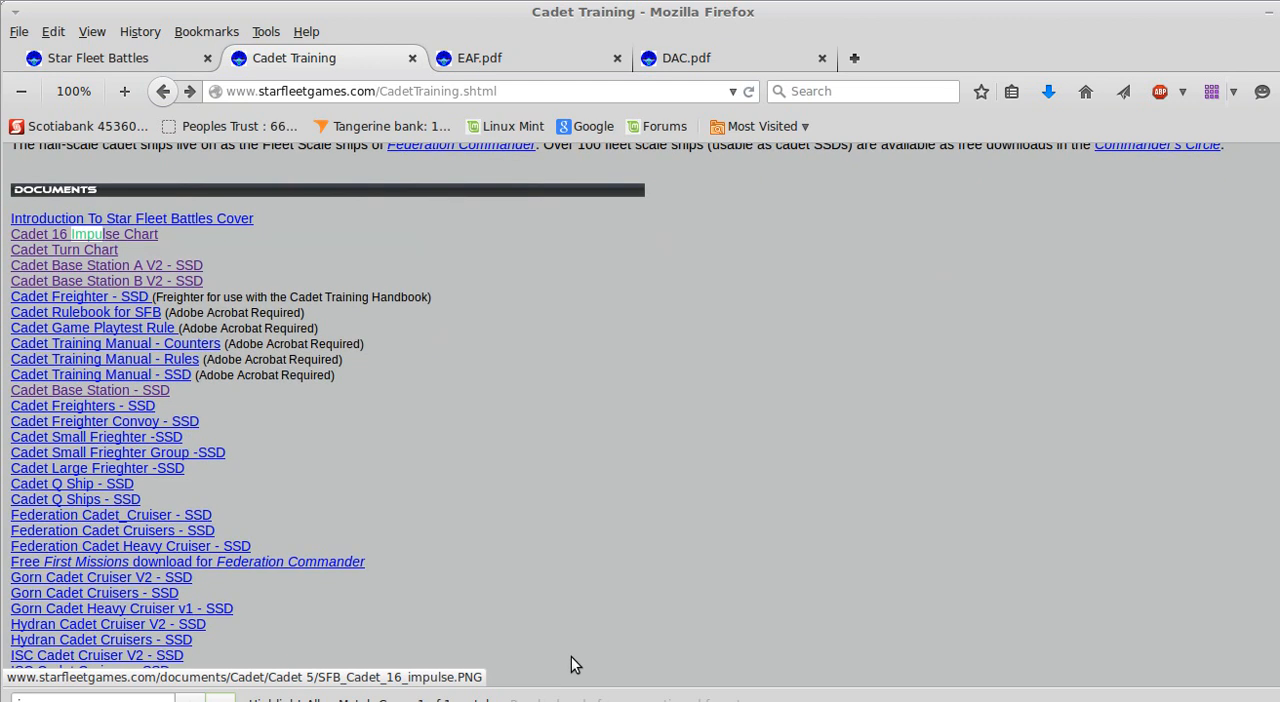
scroll("down", 3)
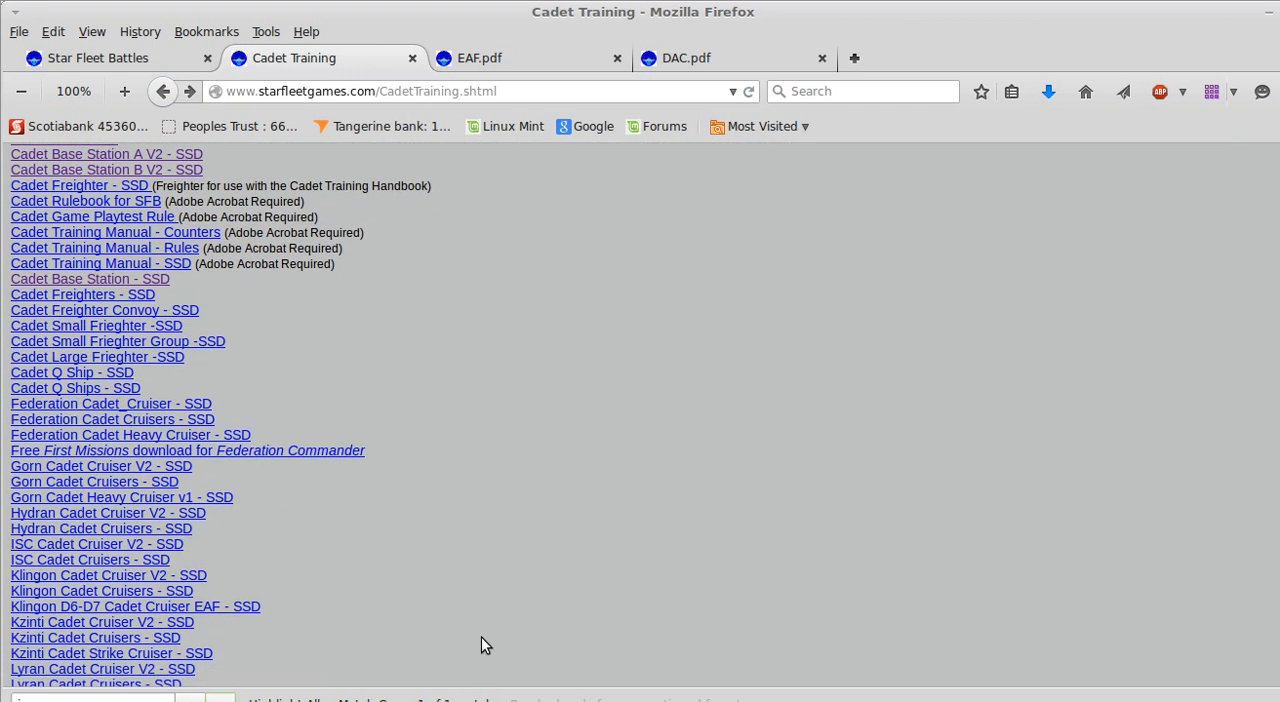
scroll("down", 3)
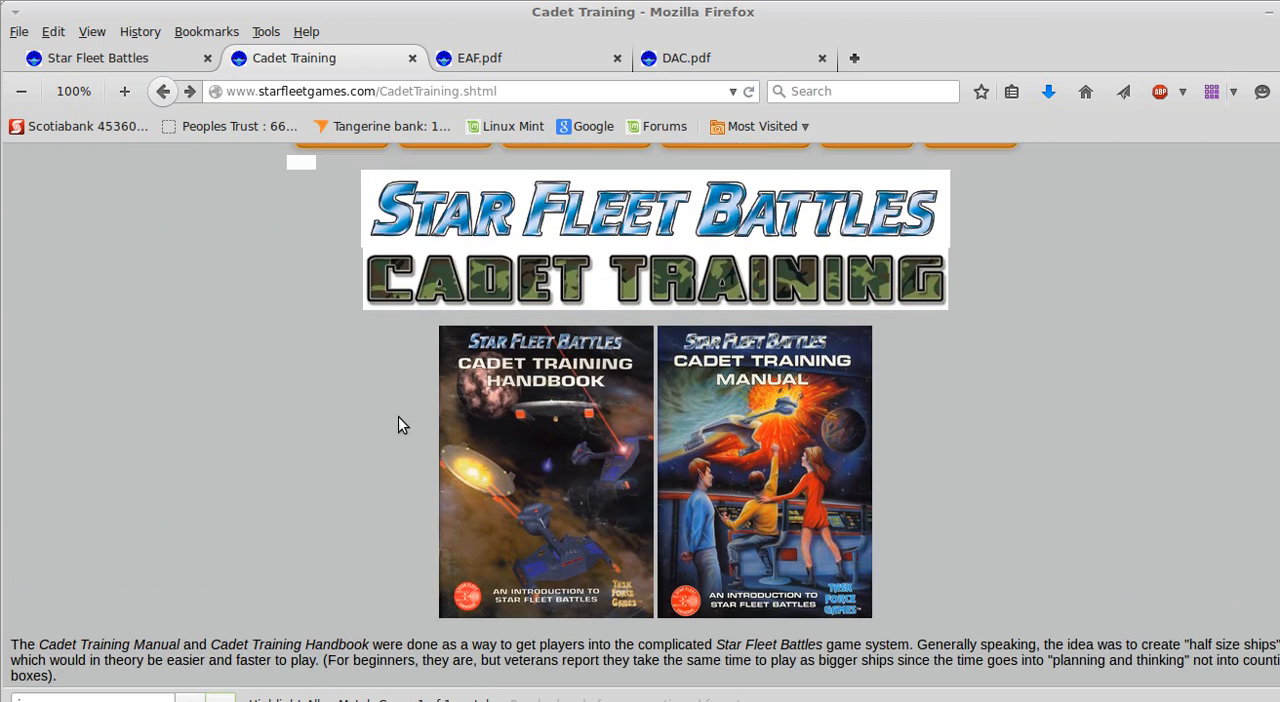
scroll("up", 3)
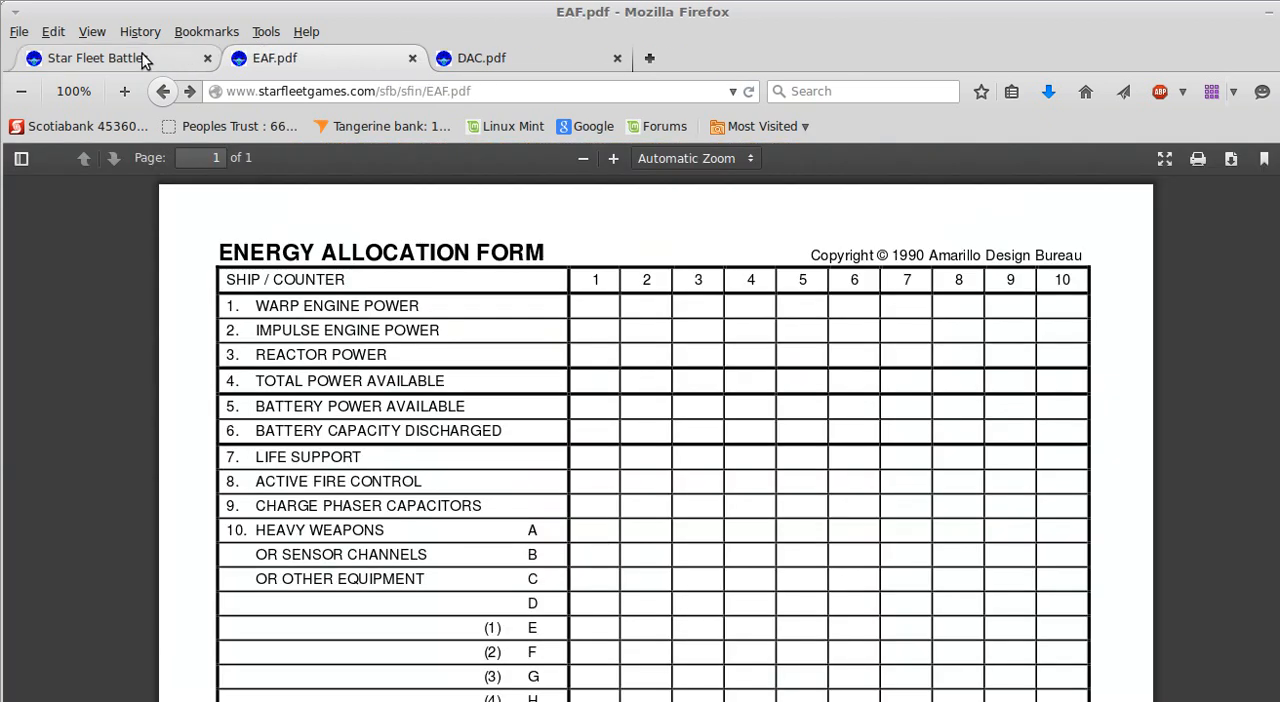
Open the Play aids page from the Star Fleet Battles Documents section
left_click(95, 57)
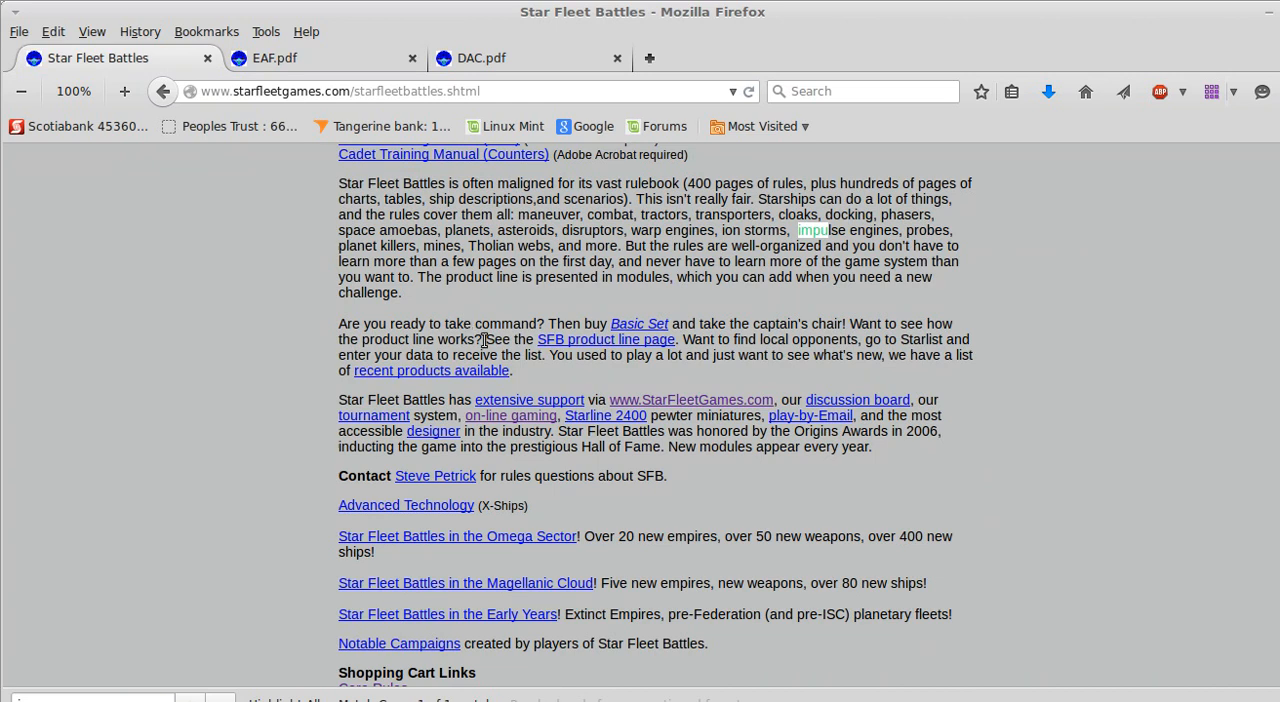
scroll("down", 3)
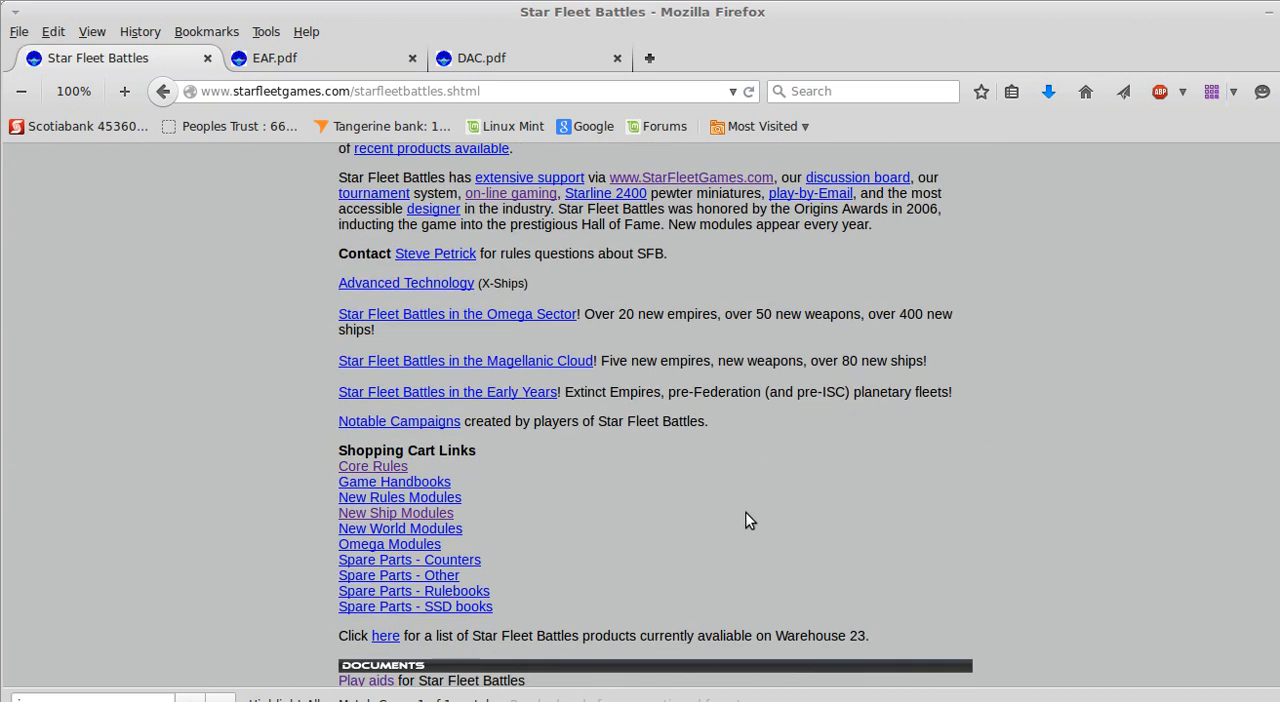
scroll("down", 3)
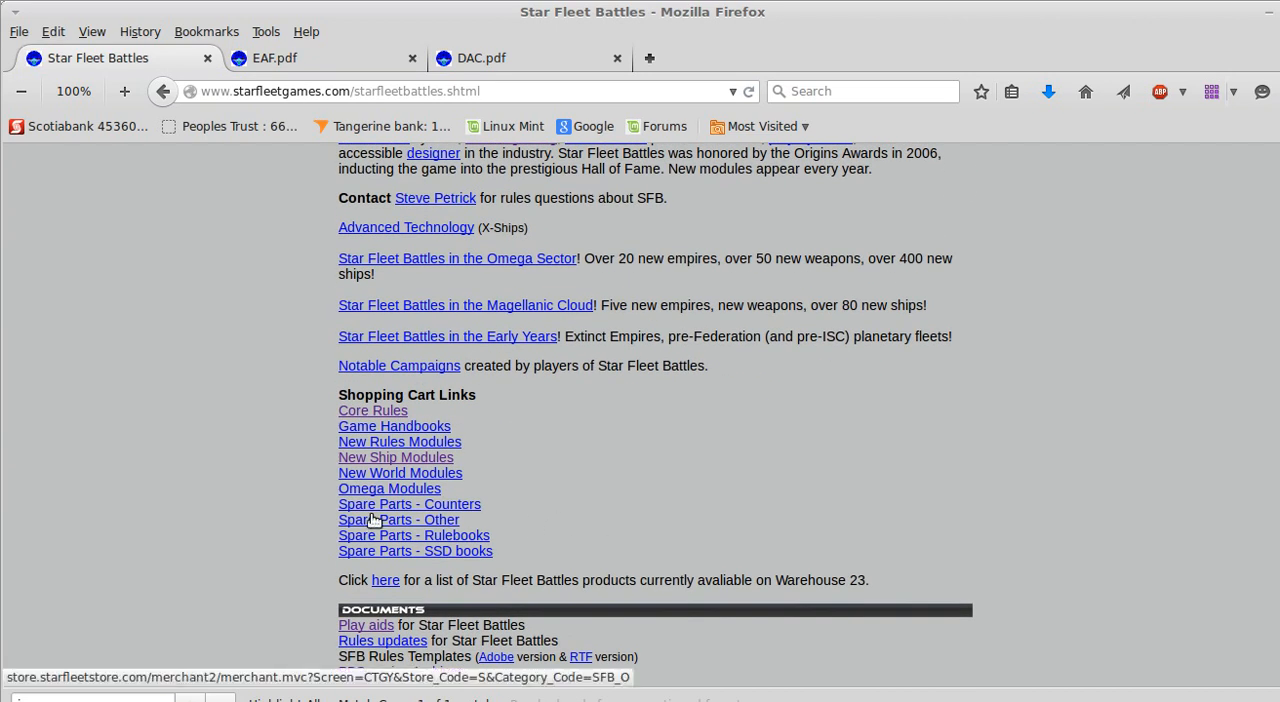
left_click(398, 519)
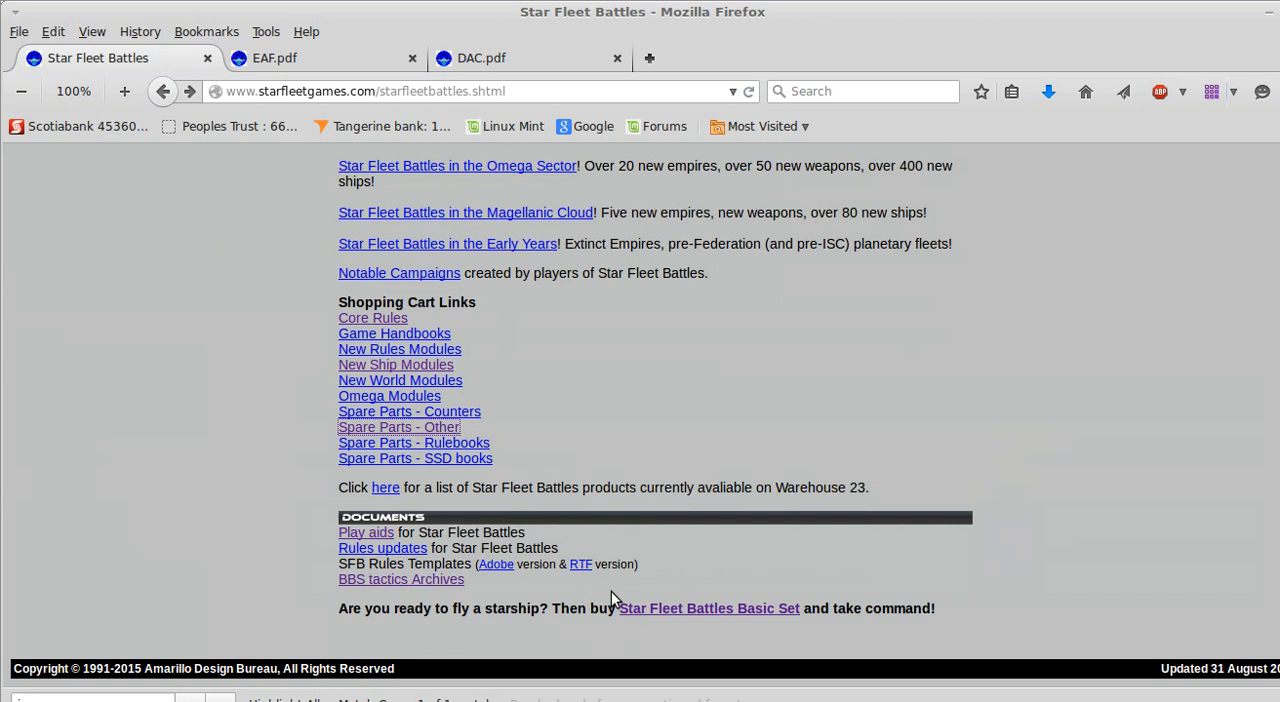
left_click(365, 532)
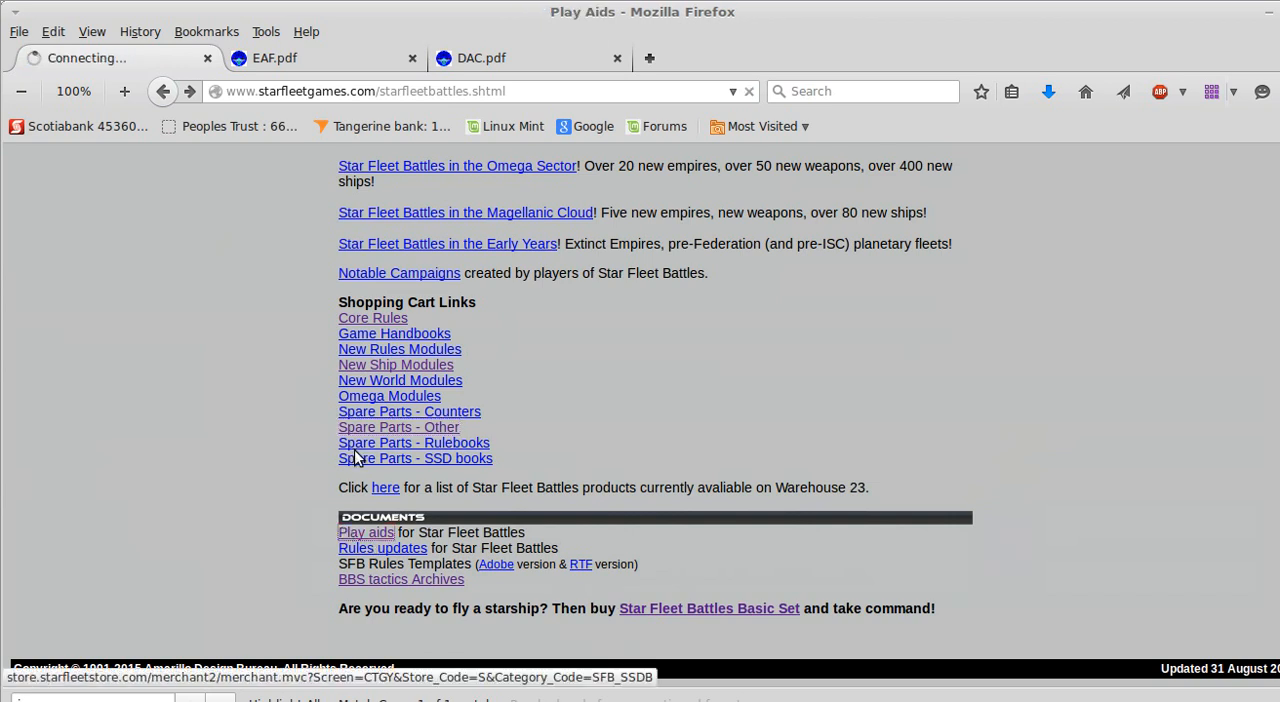
left_click(366, 532)
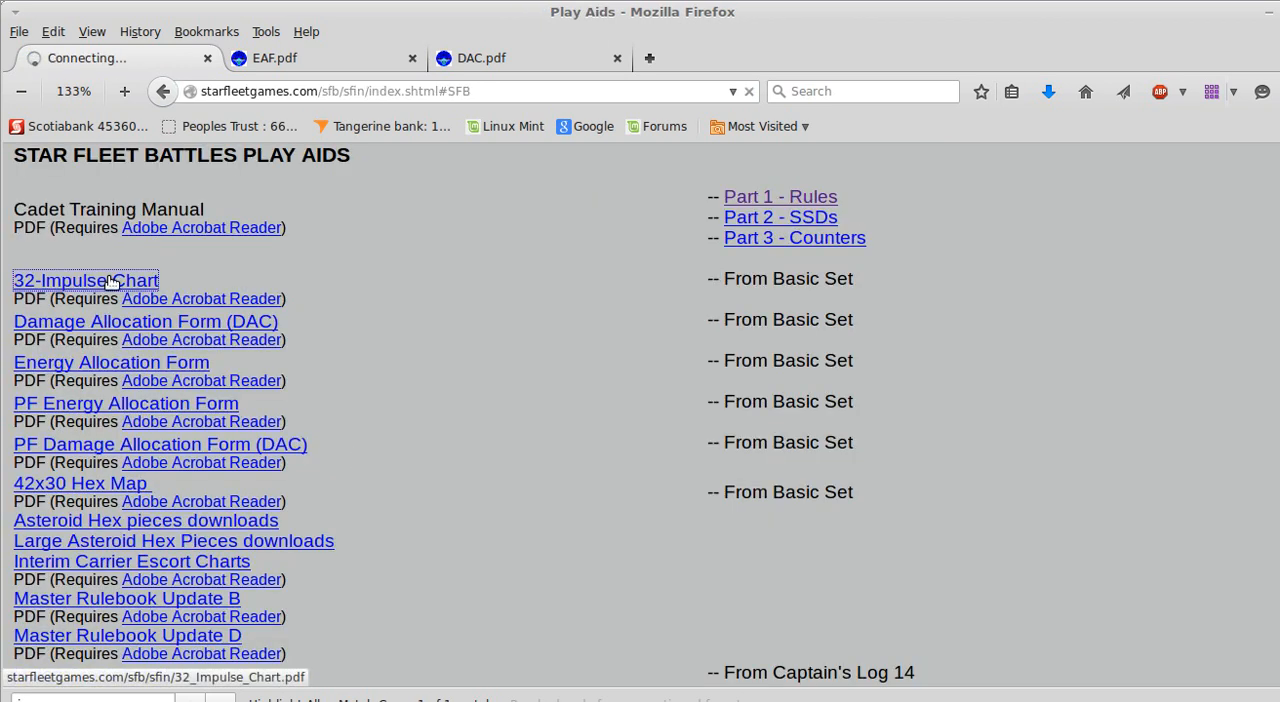
Open the 32-Impulse Chart PDF and scroll through its speed-by-impulse table
left_click(85, 280)
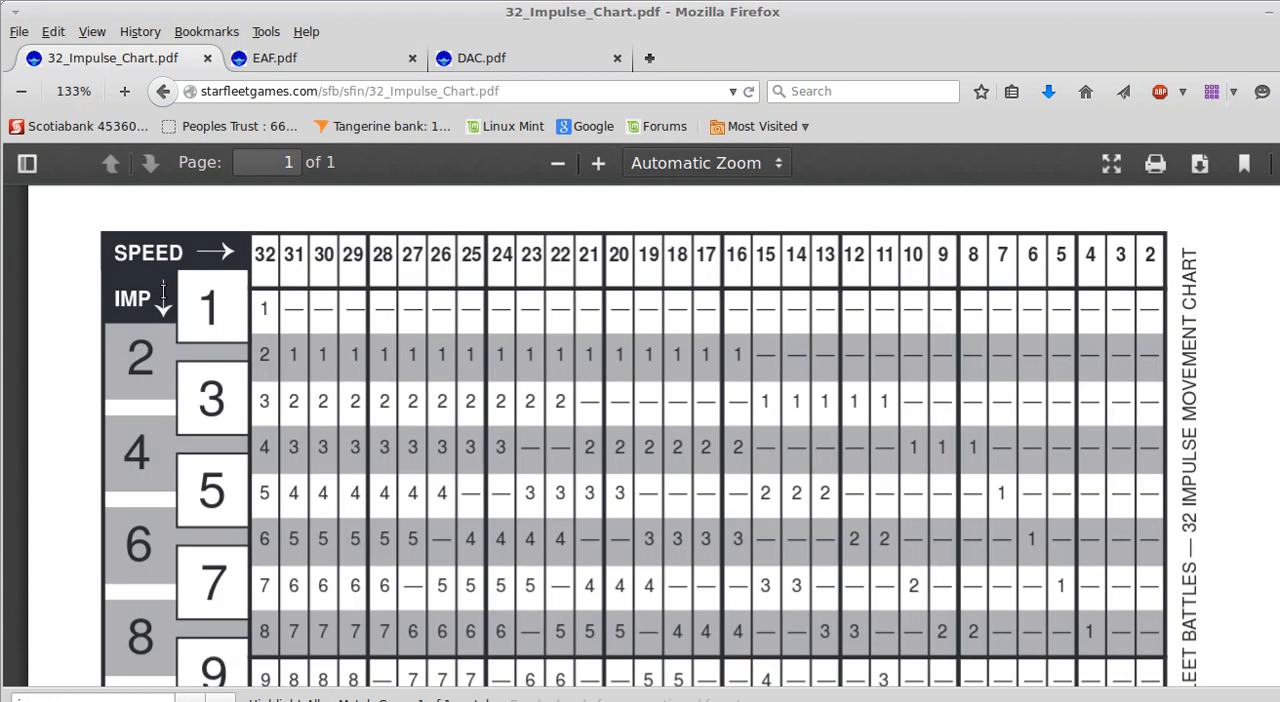
mouse_move(261, 264)
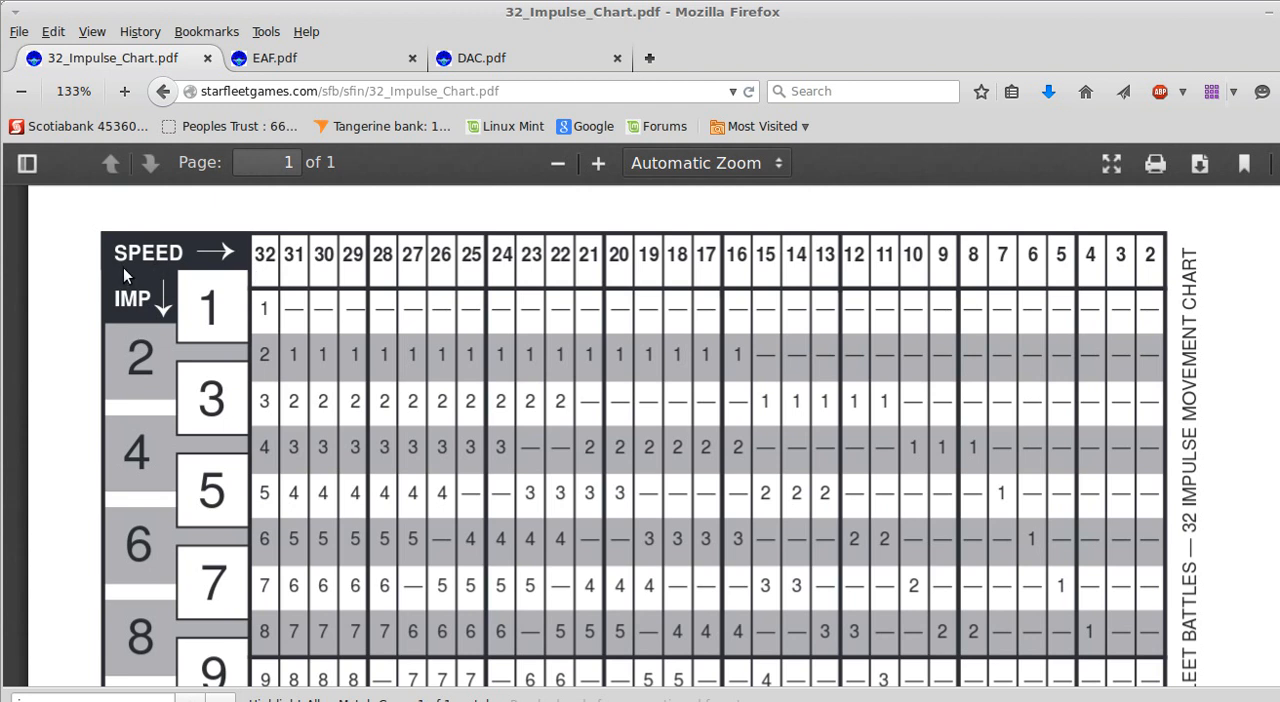
mouse_move(1067, 265)
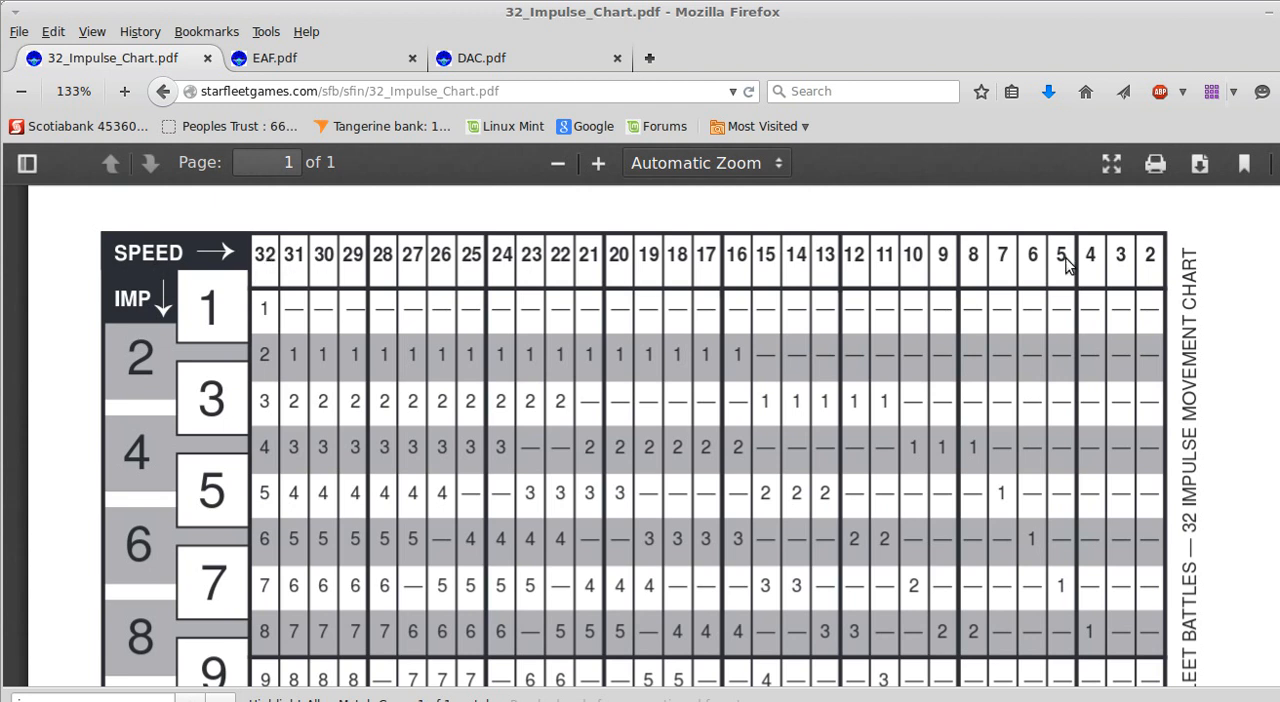
scroll("down", 3)
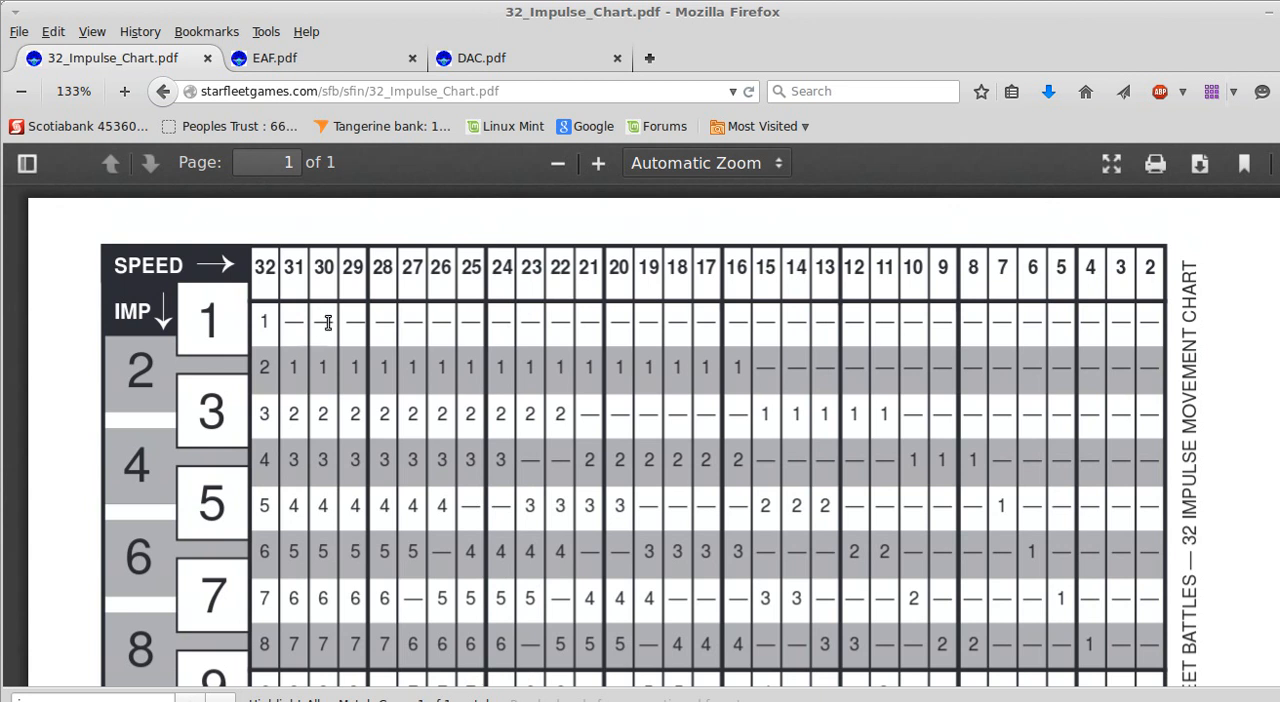
mouse_move(660, 337)
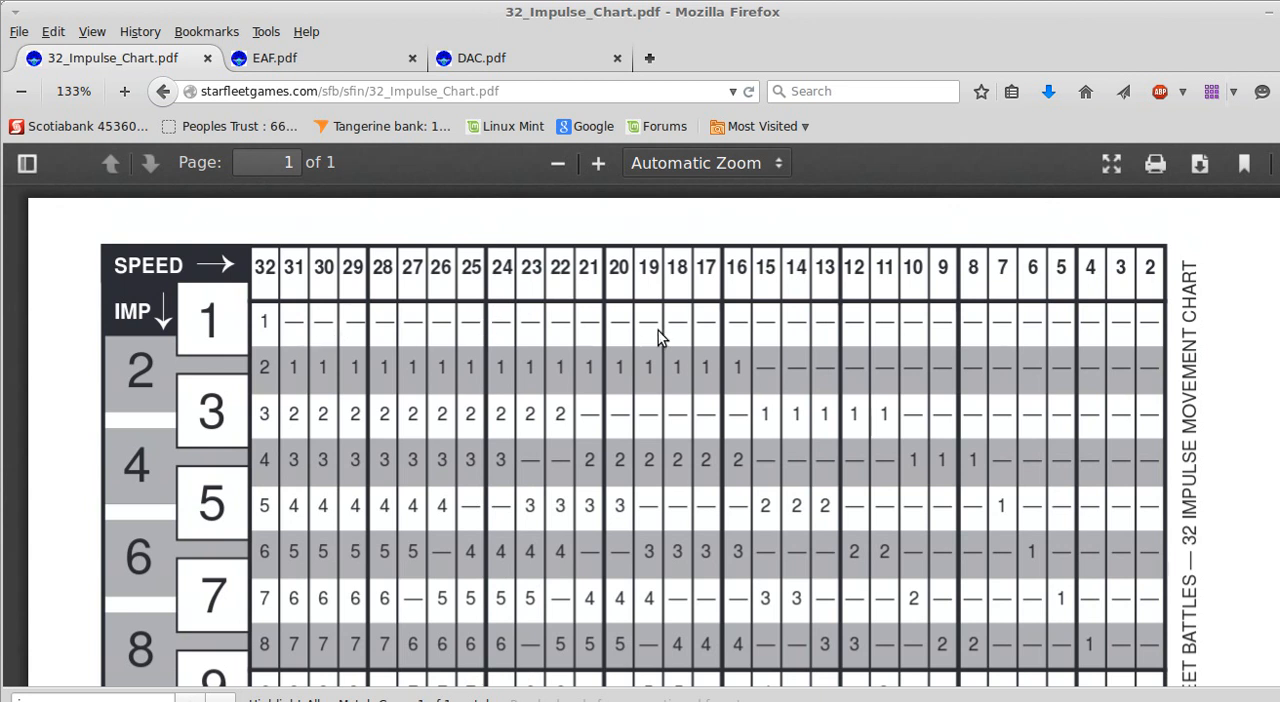
mouse_move(621, 376)
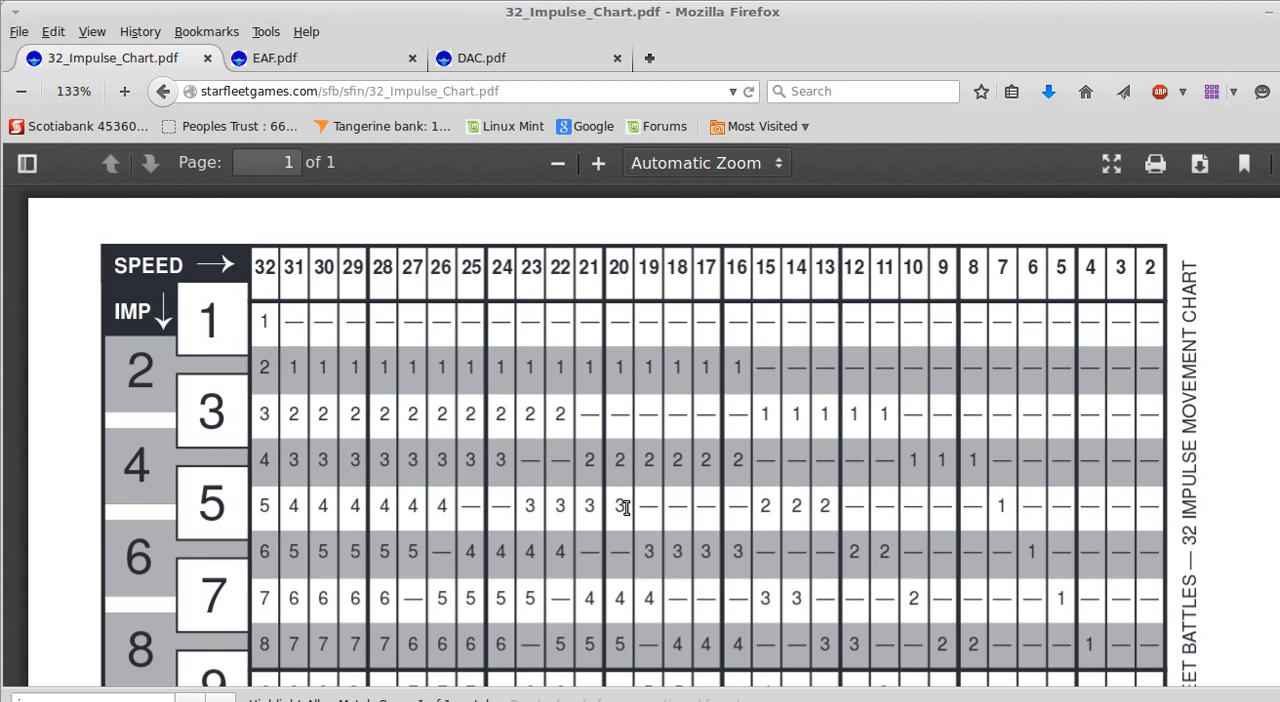
mouse_move(625, 581)
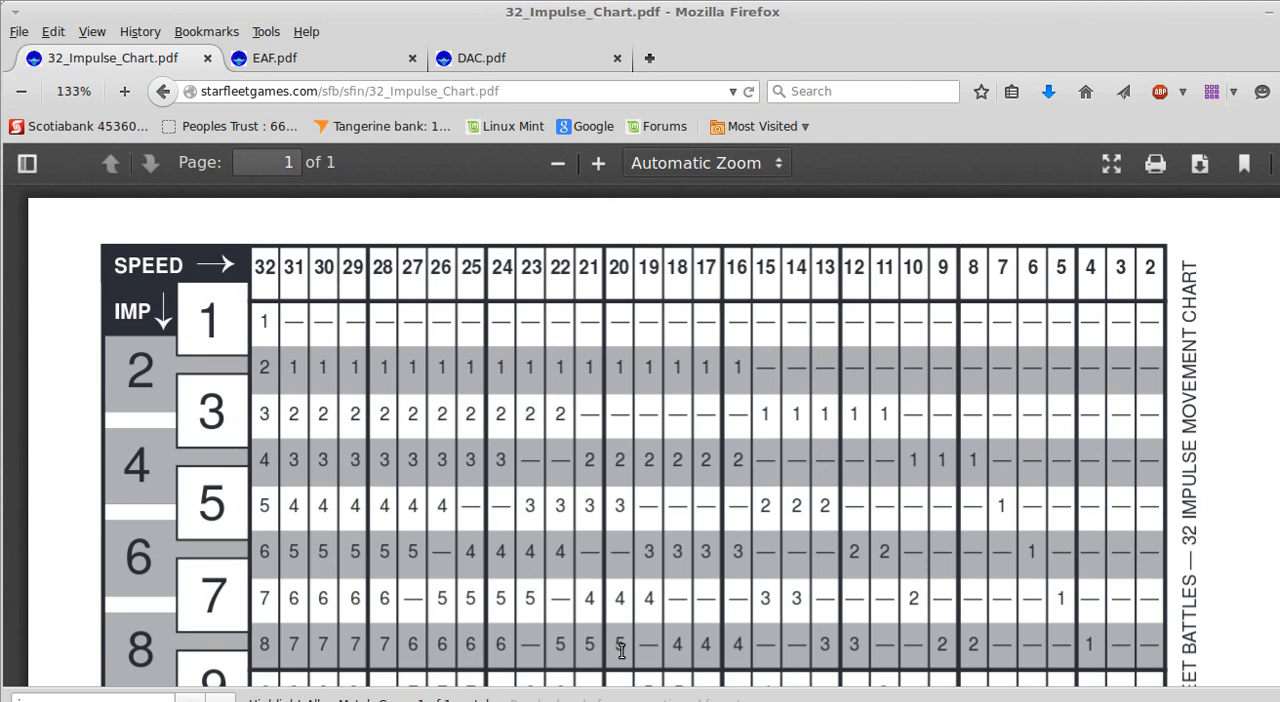
scroll("down", 3)
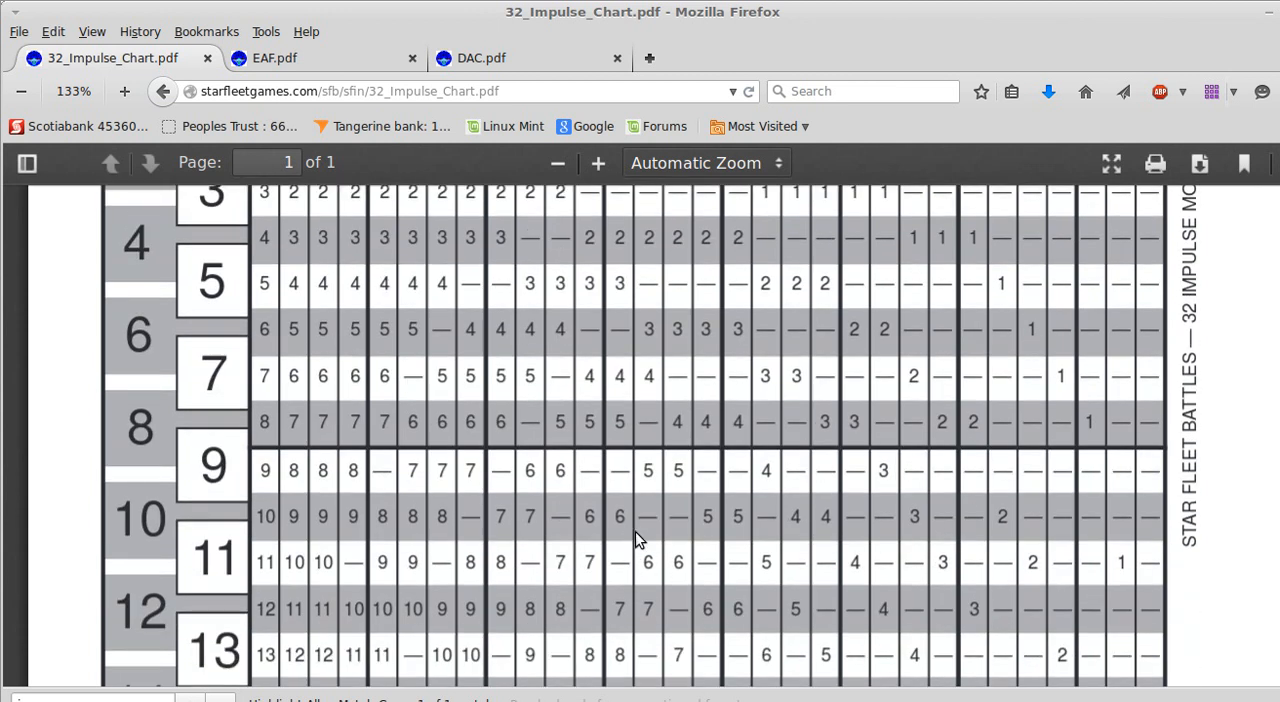
scroll("down", 3)
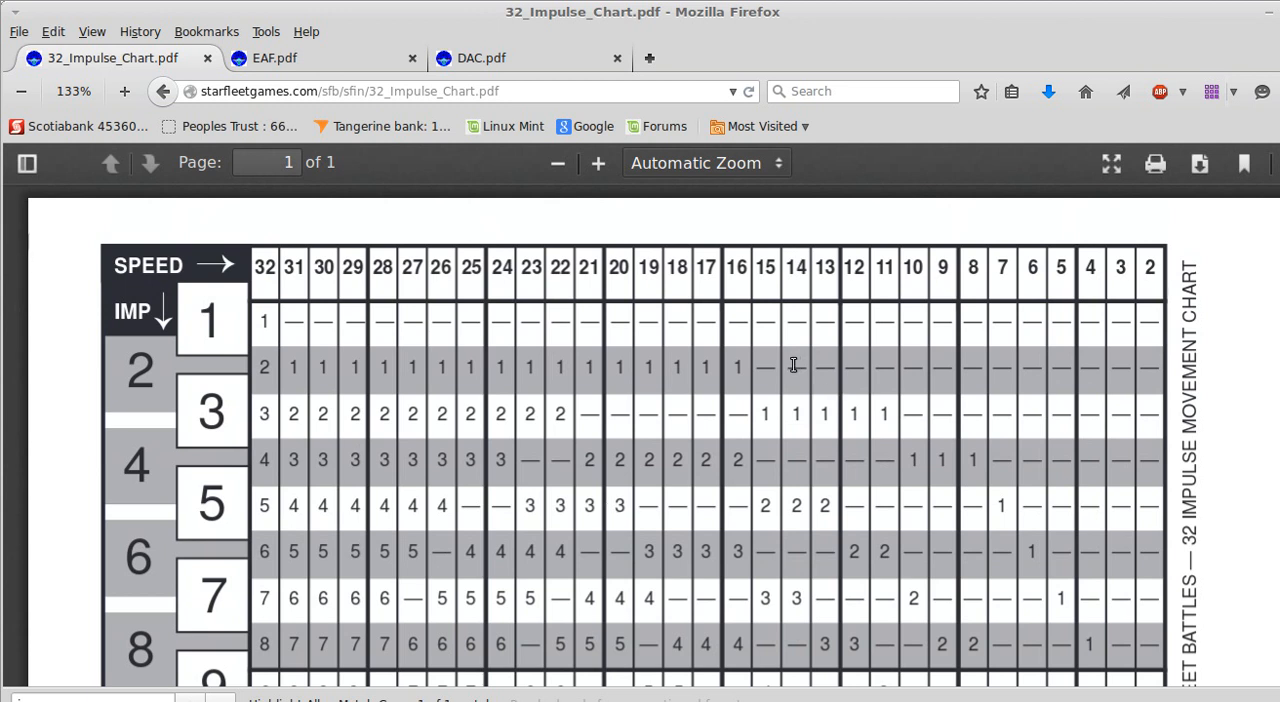
mouse_move(780, 375)
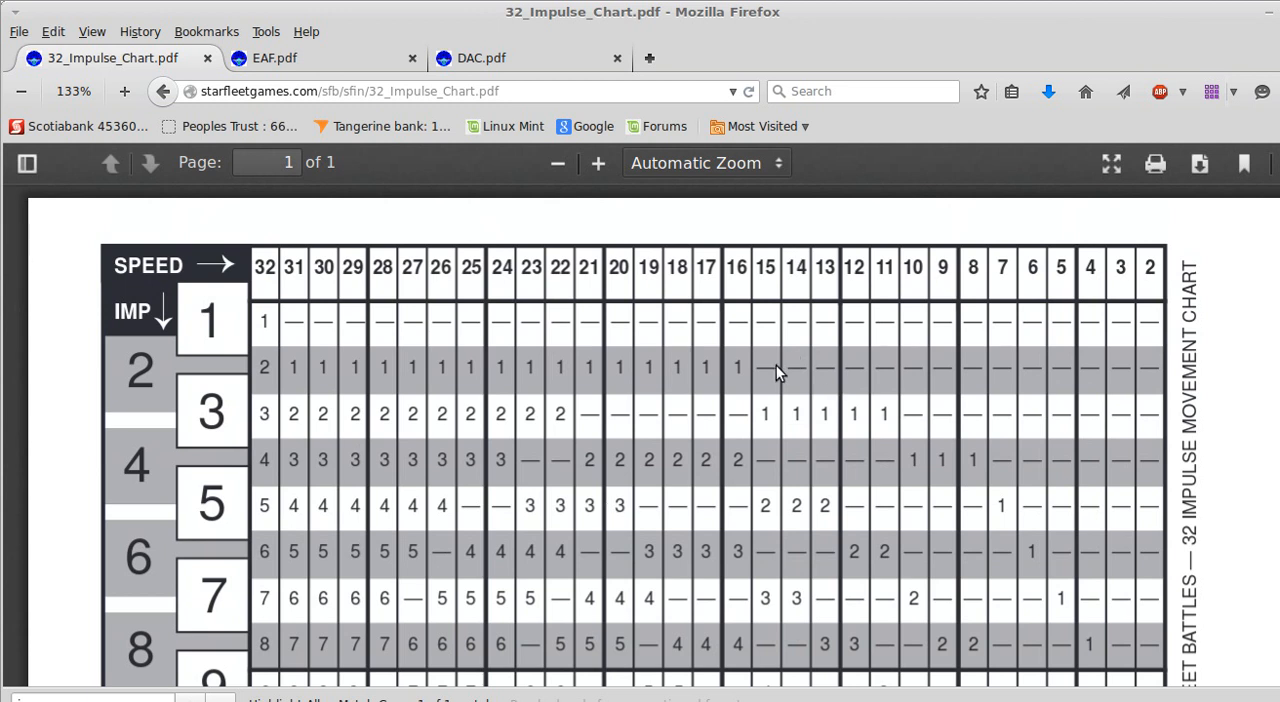
mouse_move(623, 391)
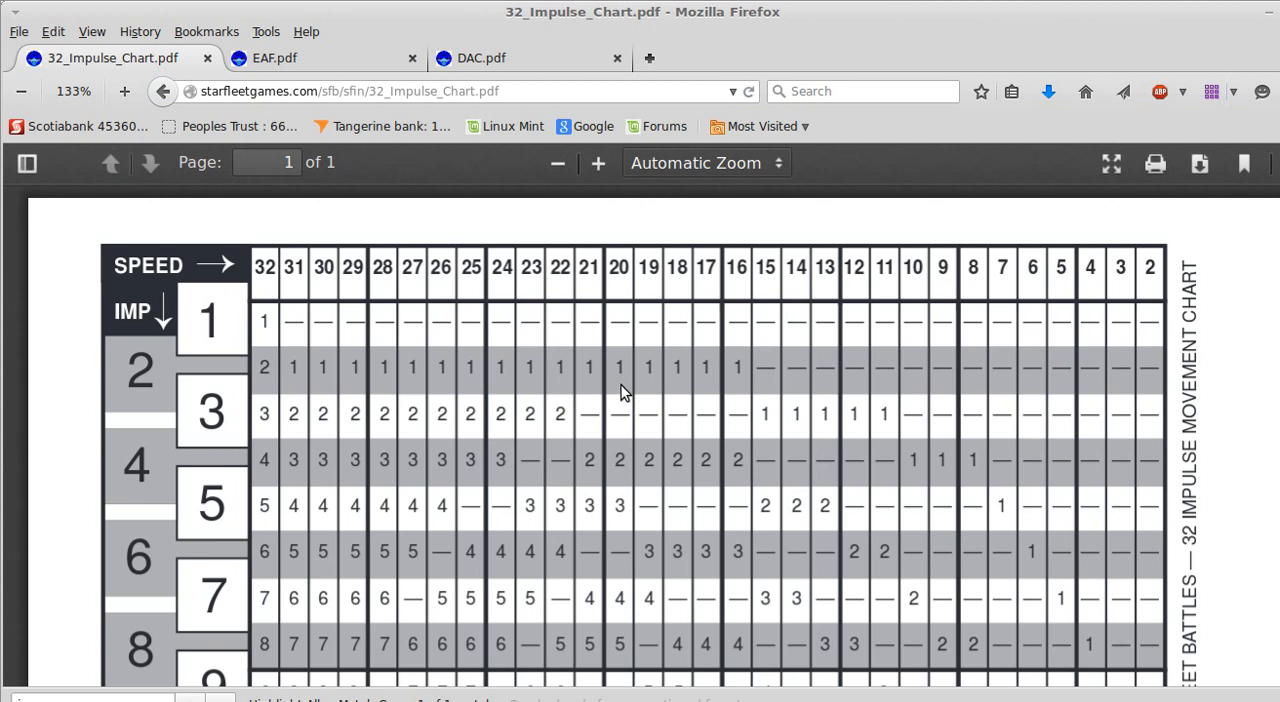
mouse_move(775, 386)
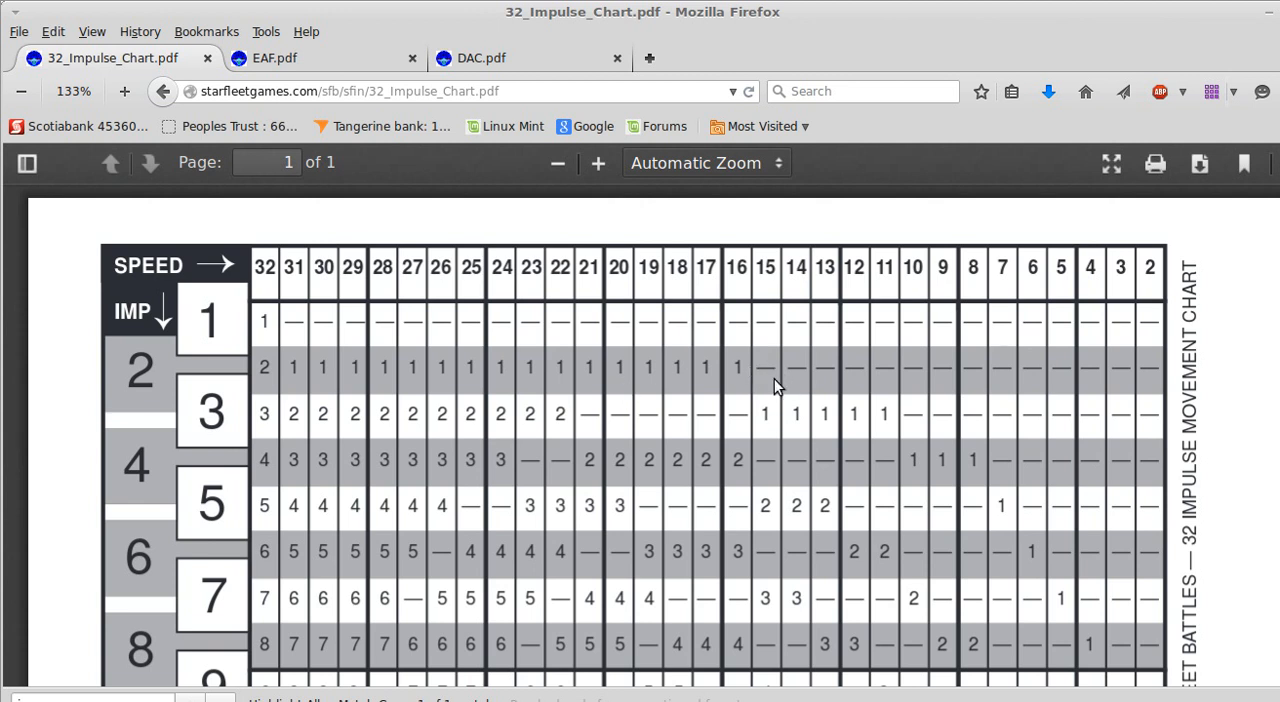
mouse_move(765, 370)
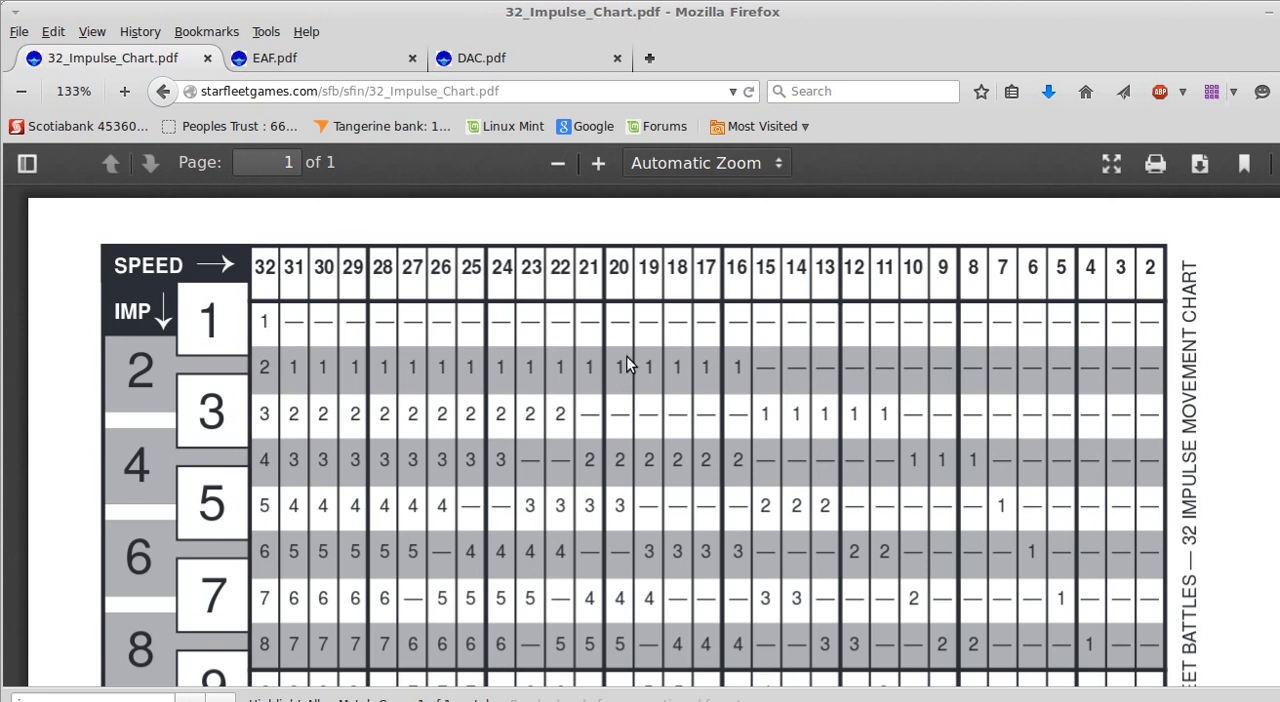
mouse_move(618, 367)
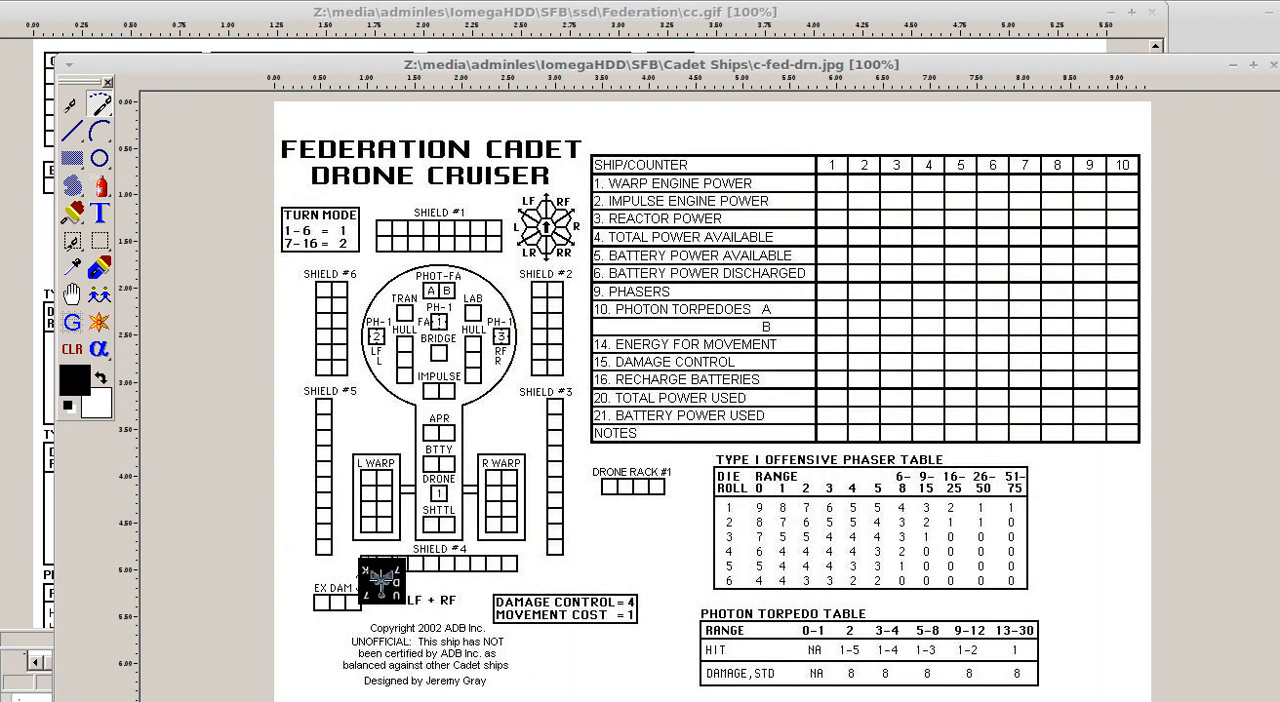
Raise the cc.gif Federation Command Cruiser window above the c-fed-drn.jpg drone cruiser window
left_click_drag(378, 582, 970, 302)
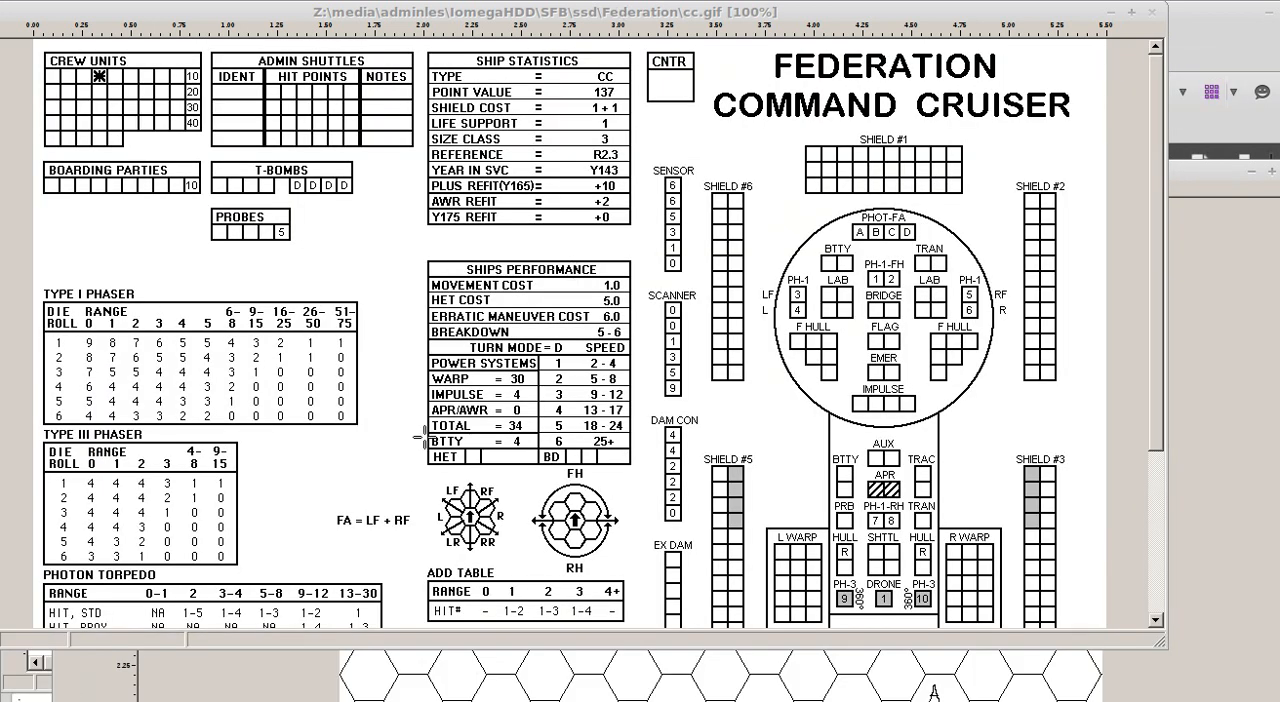
scroll("down", 3)
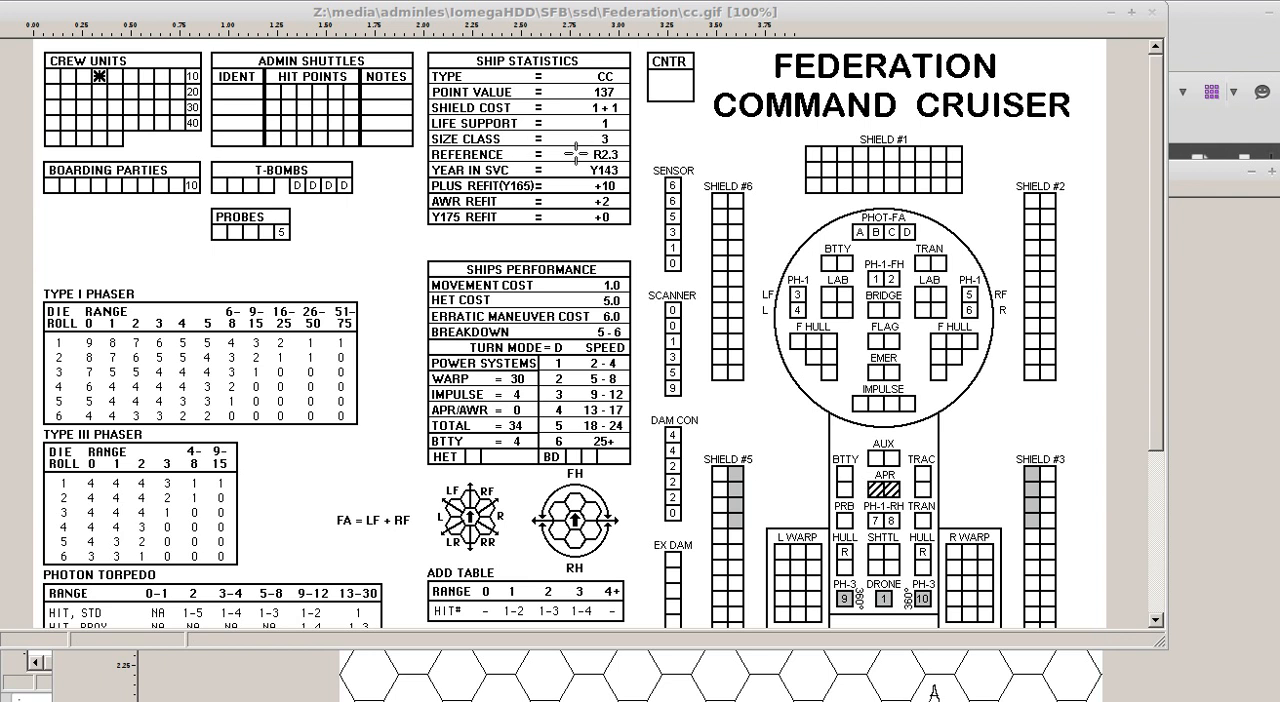
mouse_move(502, 381)
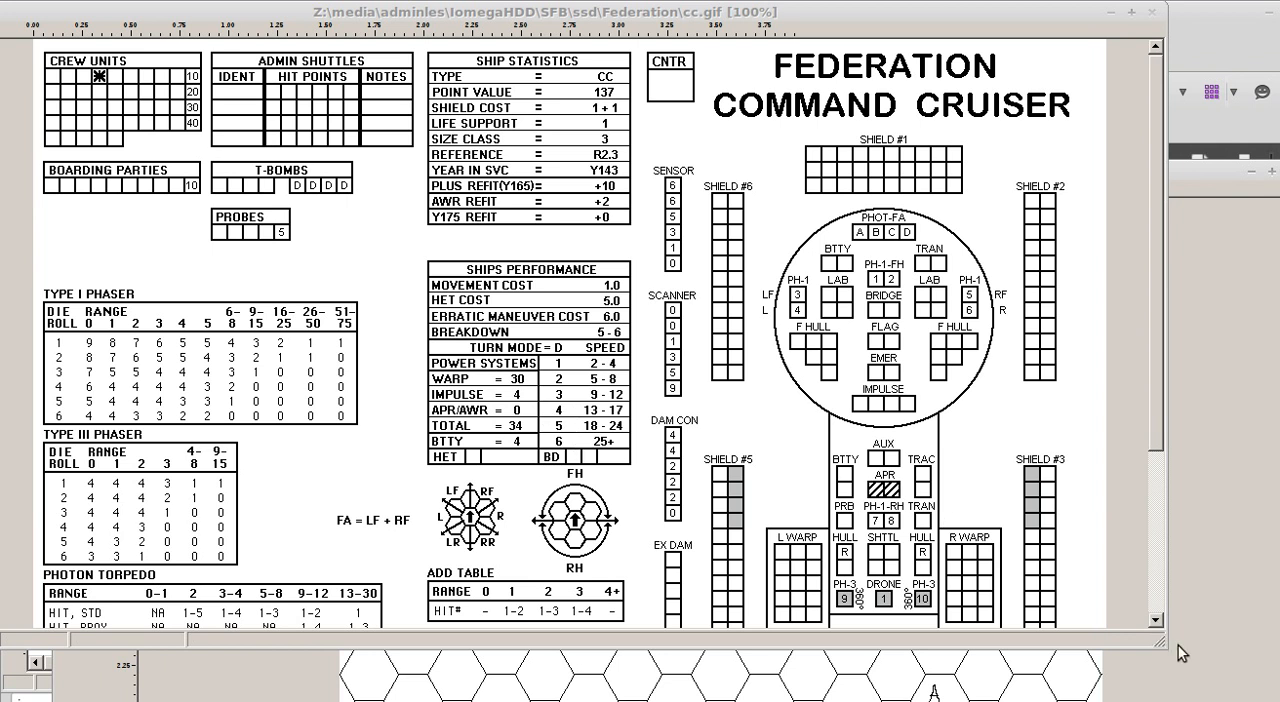
mouse_move(1166, 345)
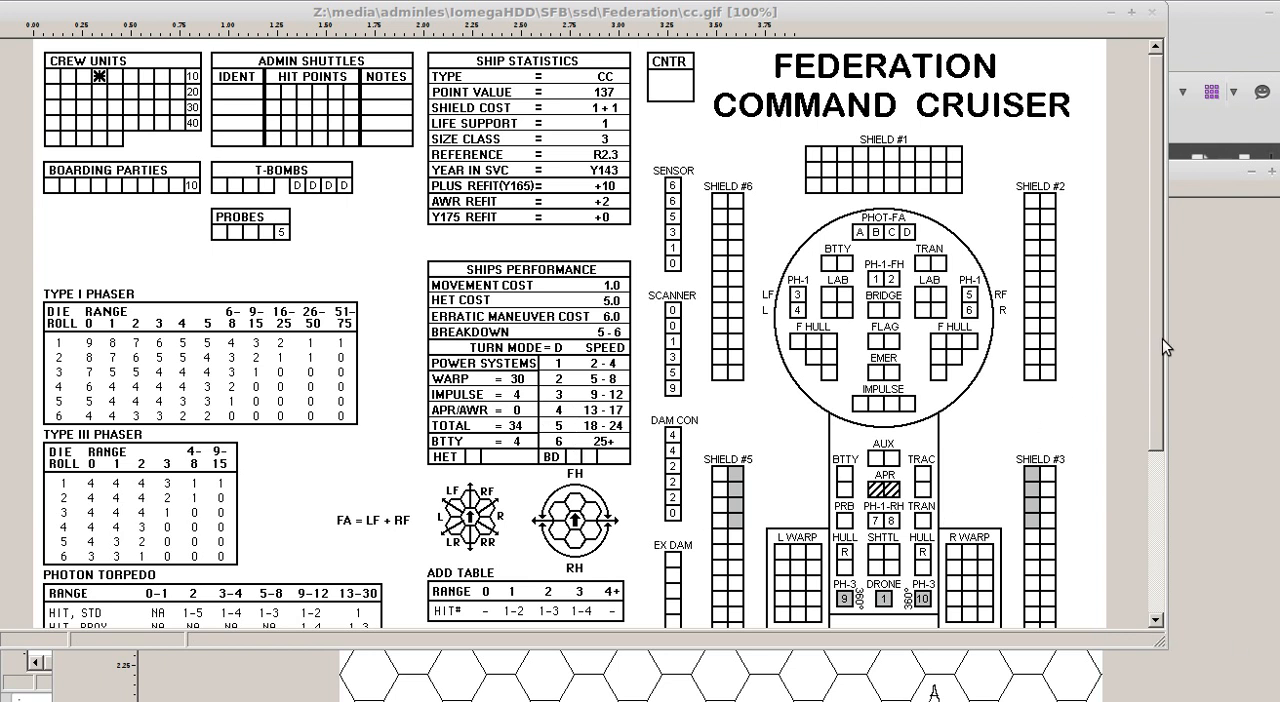
mouse_move(530, 649)
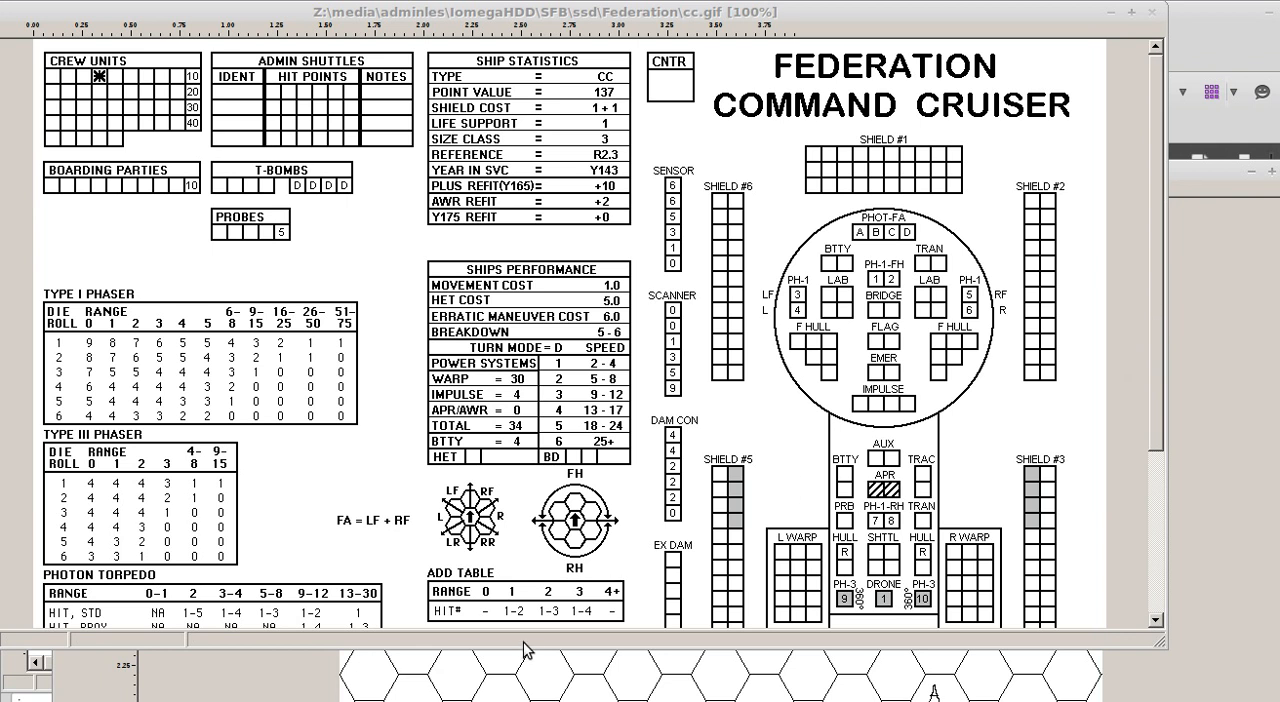
mouse_move(824, 19)
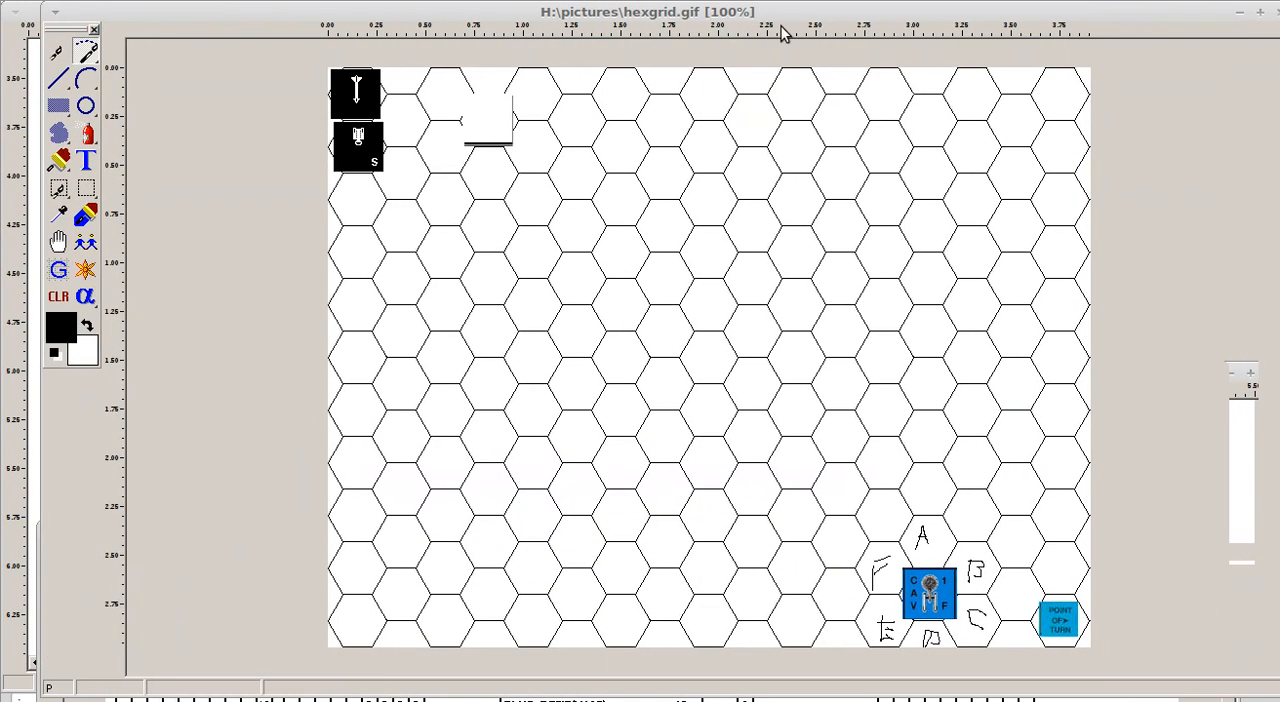
mouse_move(131, 236)
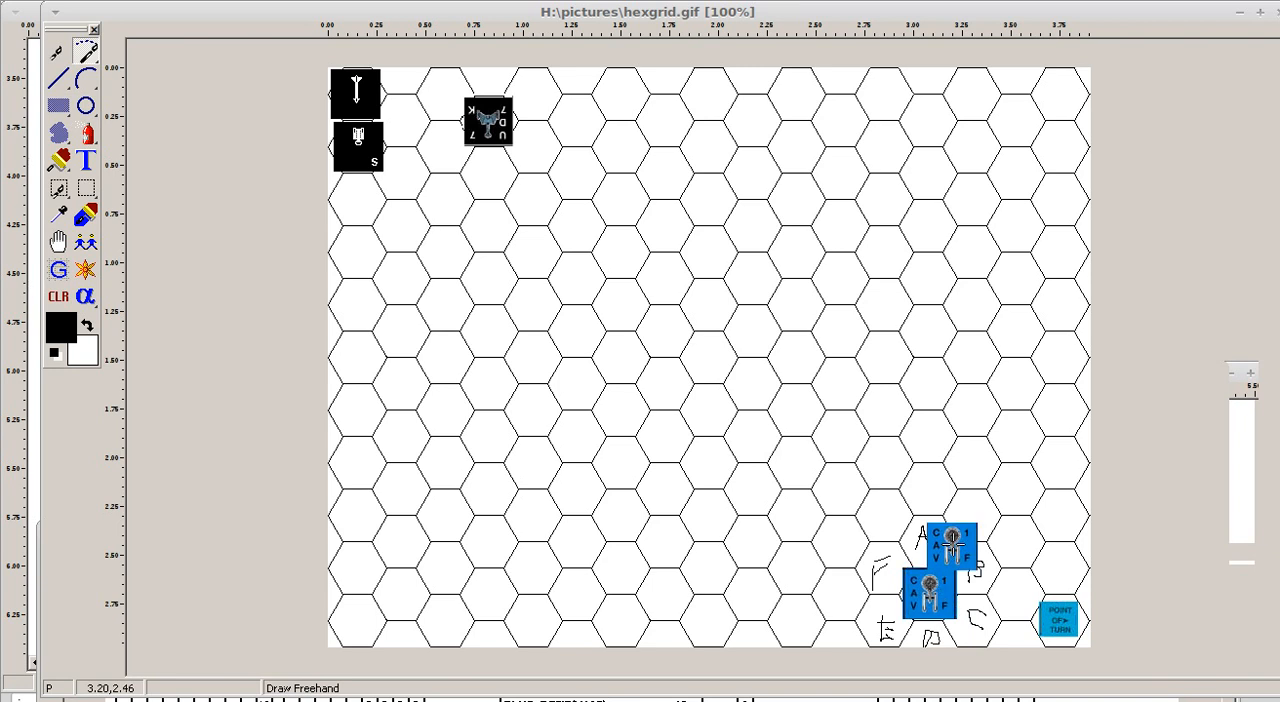
Drag the CAV ship counter off the rotated counter into a hex near the top middle
left_click_drag(950, 545, 935, 445)
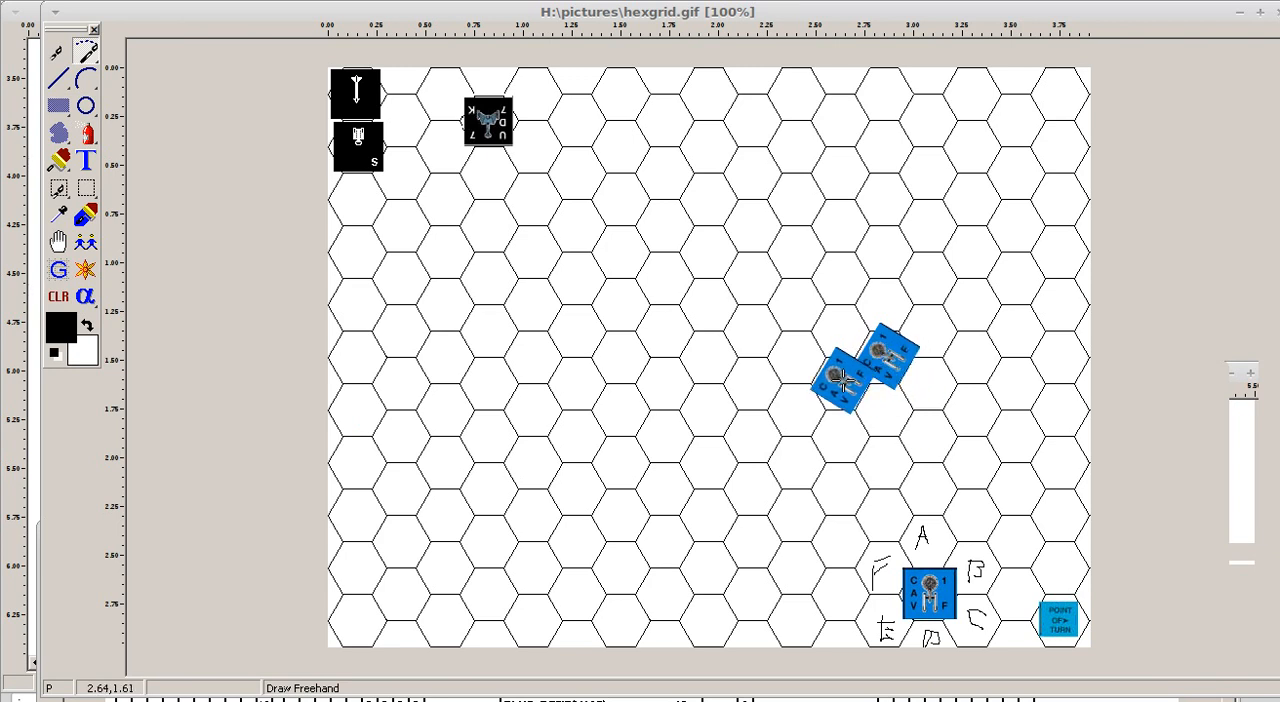
left_click_drag(840, 380, 715, 315)
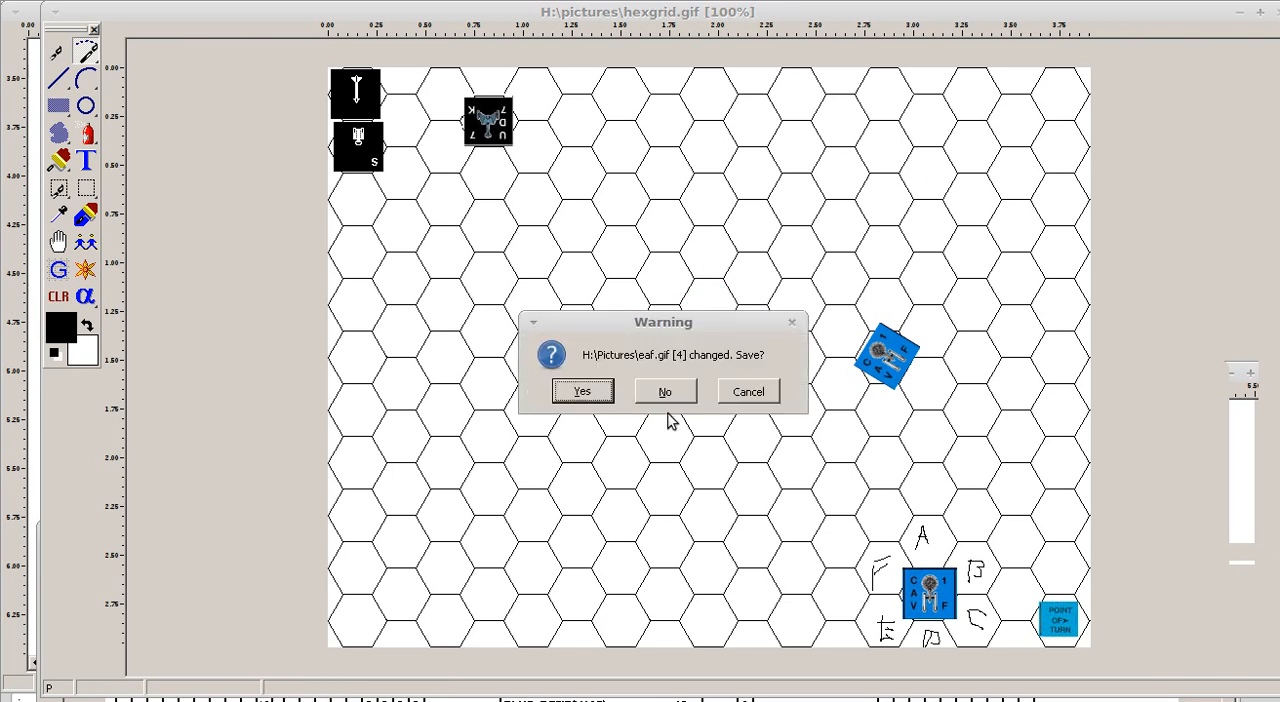
mouse_move(736, 391)
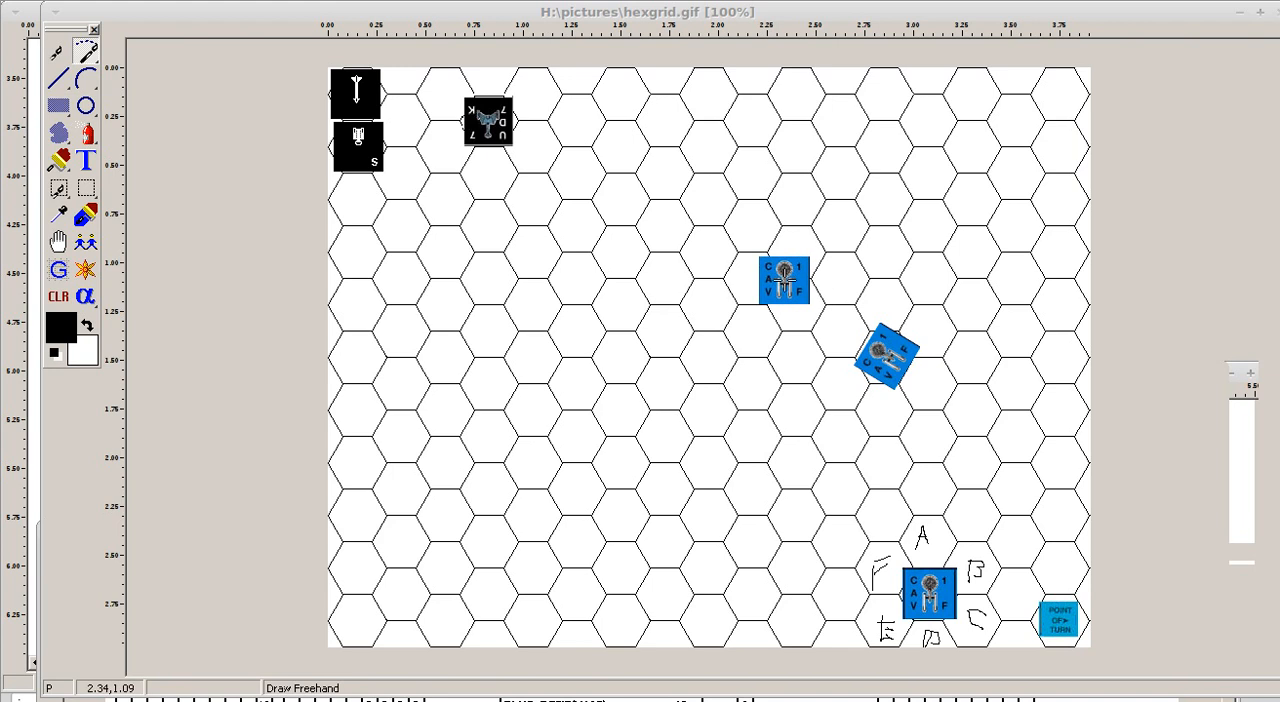
left_click_drag(783, 283, 712, 202)
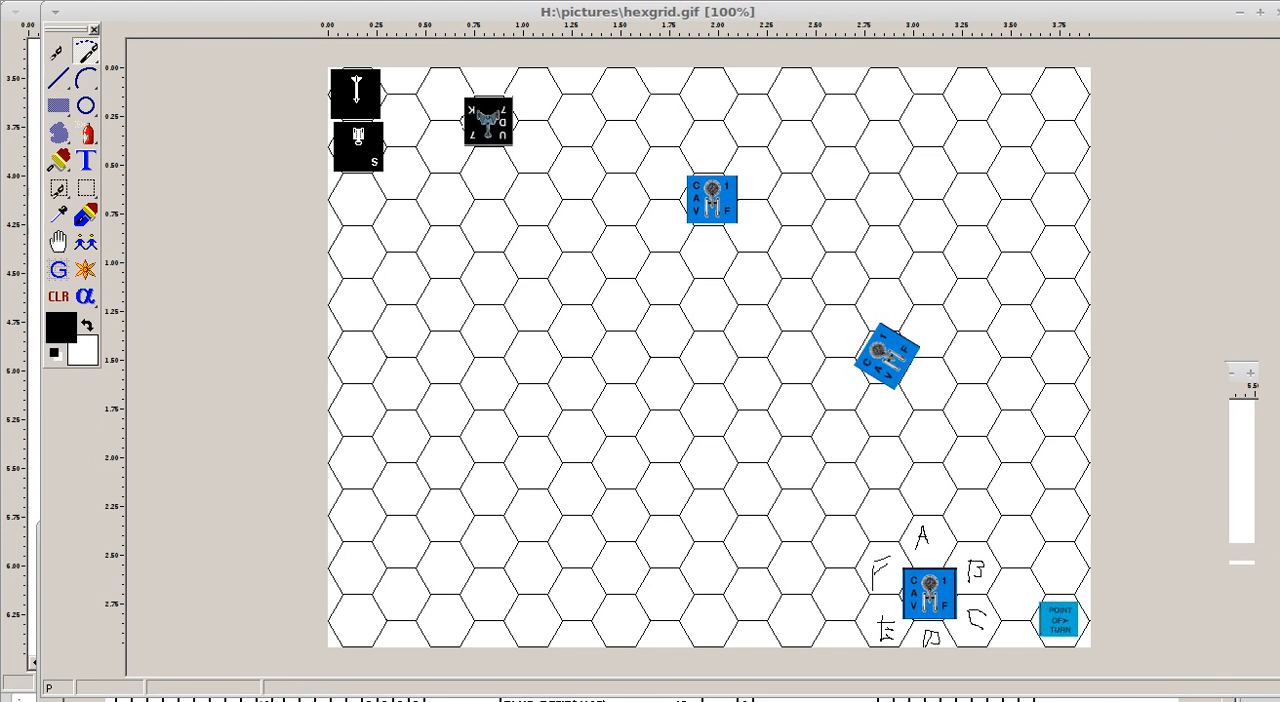
mouse_move(46, 323)
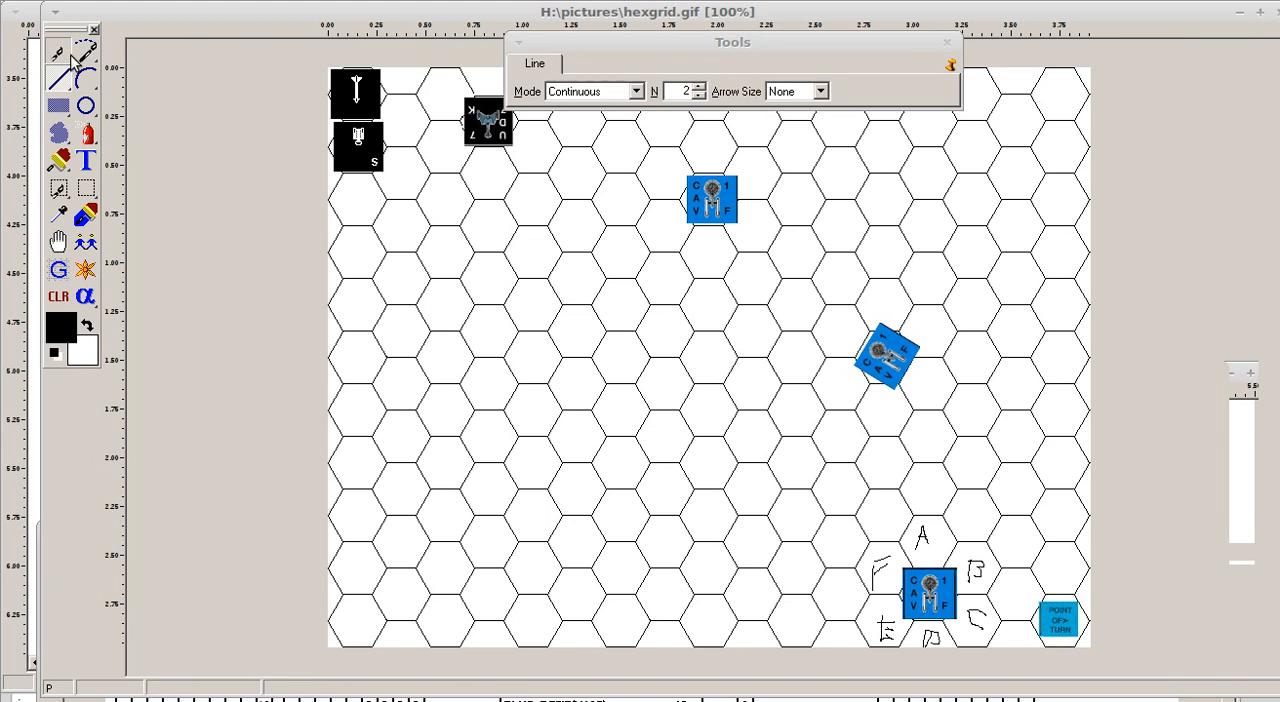
Draw T marks beside the counters with the Line tool, then return to freehand selection
left_click(586, 63)
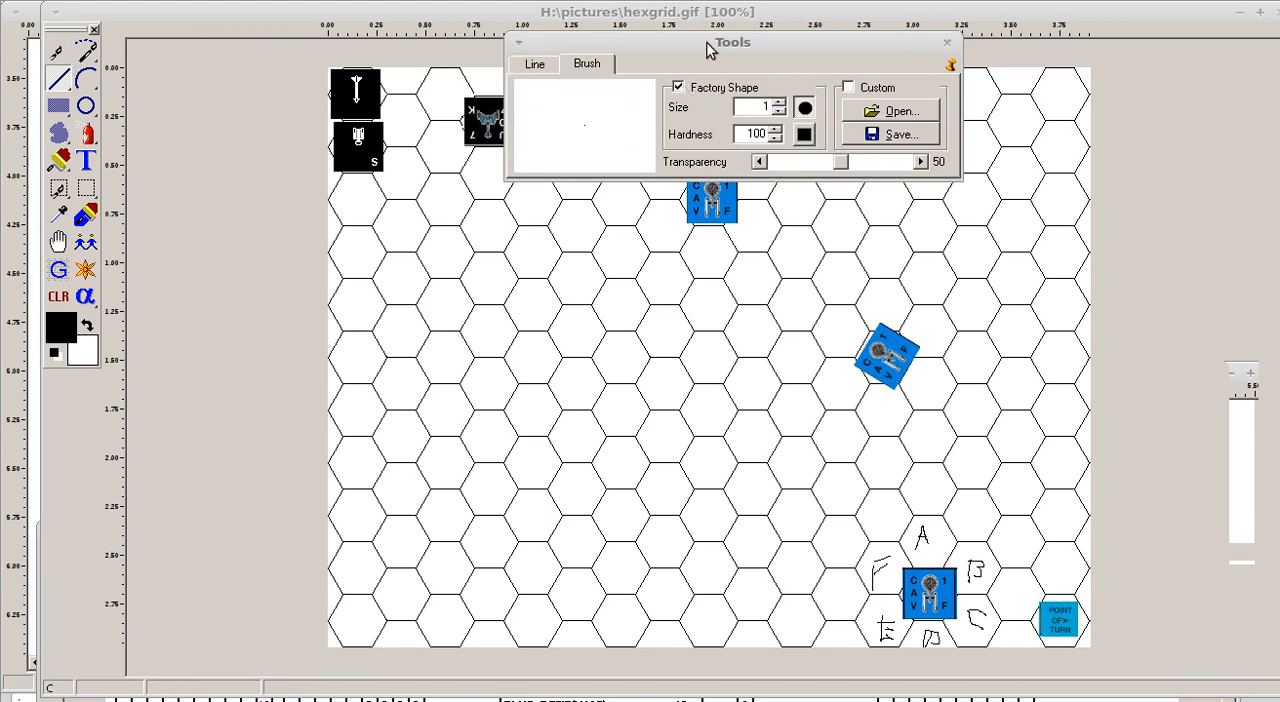
left_click(943, 43)
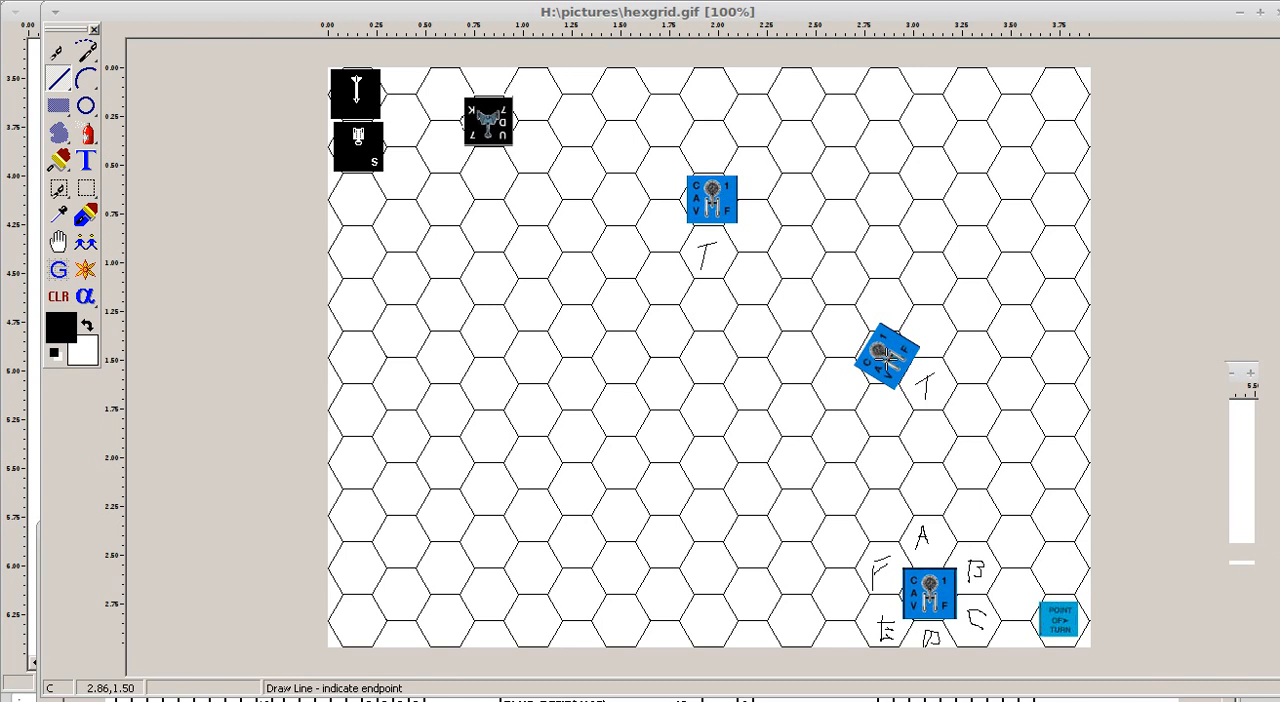
mouse_move(763, 280)
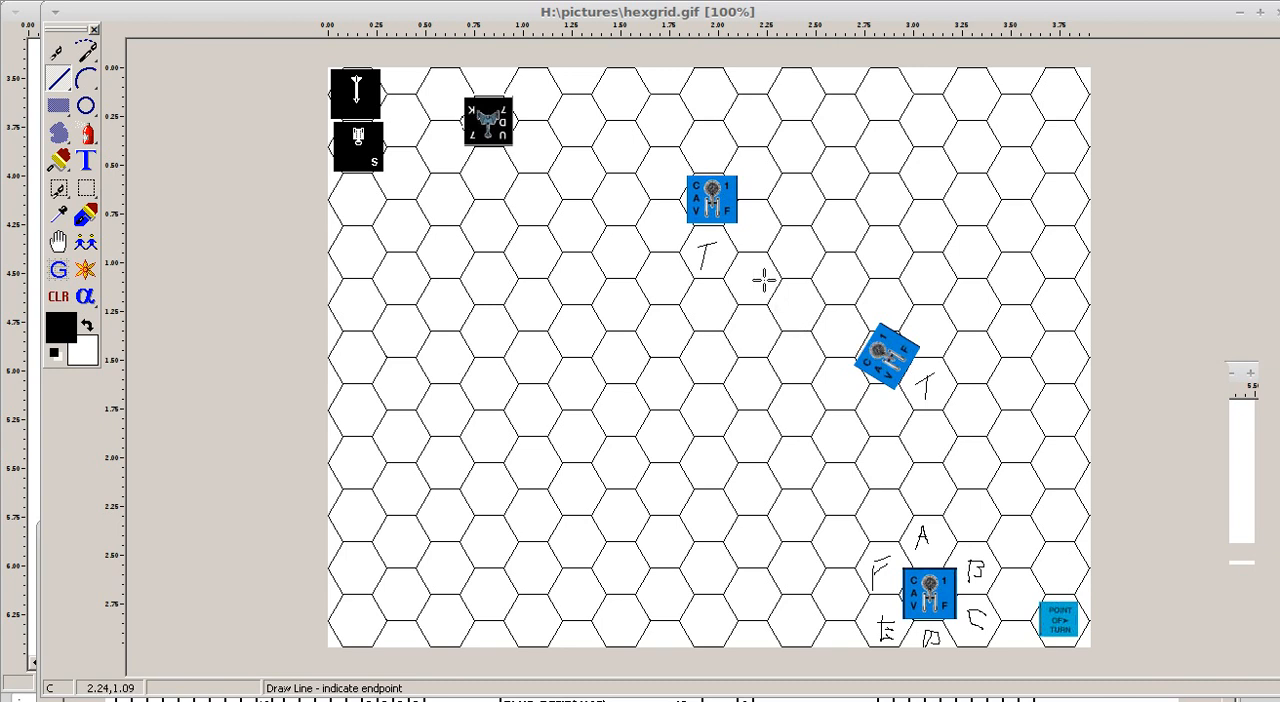
mouse_move(712, 215)
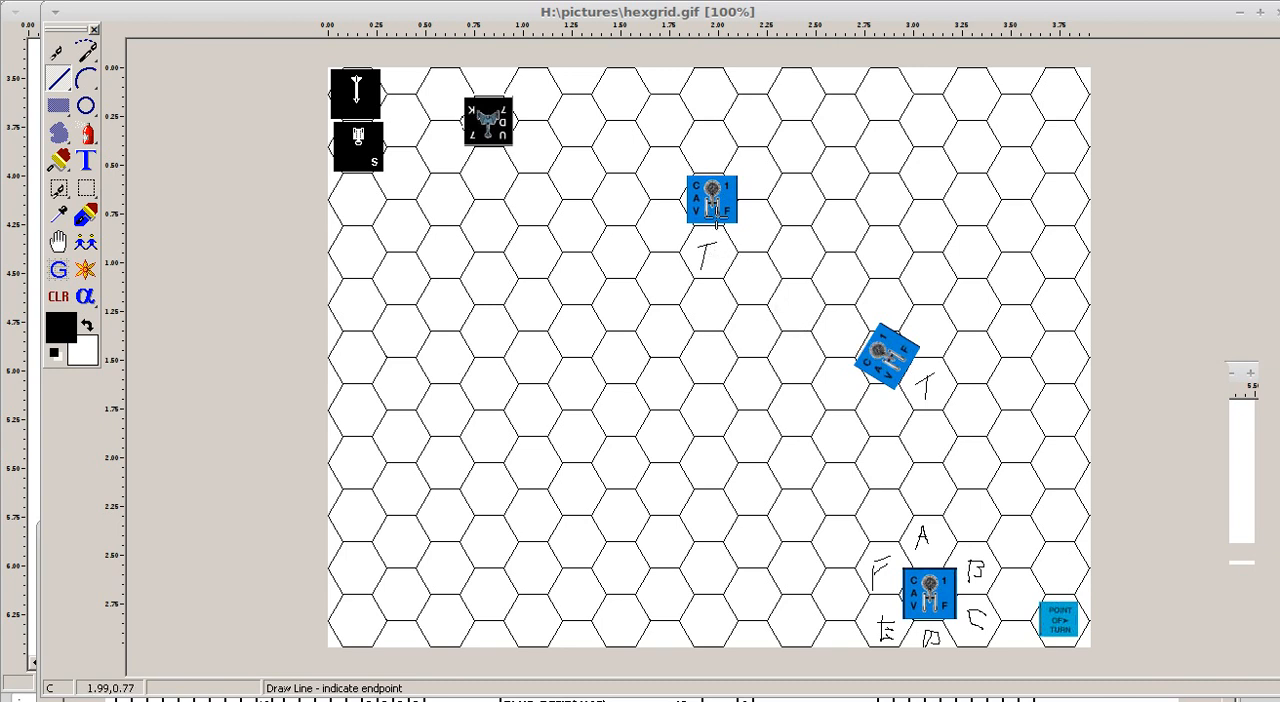
mouse_move(813, 172)
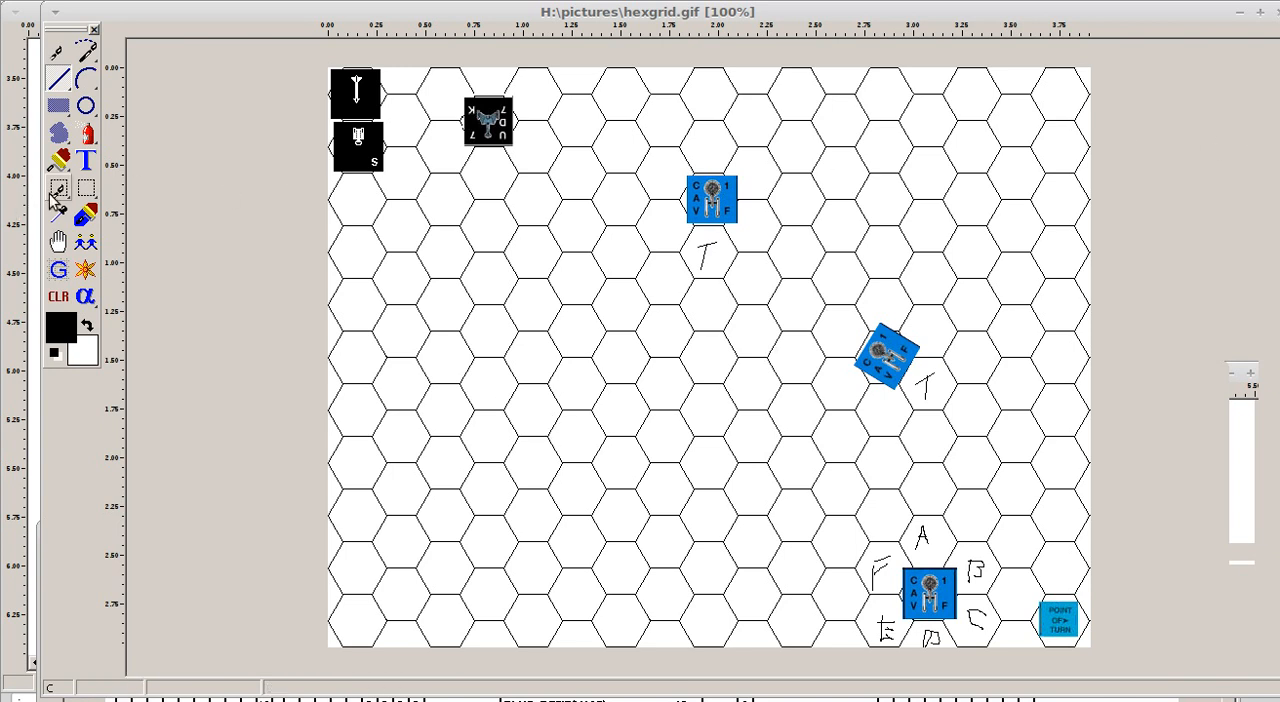
left_click(57, 189)
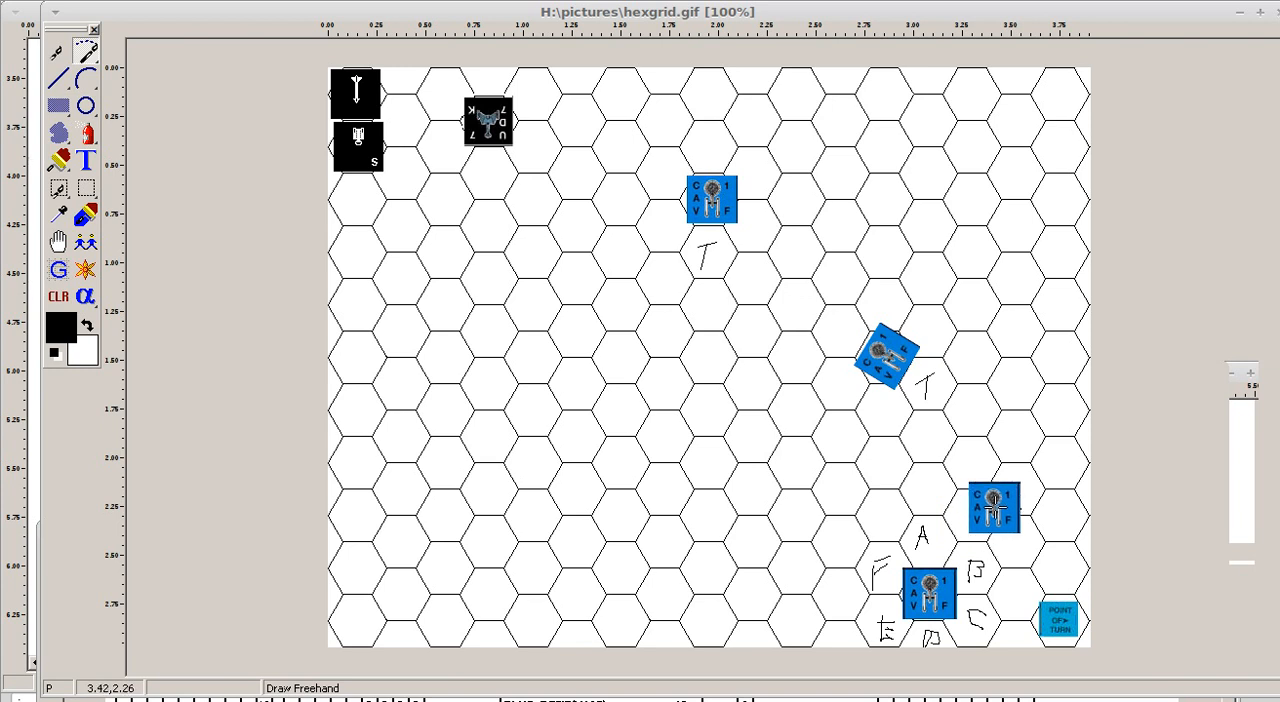
Shift the ship counter around the grid centre, hex by hex beside the rotated counter
left_click_drag(992, 505, 1013, 466)
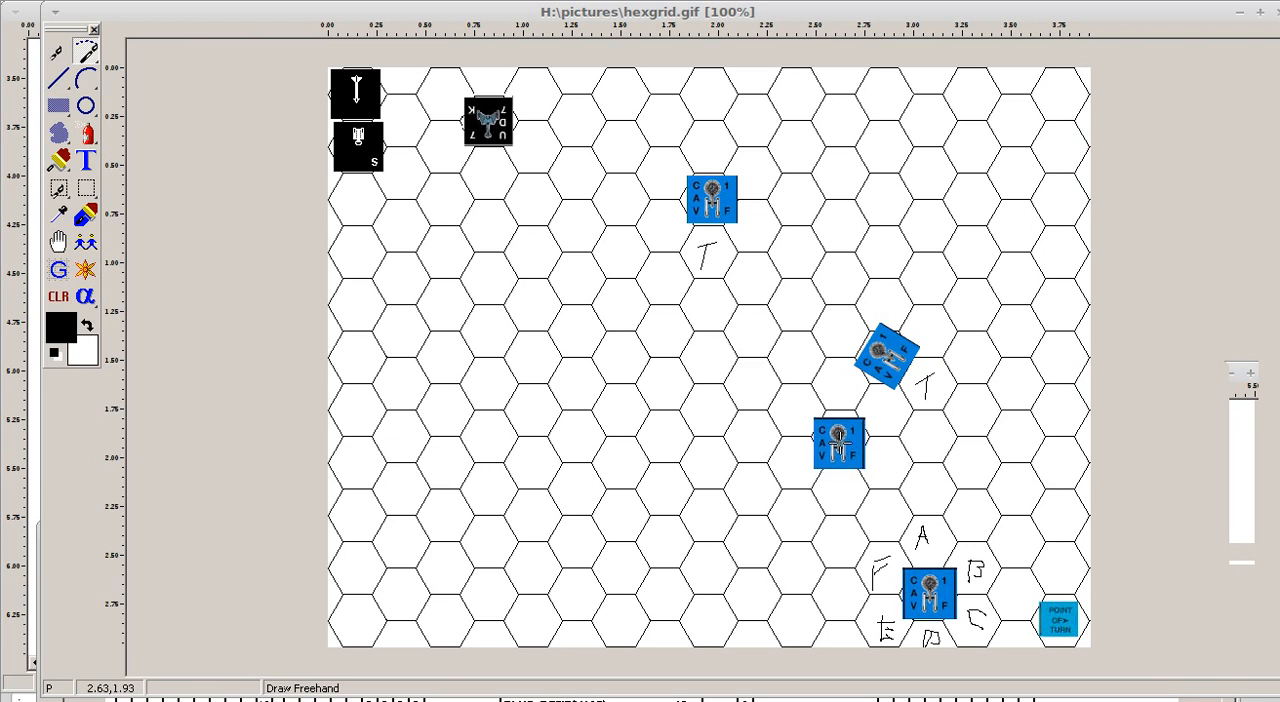
left_click_drag(838, 440, 788, 405)
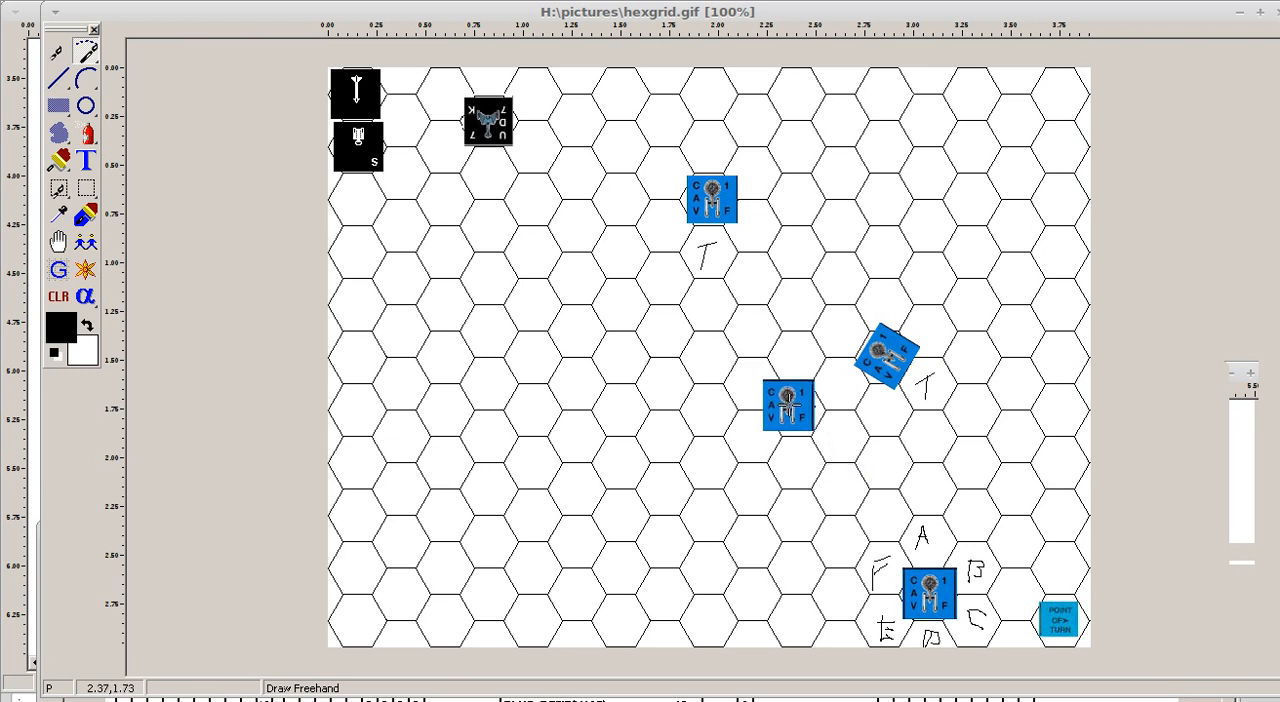
left_click_drag(788, 405, 812, 375)
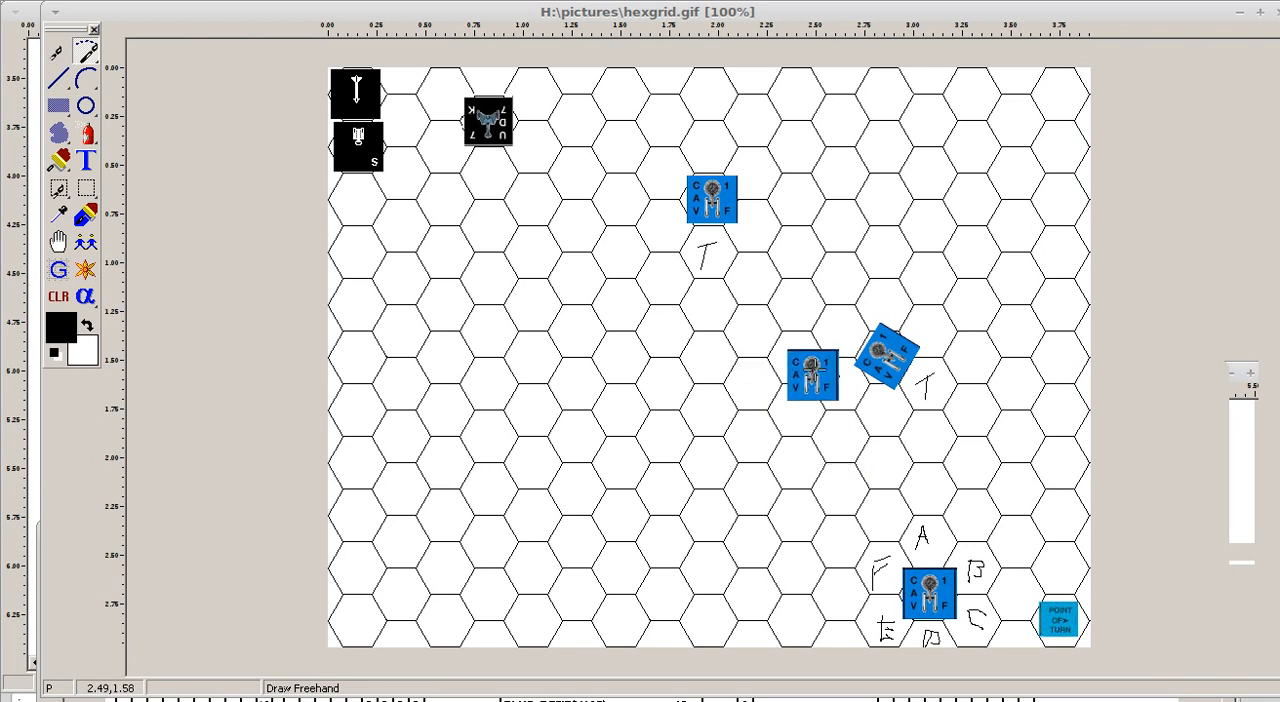
left_click_drag(812, 375, 788, 410)
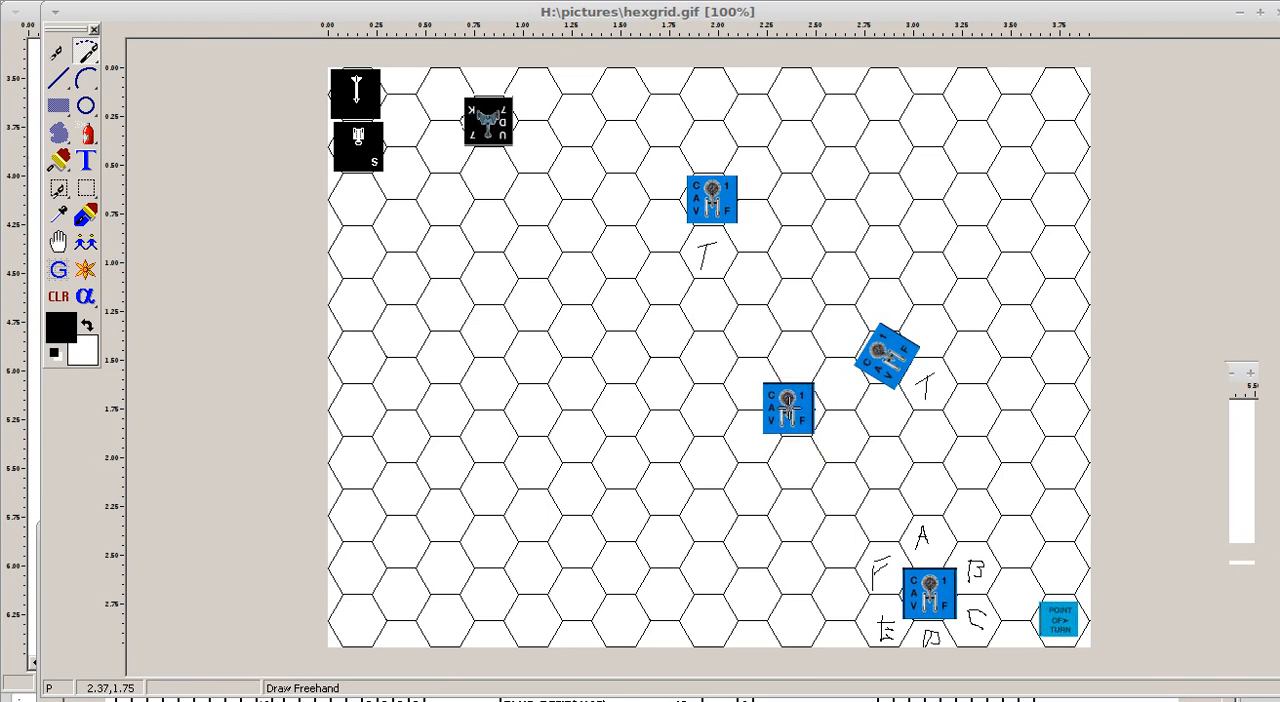
left_click_drag(788, 408, 888, 400)
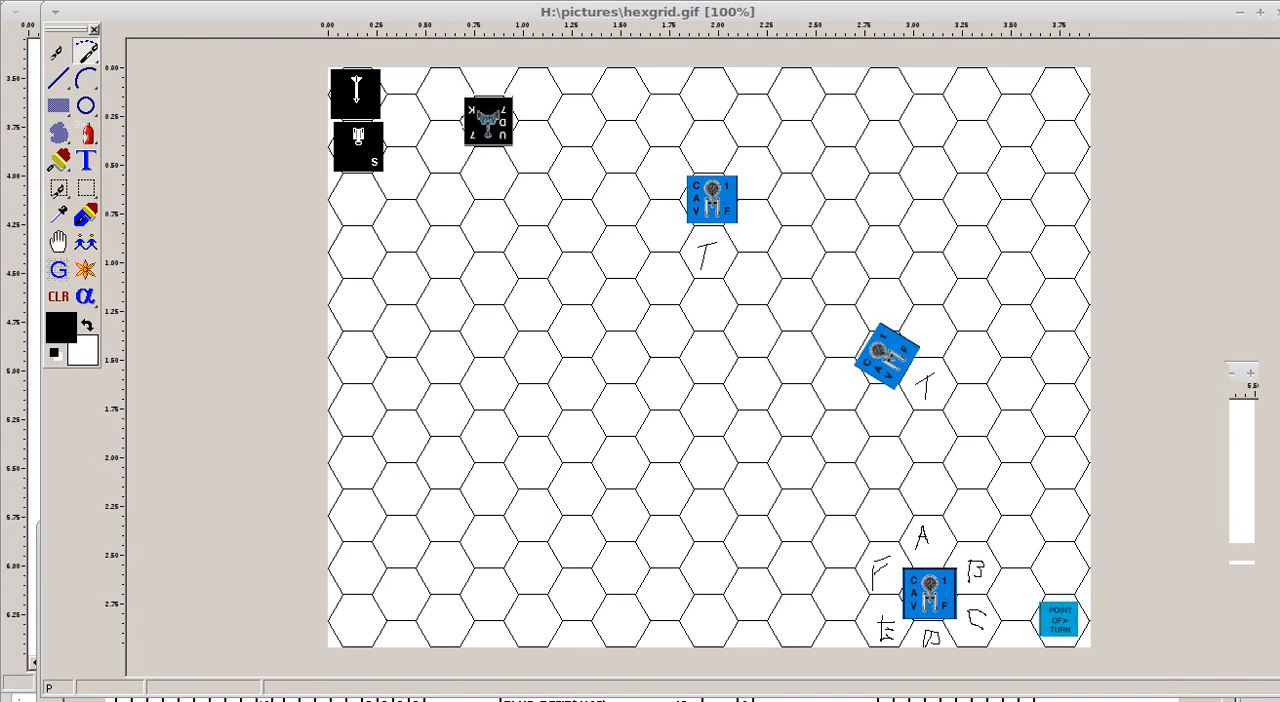
mouse_move(816, 669)
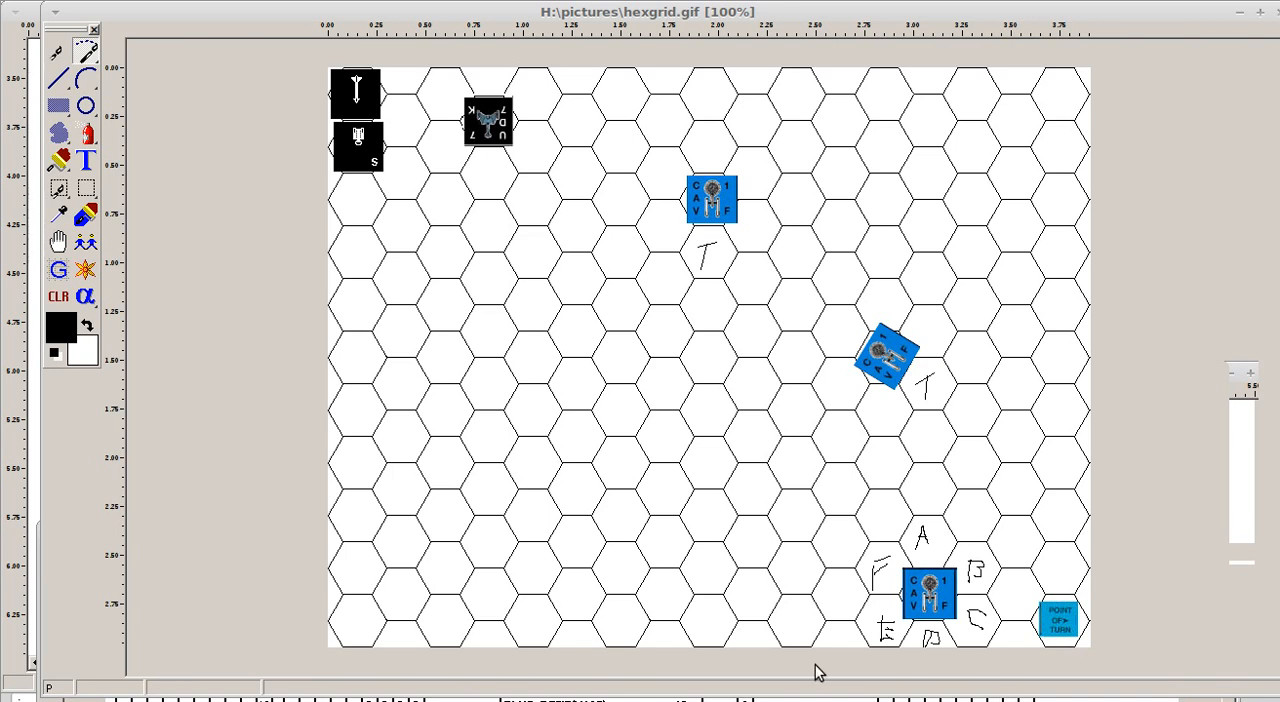
mouse_move(780, 668)
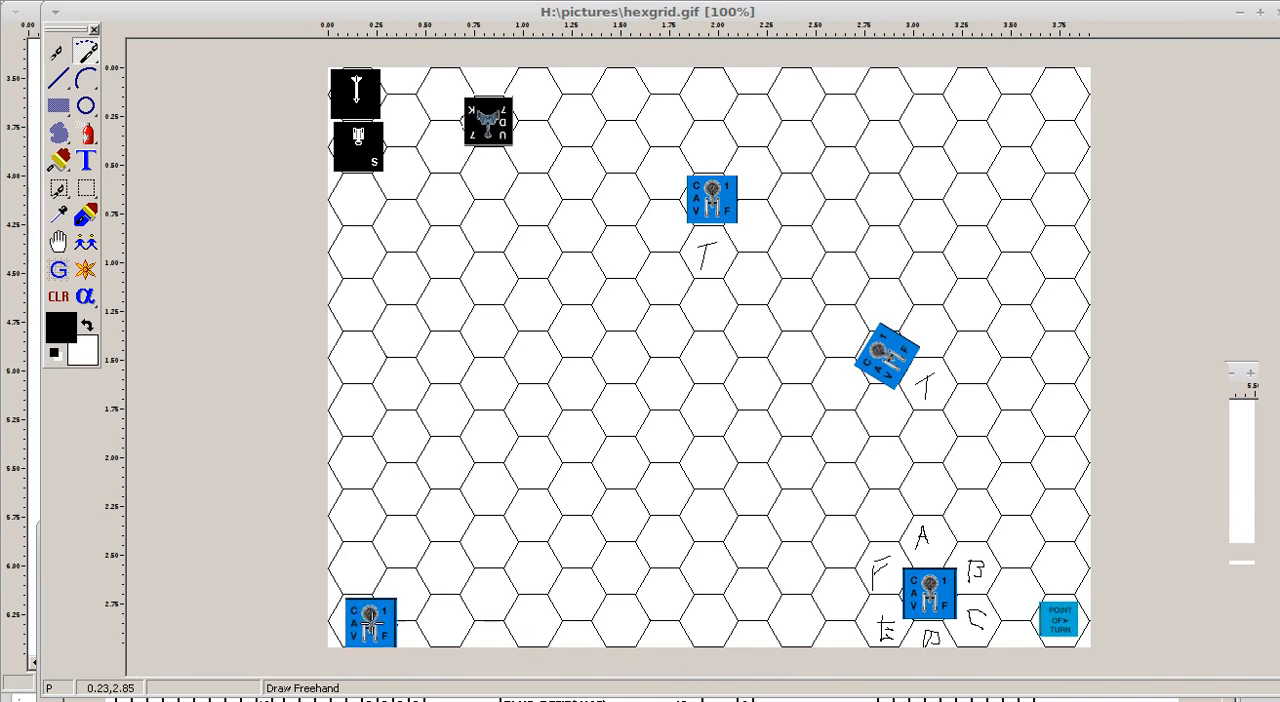
Move the ship counter to mid-grid and on toward the upper left
left_click_drag(368, 620, 760, 388)
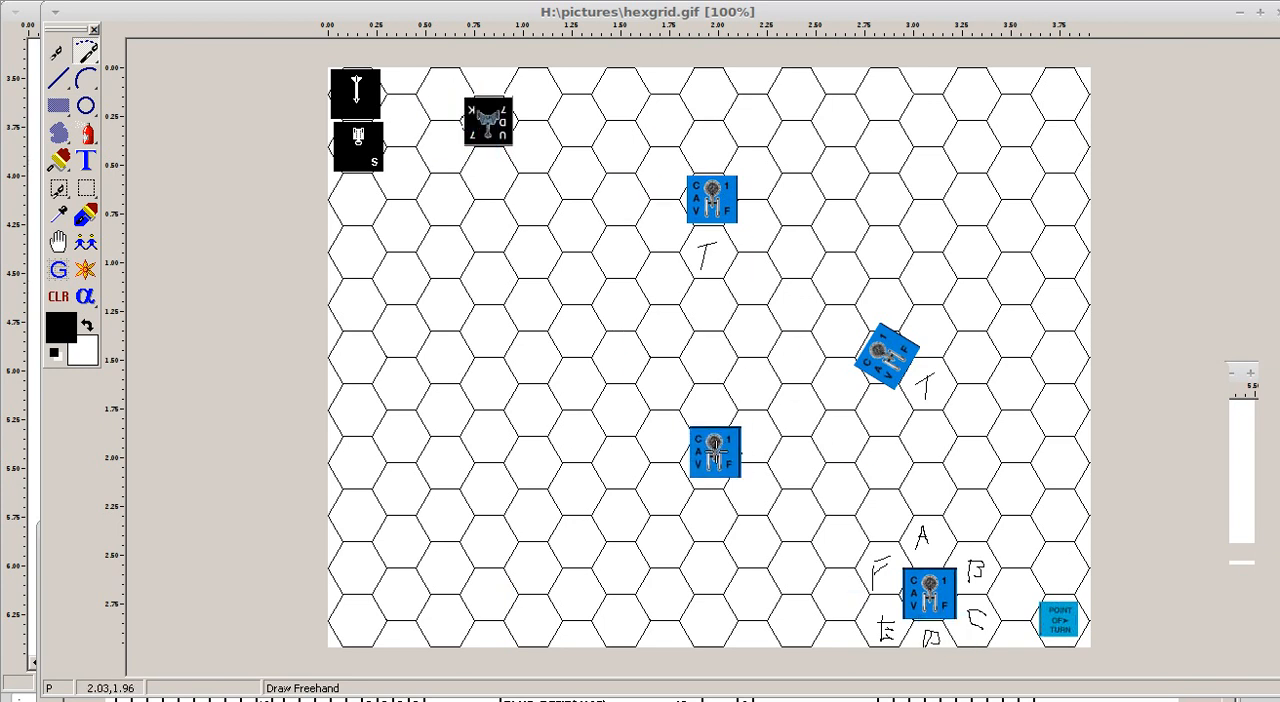
left_click_drag(713, 453, 474, 227)
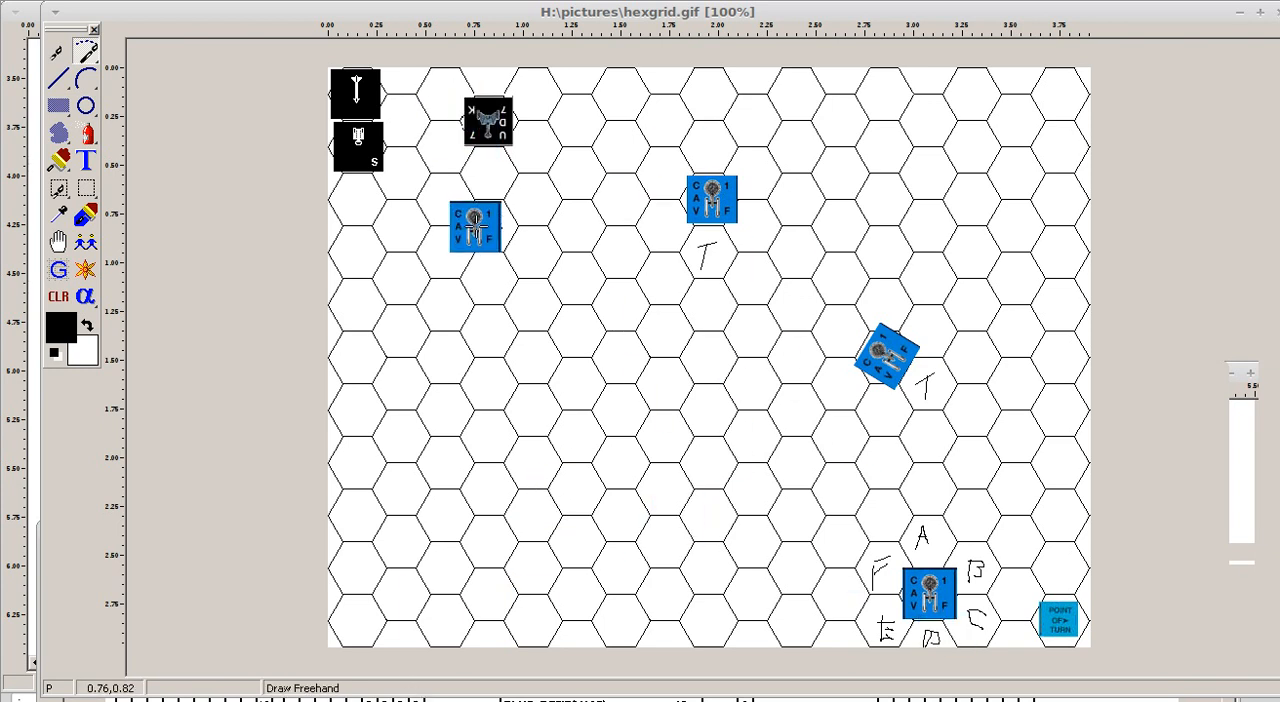
left_click_drag(475, 228, 883, 408)
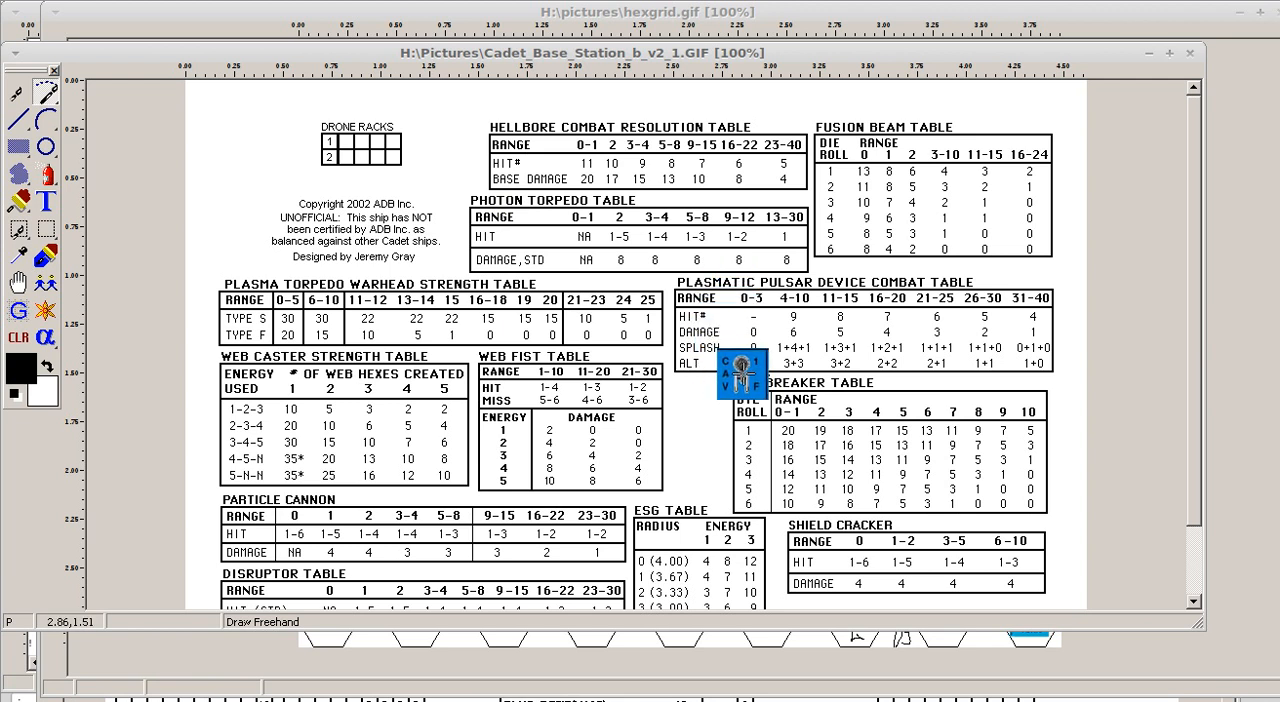
Move the ship counter over the Shield Cracker, ESG and Photon Torpedo tables
left_click_drag(742, 375, 805, 467)
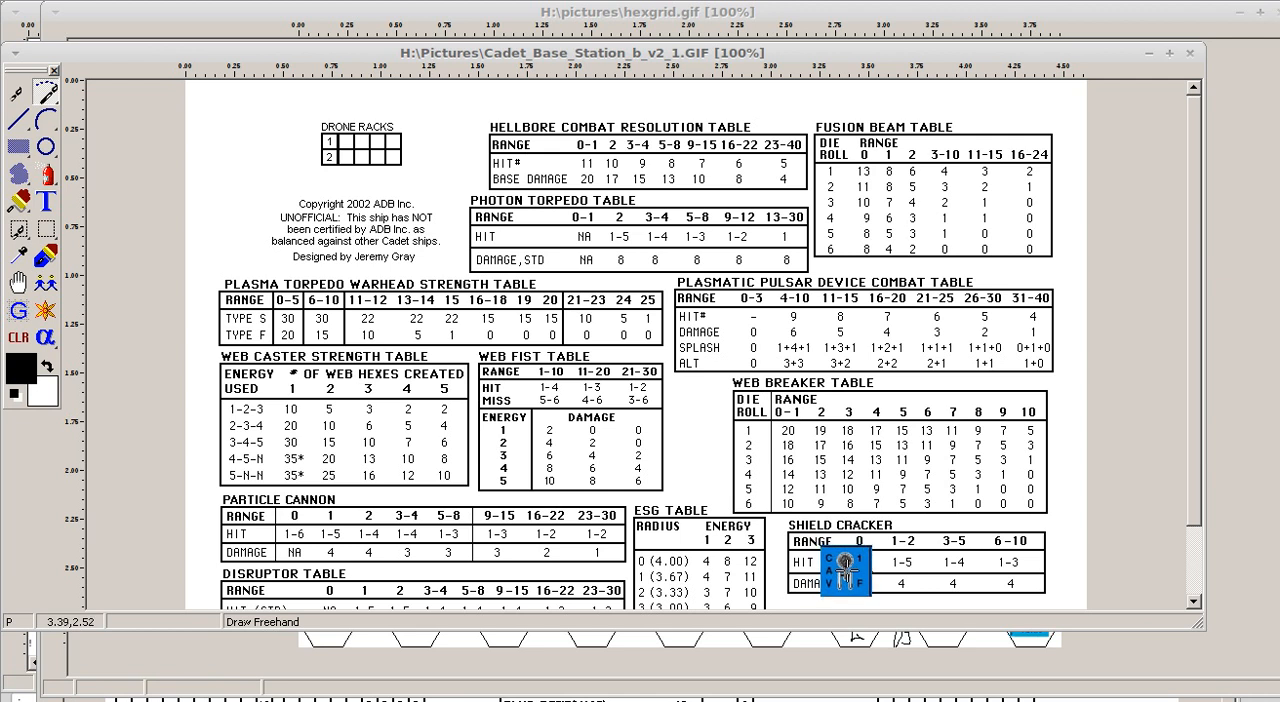
left_click_drag(845, 568, 650, 558)
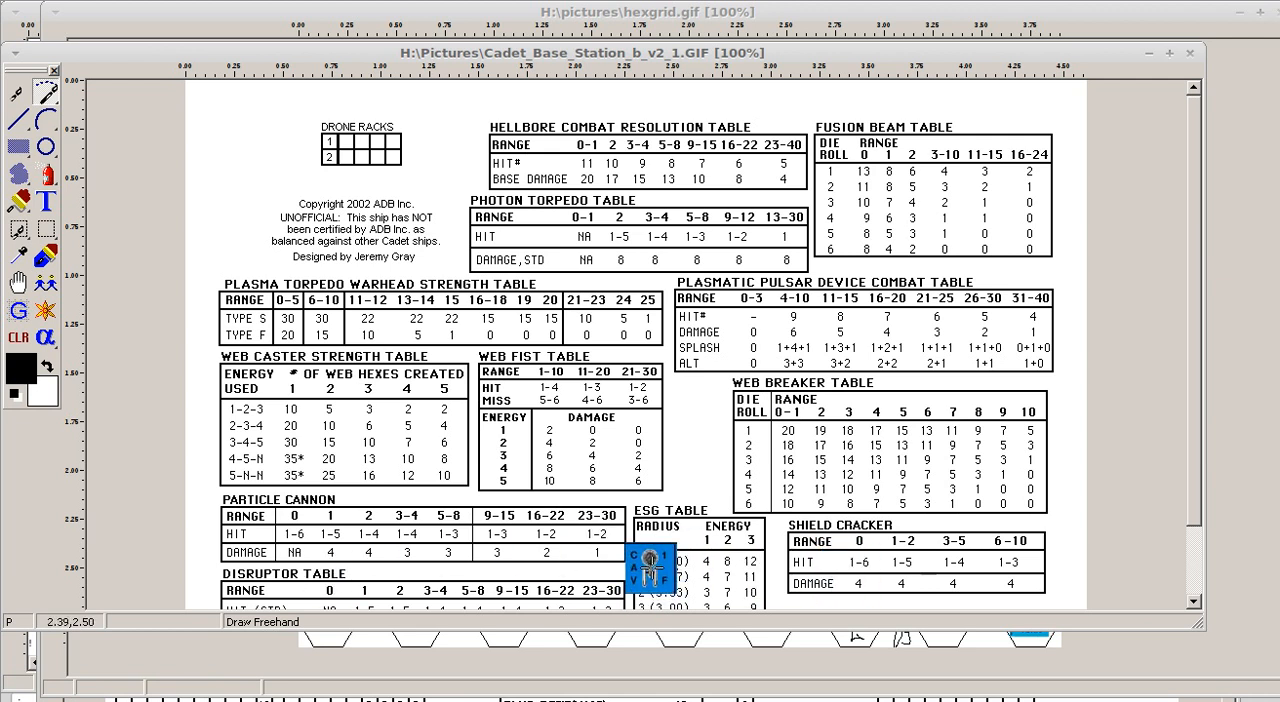
scroll("down", 3)
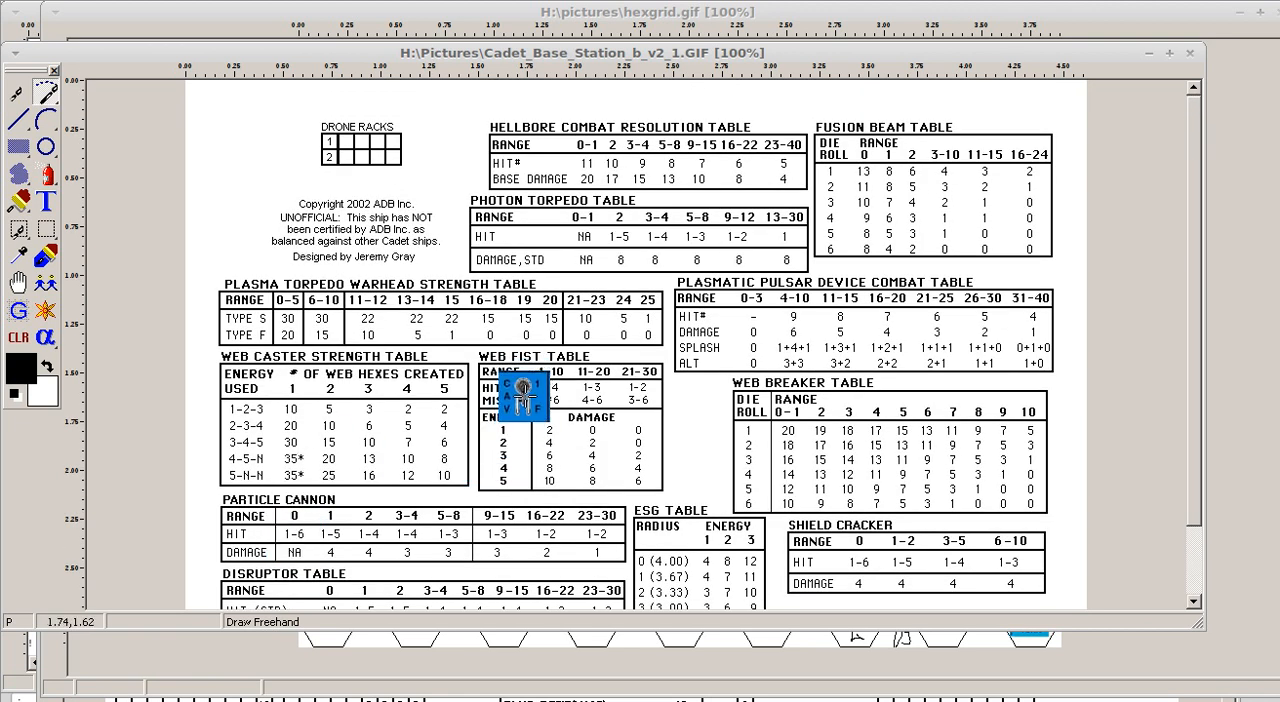
left_click_drag(520, 395, 290, 415)
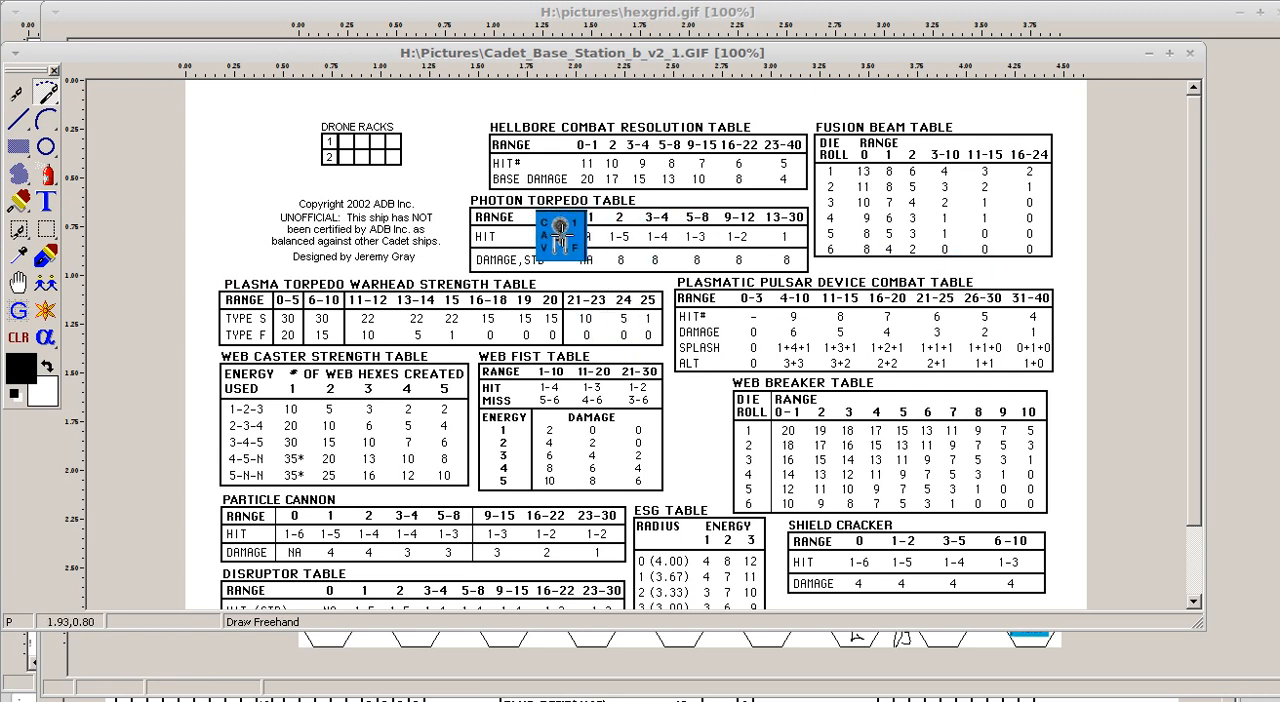
scroll("down", 3)
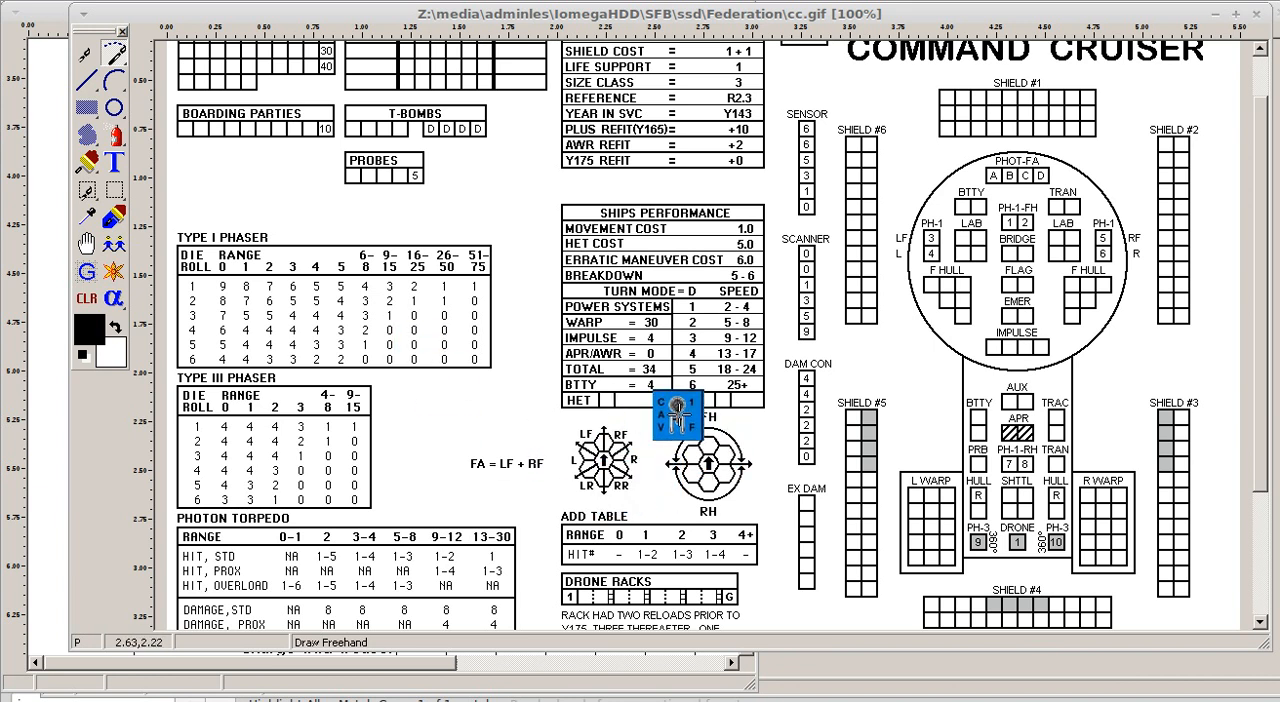
Scroll the Command Cruiser sheet down to its drone racks, counter over the warp/shuttle area
scroll("down", 3)
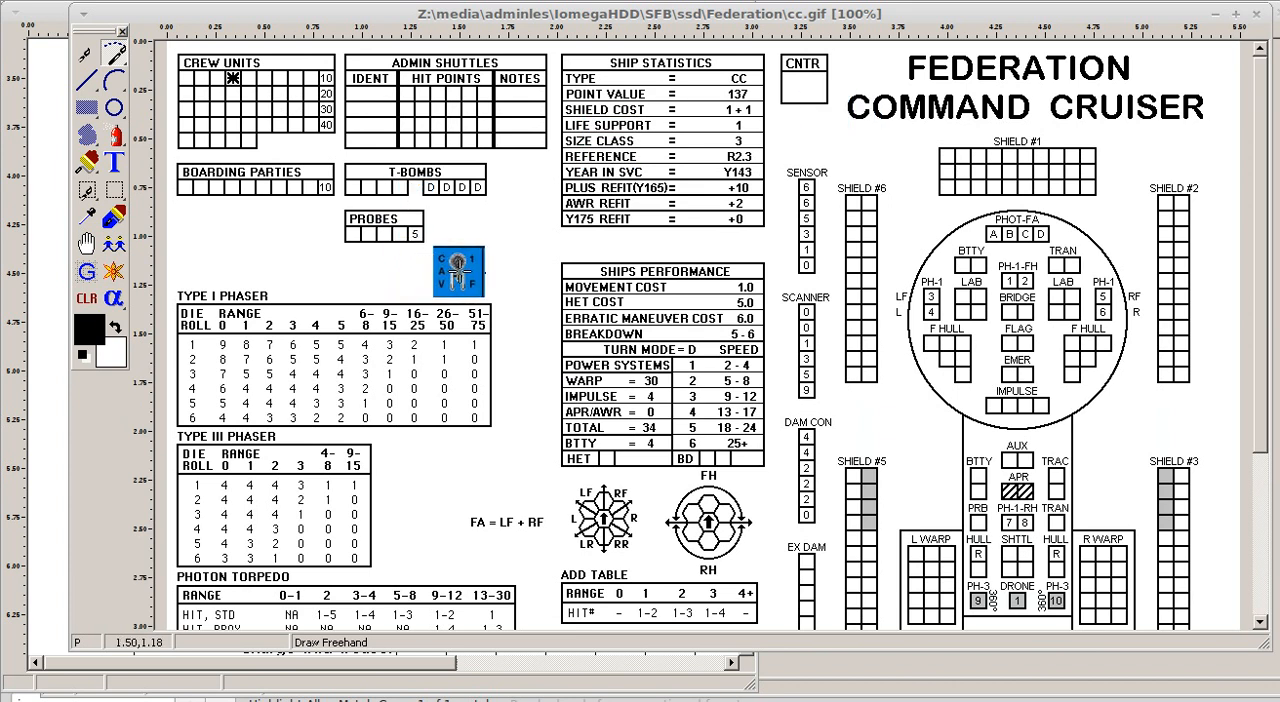
scroll("down", 3)
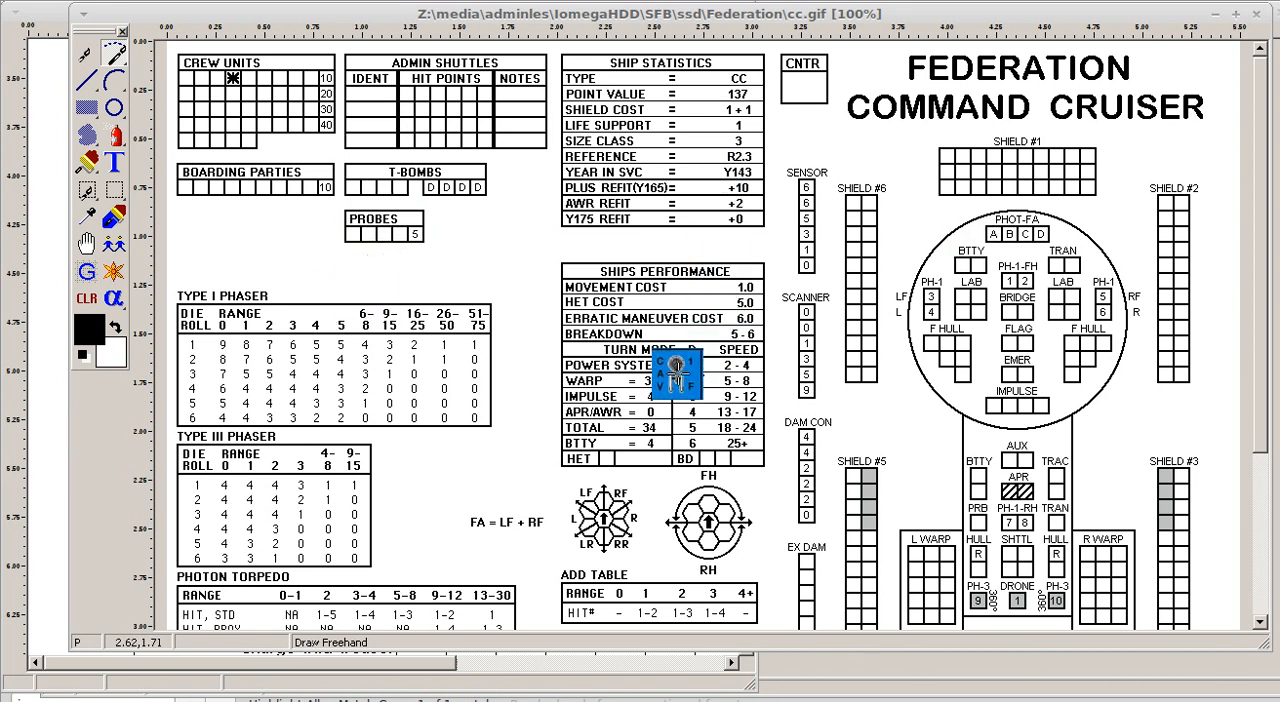
scroll("down", 3)
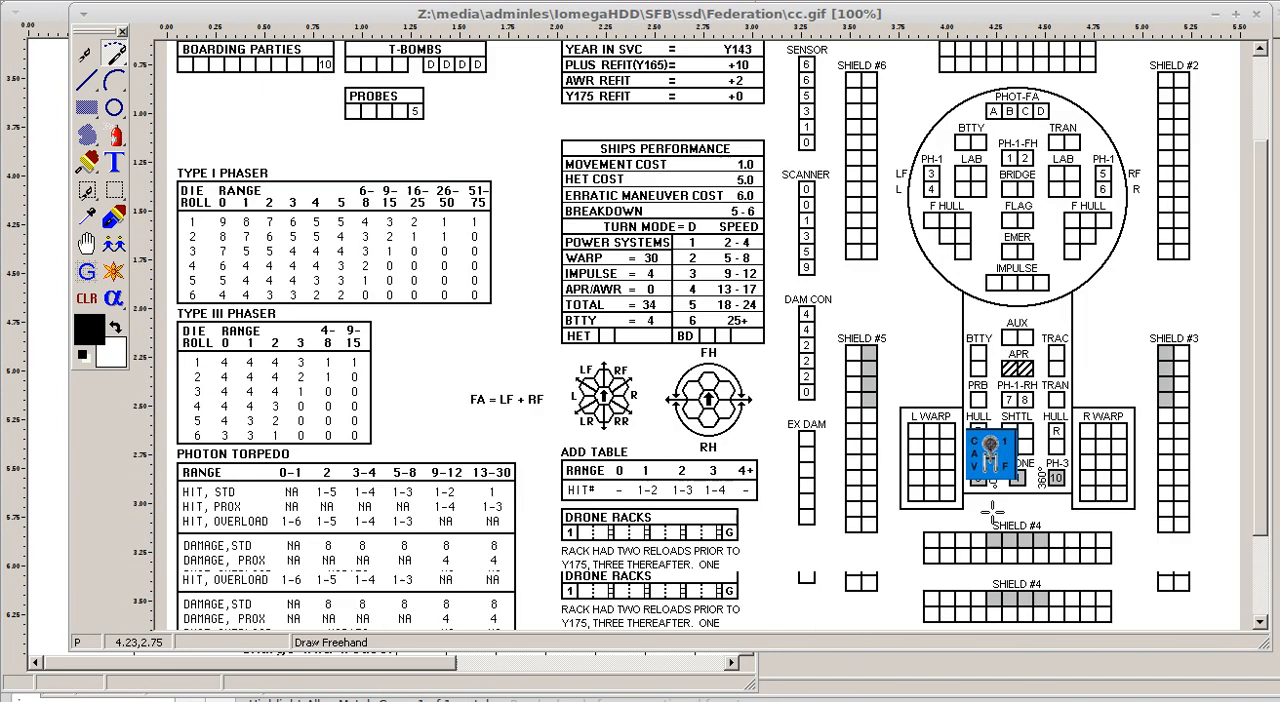
Drag the ship counter across the cc.gif diagram to below the Drone Racks notes
scroll("down", 3)
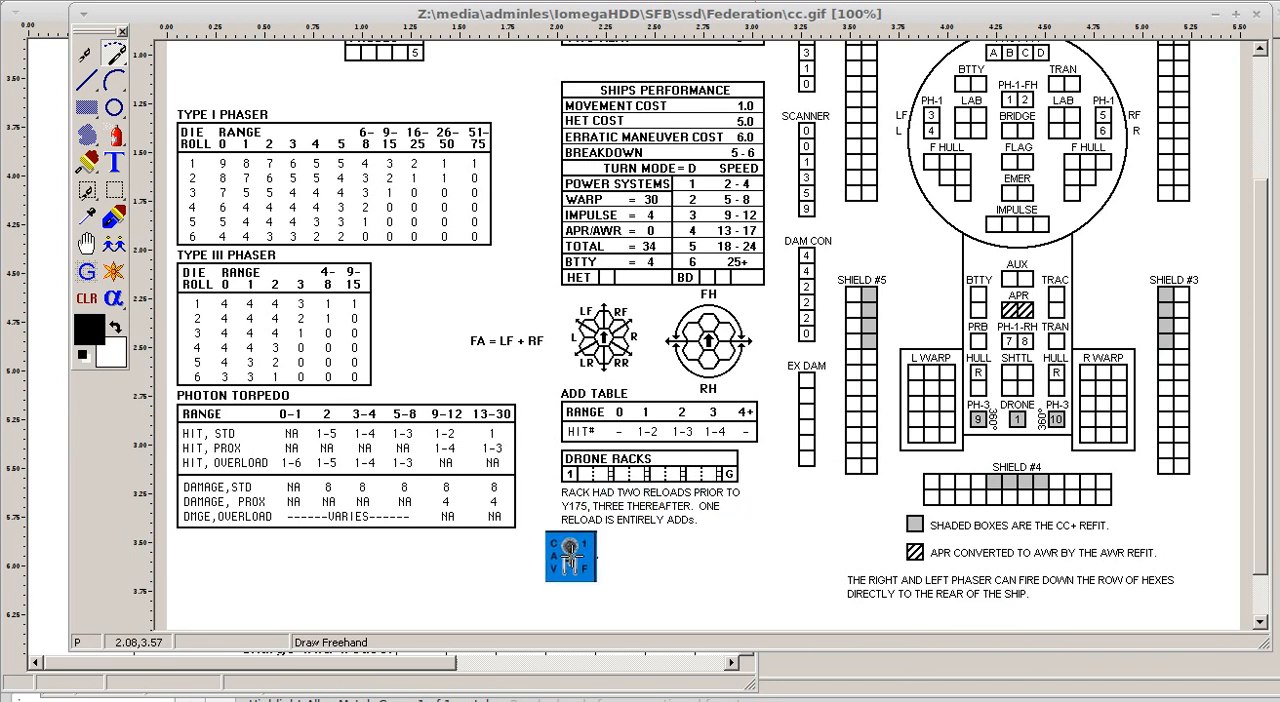
scroll("down", 3)
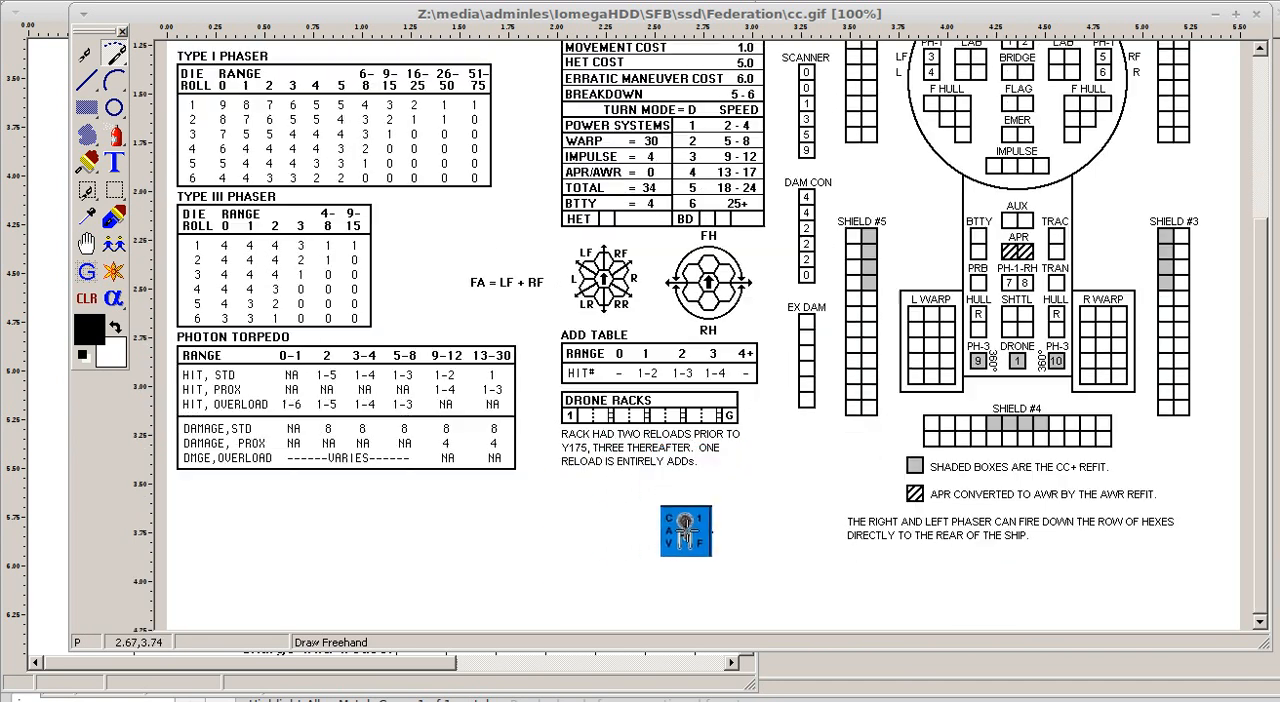
left_click_drag(686, 531, 600, 489)
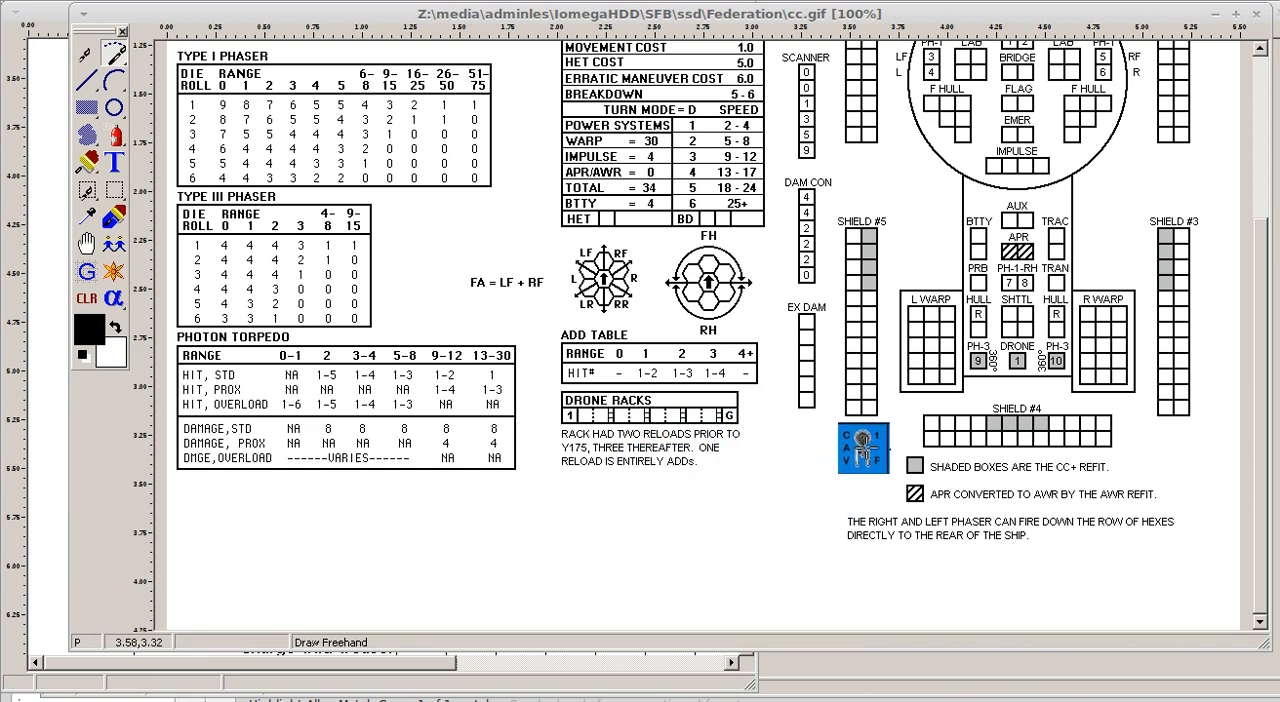
left_click_drag(862, 443, 745, 453)
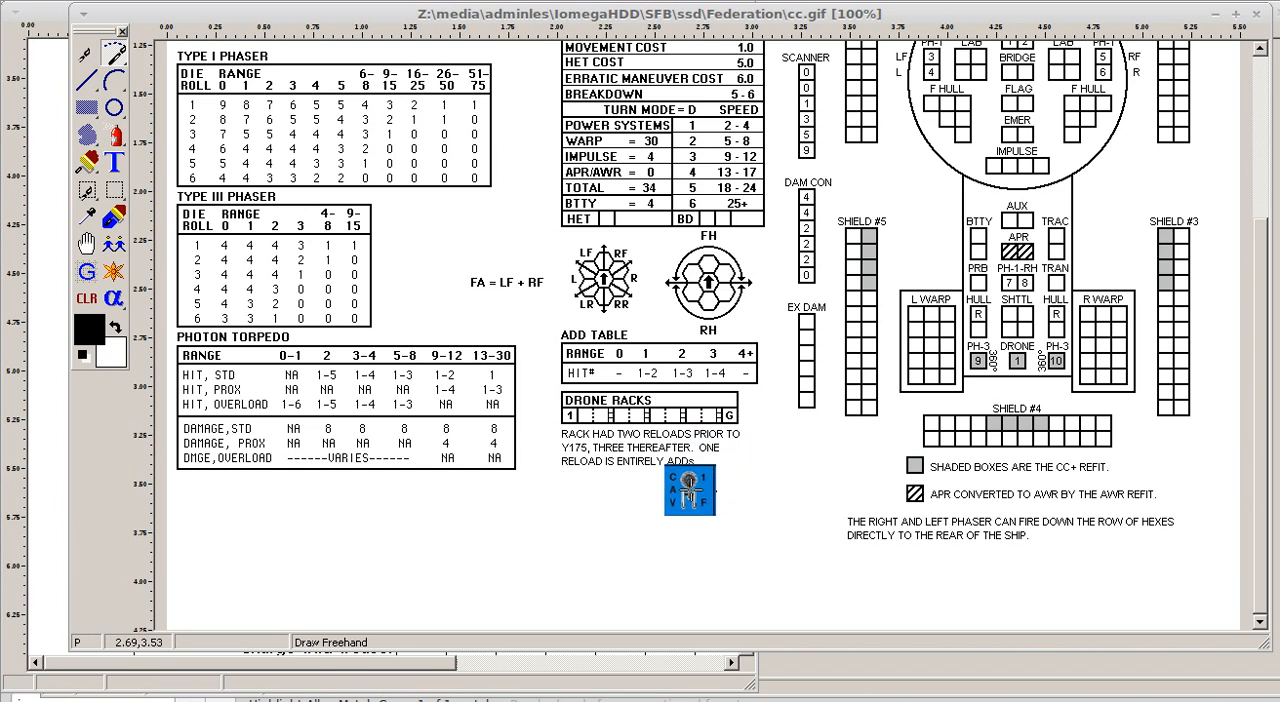
left_click_drag(690, 490, 785, 578)
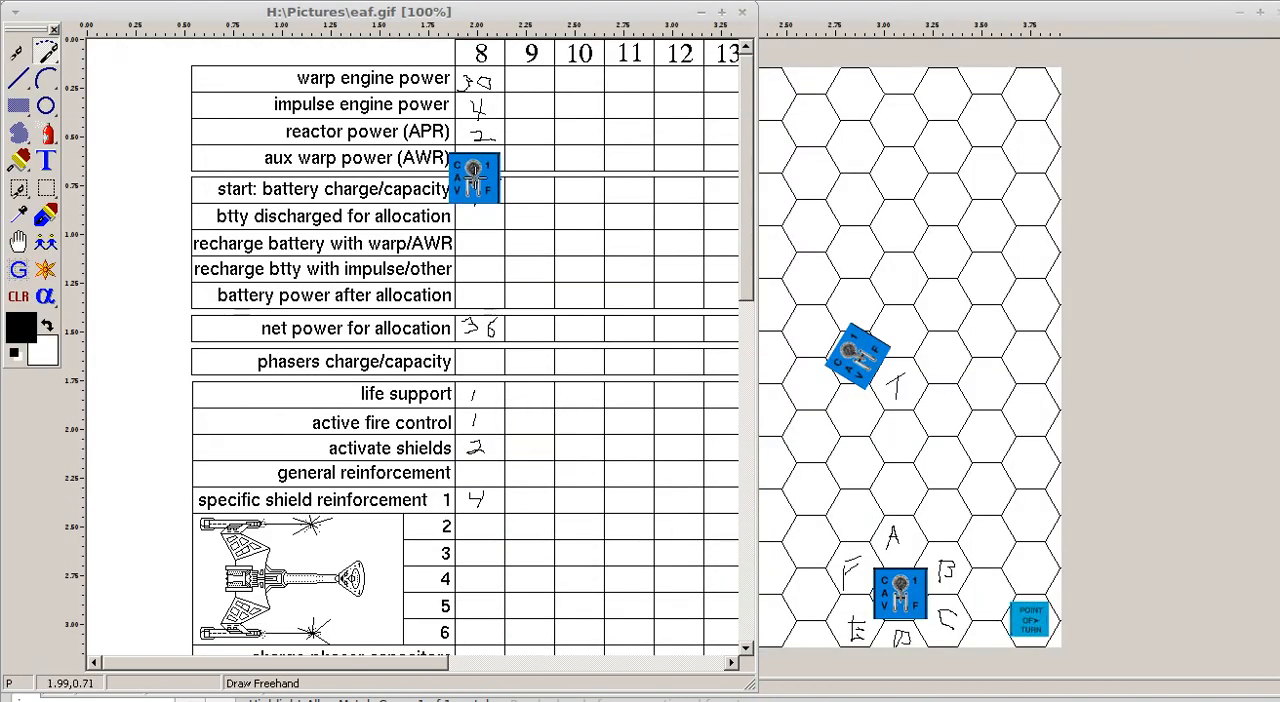
Scroll the energy allocation form and set the ship counter on the net power row
scroll("down", 3)
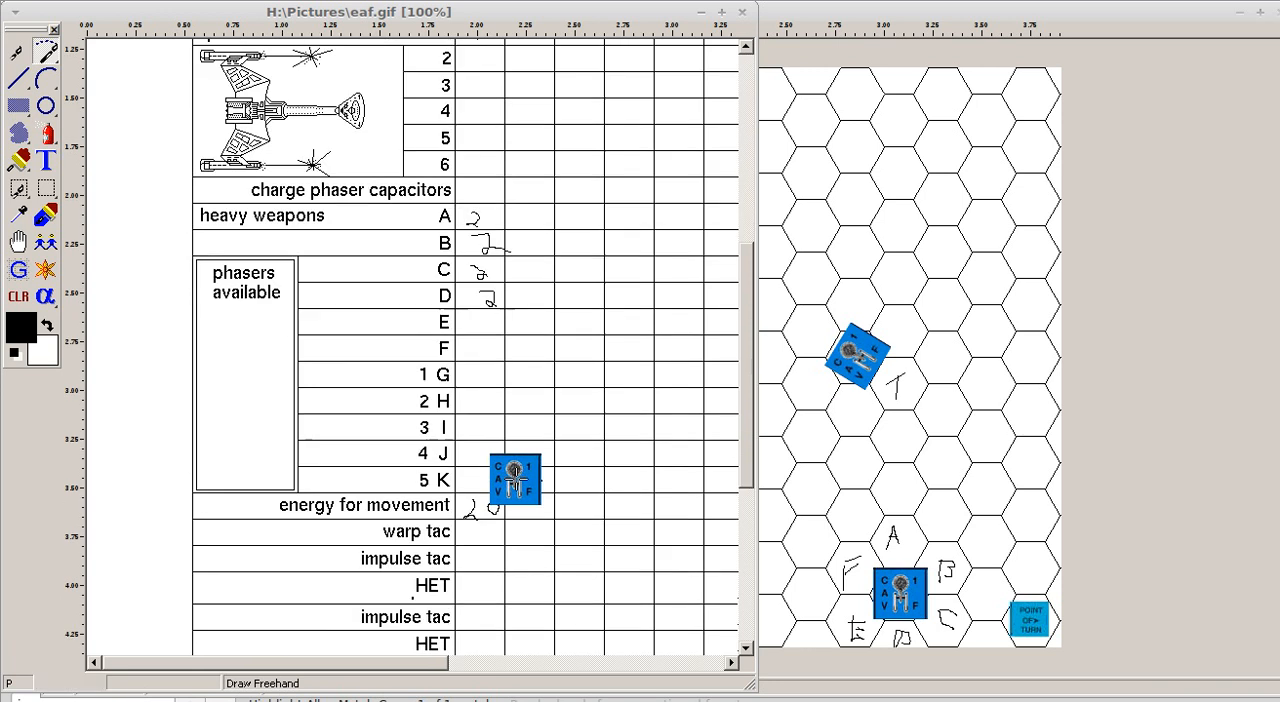
scroll("down", 3)
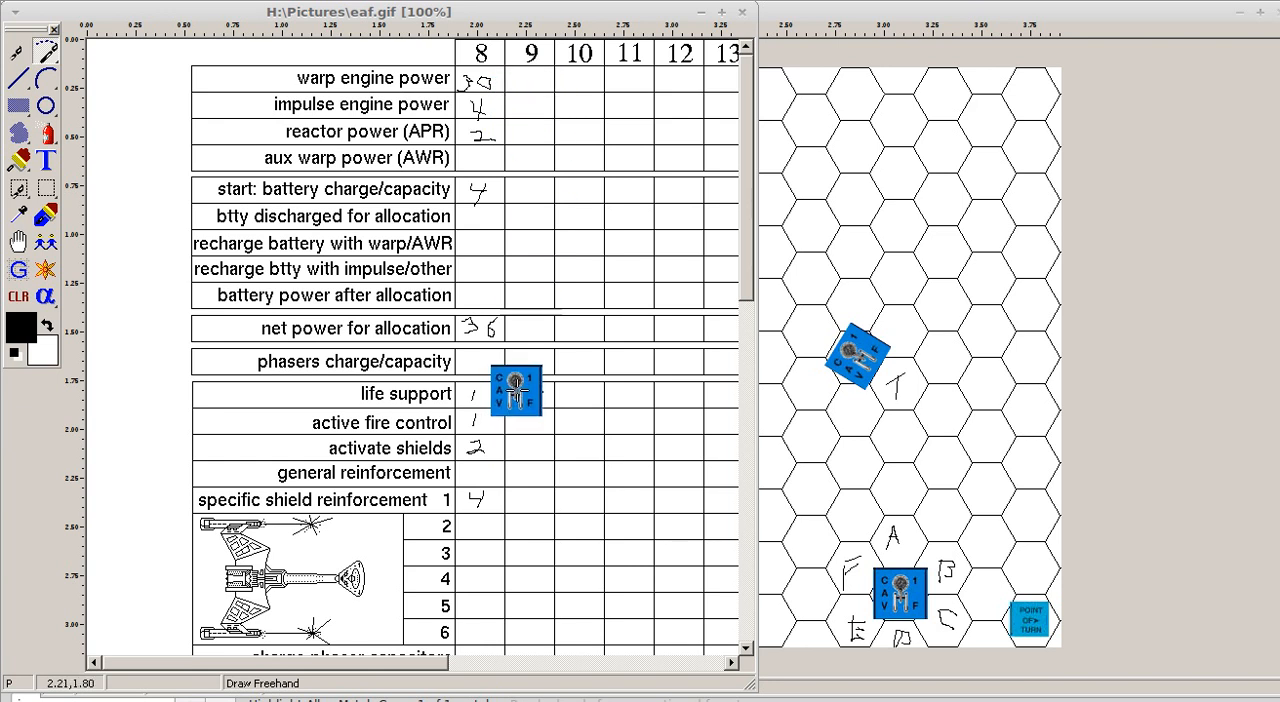
scroll("down", 3)
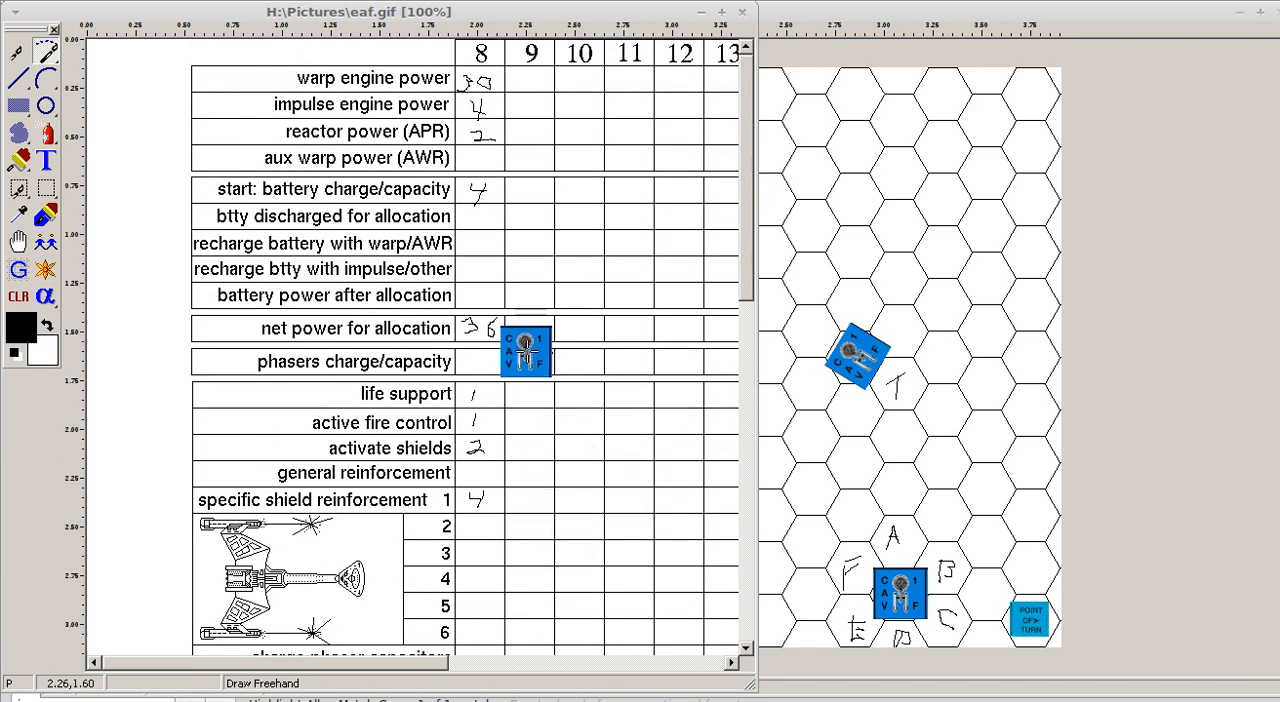
left_click_drag(525, 345, 488, 343)
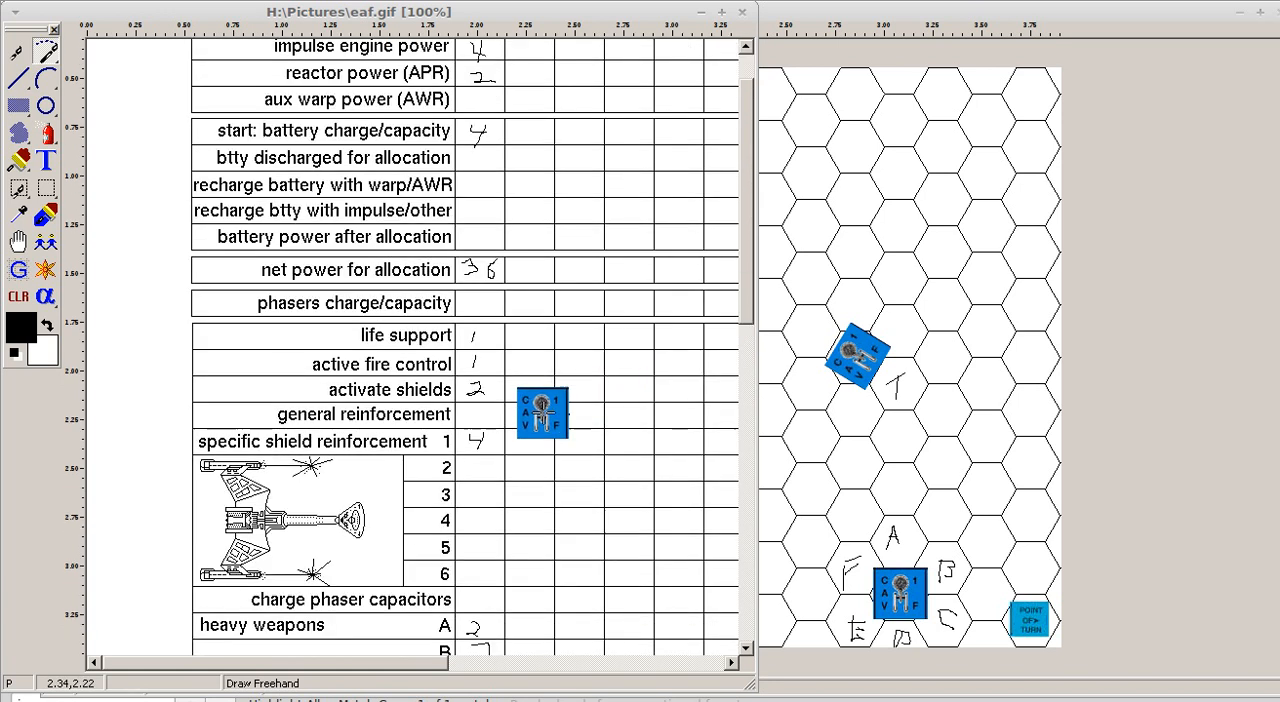
Move the counter via the life support row to phasers charge/capacity in column 9
scroll("down", 3)
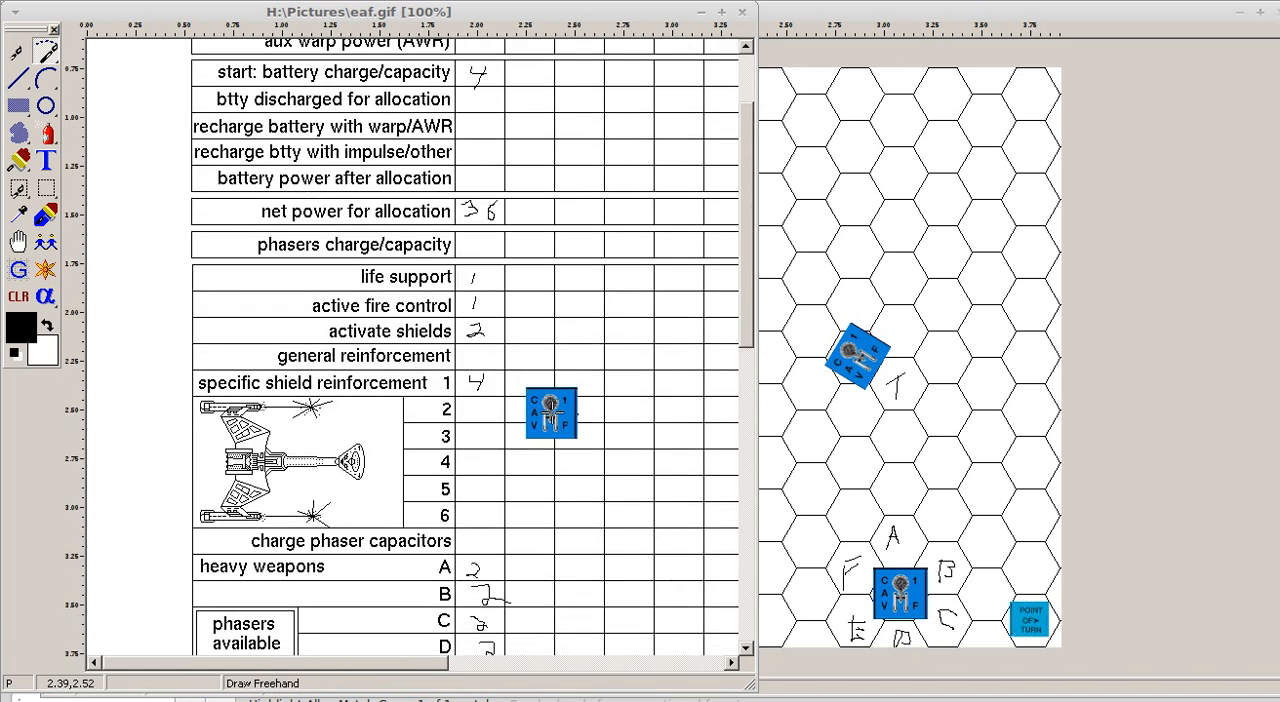
scroll("down", 3)
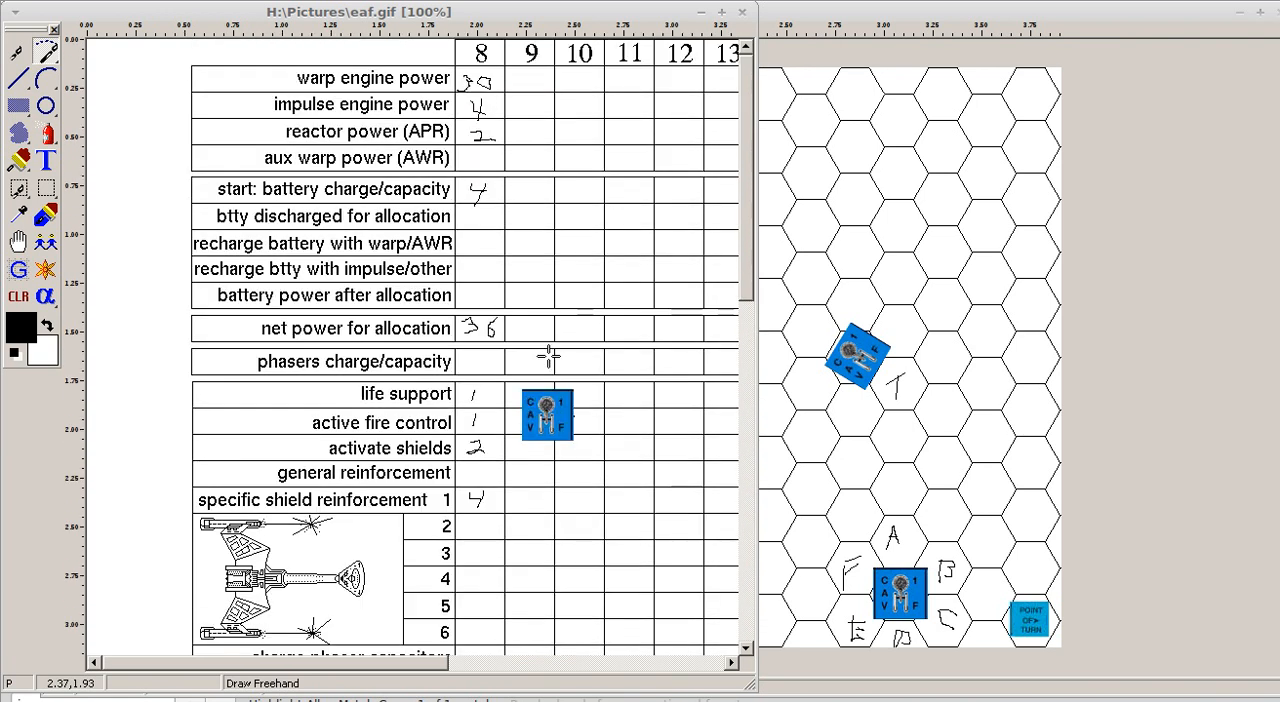
left_click_drag(547, 413, 325, 393)
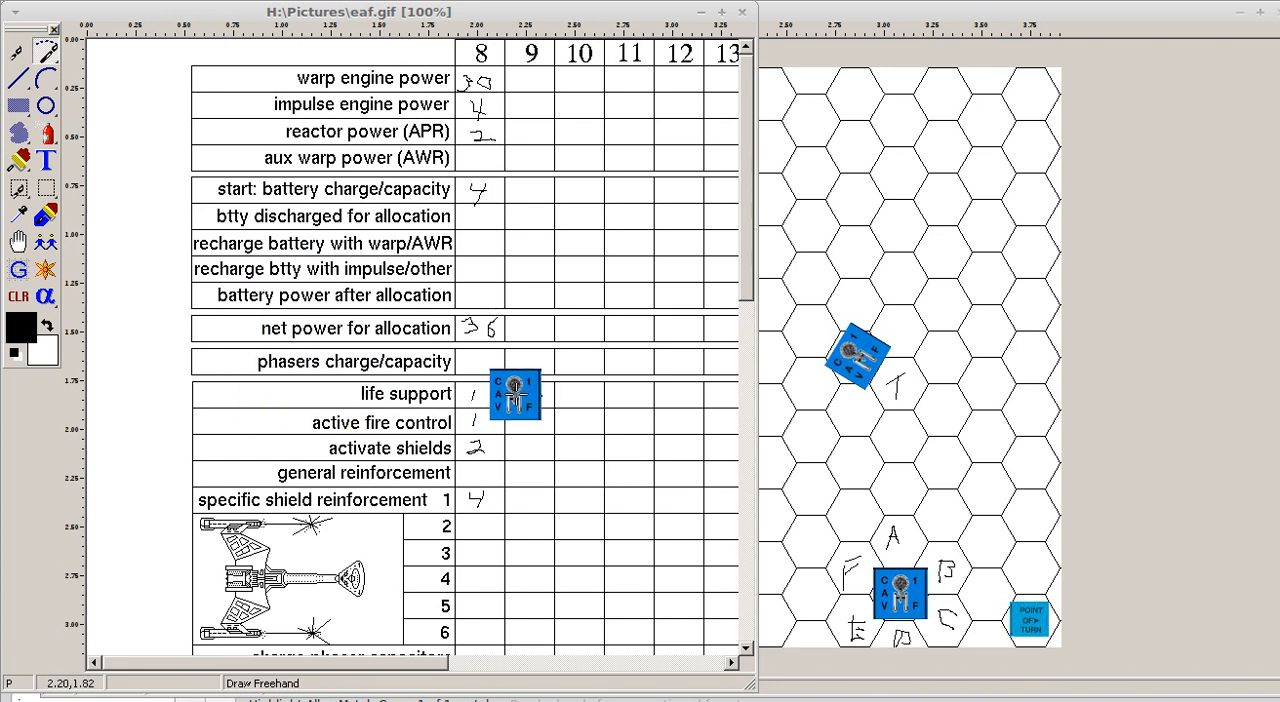
left_click_drag(515, 393, 448, 385)
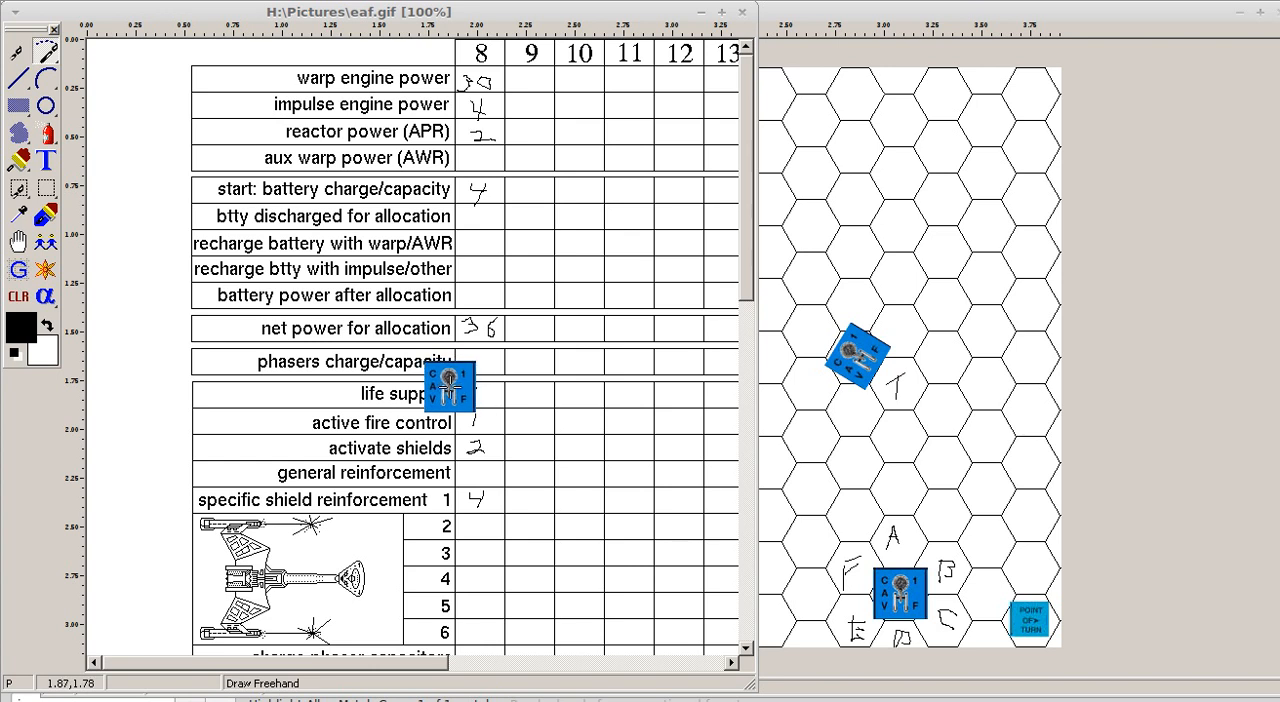
left_click_drag(448, 385, 535, 371)
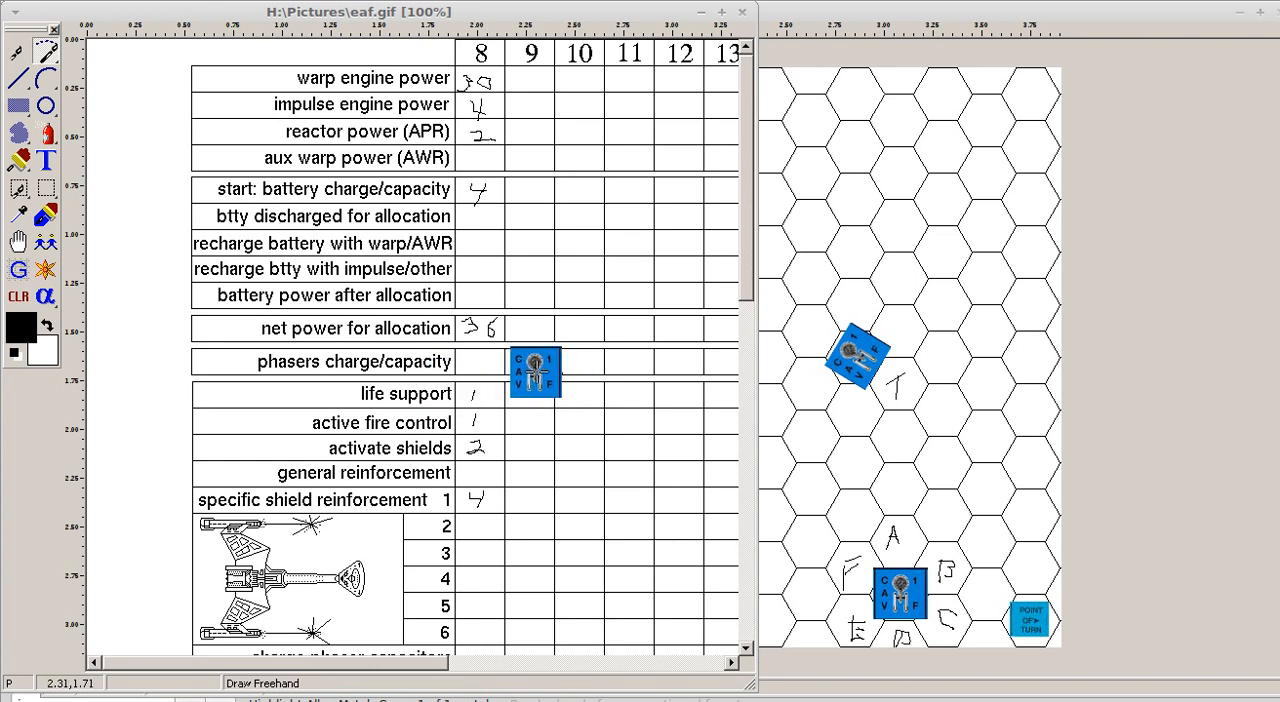
left_click_drag(535, 371, 550, 392)
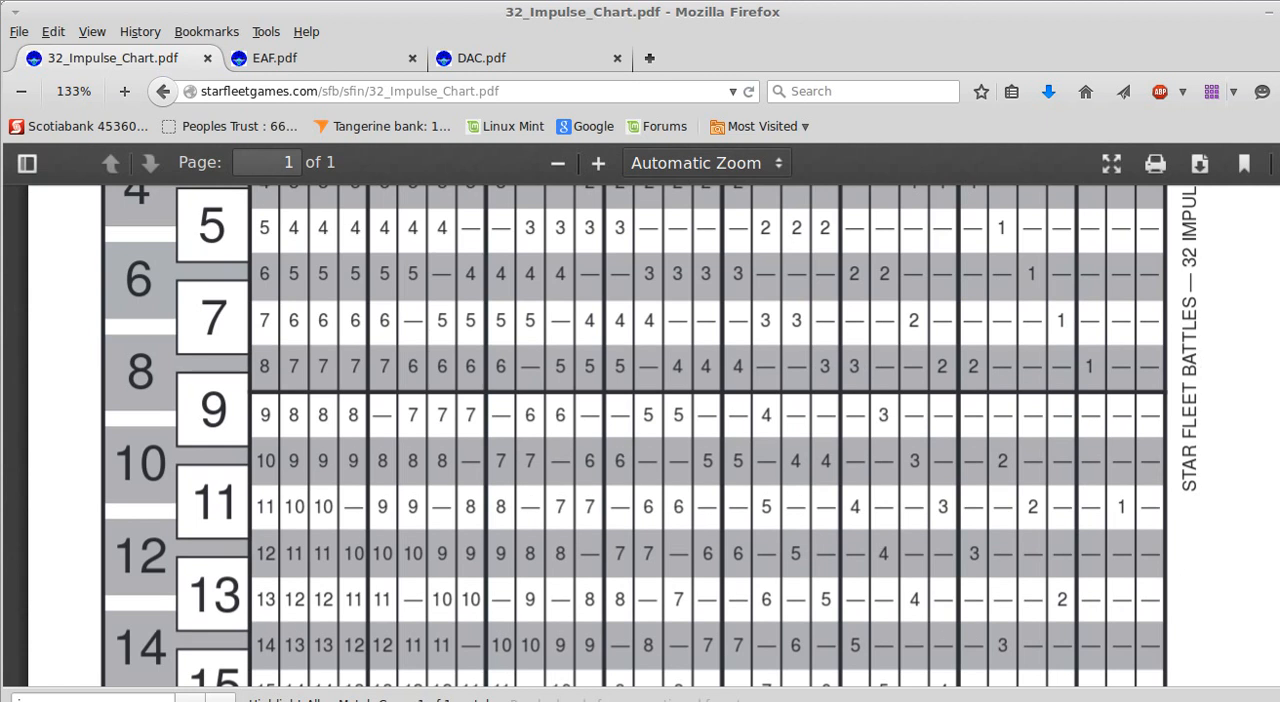
View and close the DAC.pdf tab, then scroll and close the EAF.pdf tab
left_click(496, 58)
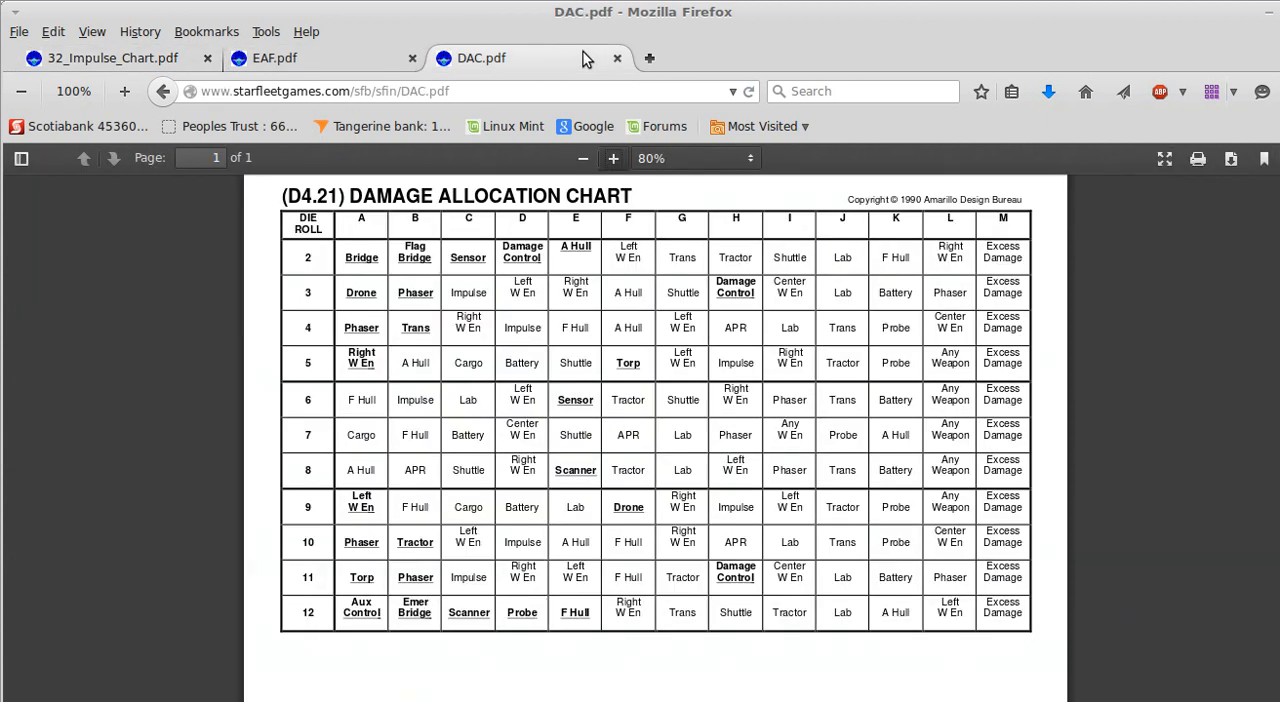
mouse_move(376, 223)
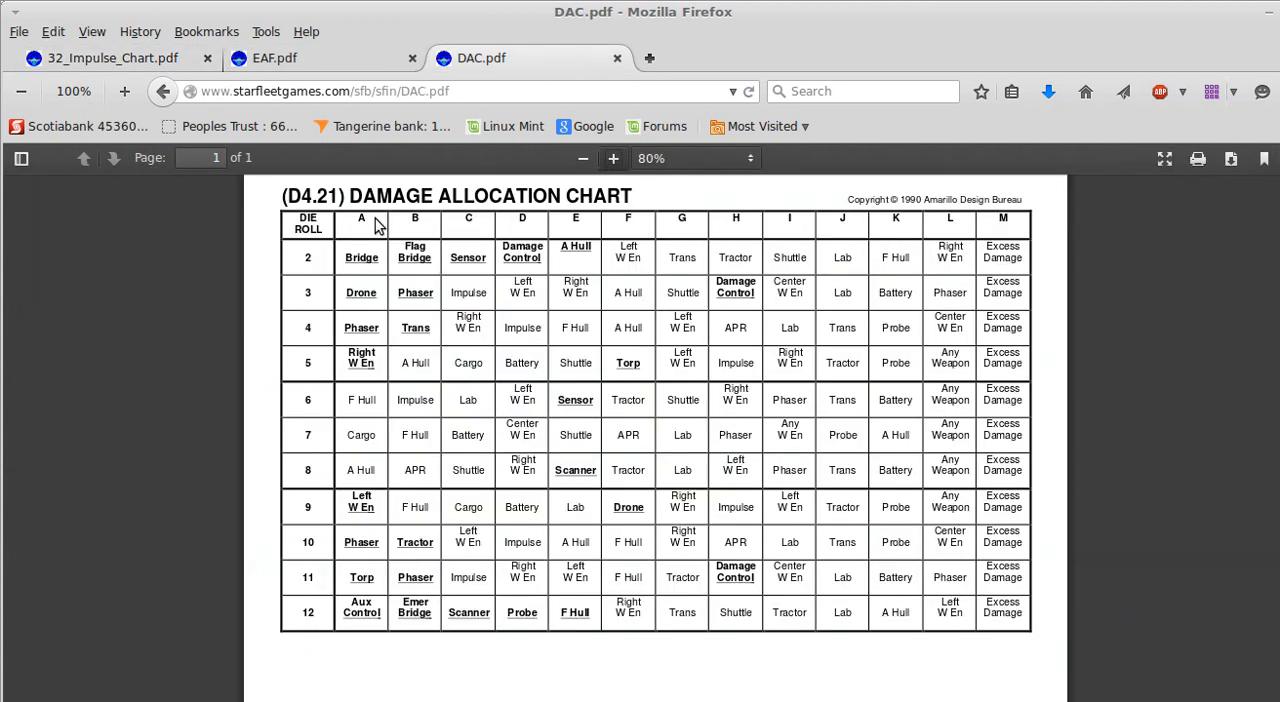
left_click(285, 58)
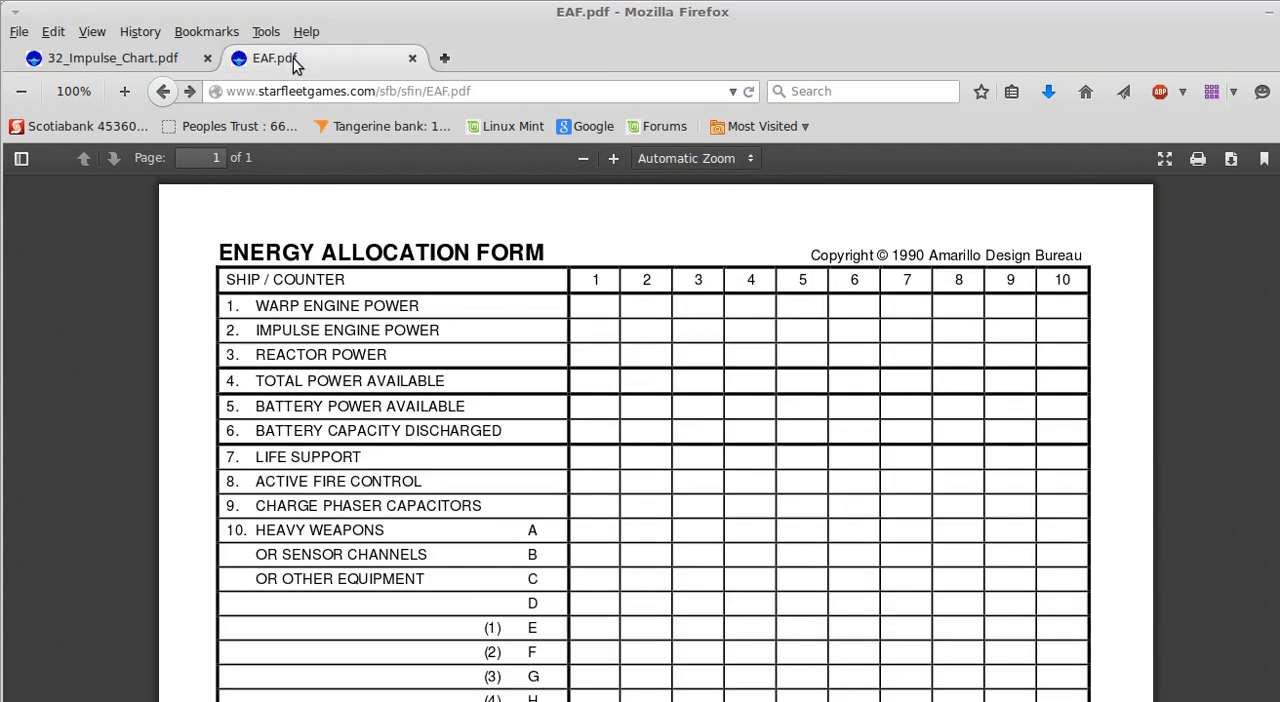
scroll("down", 3)
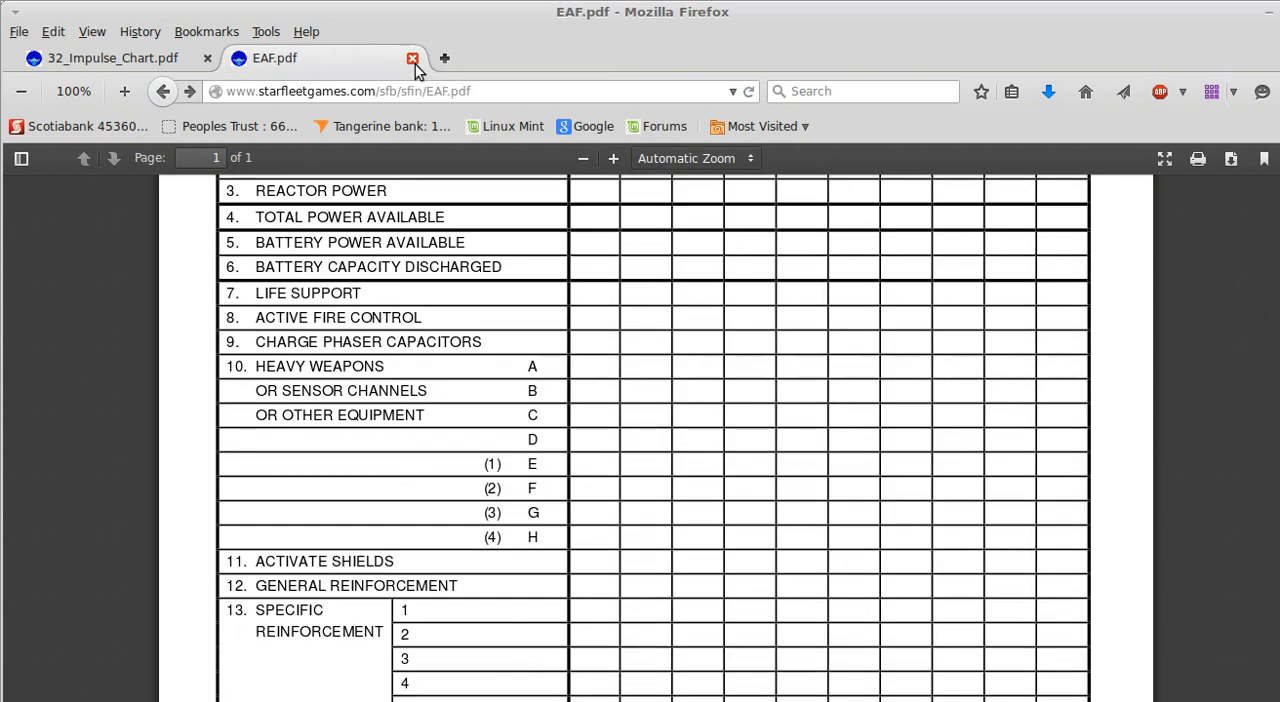
left_click(411, 57)
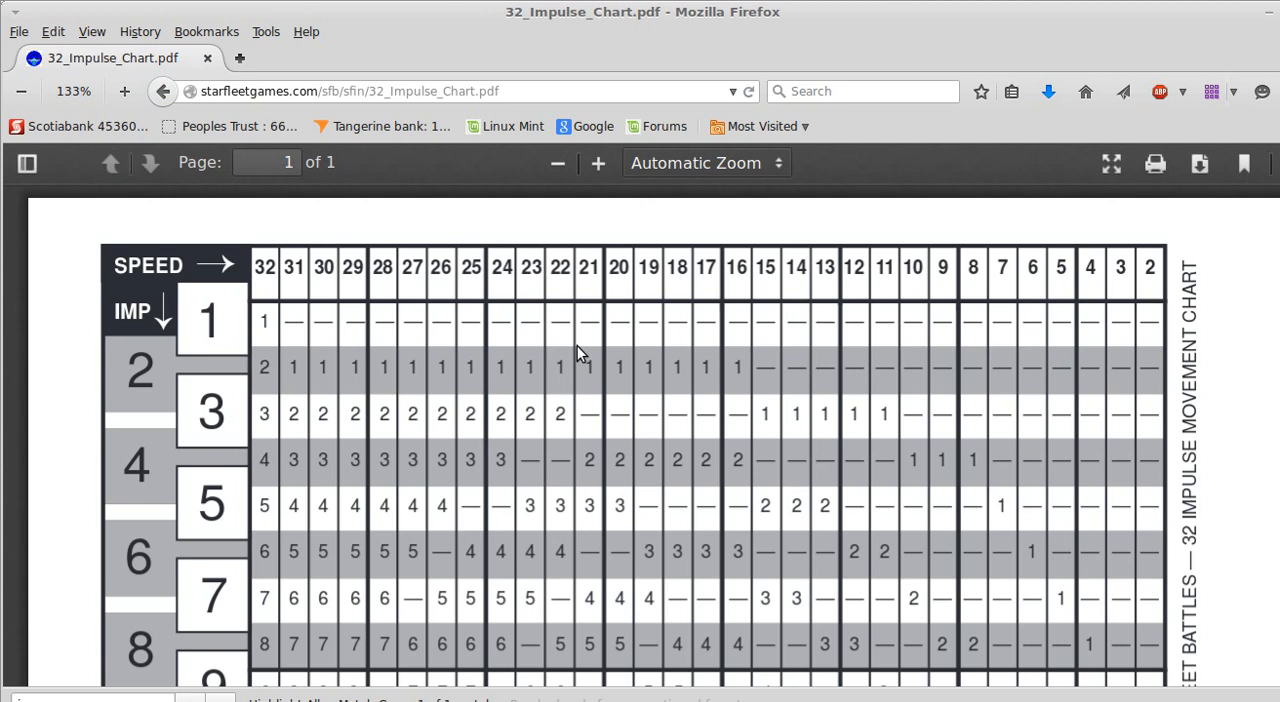
mouse_move(720, 322)
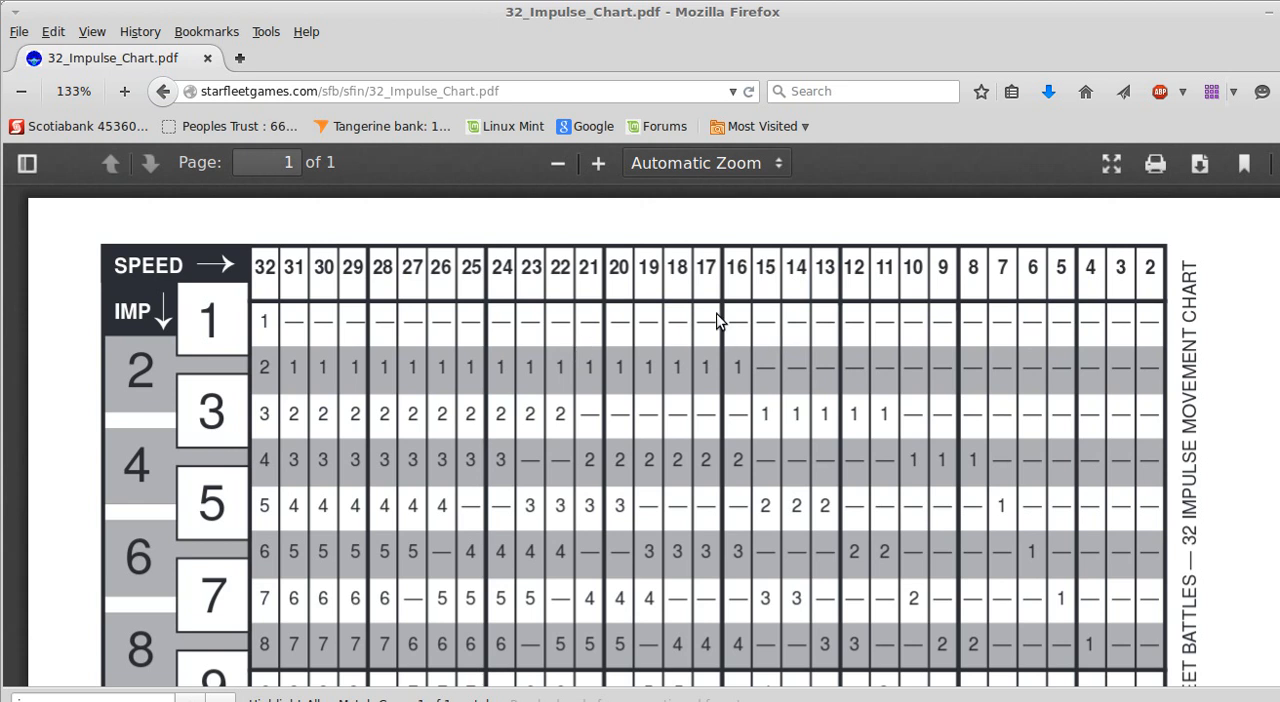
mouse_move(630, 639)
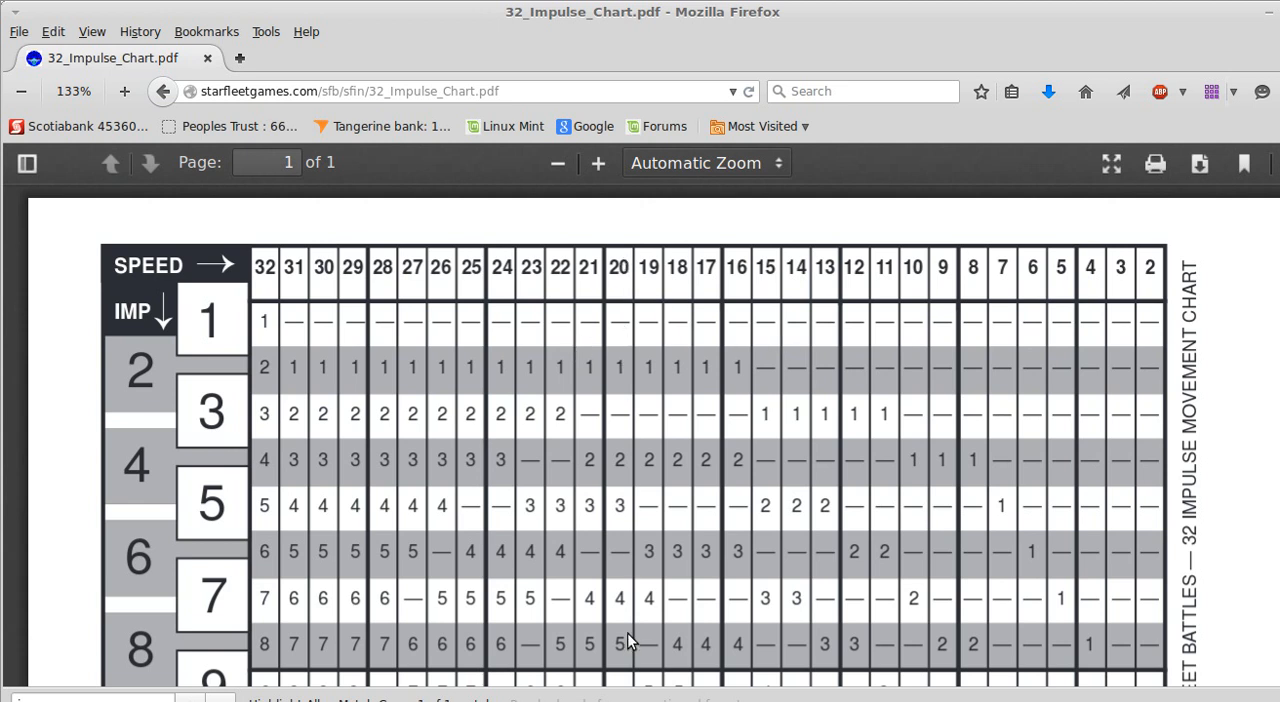
Scroll through 32_Impulse_Chart.pdf, then go back to the Play Aids page
scroll("down", 3)
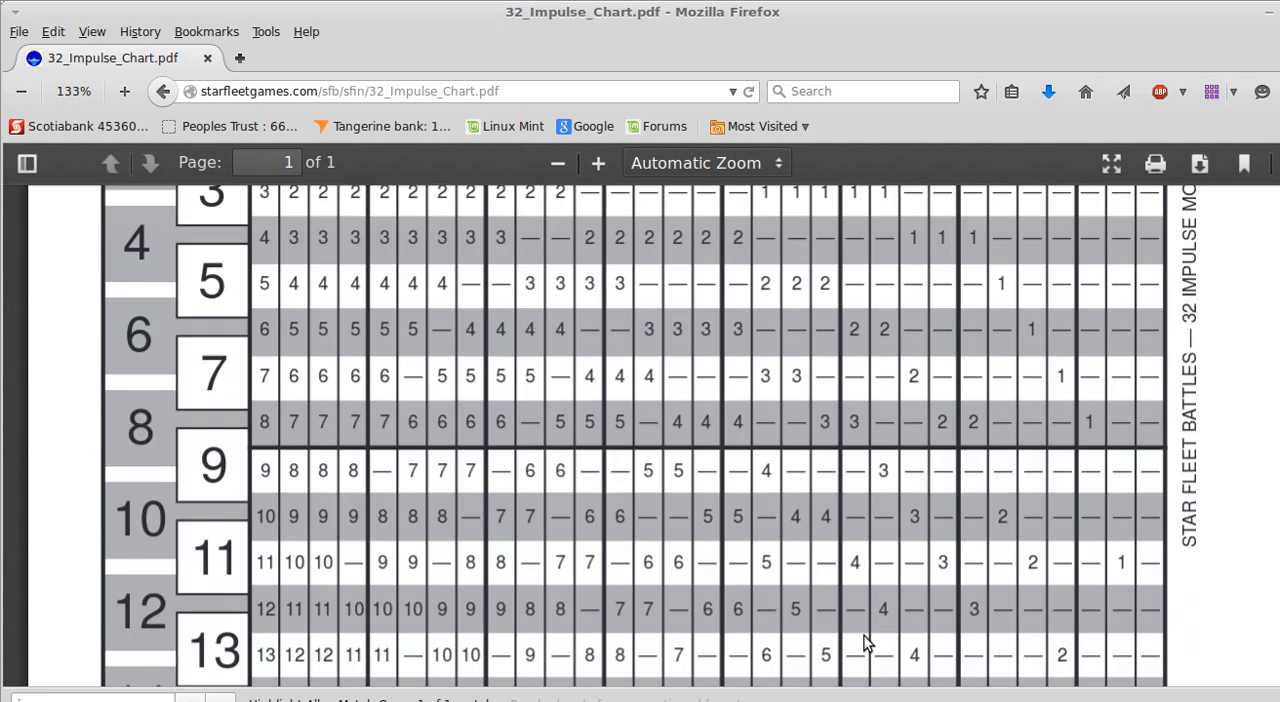
mouse_move(880, 644)
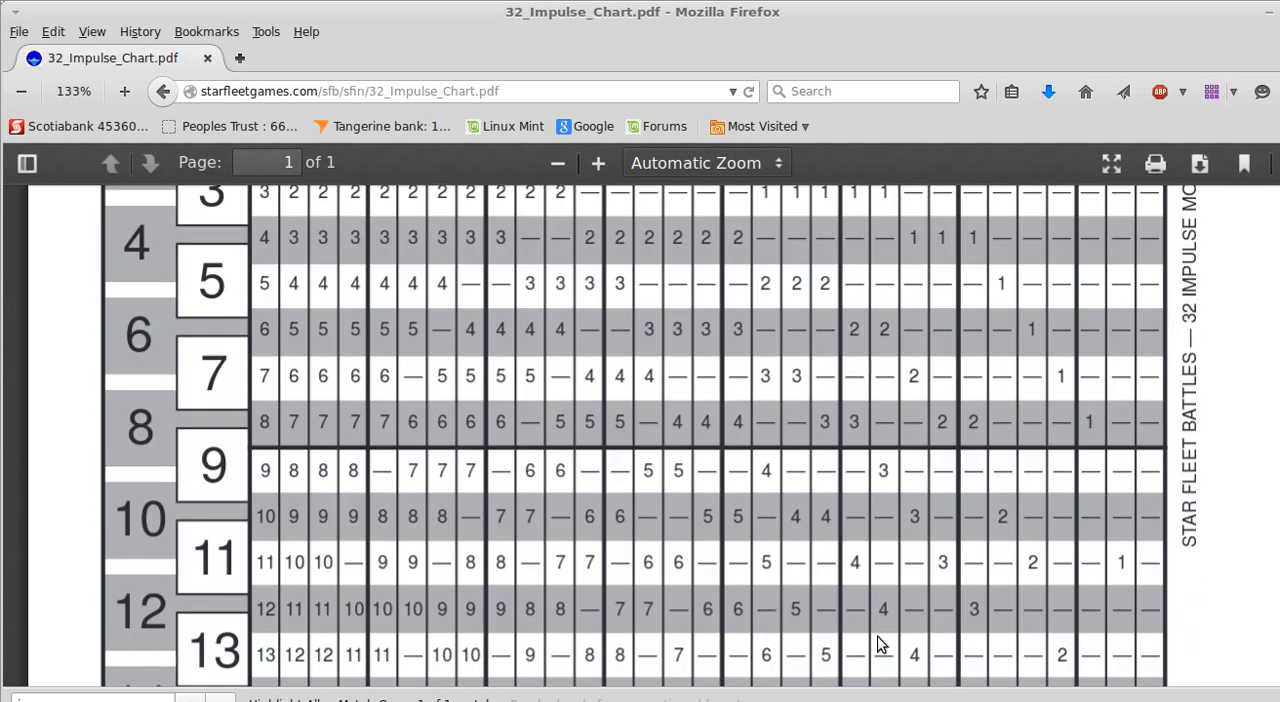
scroll("down", 3)
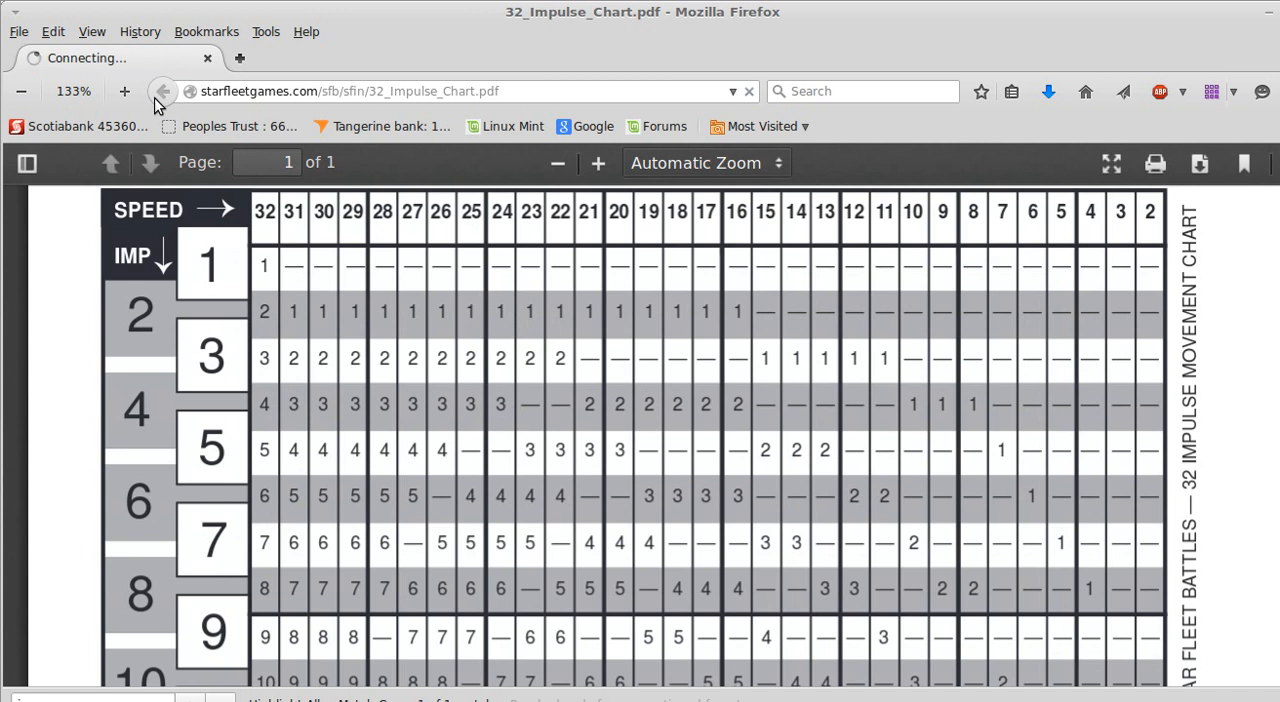
left_click(161, 91)
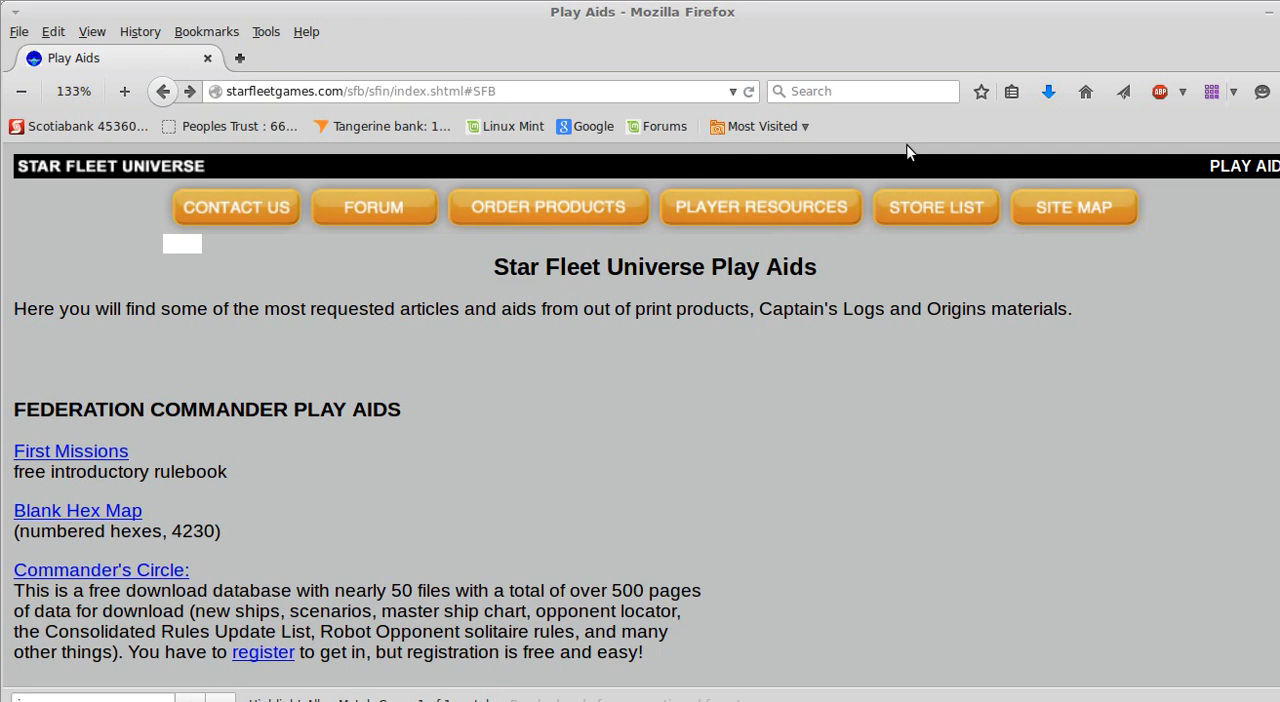
mouse_move(915, 148)
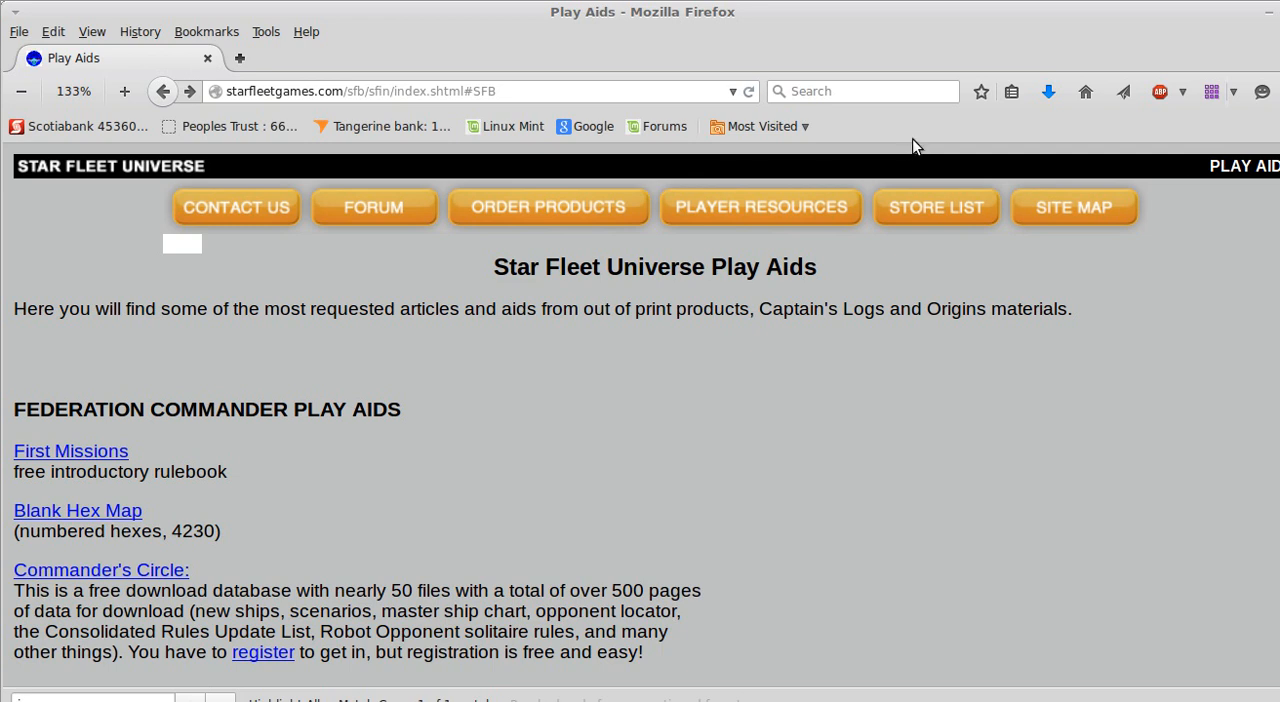